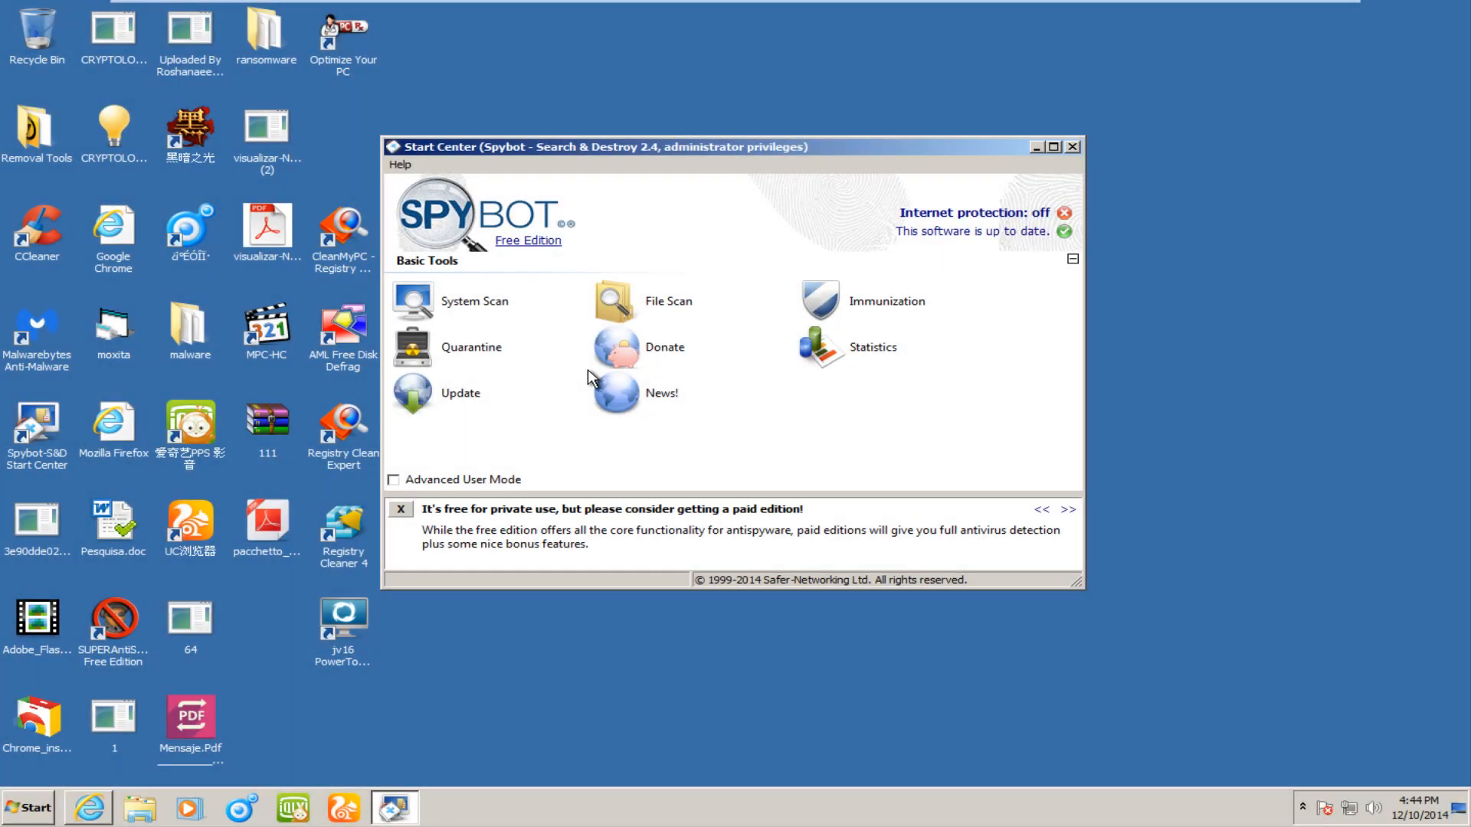
mouse_move(616, 393)
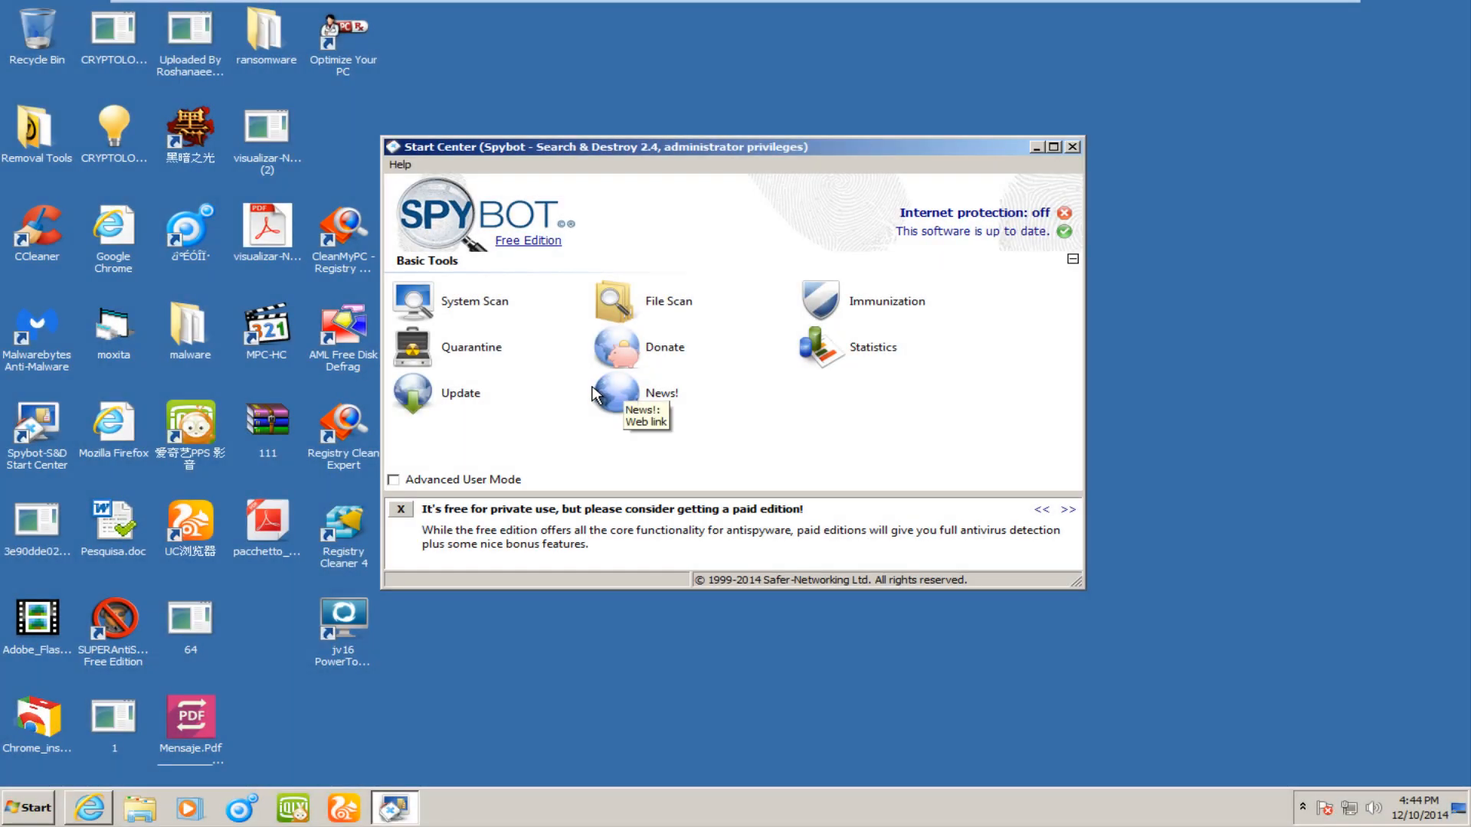
mouse_move(576, 296)
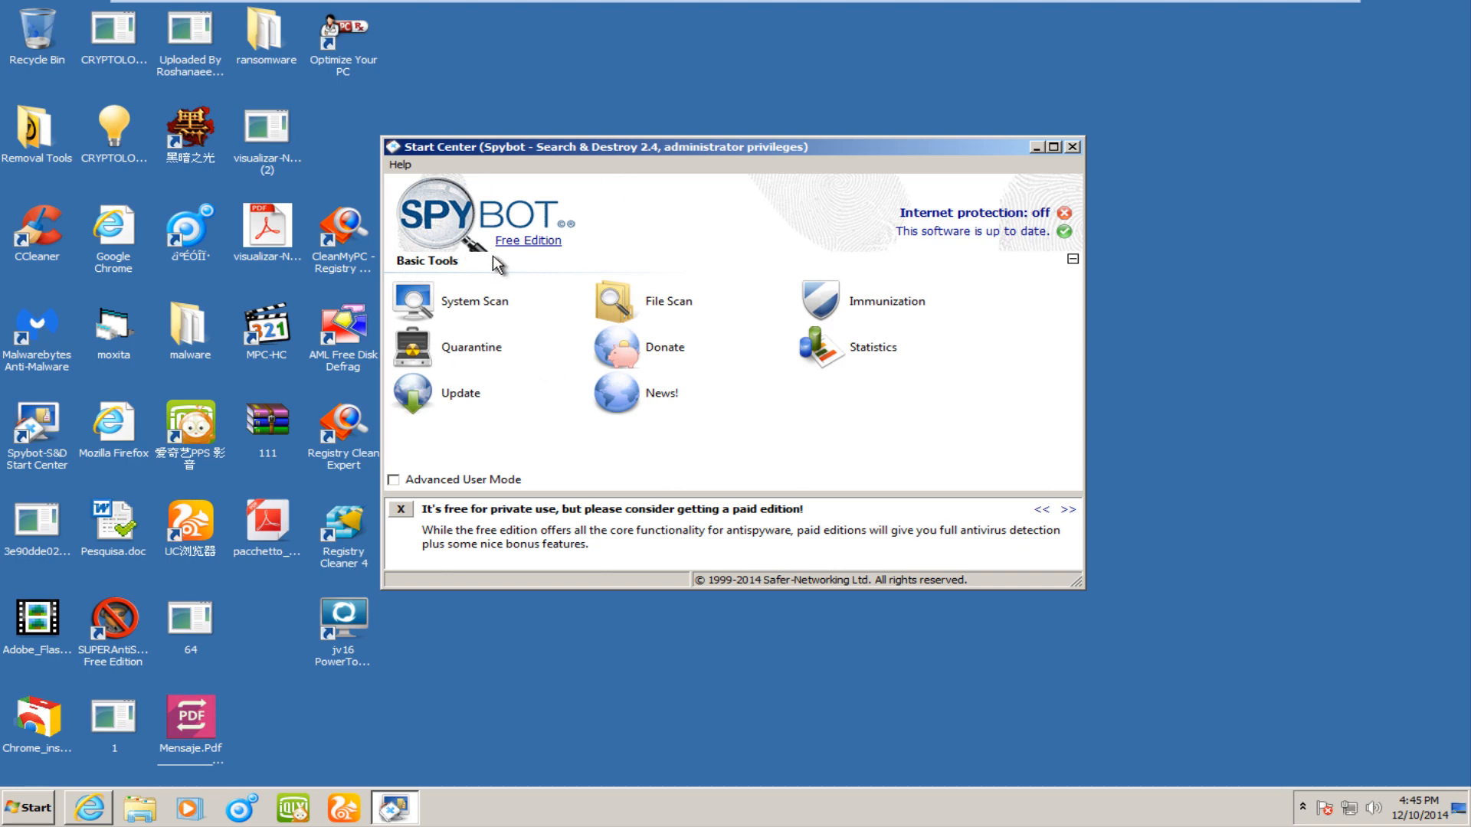
mouse_move(543, 150)
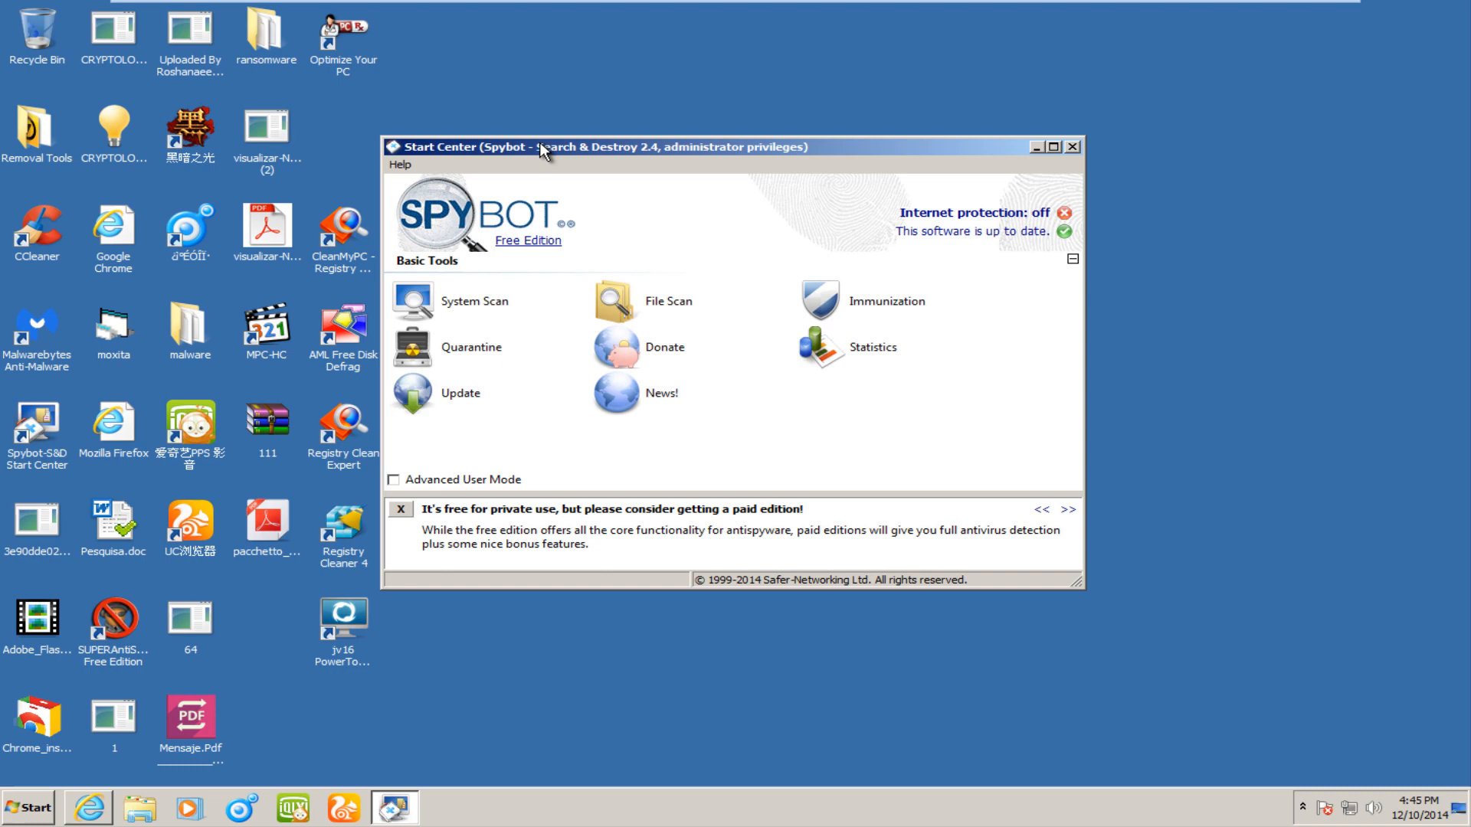
mouse_move(608, 167)
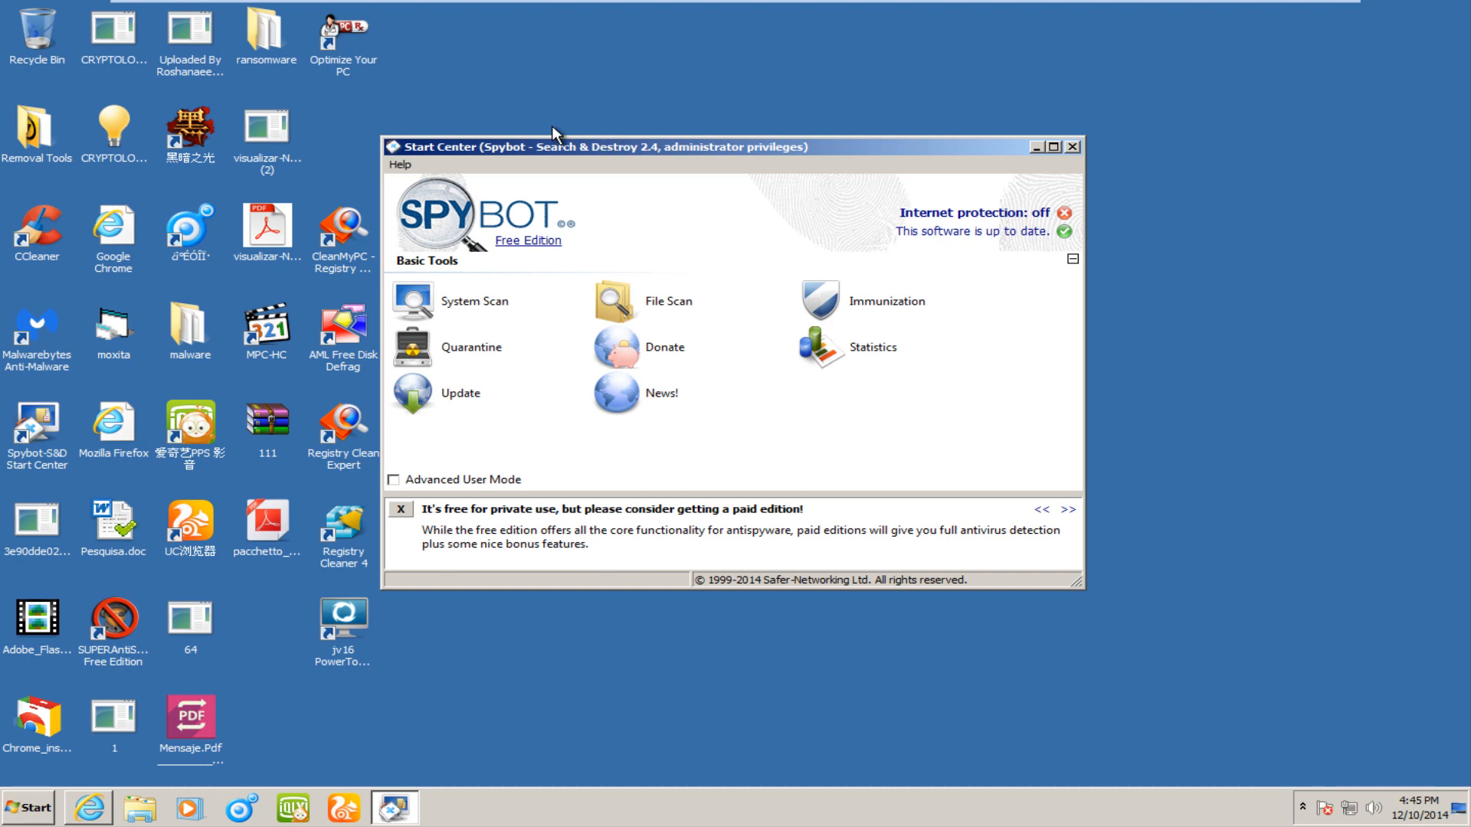
mouse_move(582, 153)
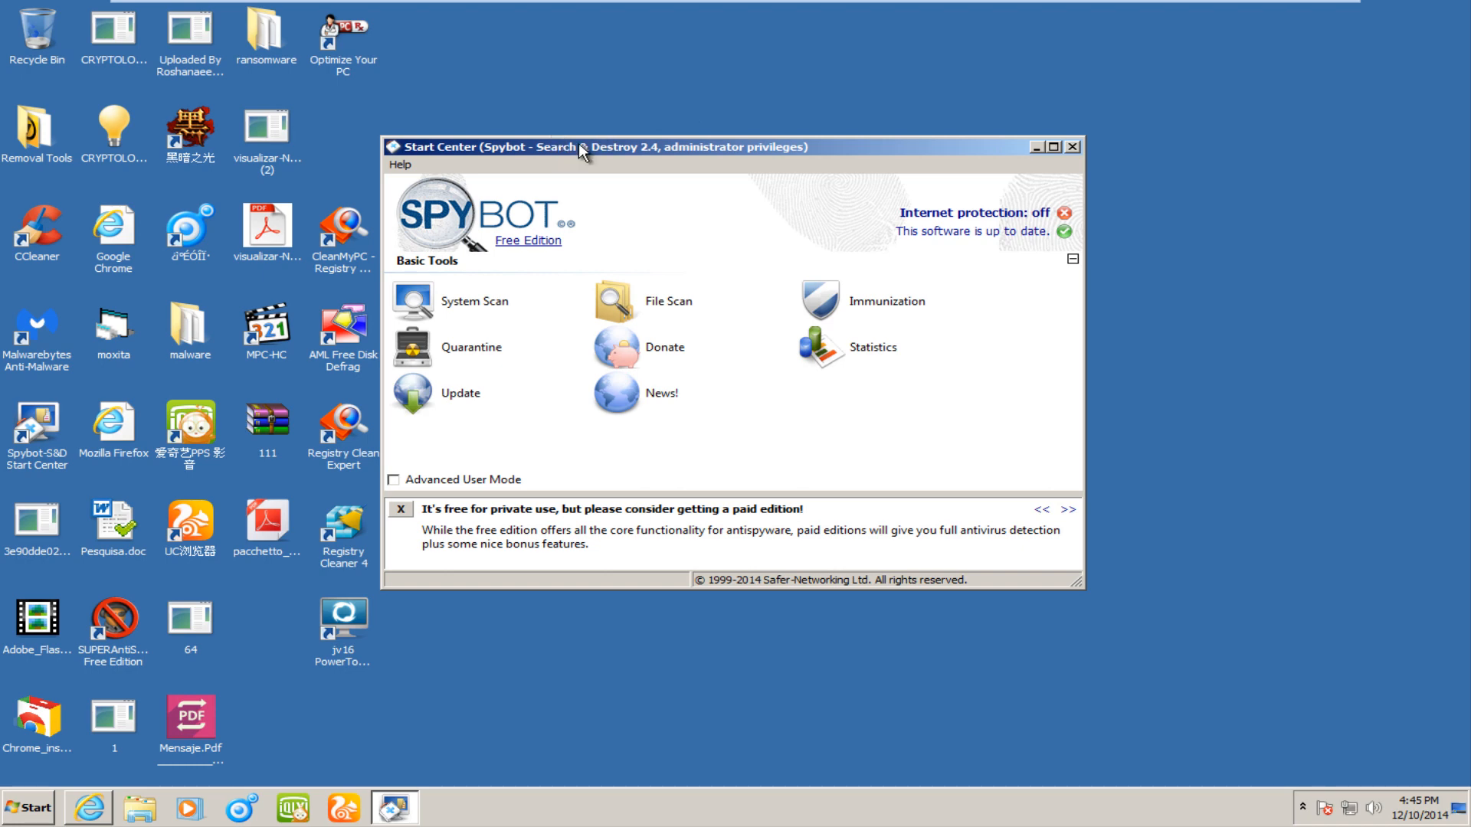
mouse_move(198, 150)
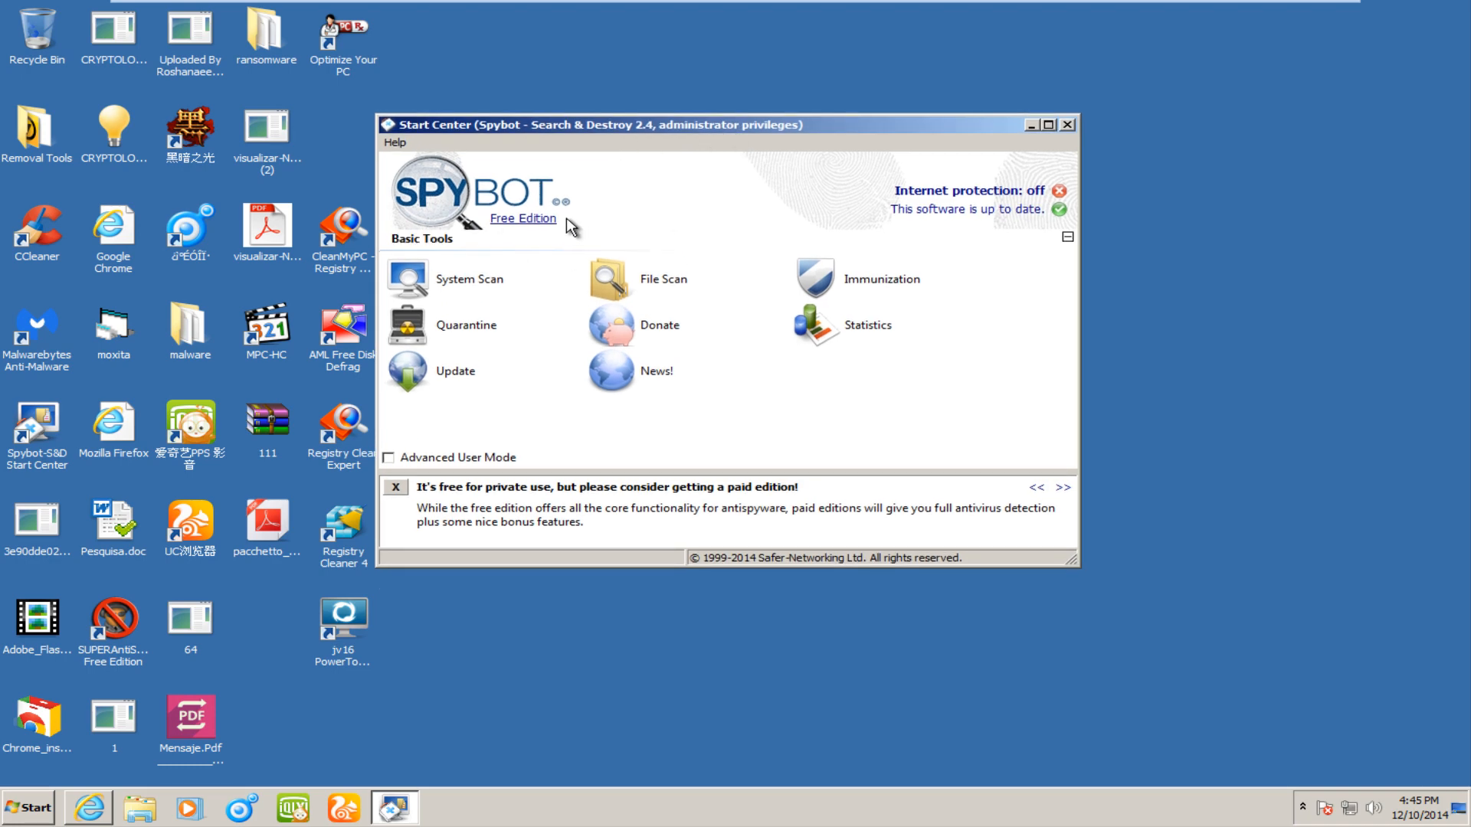
mouse_move(637, 220)
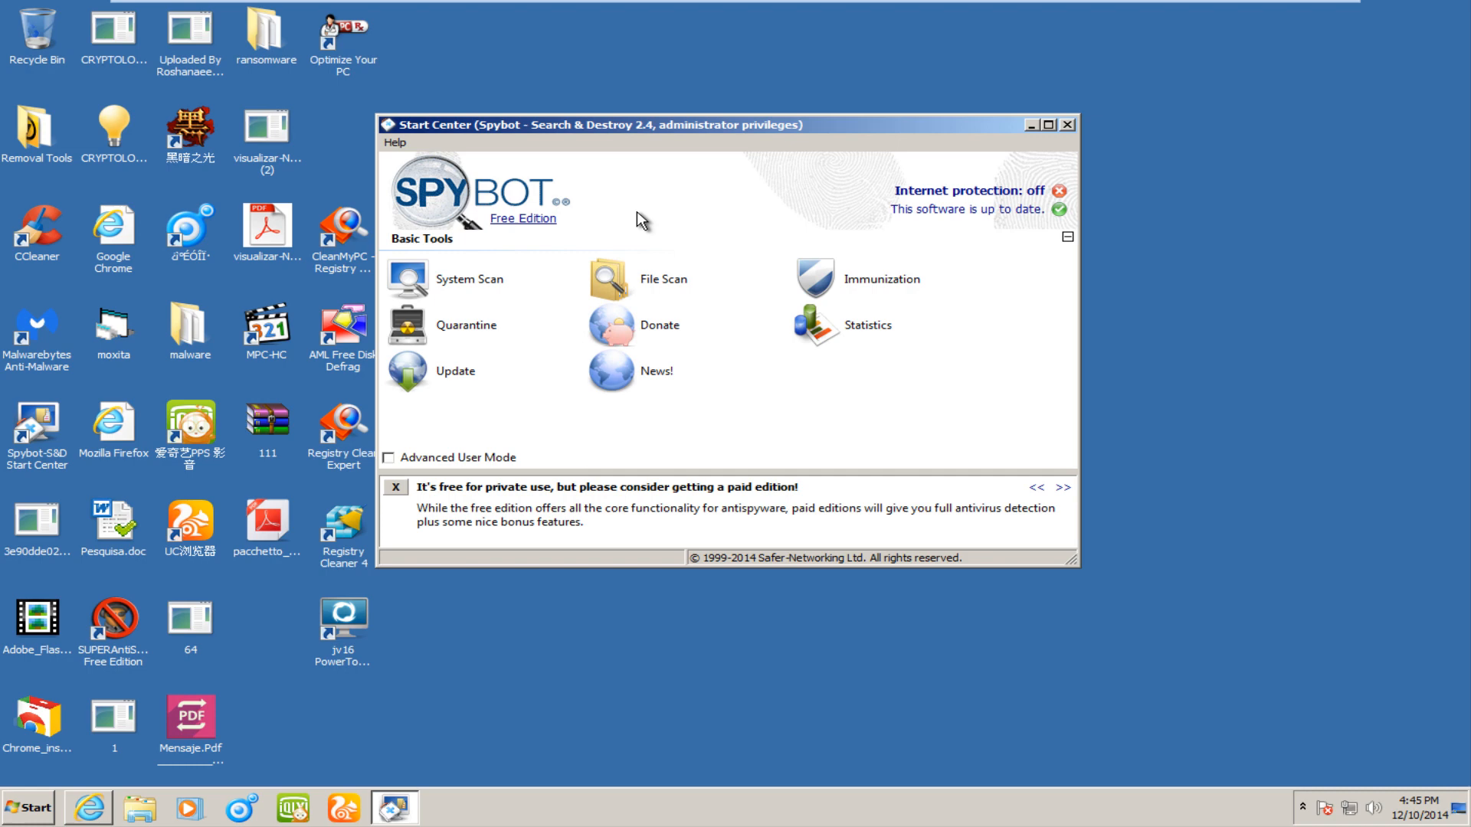
mouse_move(483, 130)
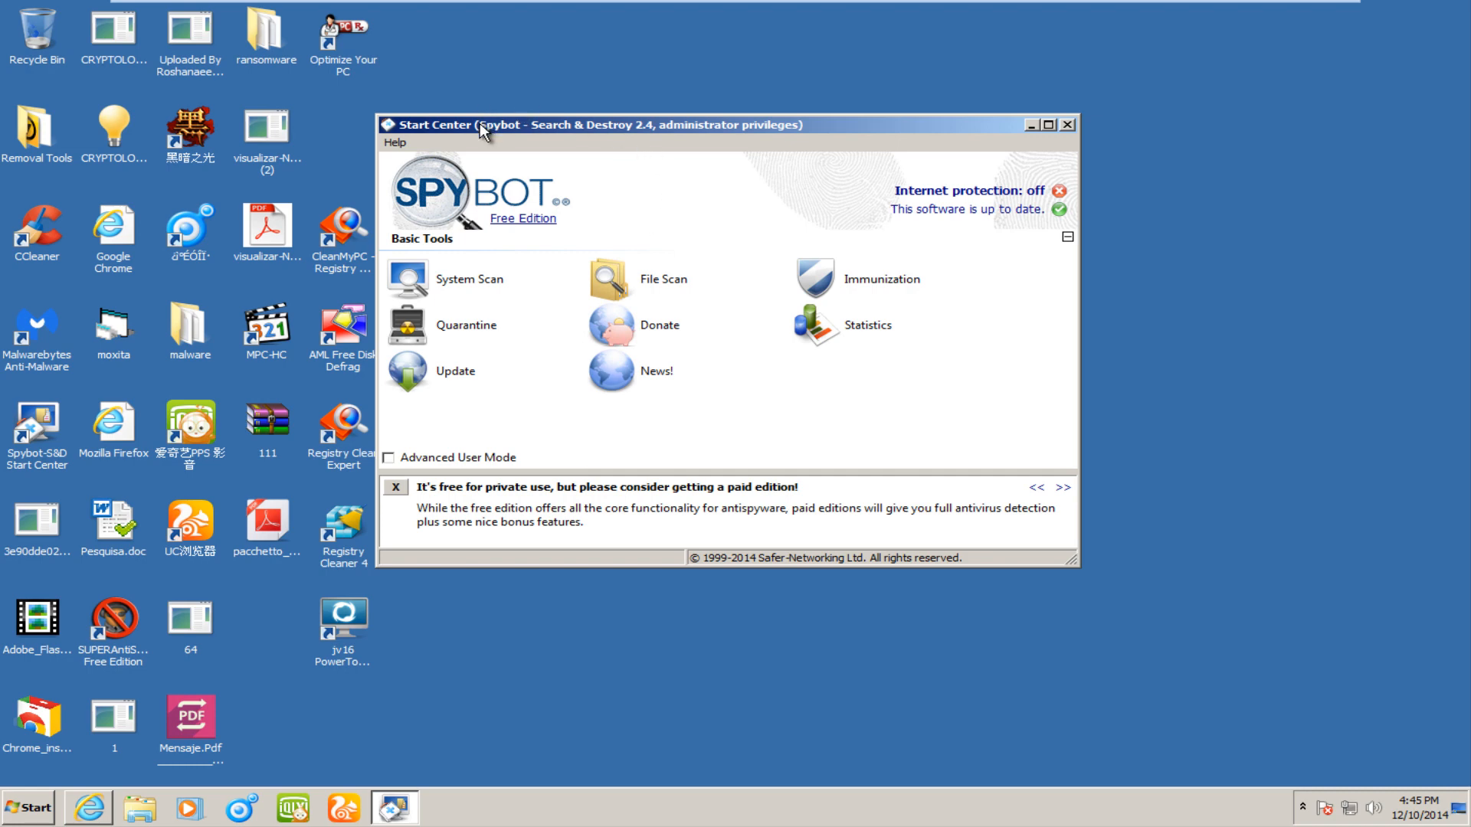
mouse_move(516, 257)
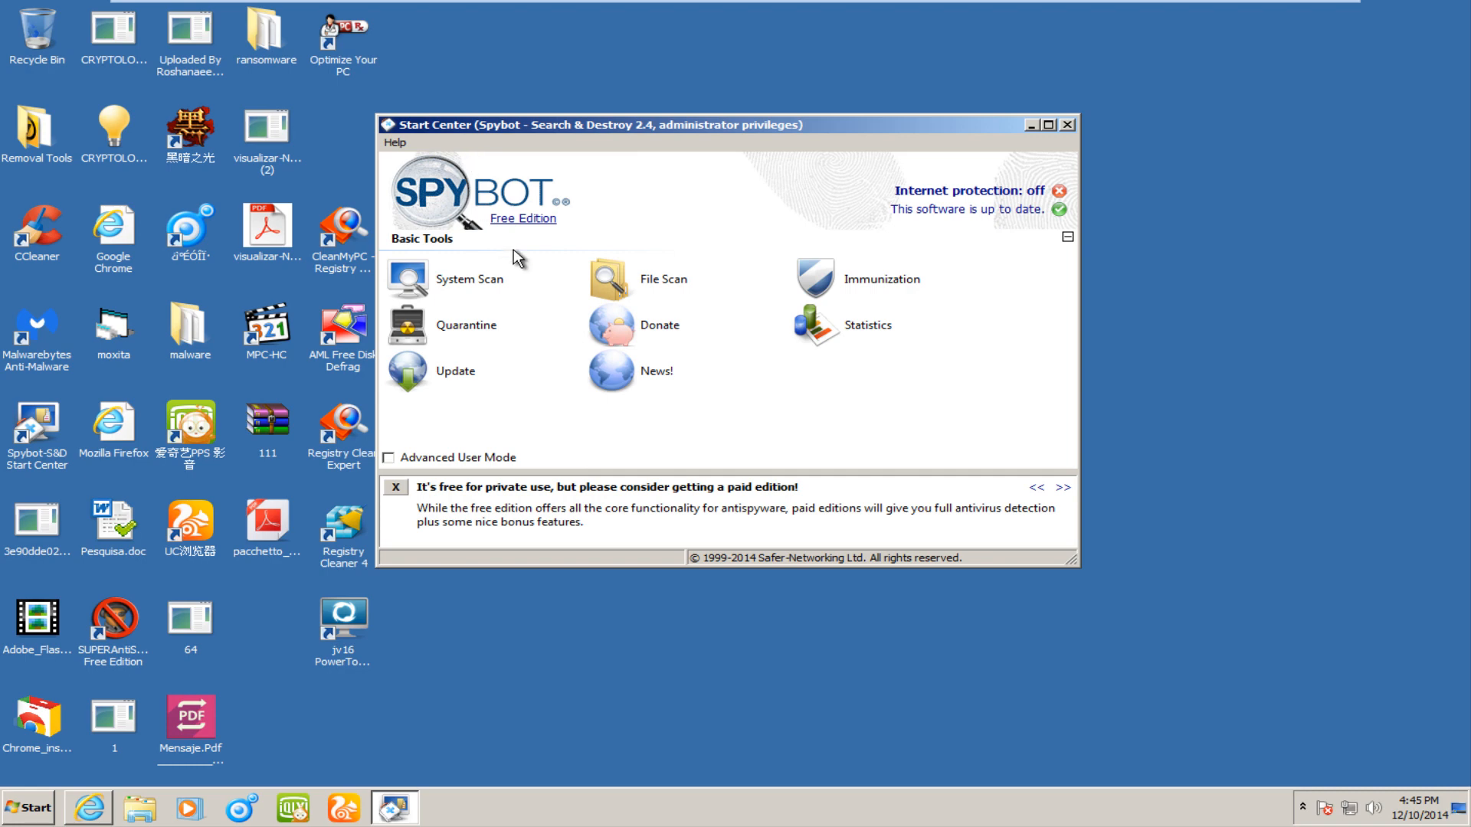
mouse_move(666, 220)
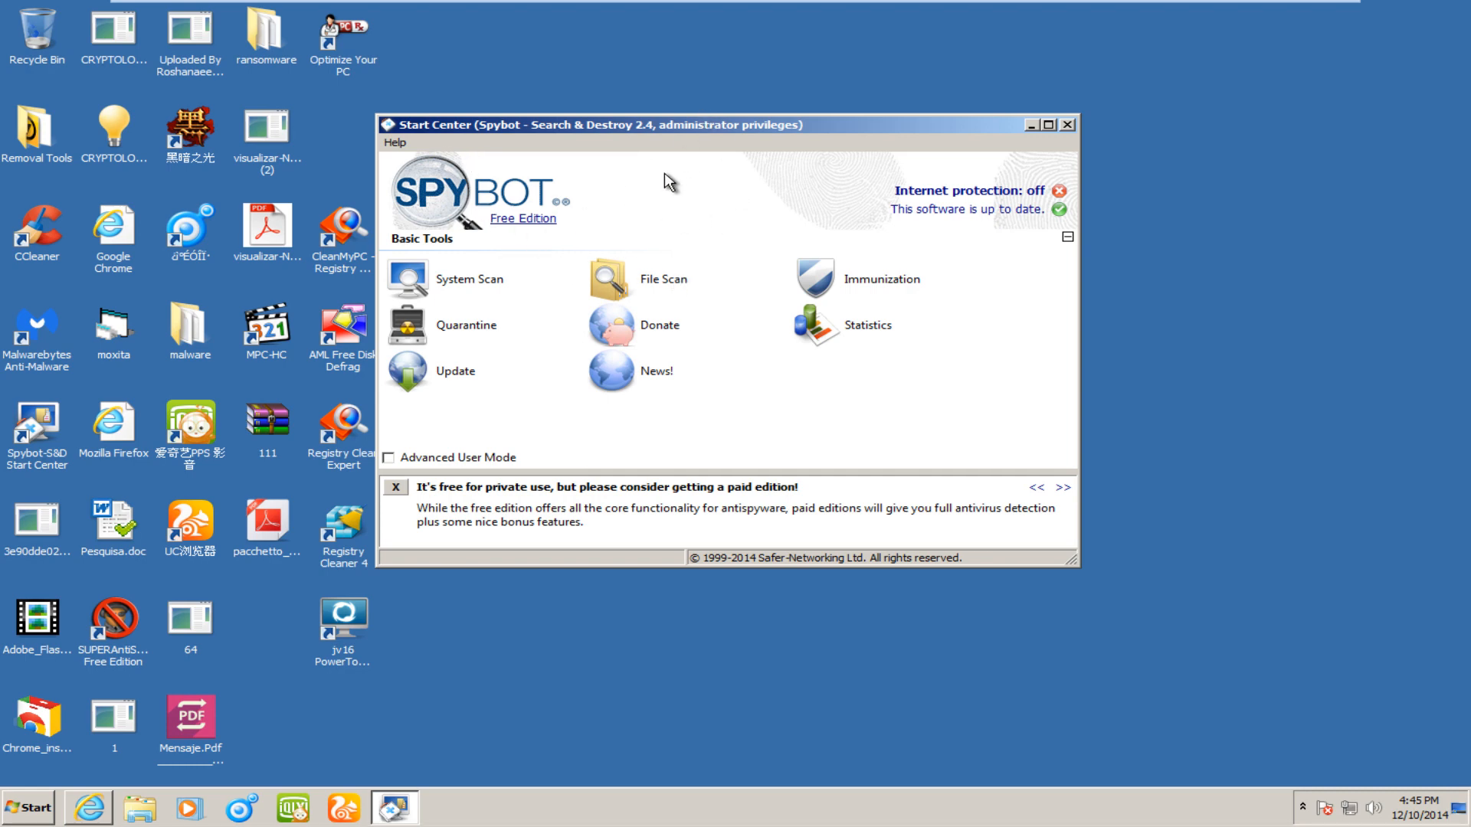
mouse_move(760, 231)
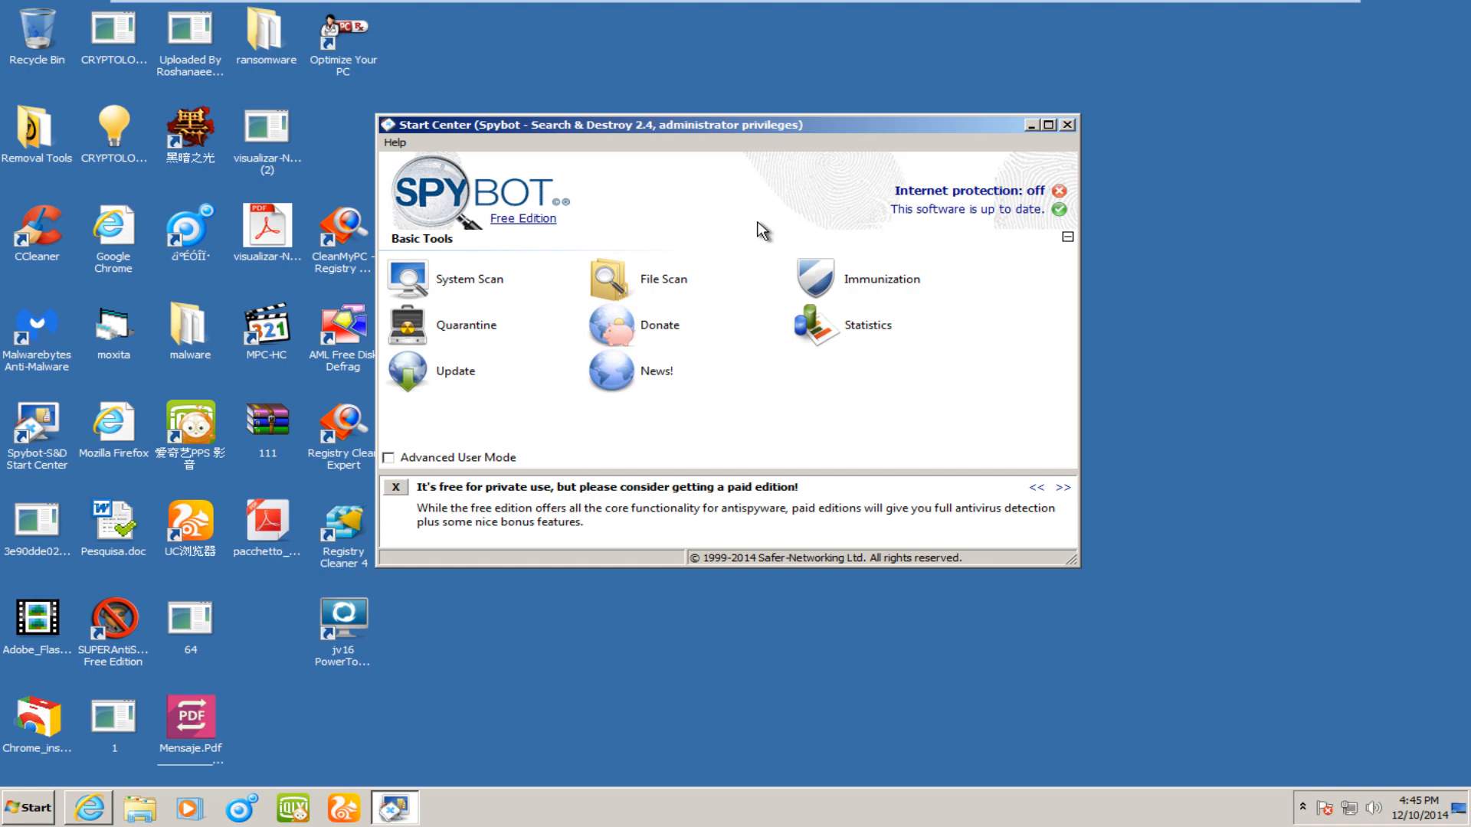
mouse_move(763, 279)
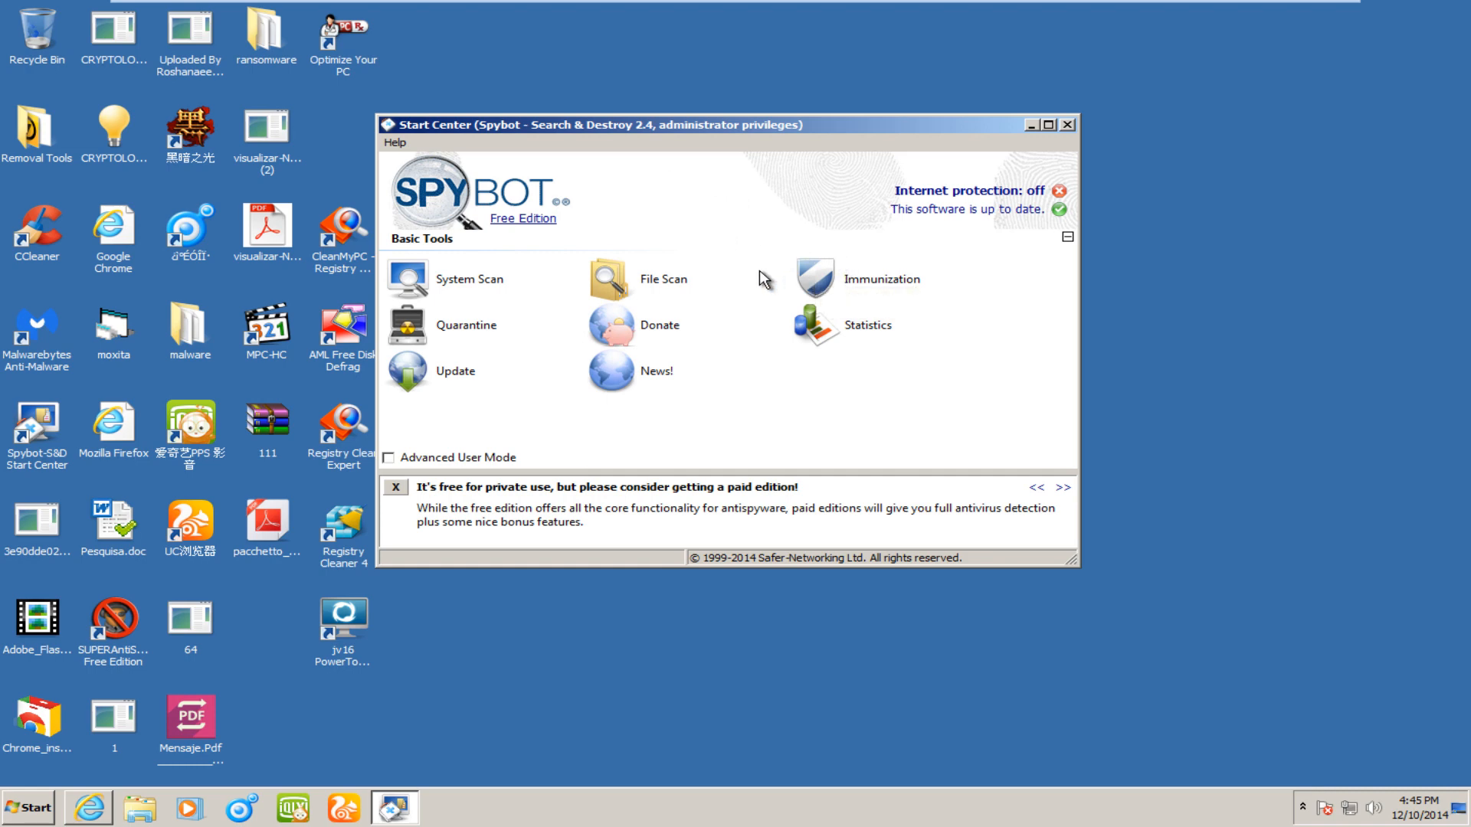
mouse_move(810, 176)
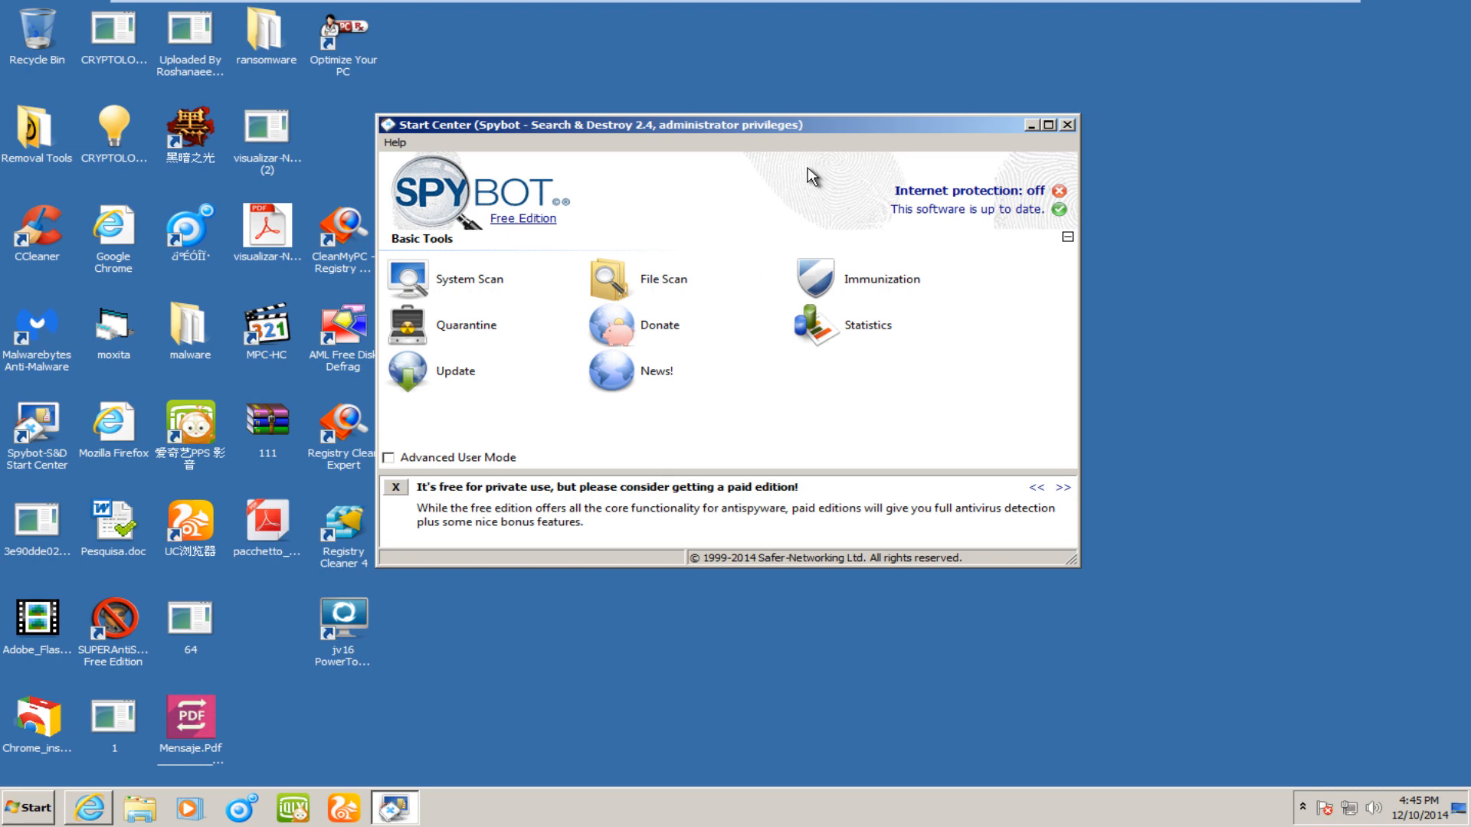
mouse_move(628, 160)
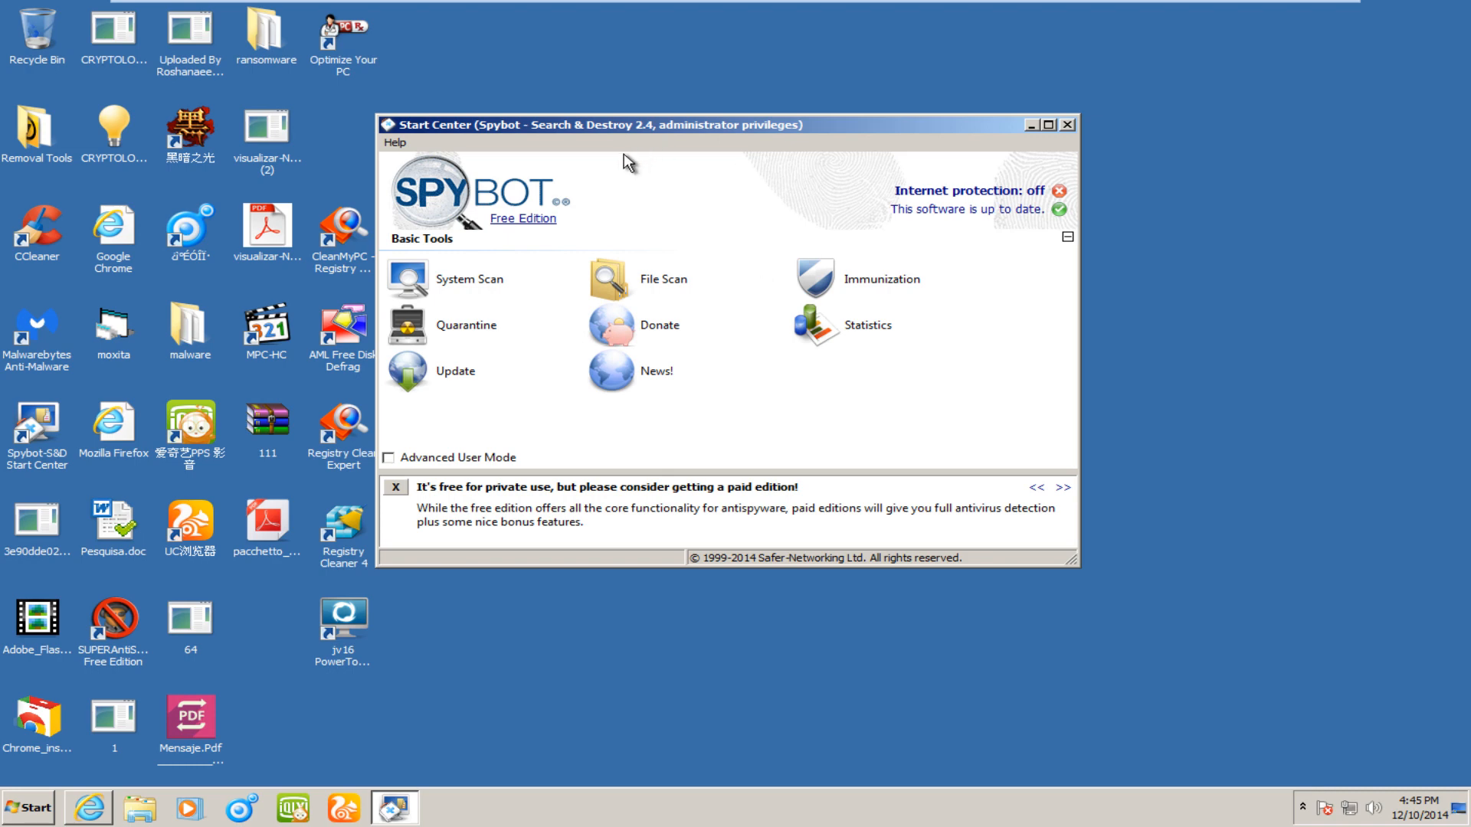
mouse_move(593, 151)
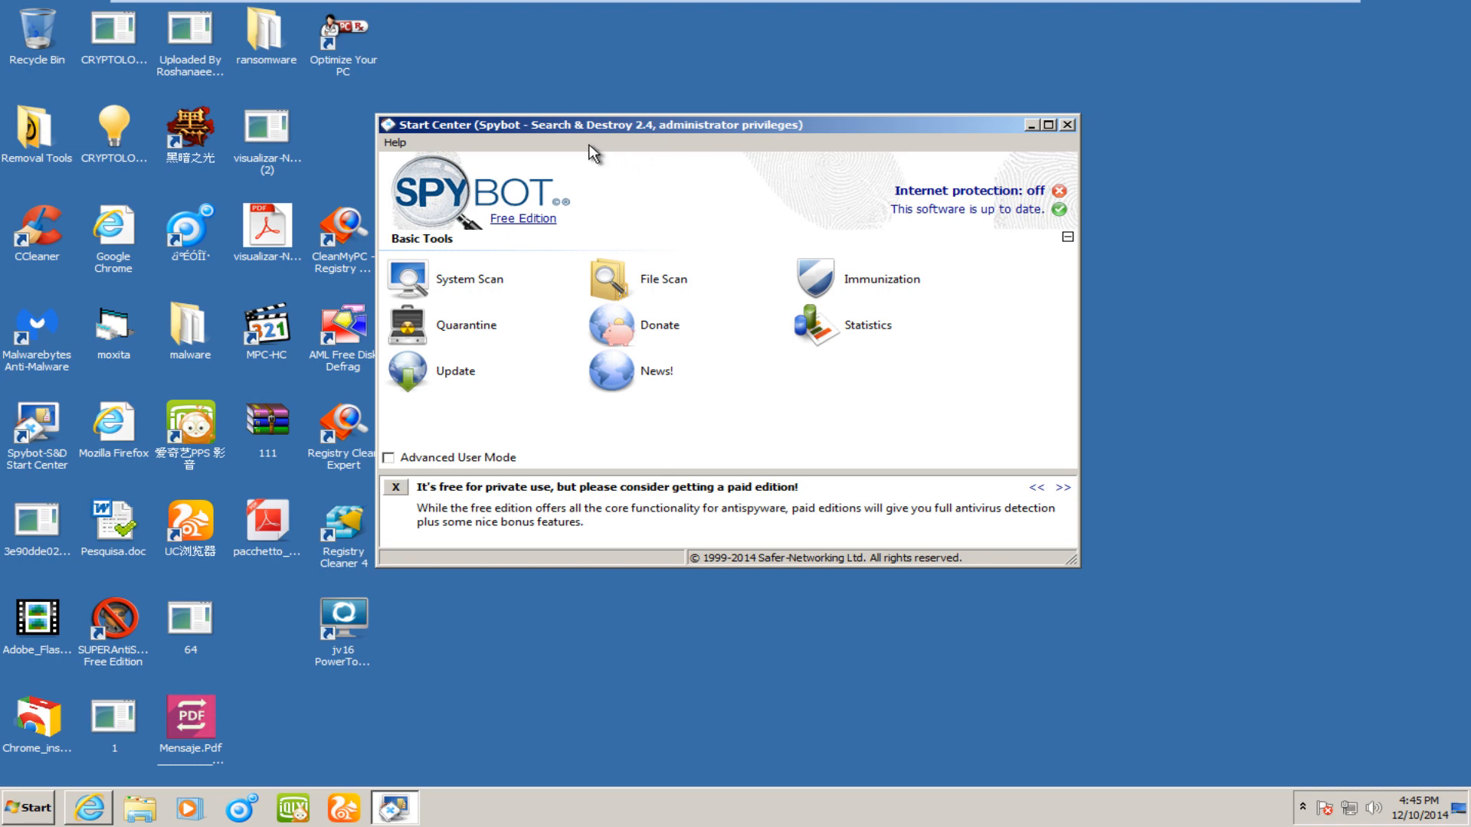
mouse_move(495, 152)
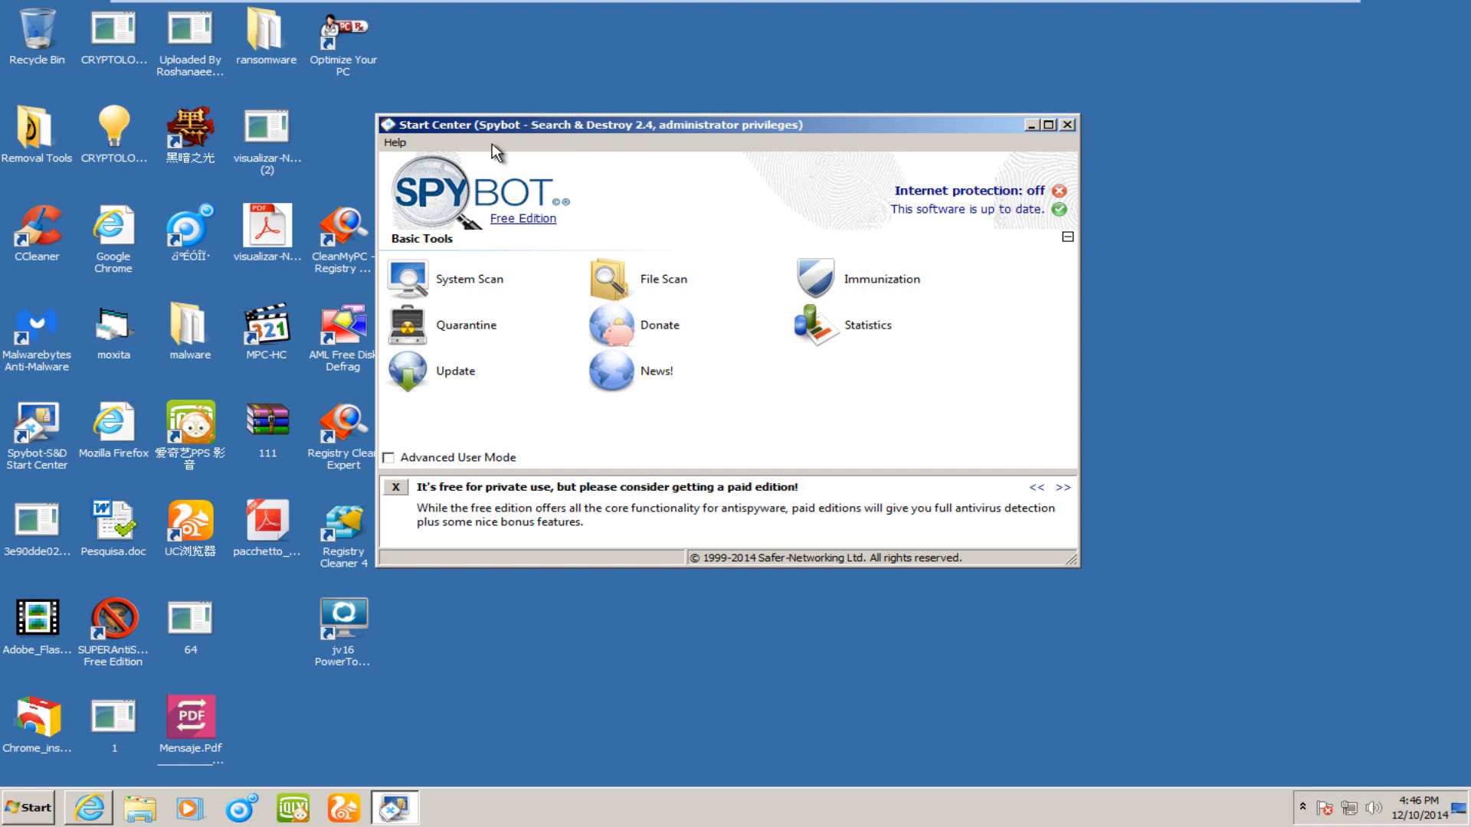
mouse_move(651, 225)
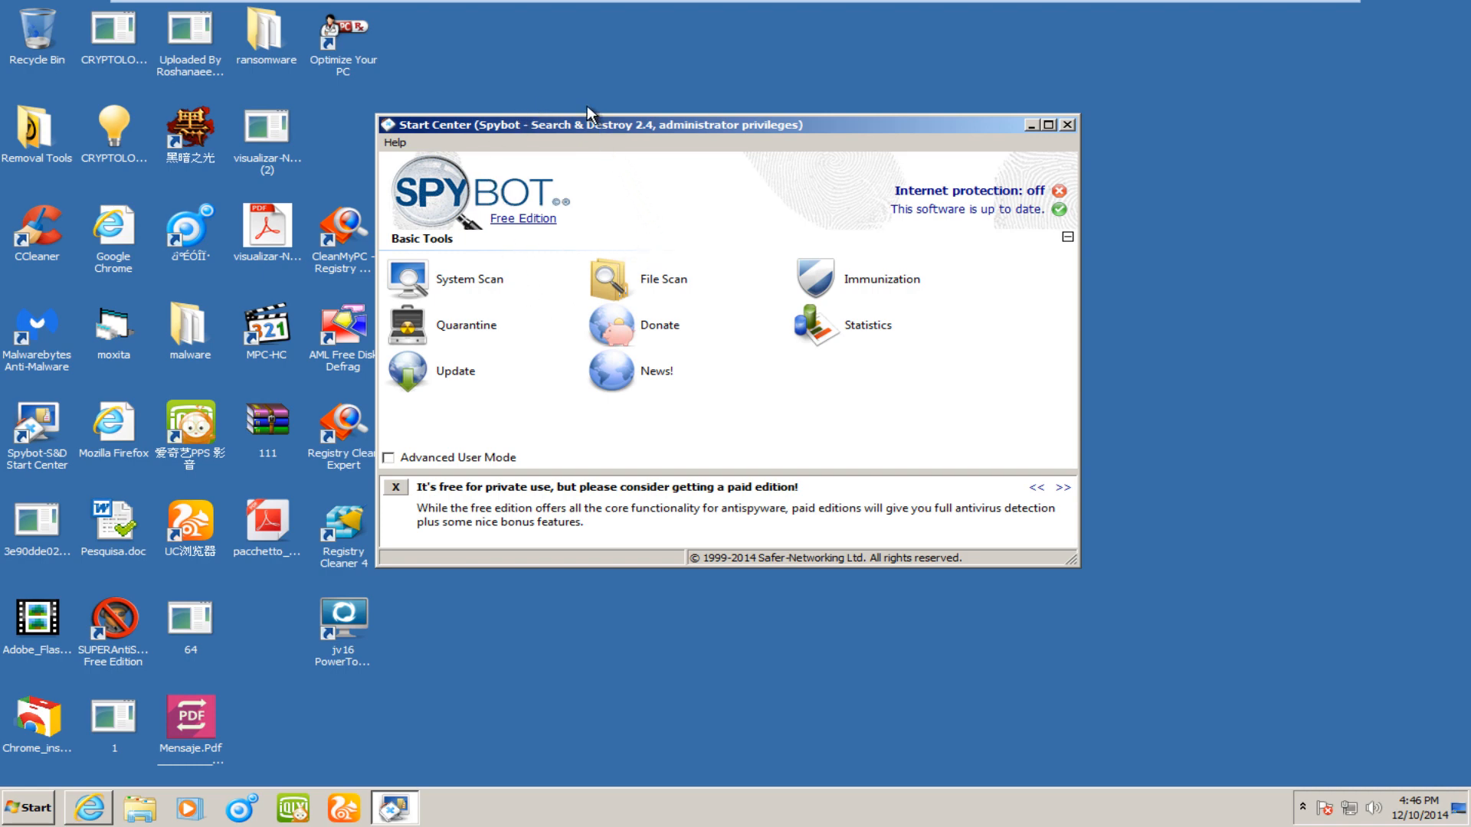
mouse_move(562, 124)
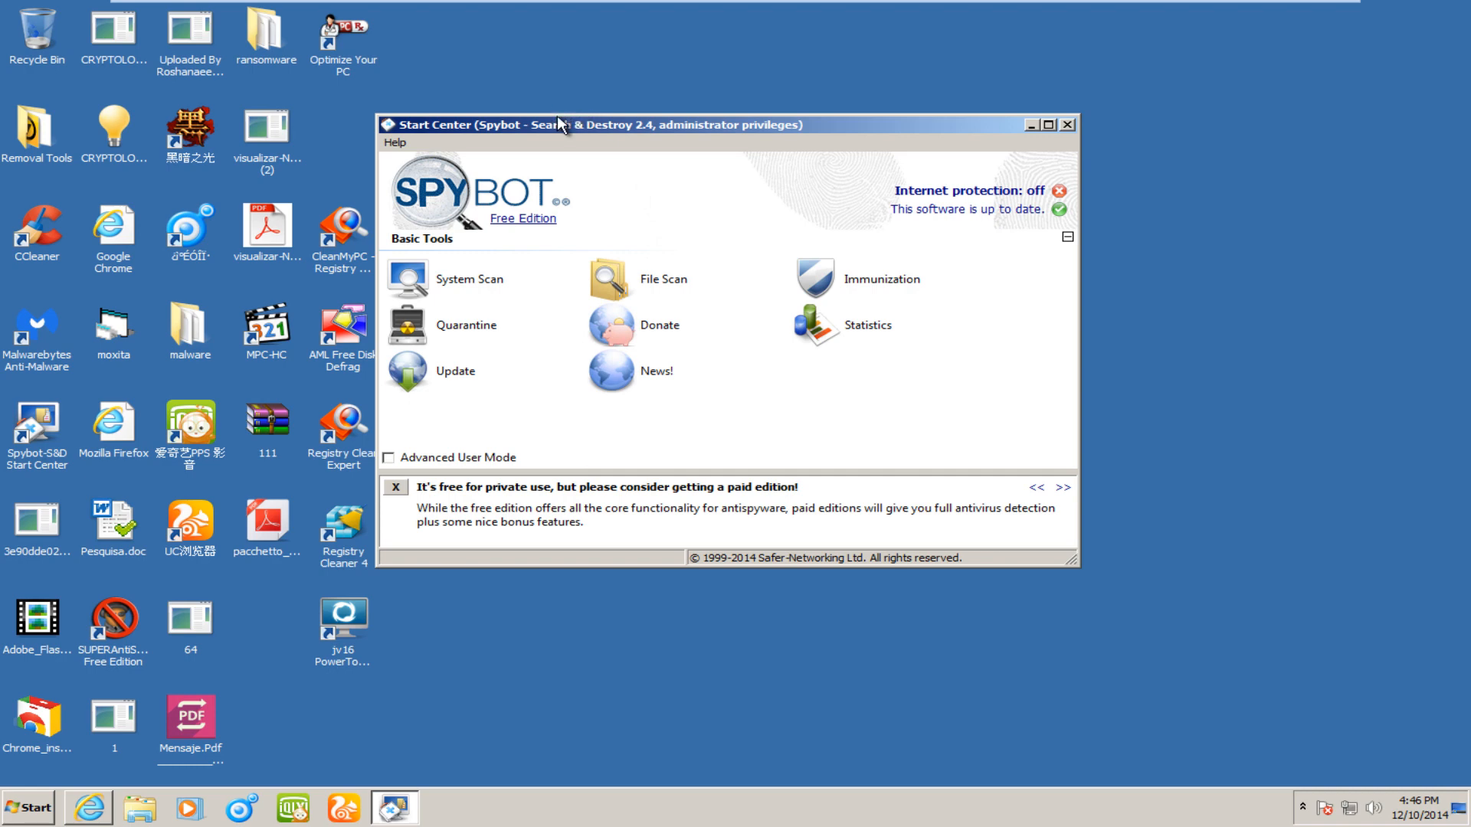
mouse_move(530, 208)
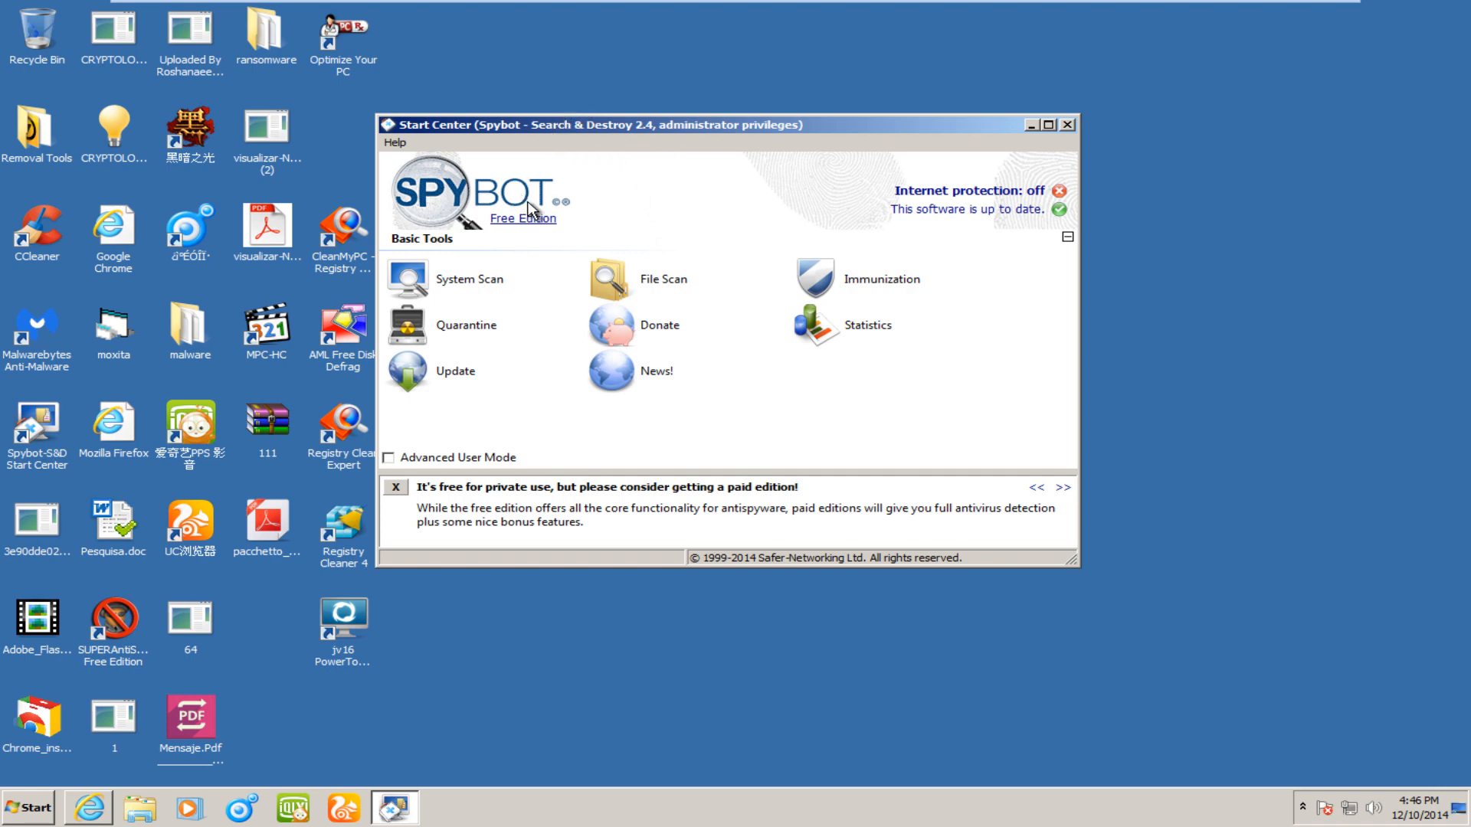
mouse_move(593, 175)
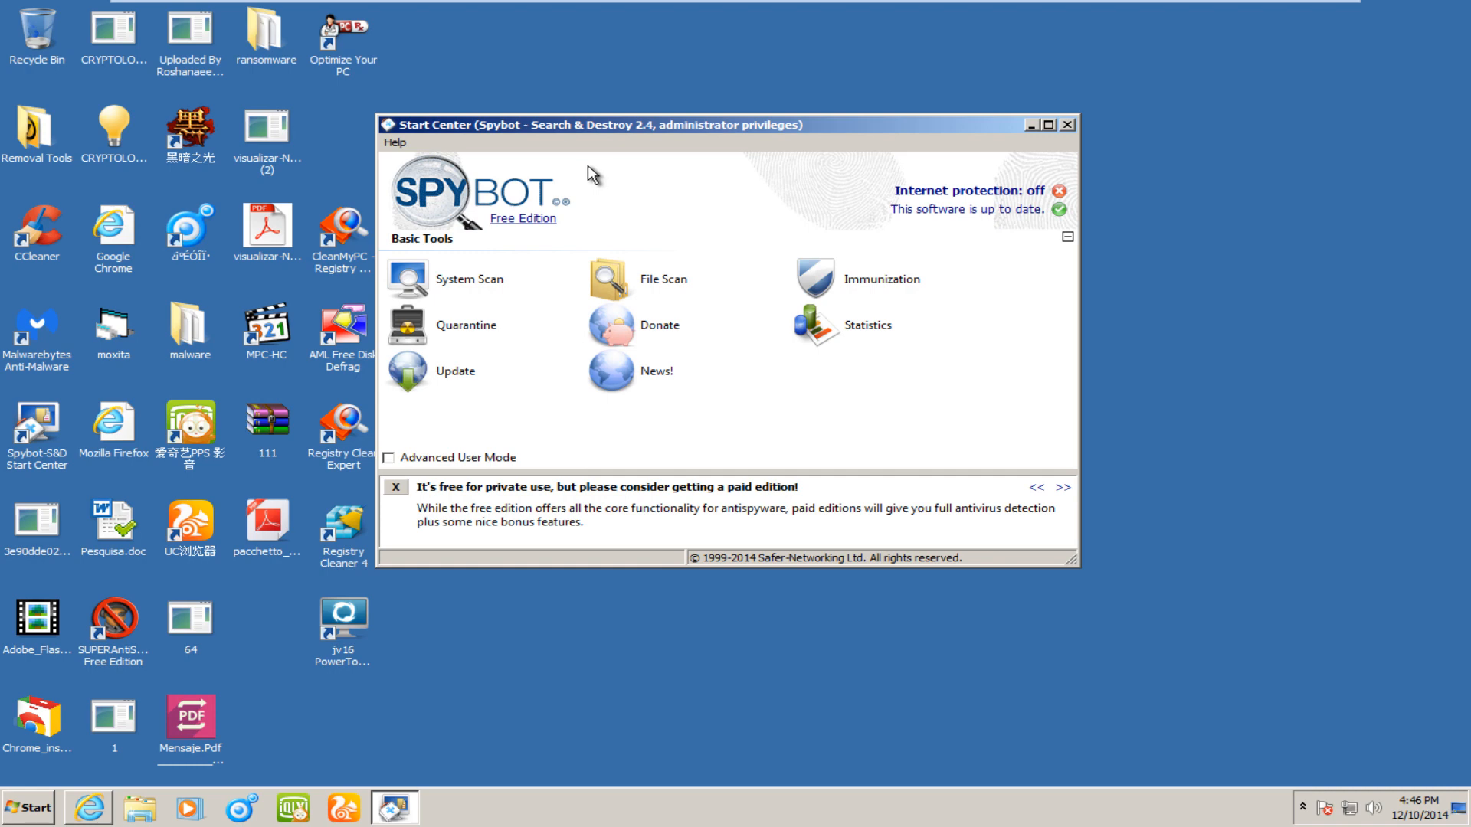
mouse_move(748, 374)
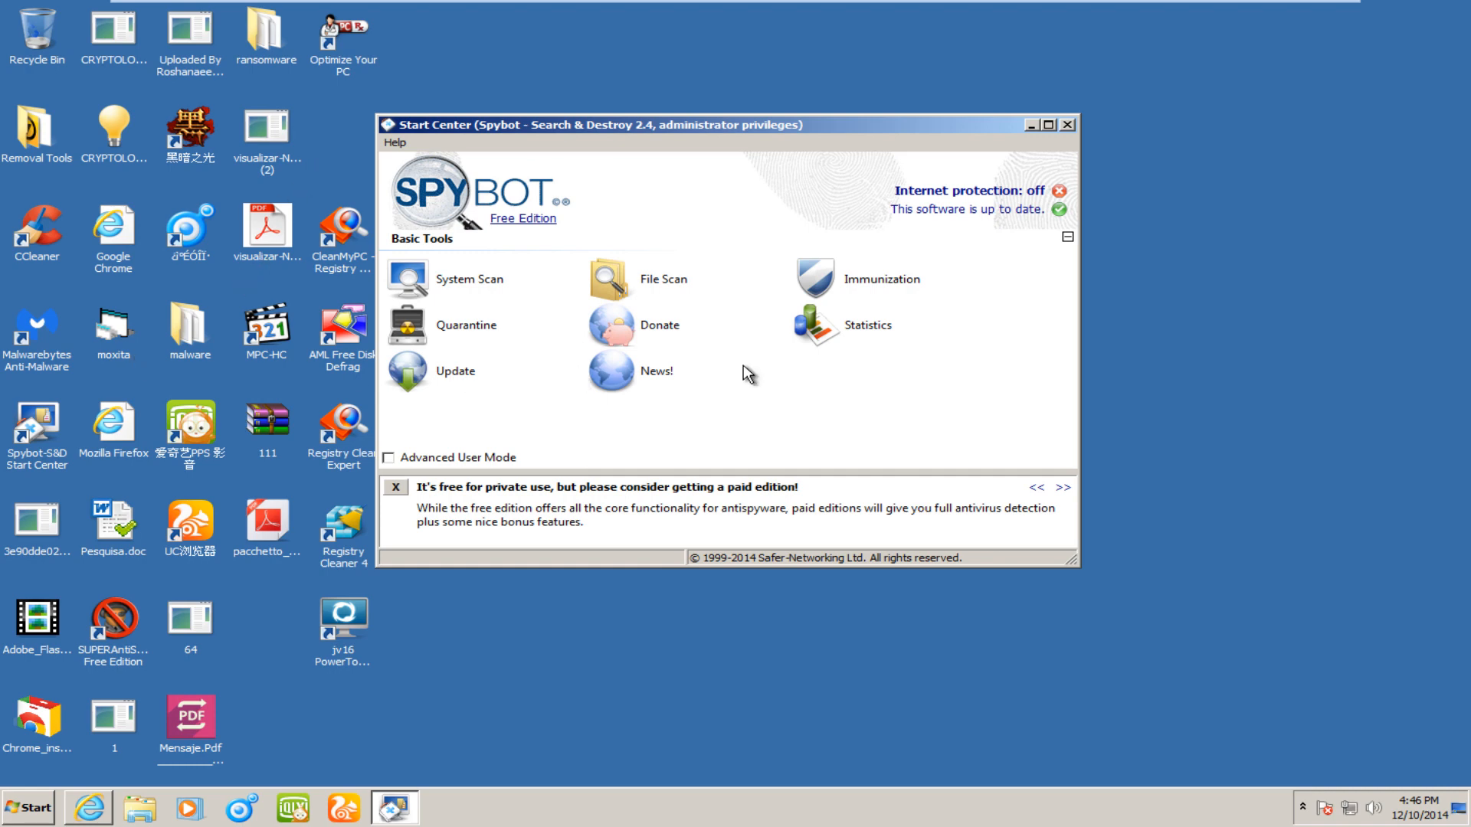
mouse_move(394, 706)
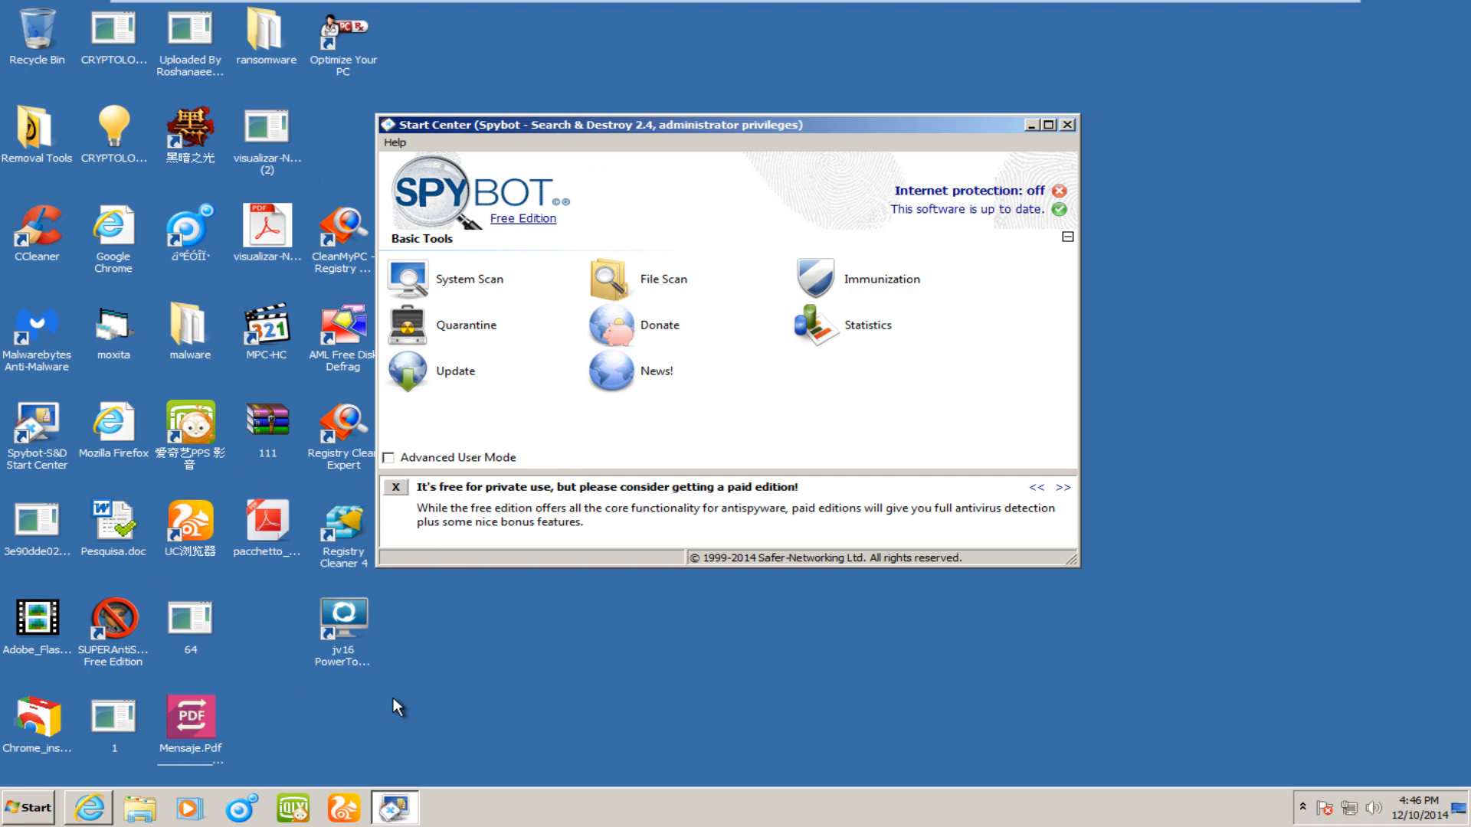
mouse_move(314, 685)
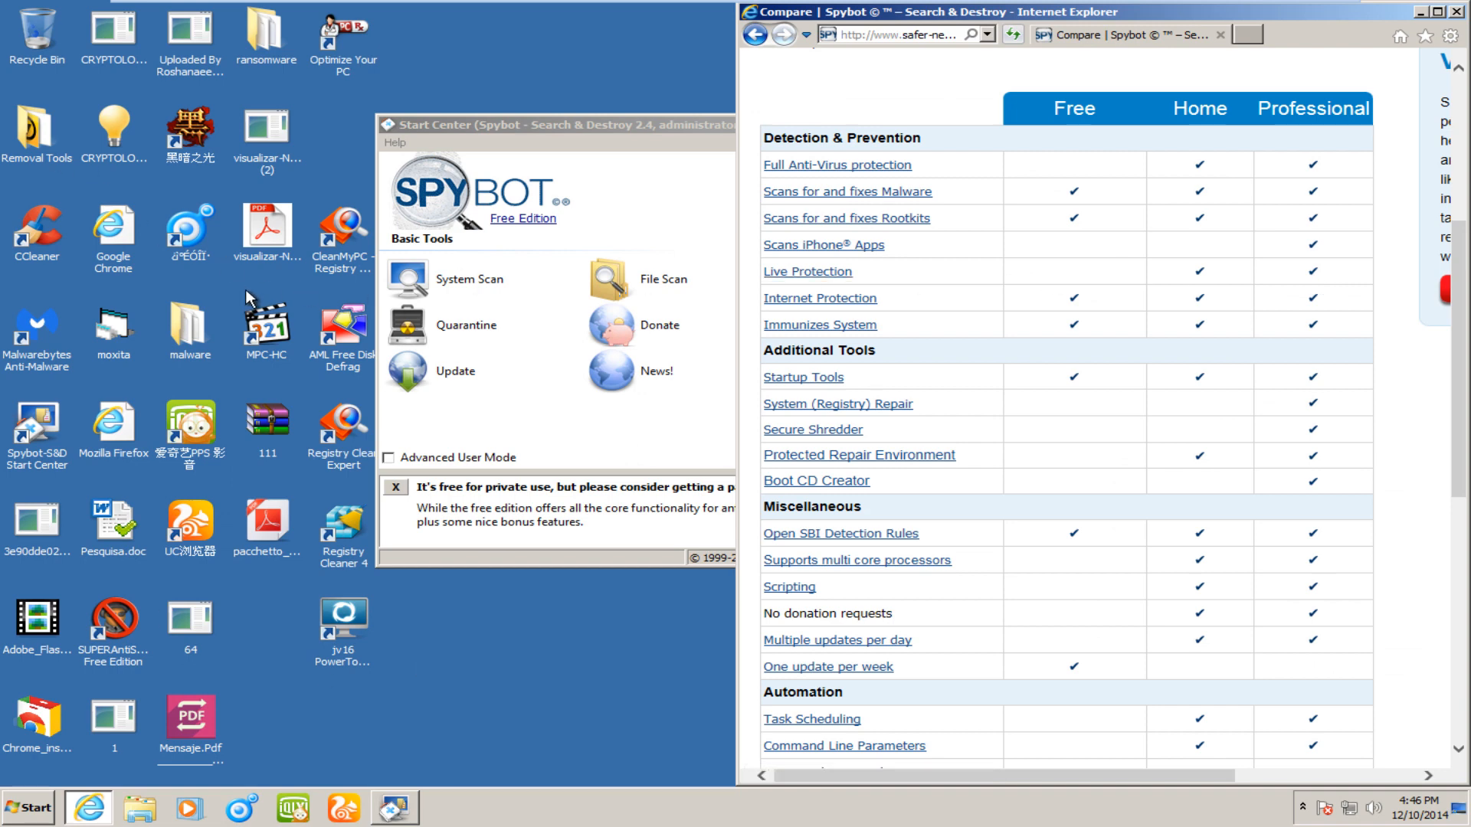
mouse_move(410, 215)
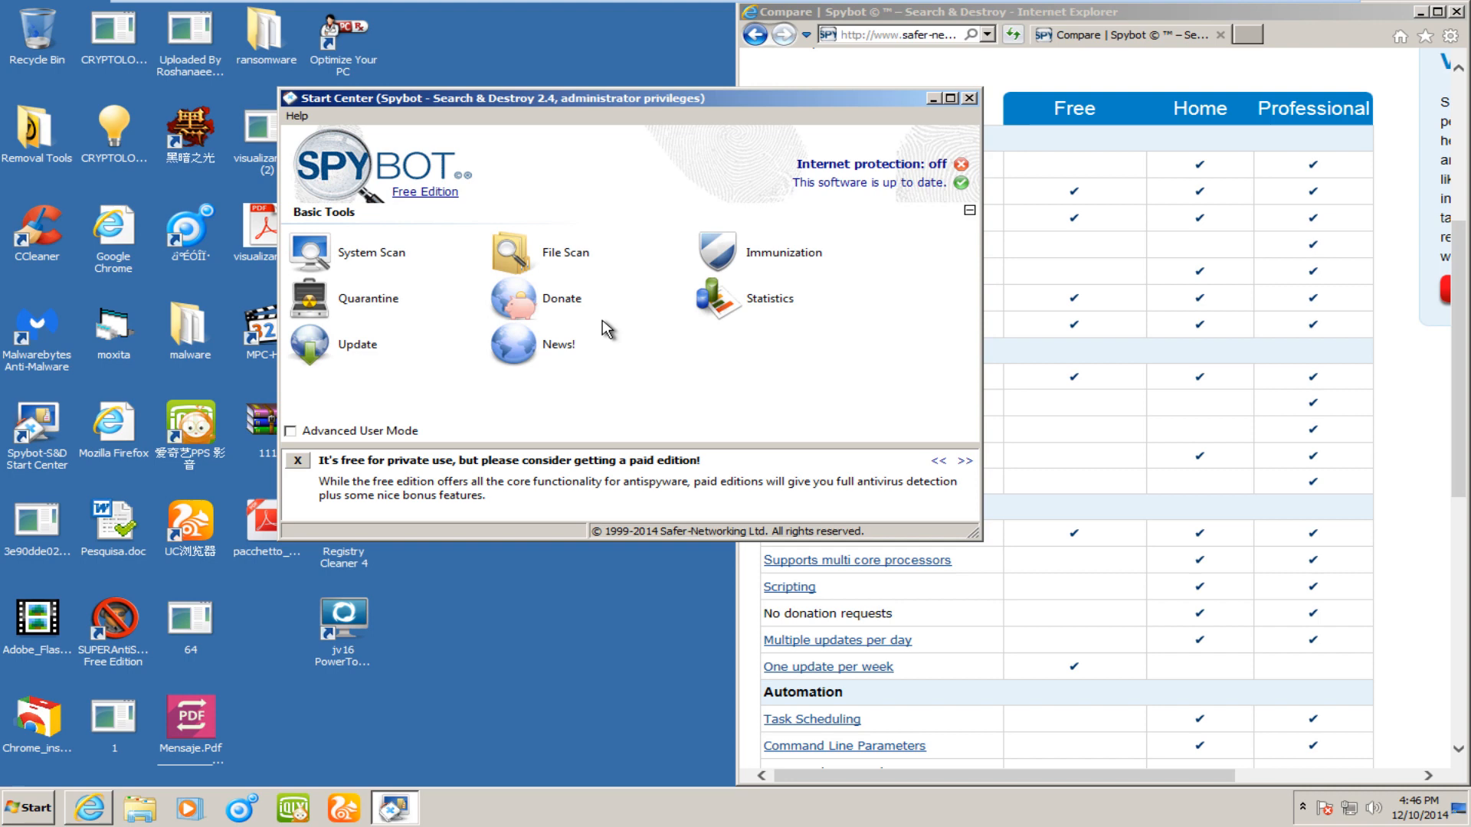
mouse_move(607, 291)
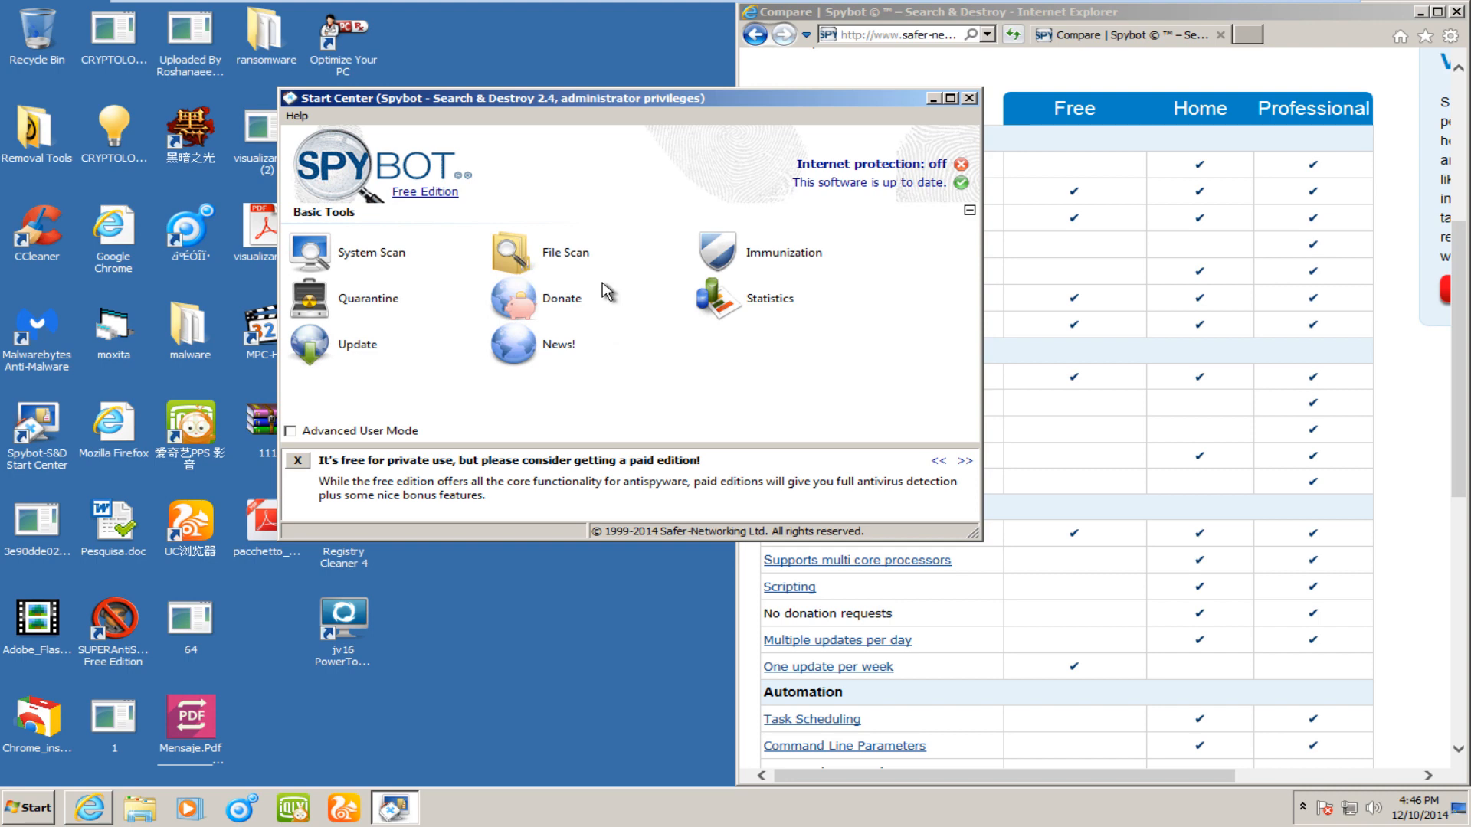
mouse_move(1179, 31)
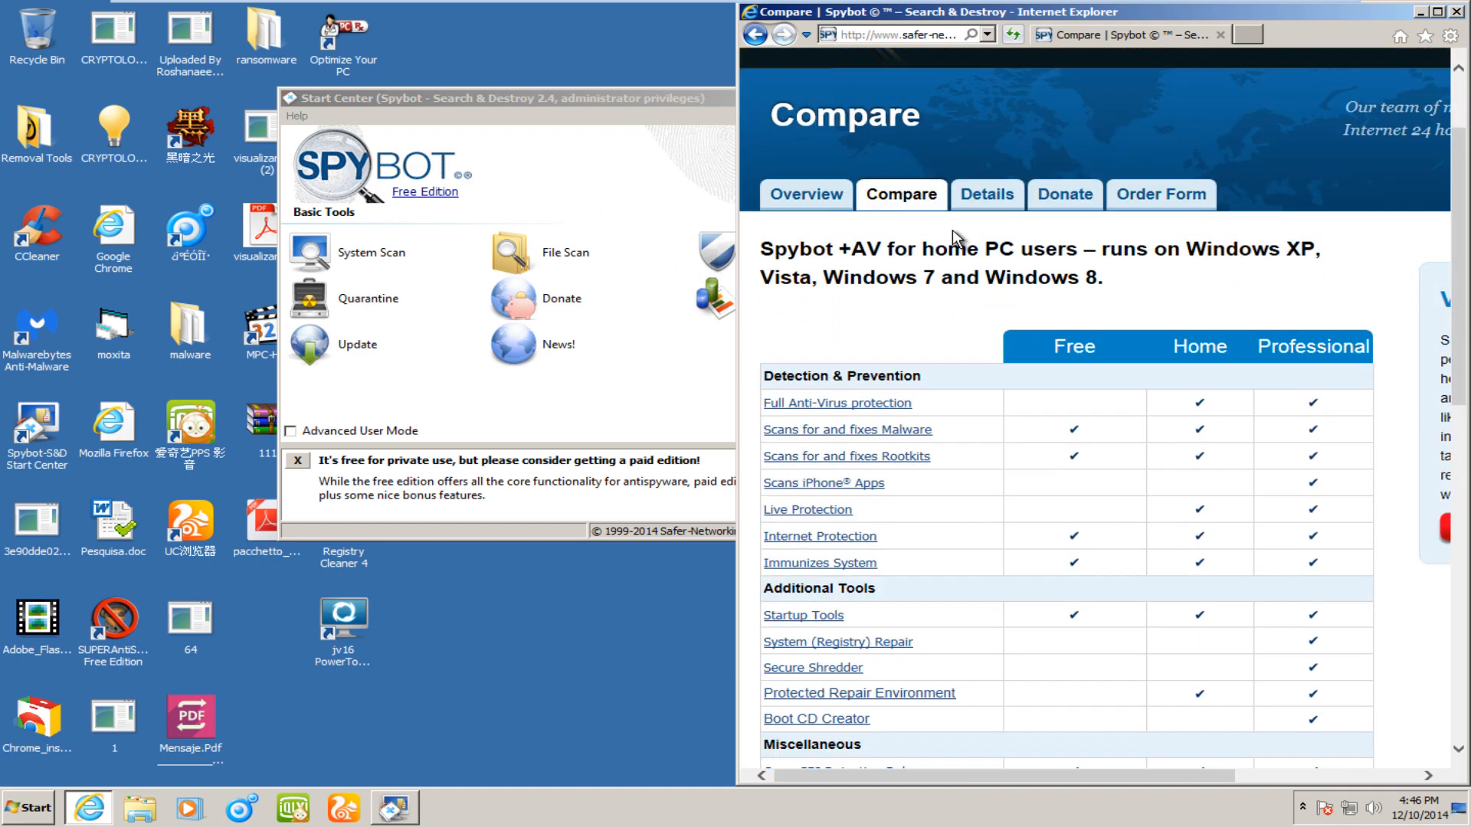
- Scroll the Spybot comparison page down through Free, Home and Professional features to the prices
scroll(down, 3)
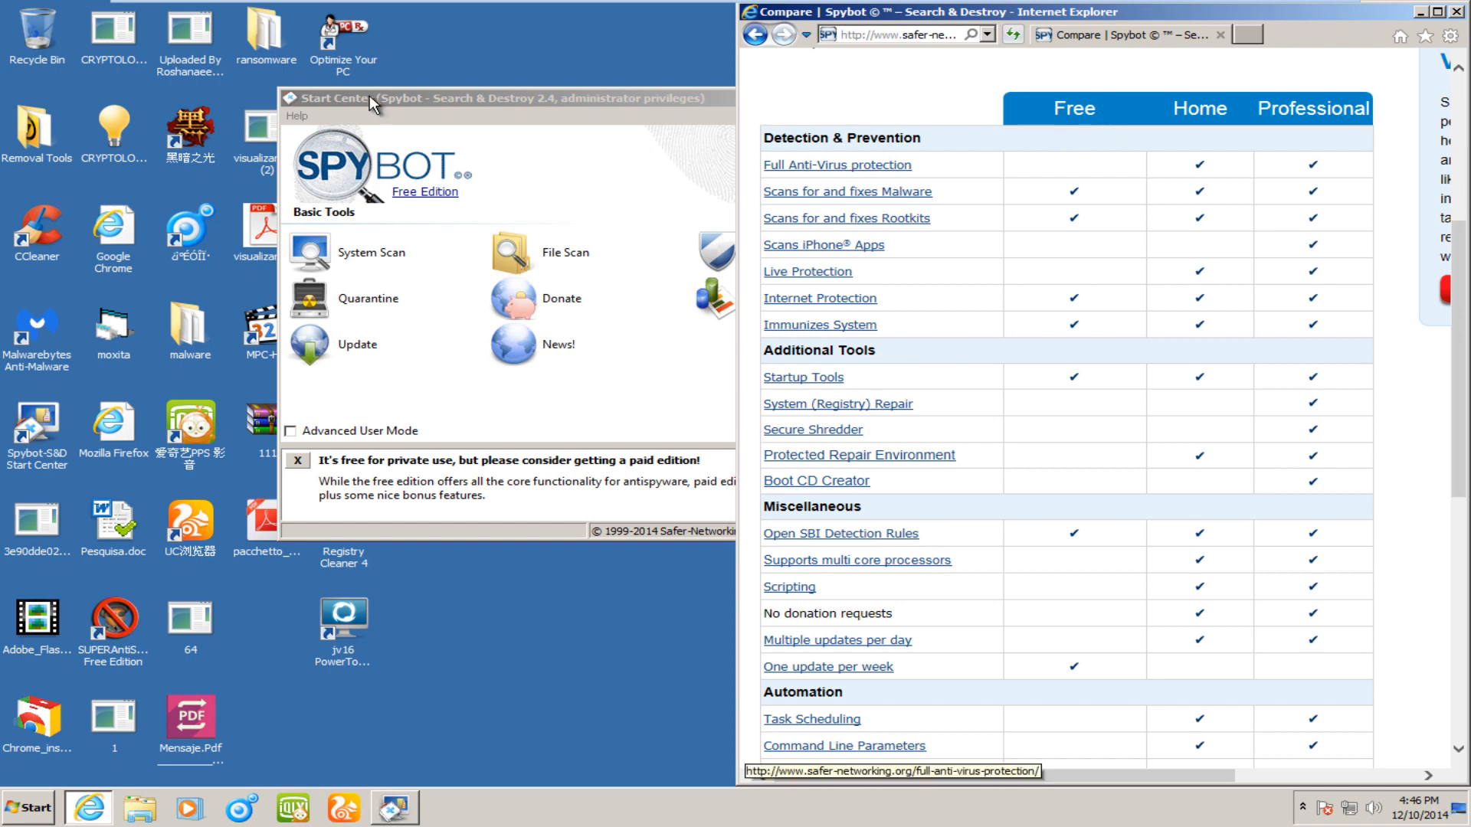
mouse_move(836, 164)
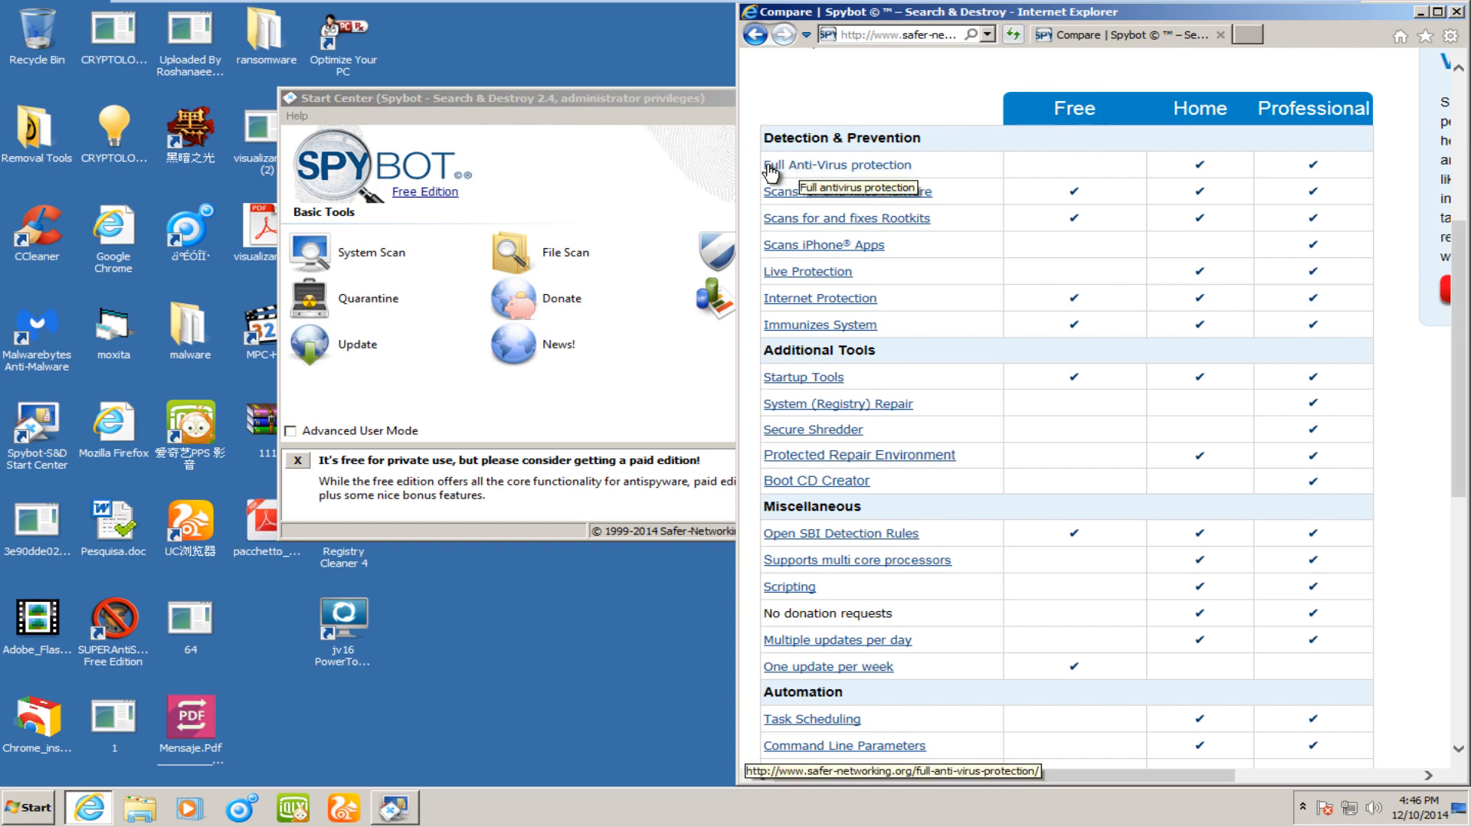
mouse_move(808, 271)
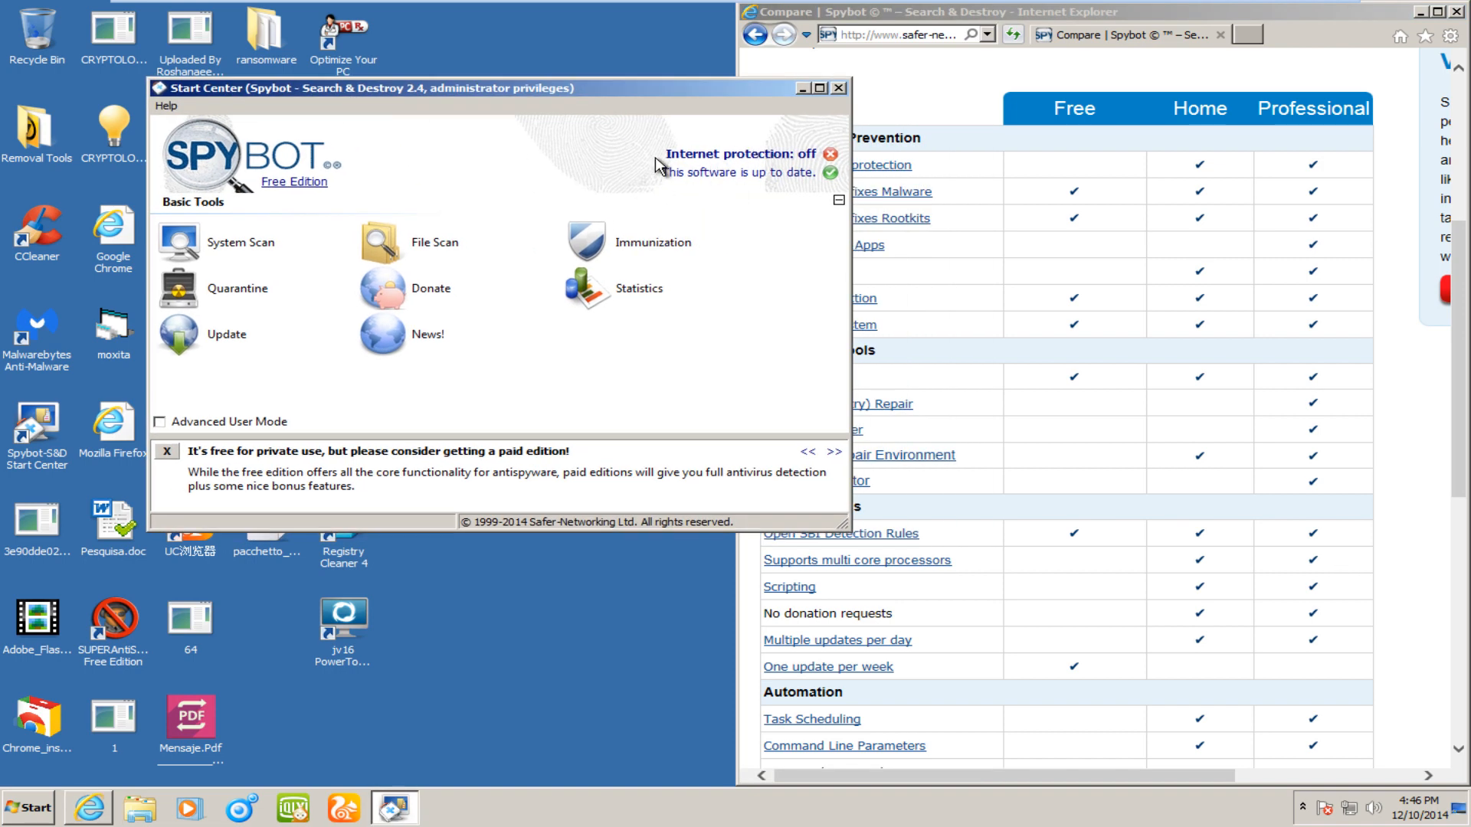
mouse_move(699, 168)
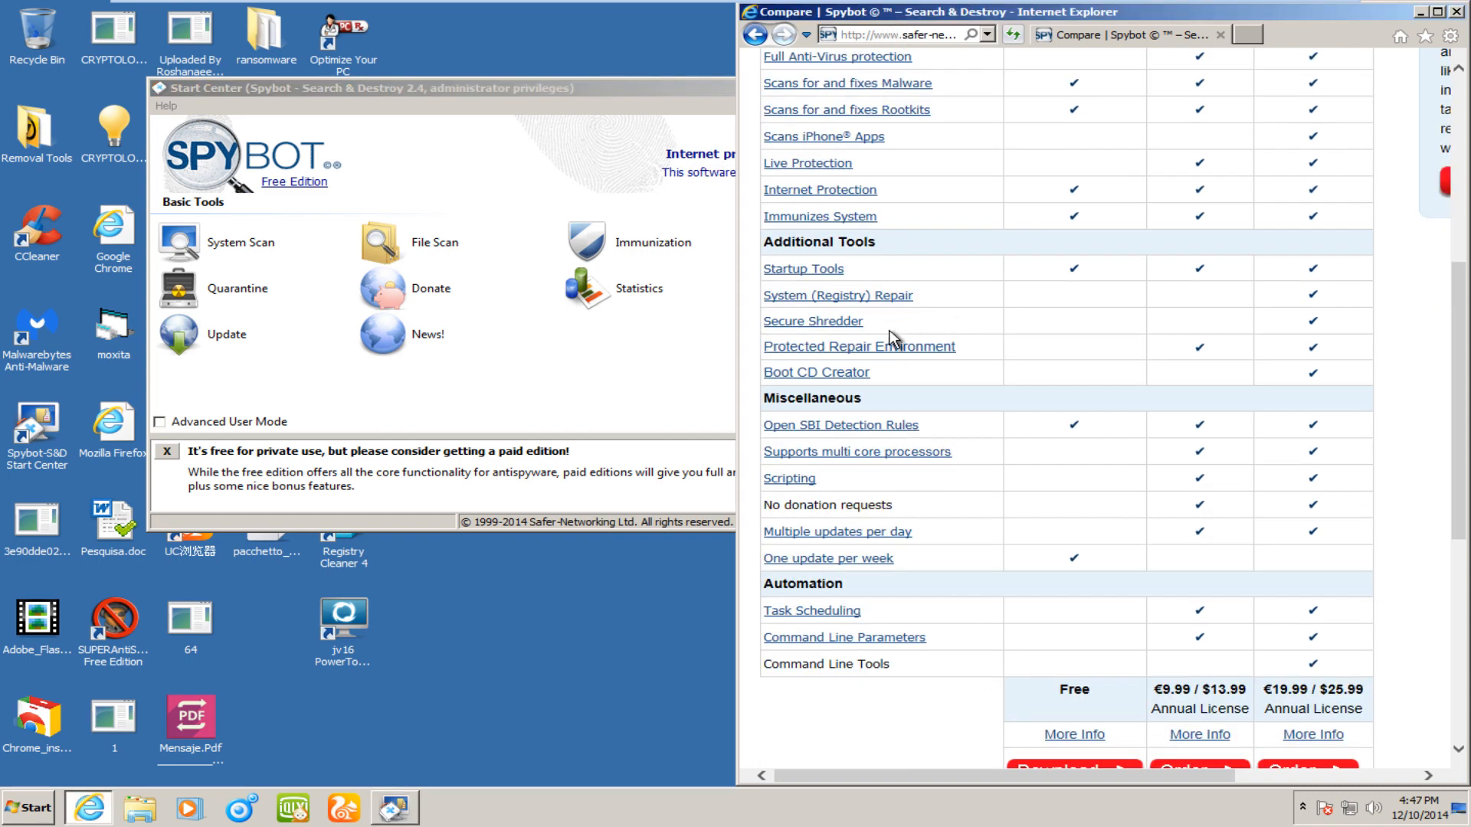
scroll(down, 3)
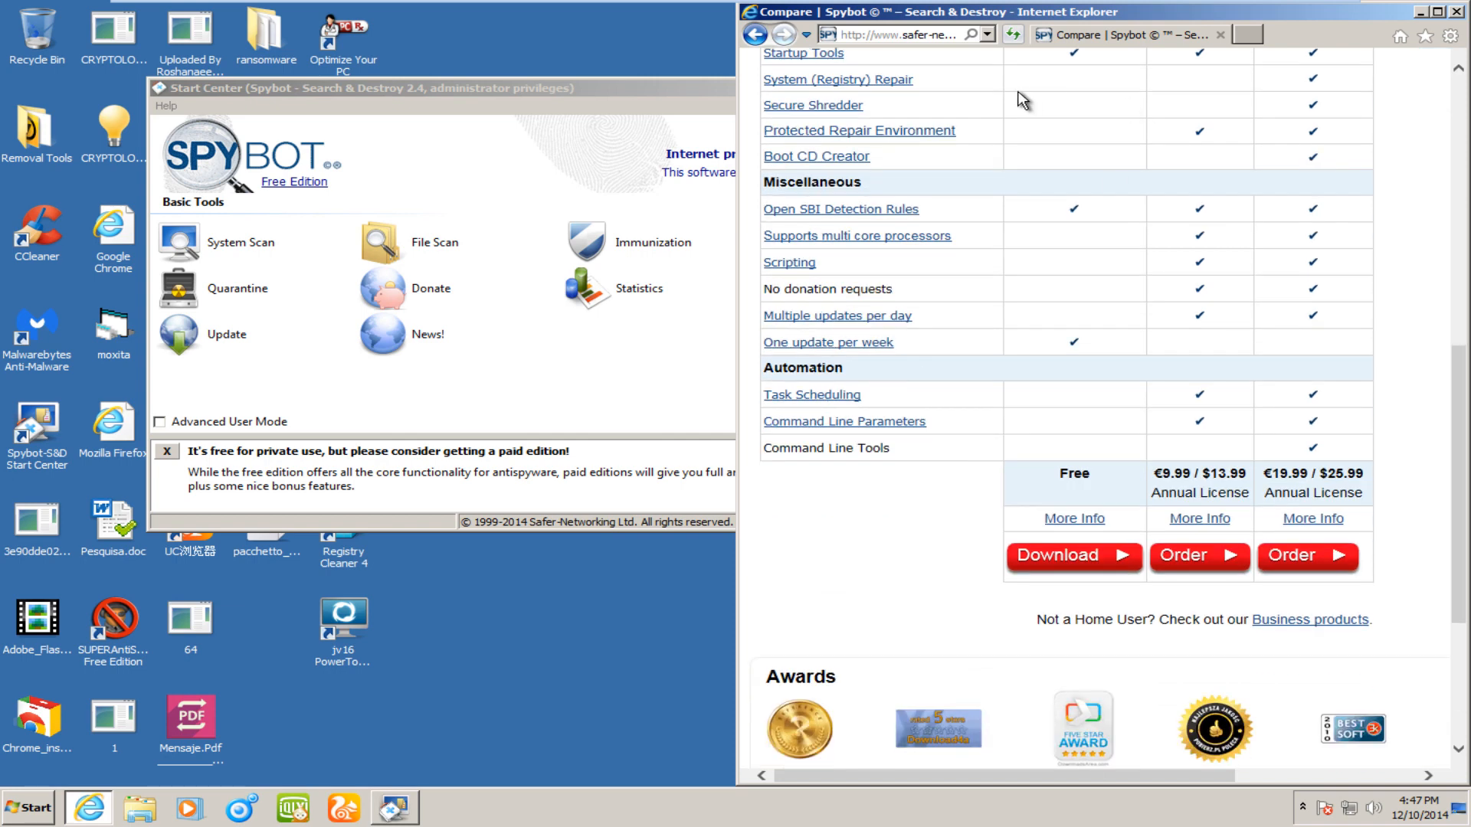
scroll(down, 3)
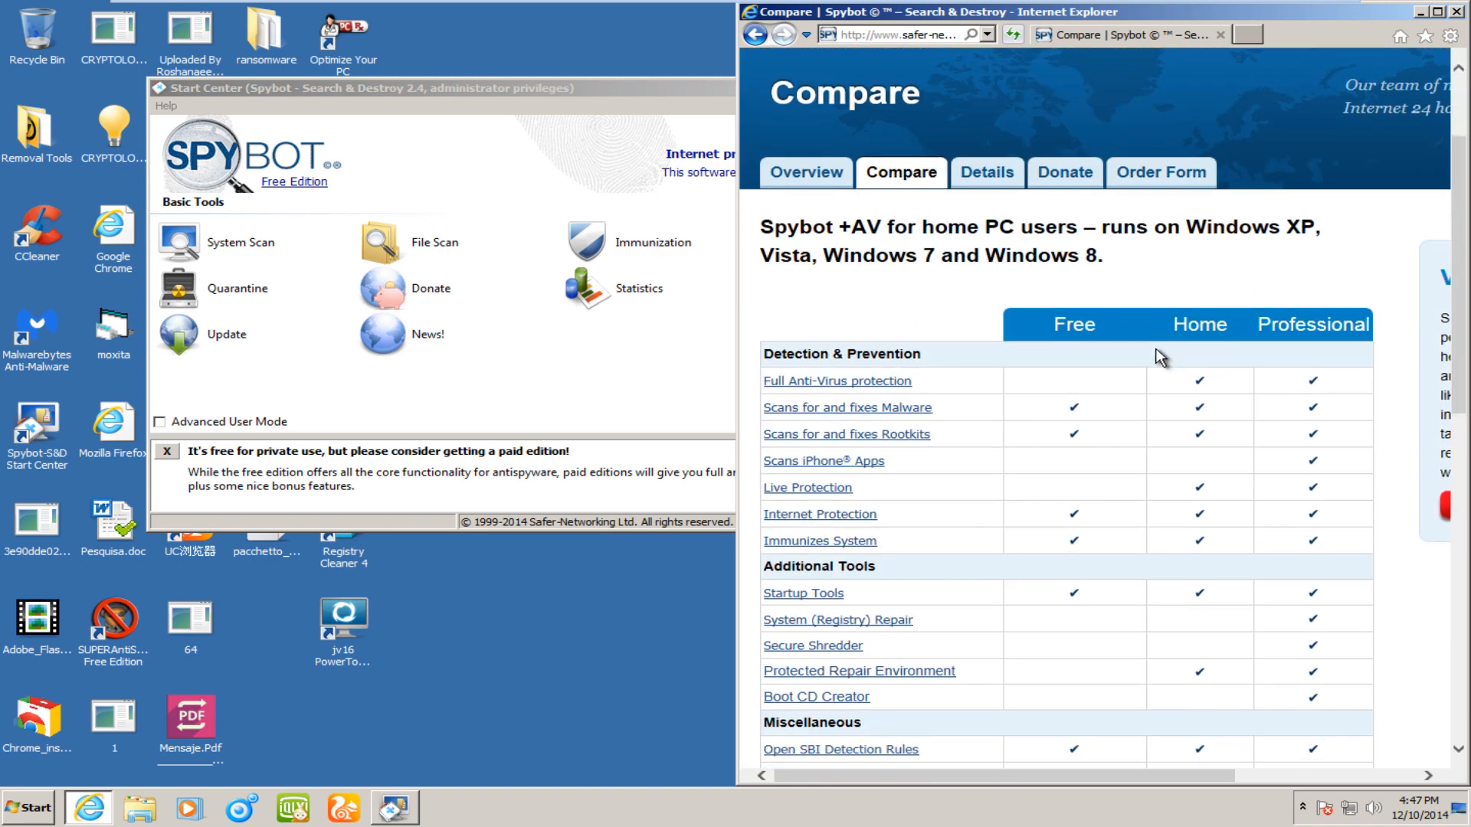
mouse_move(830, 203)
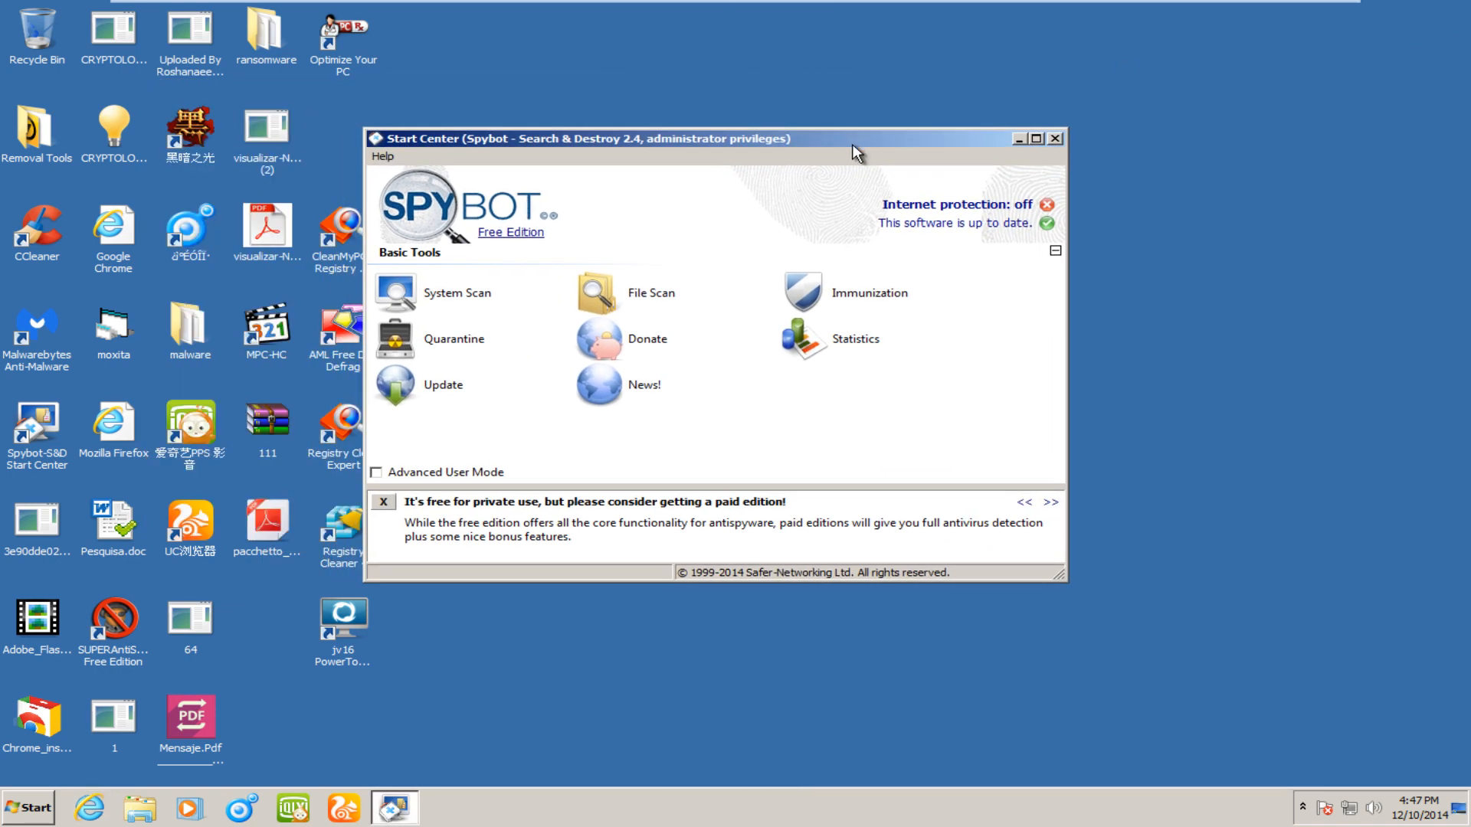
mouse_move(1012, 147)
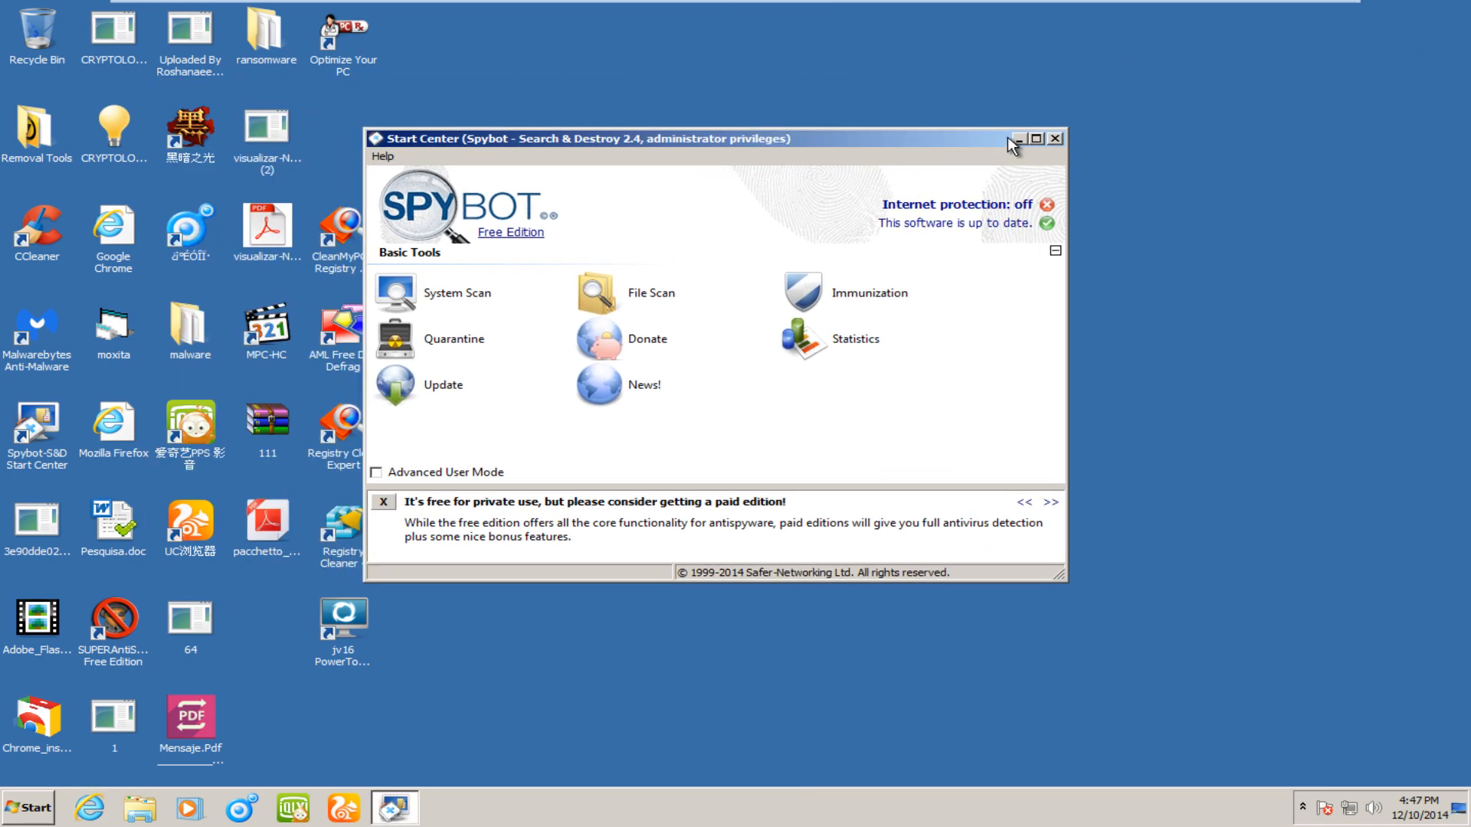
- Close the Spybot Start Center, check the Action Center messages, and launch System Configuration from Start
click(1015, 138)
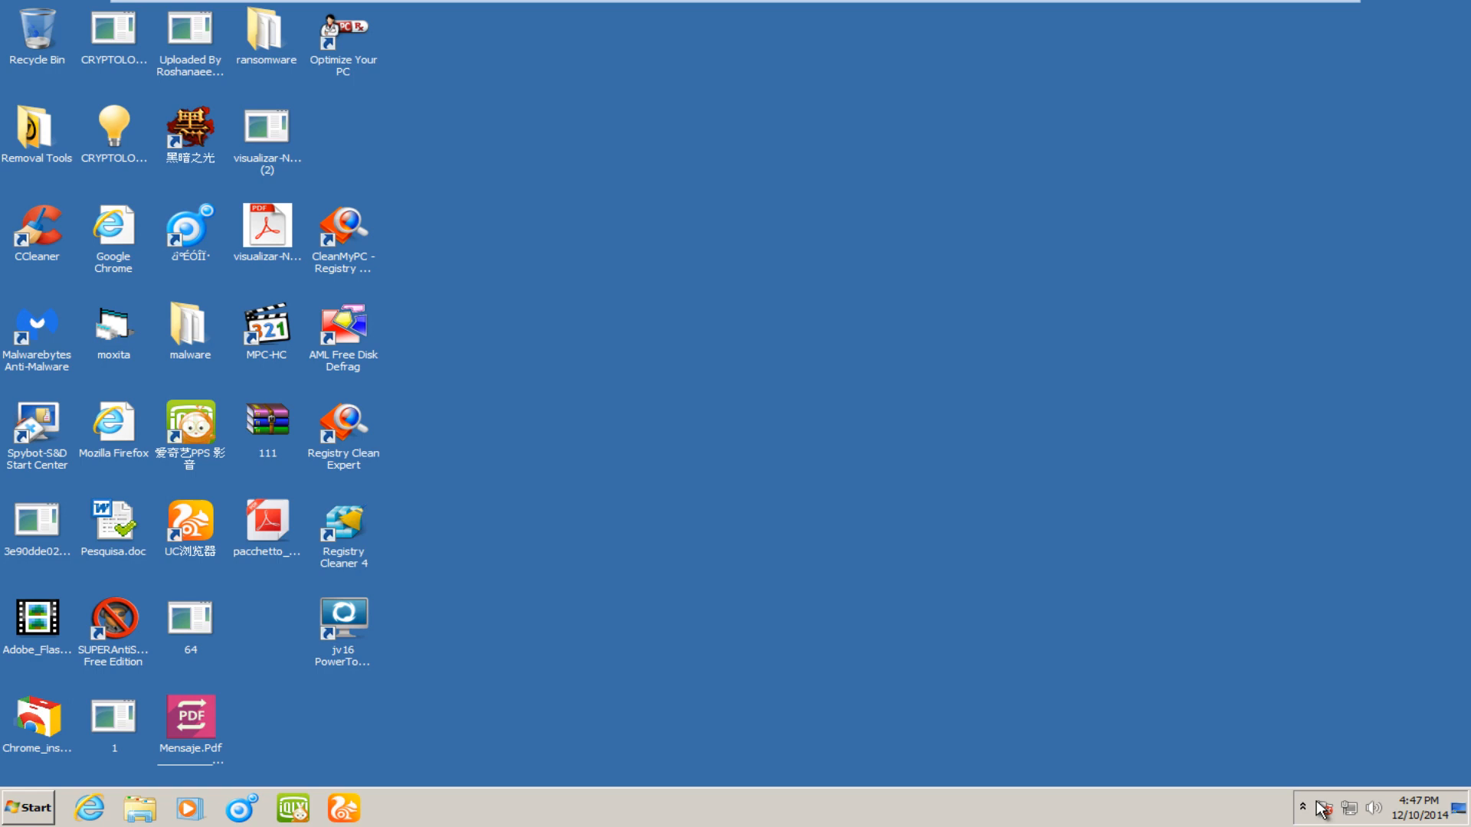
click(1305, 808)
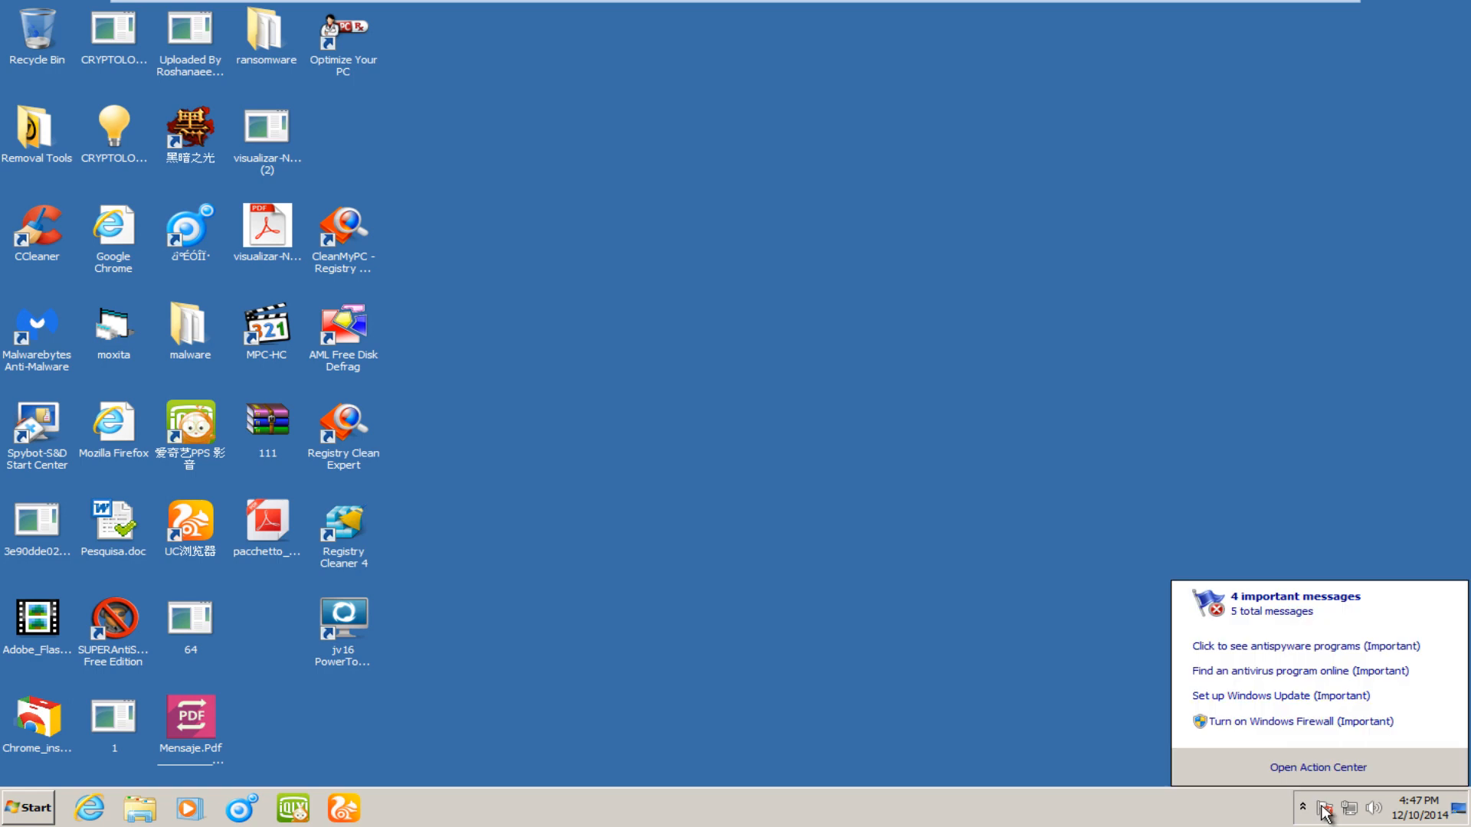
click(28, 808)
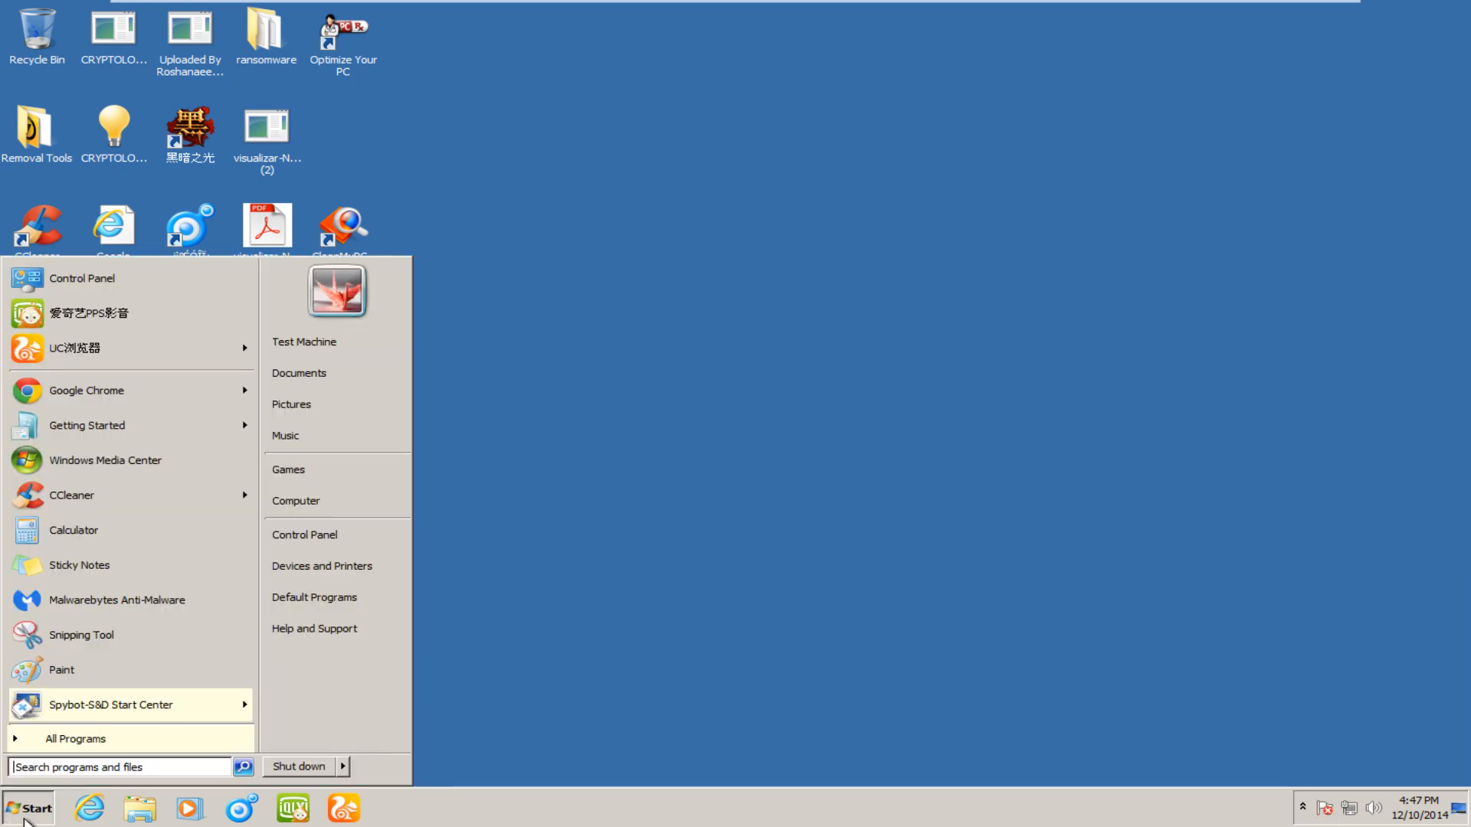
click(27, 807)
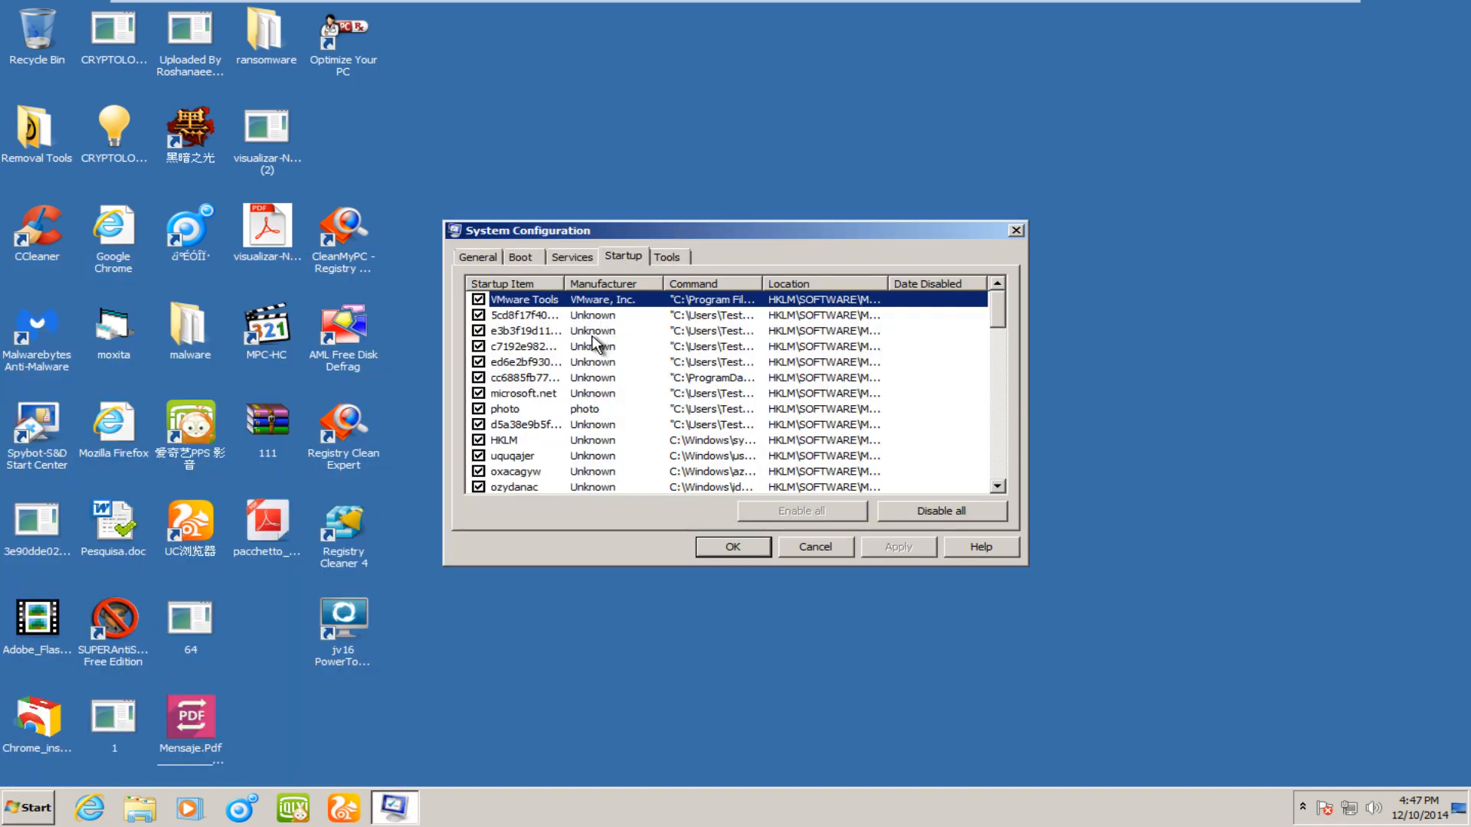
- Inspect the HKLM, Spybot, Wireless Monitor and kapeskay.2.0 startup entries on the Startup tab
scroll(down, 3)
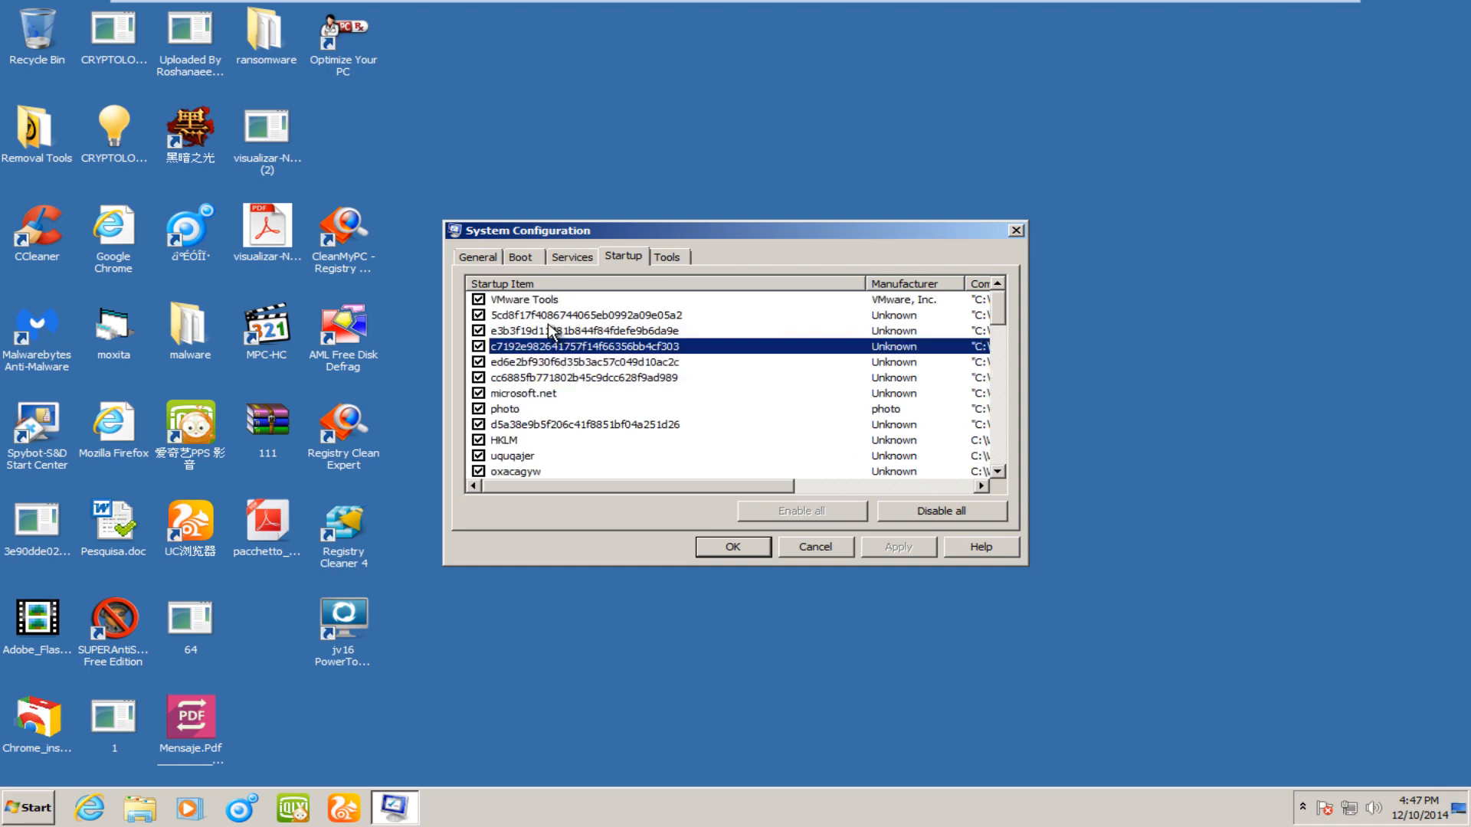
click(582, 377)
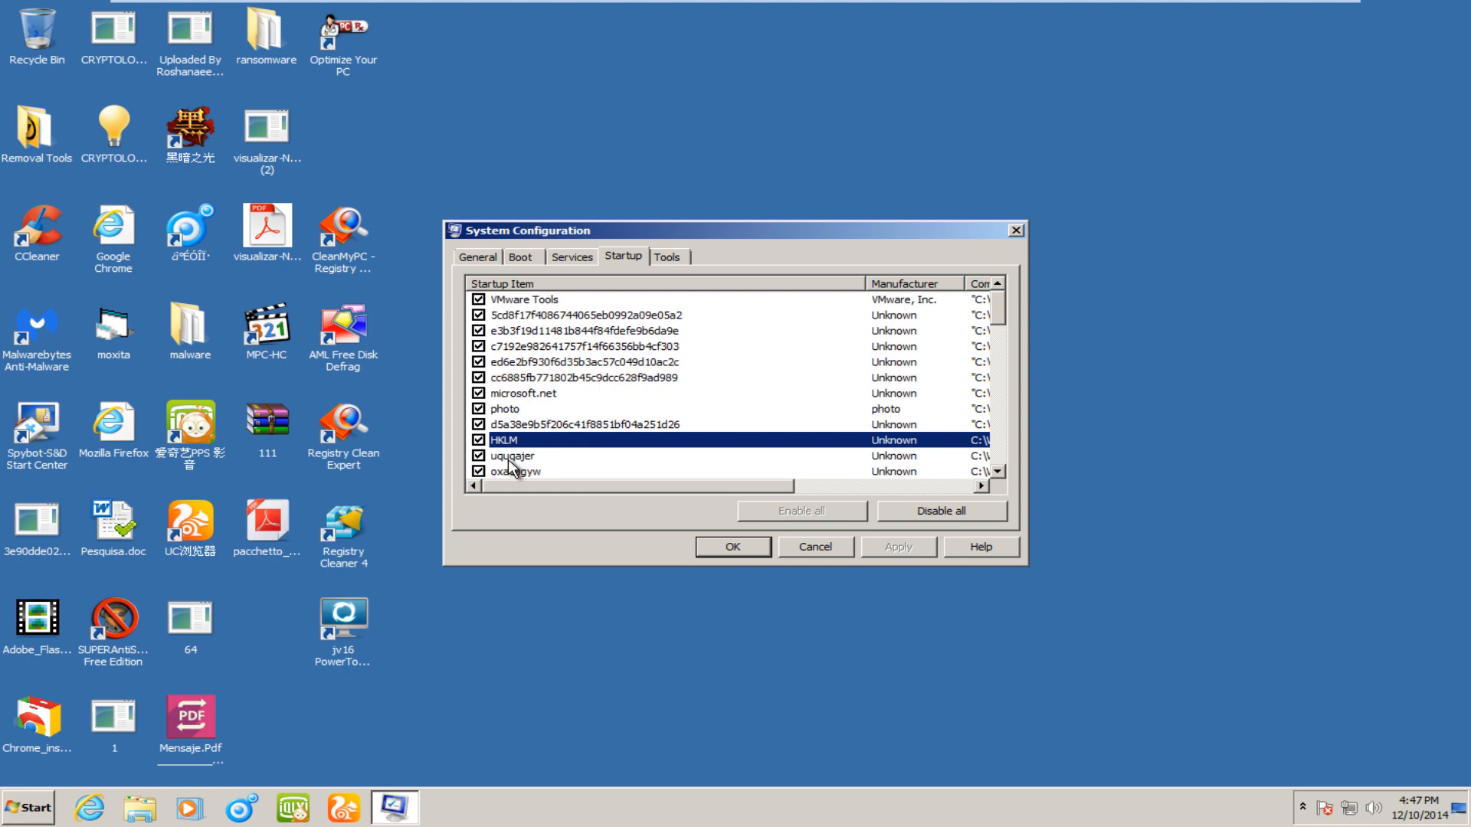
scroll(down, 3)
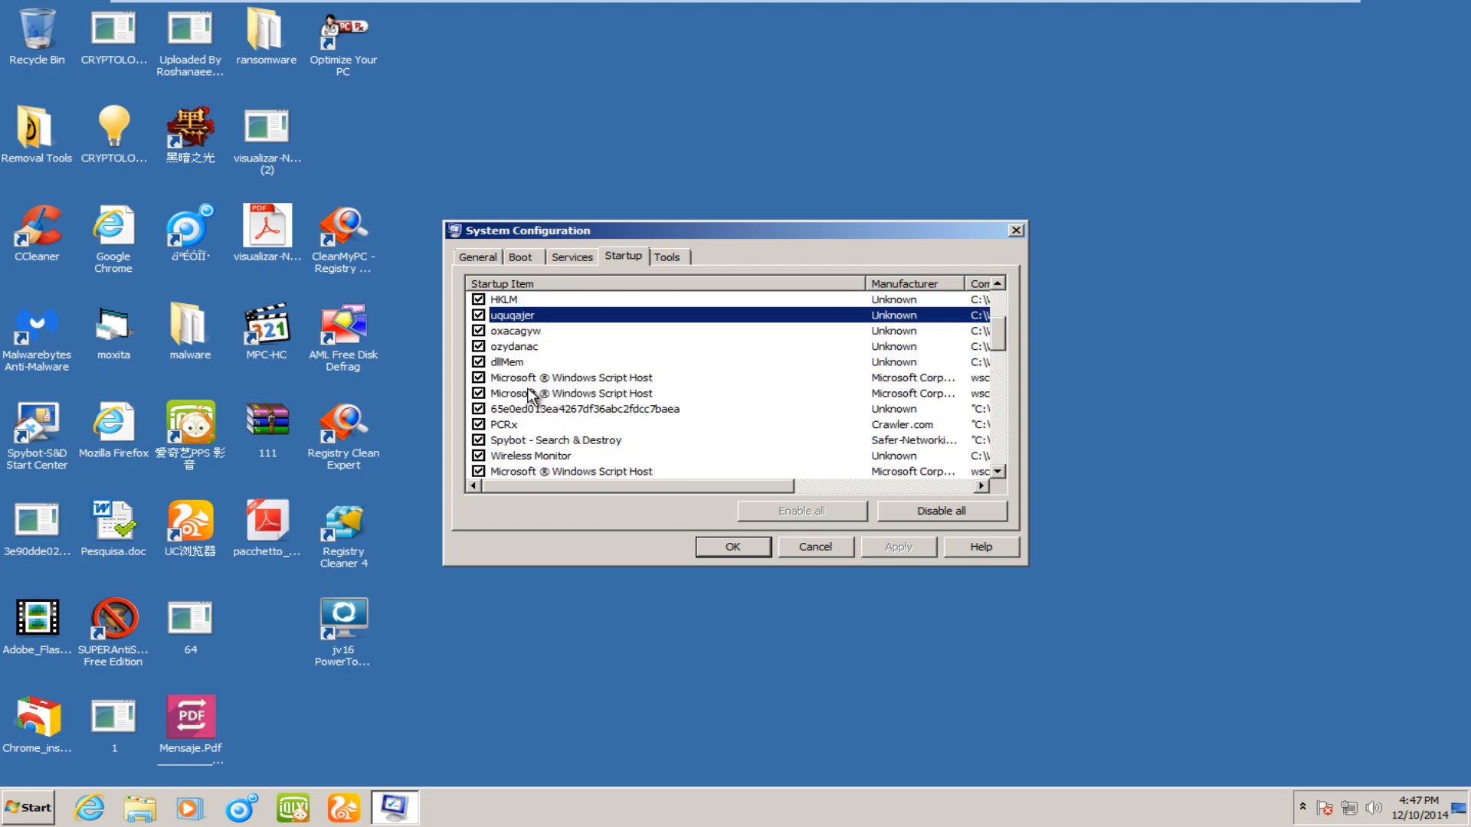
click(582, 407)
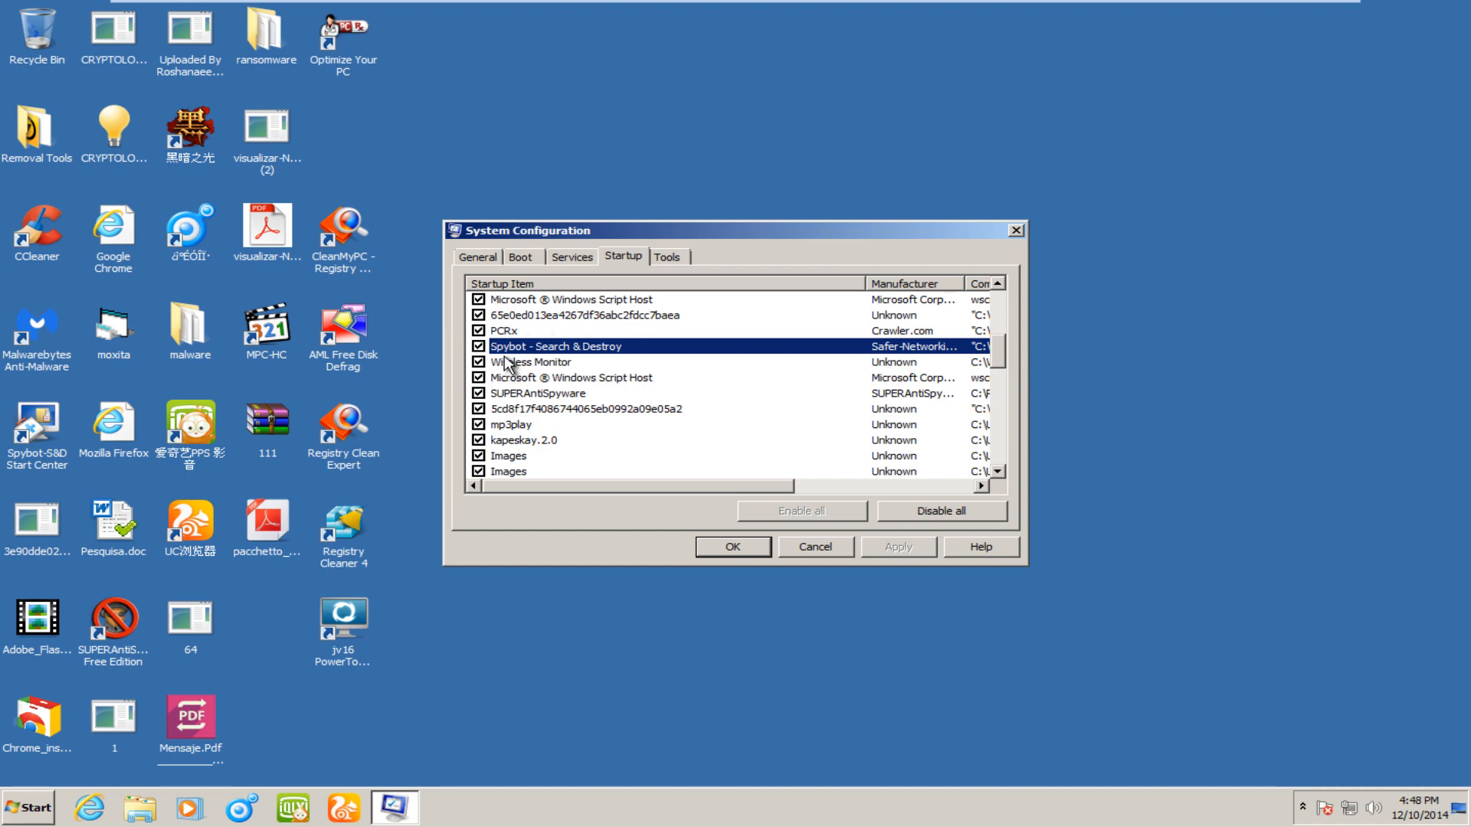
click(532, 362)
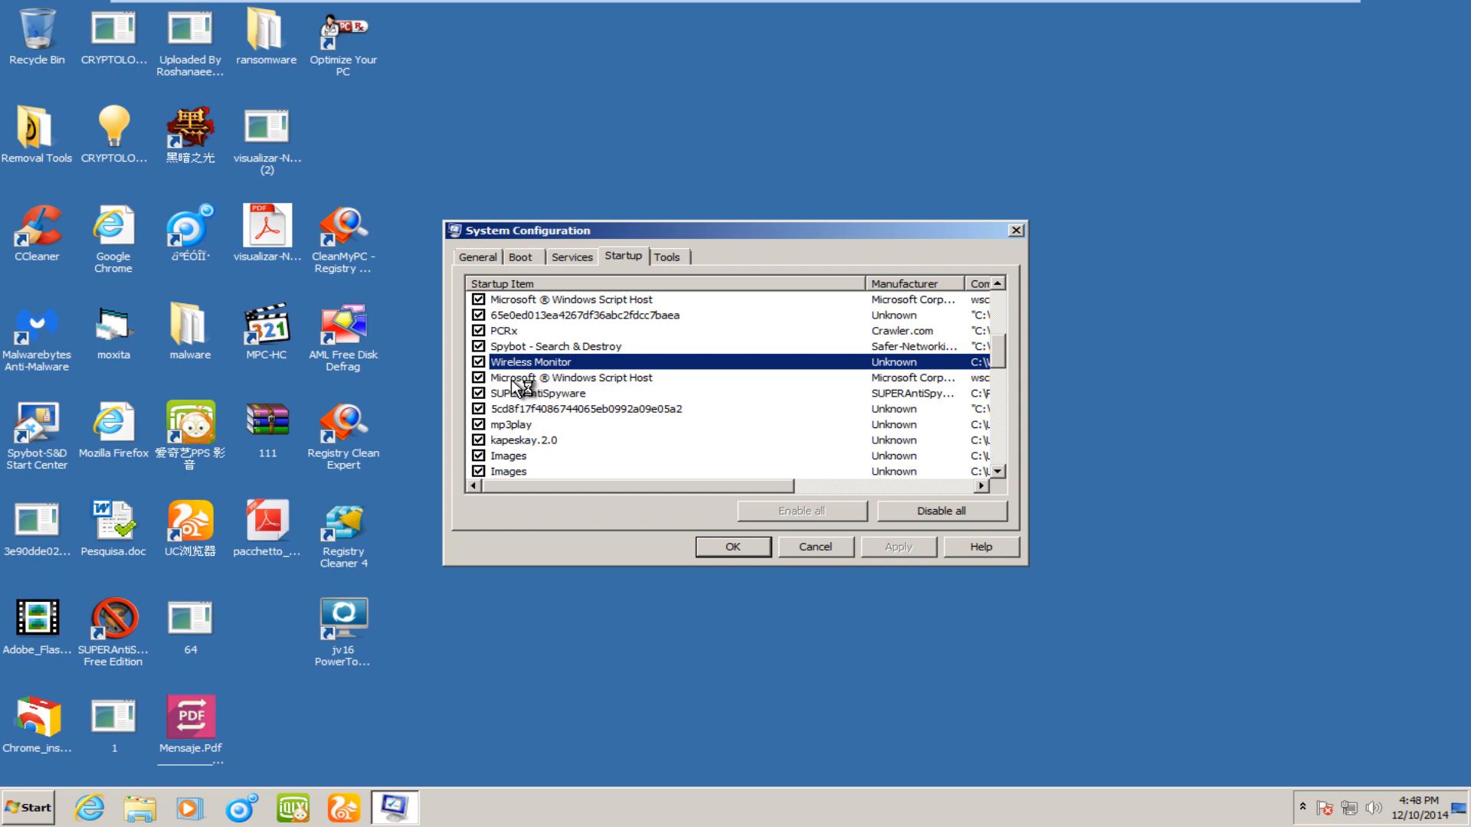
click(587, 408)
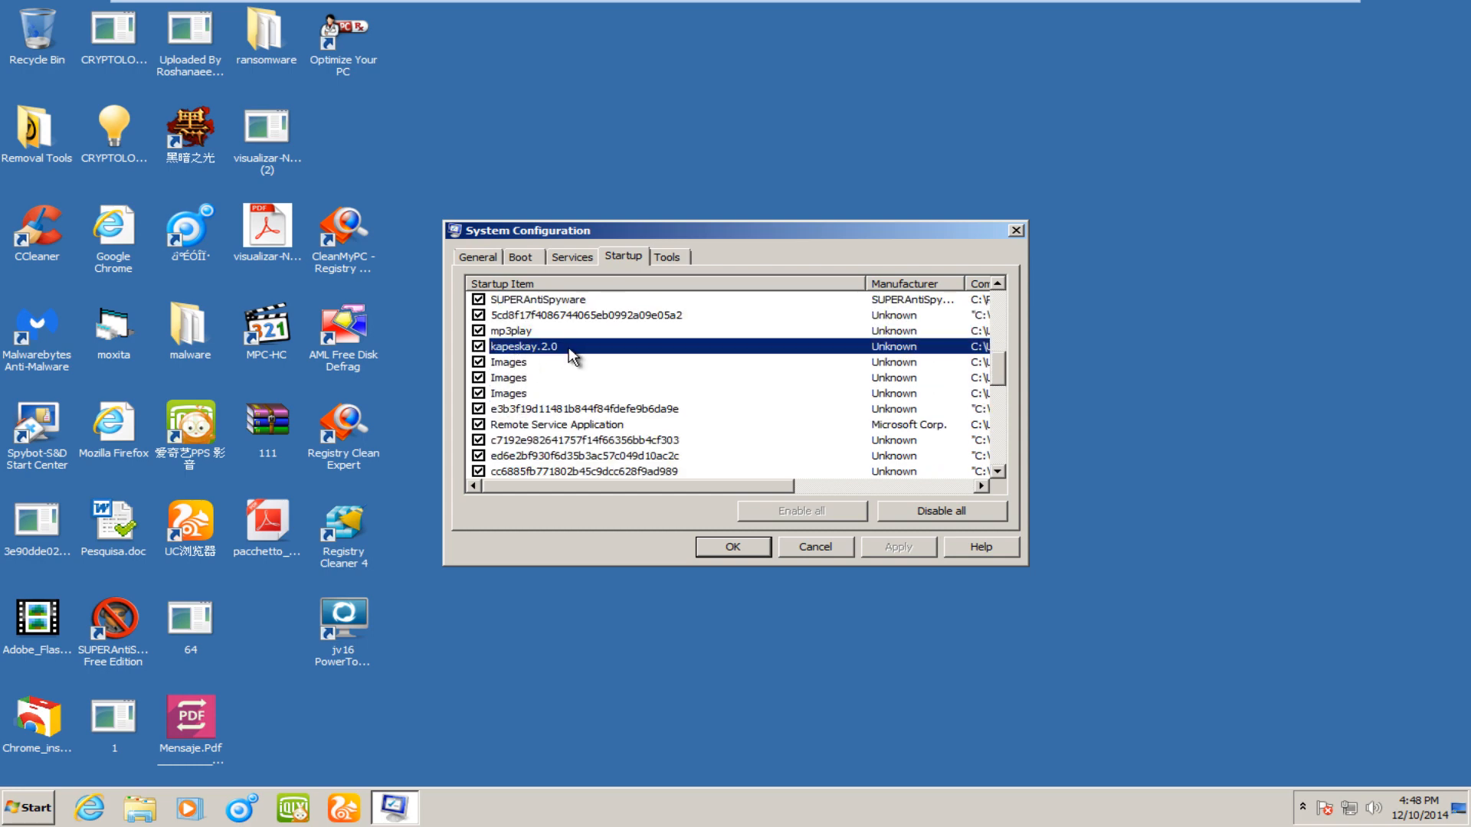
mouse_move(530, 359)
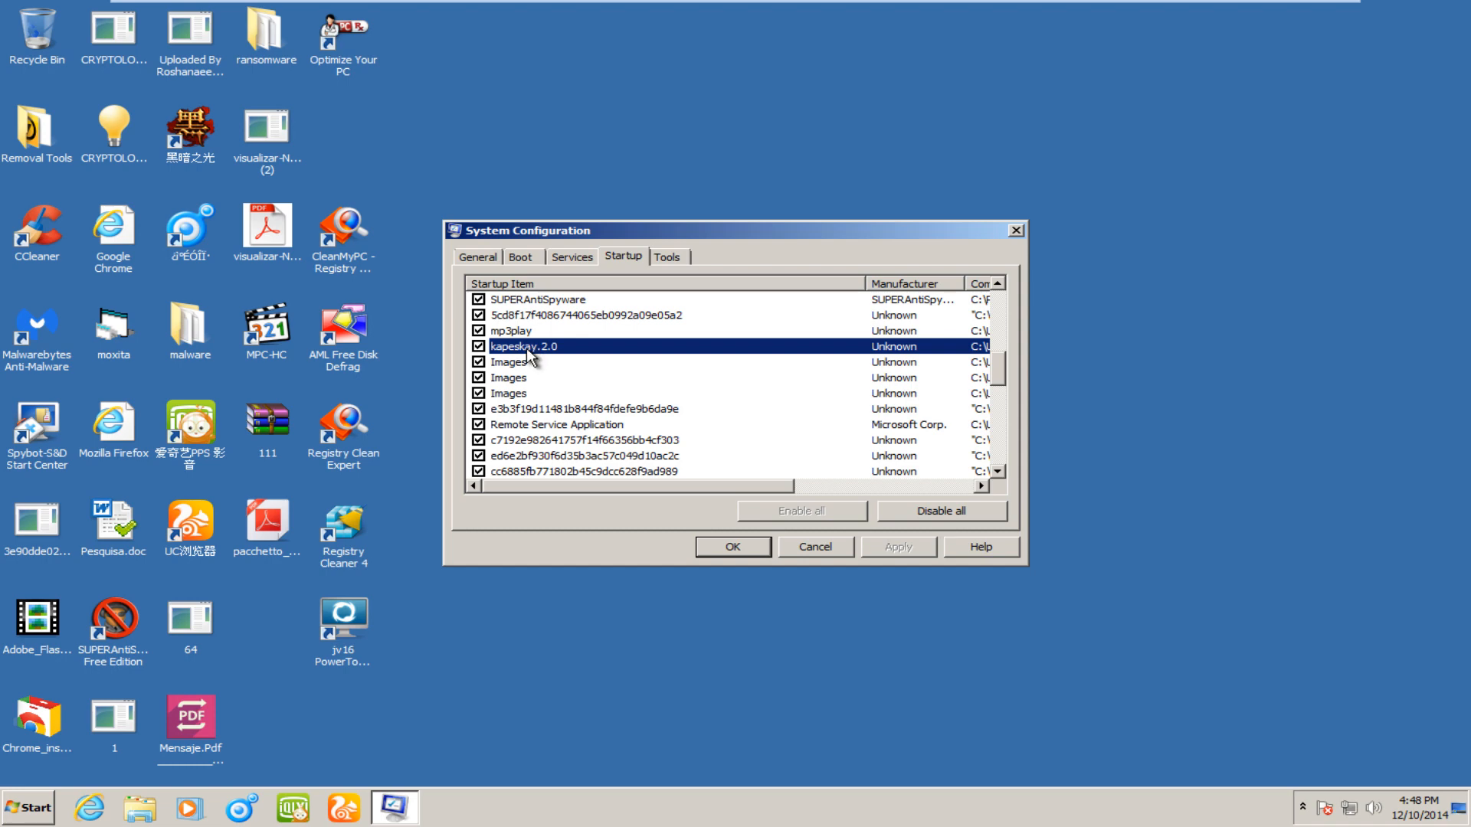
mouse_move(539, 354)
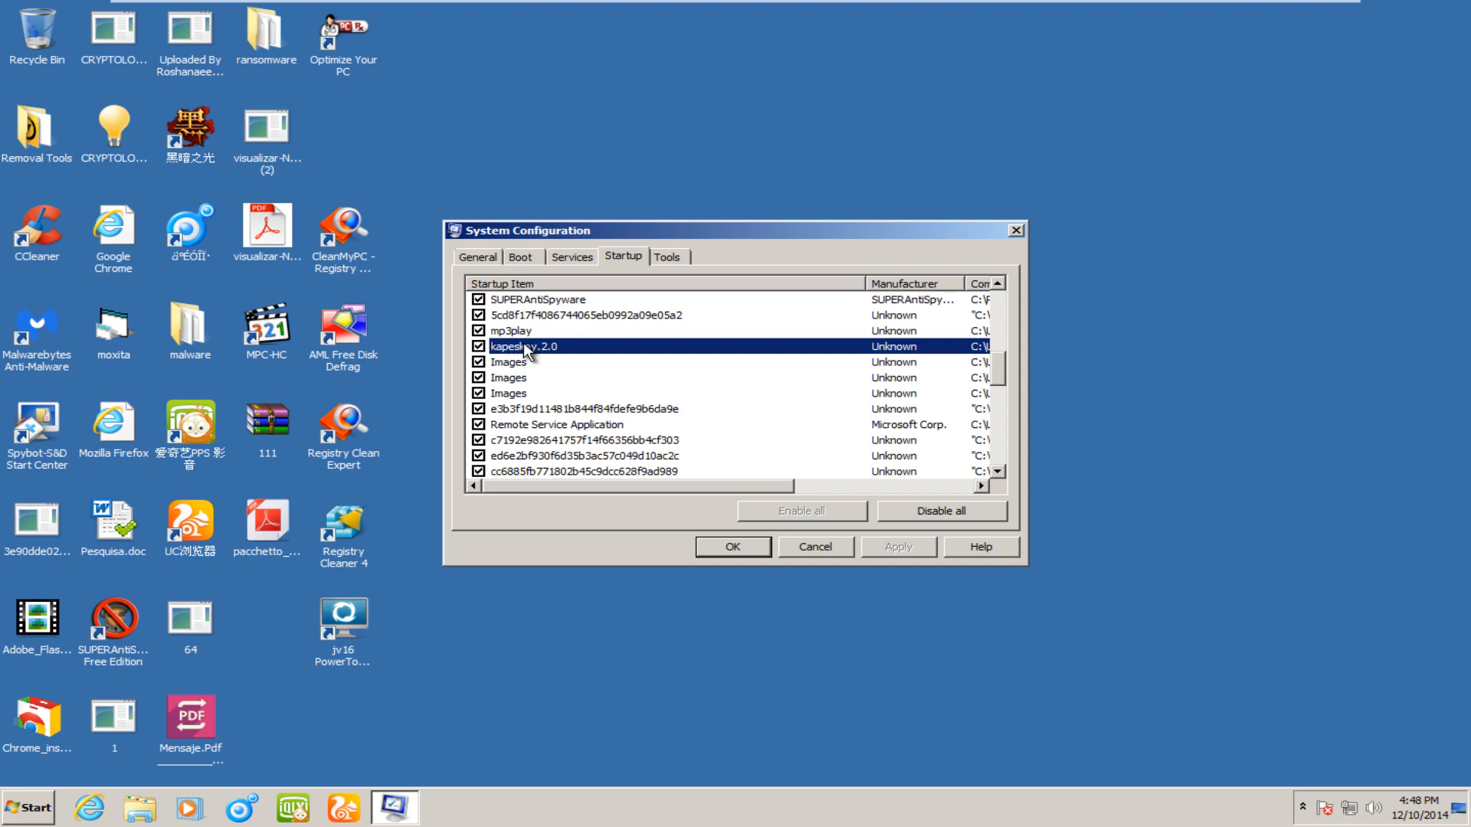
mouse_move(552, 366)
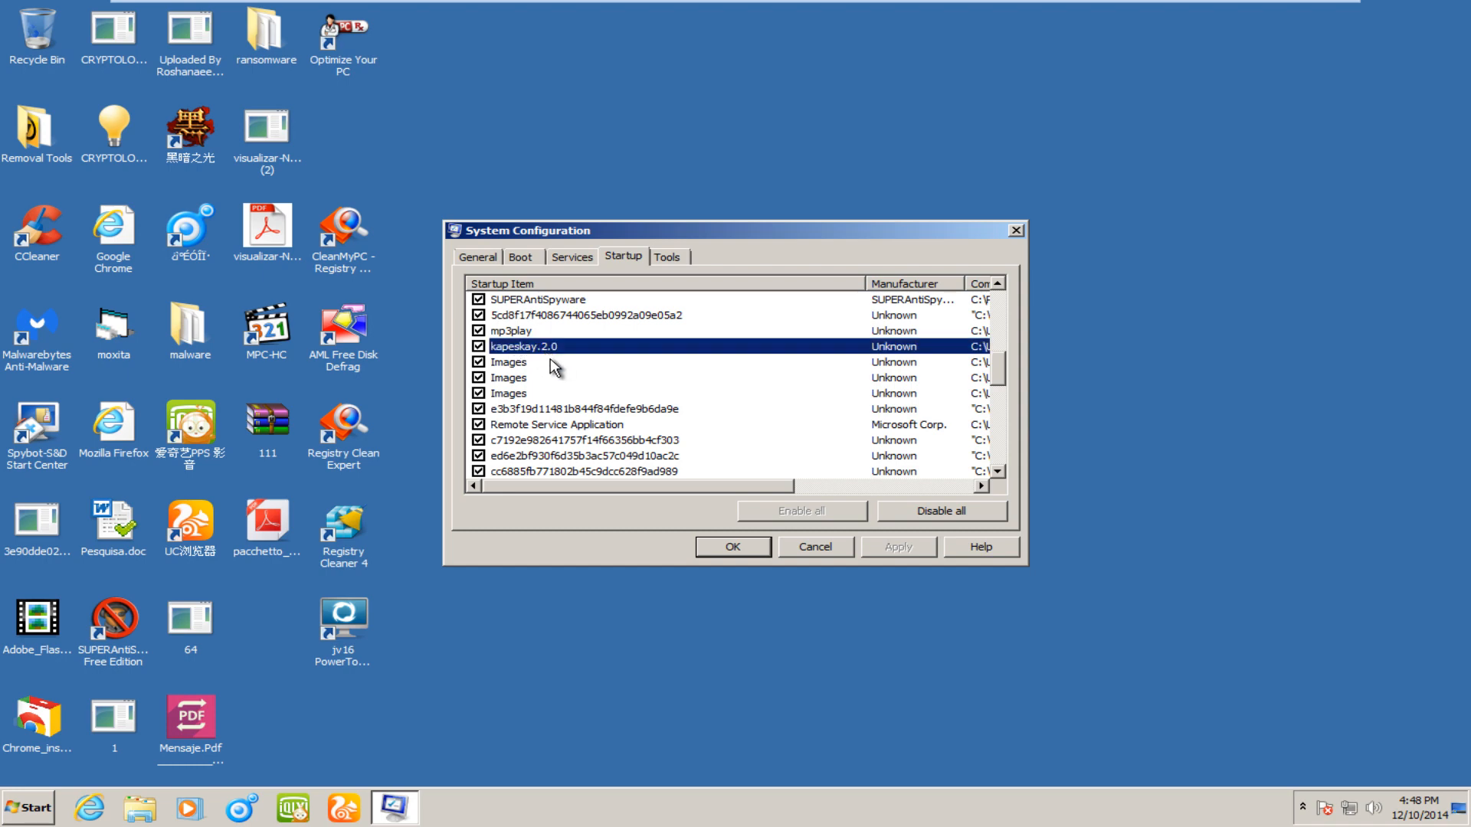
- Review the rest of the startup list and close System Configuration leaving all entries enabled
scroll(down, 3)
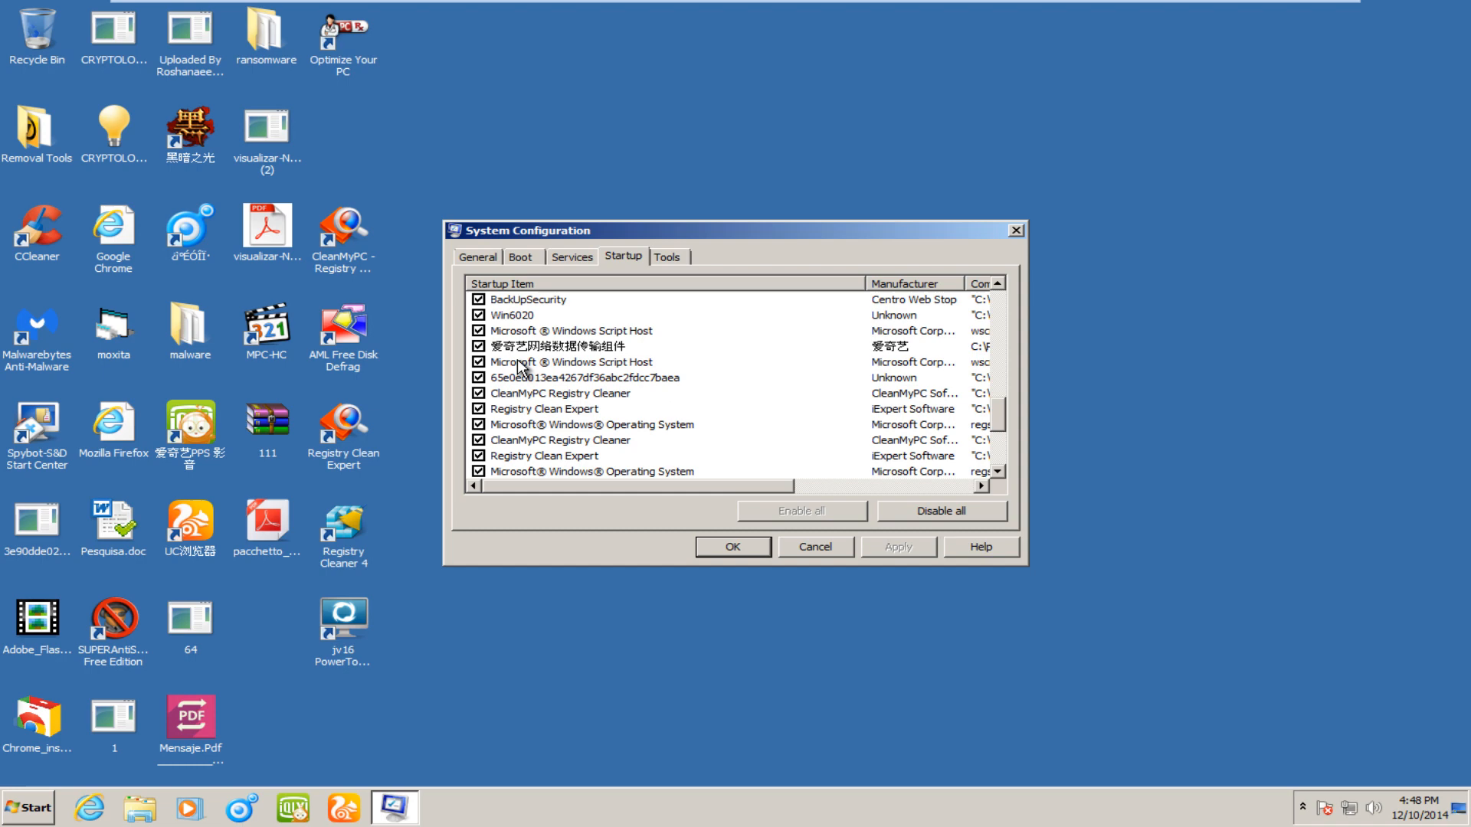
scroll(down, 3)
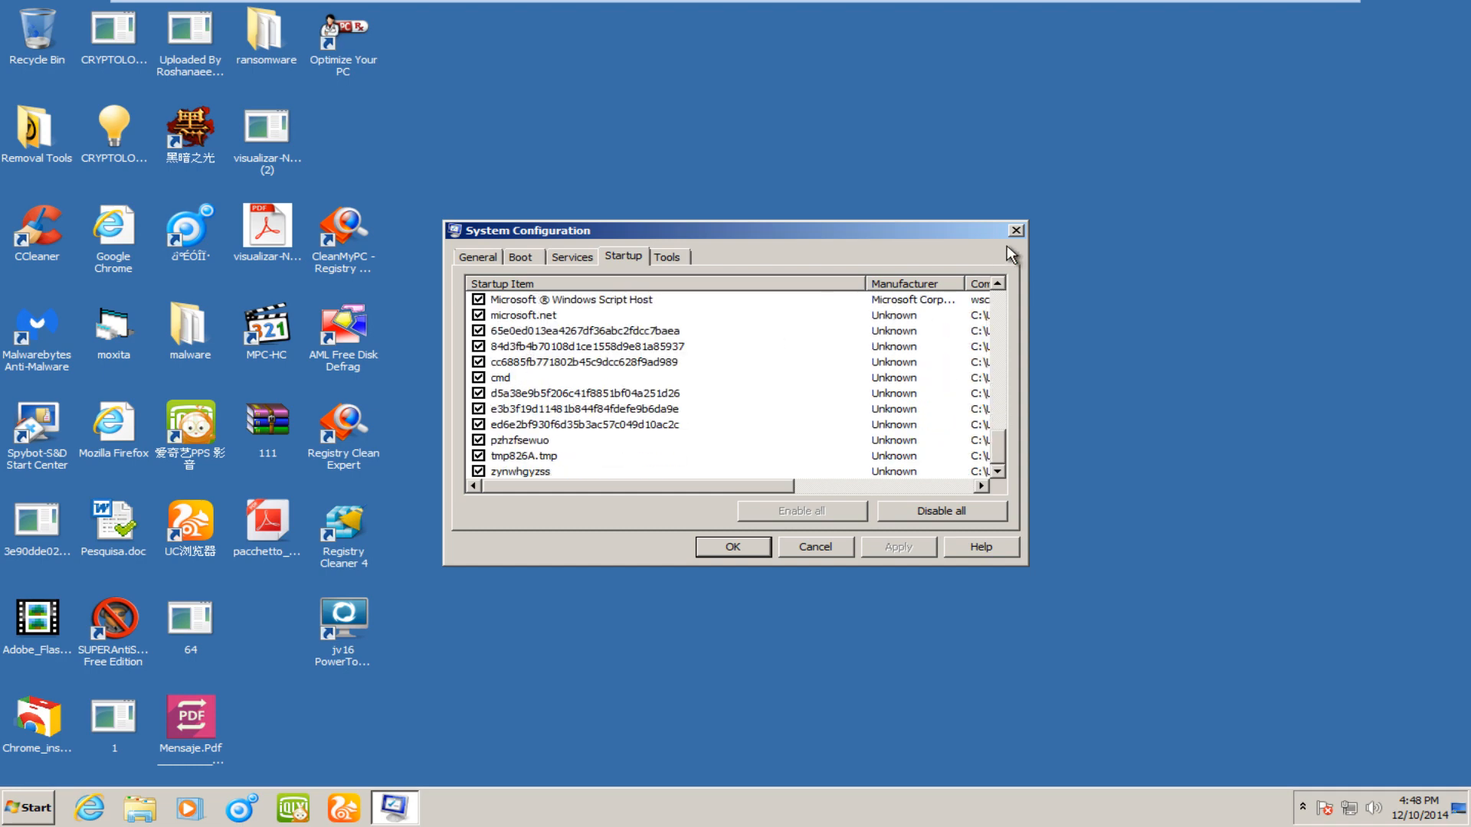
click(1014, 230)
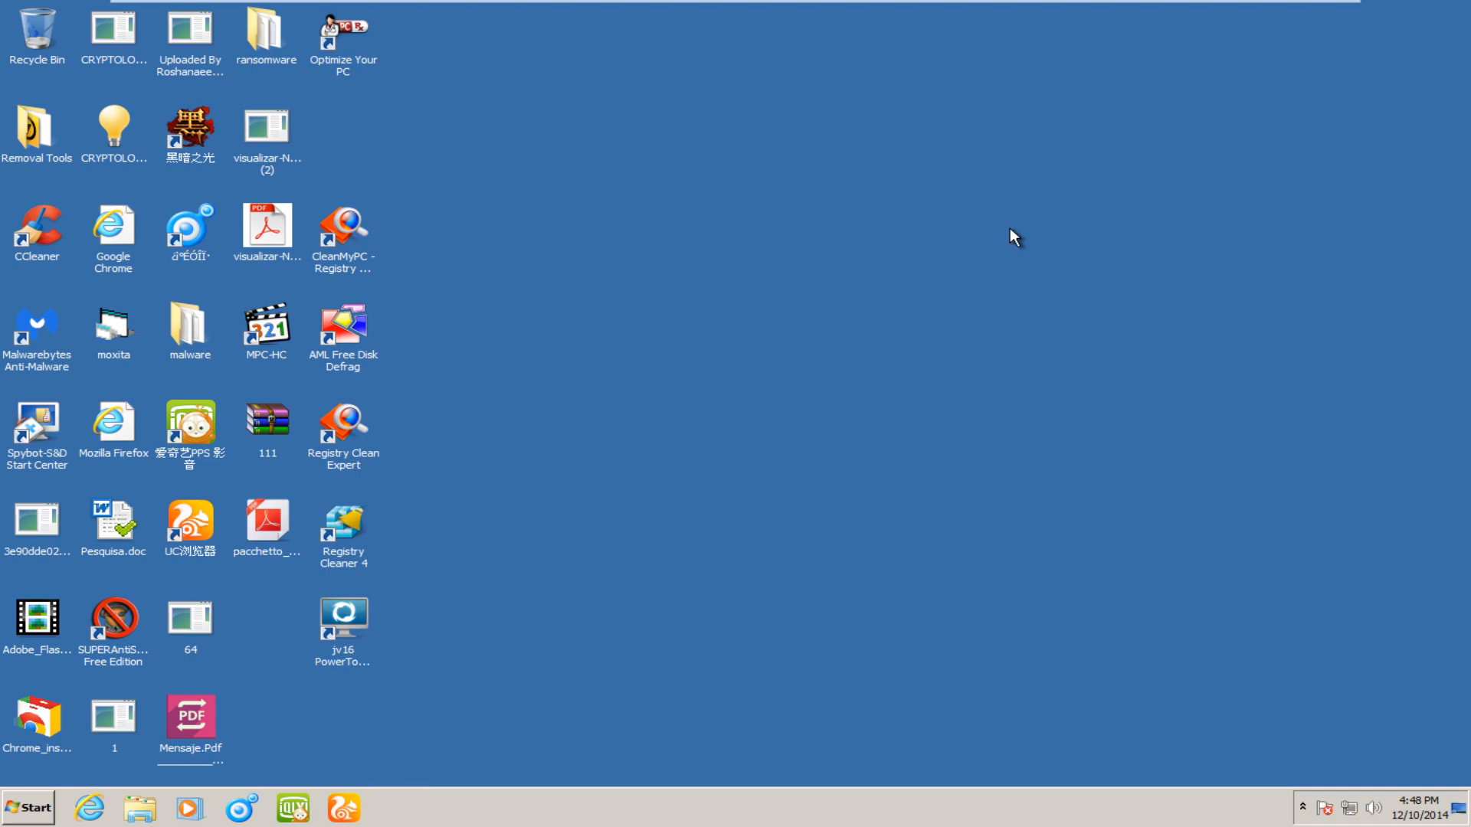
mouse_move(977, 288)
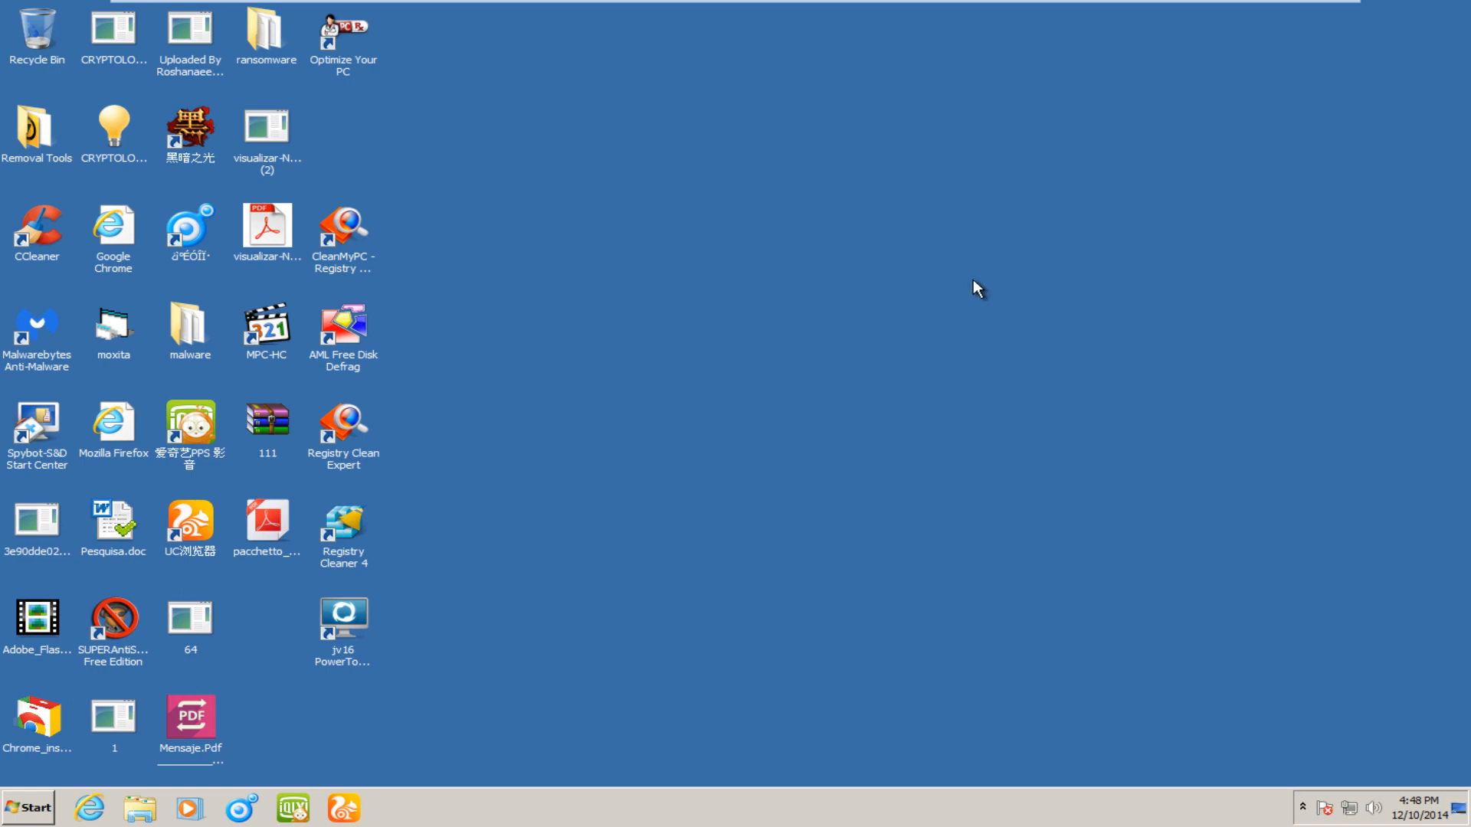
click(27, 807)
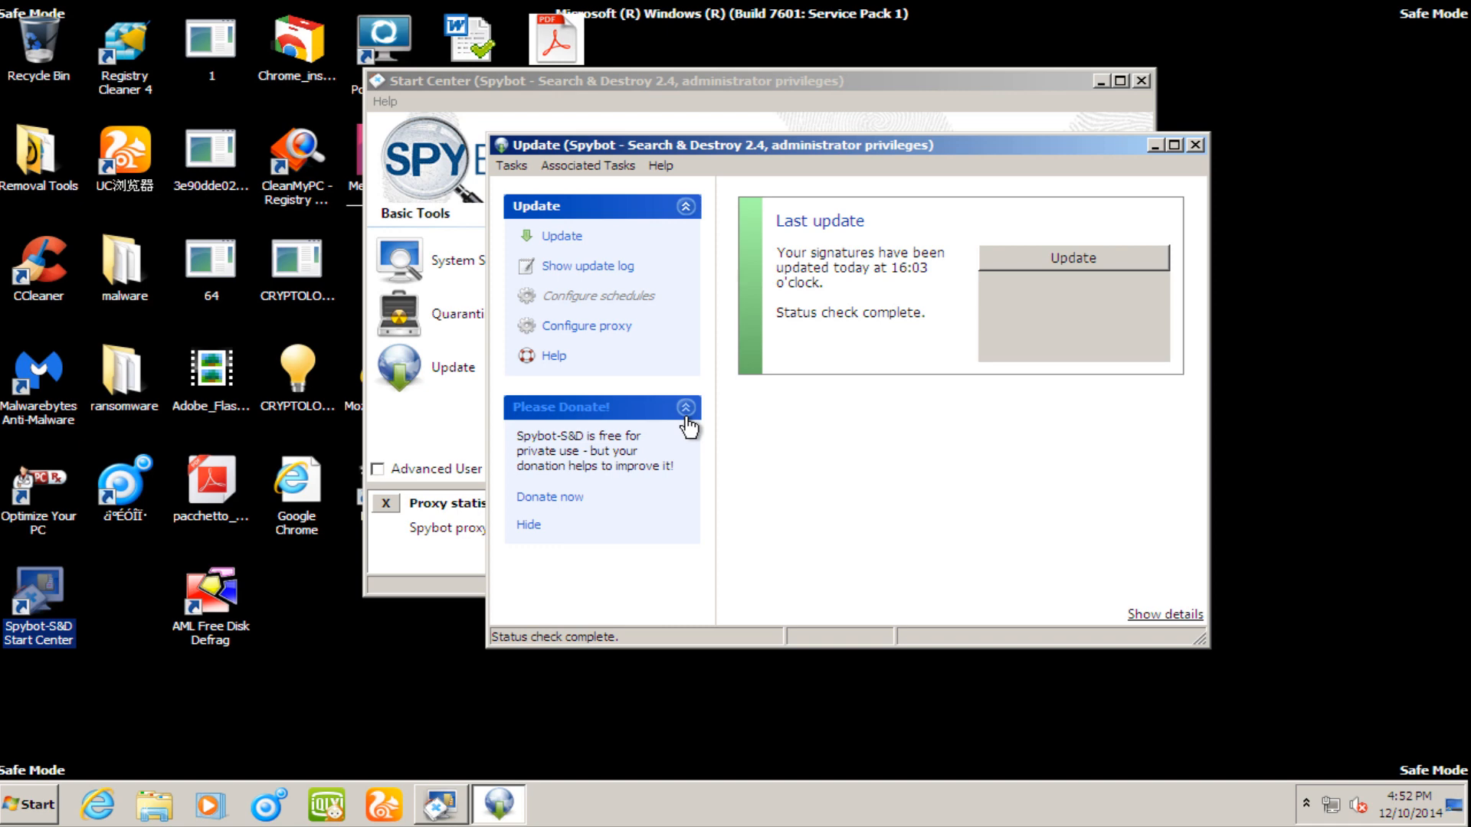
mouse_move(1018, 265)
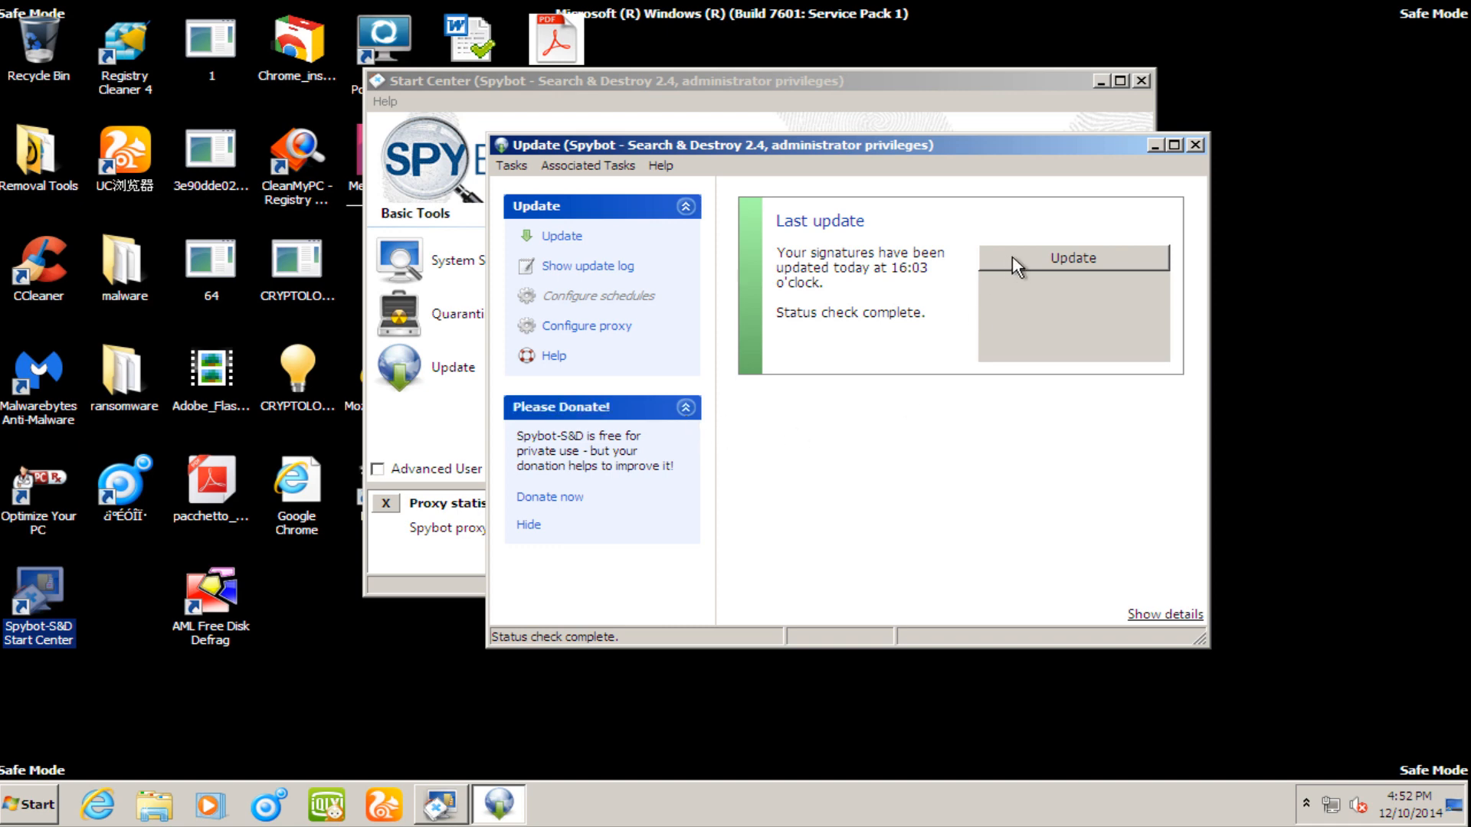
mouse_move(938, 378)
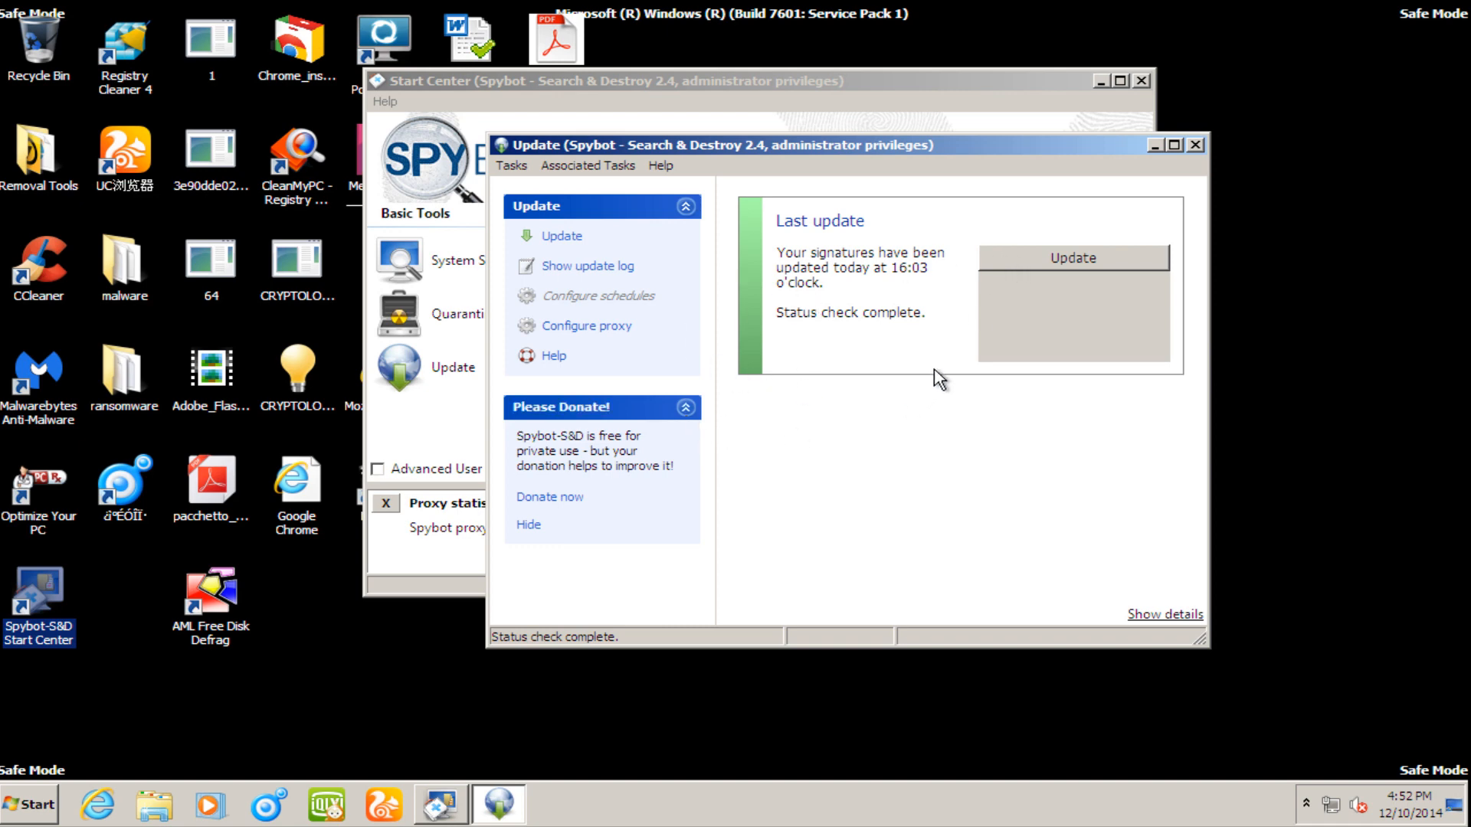
mouse_move(1194, 166)
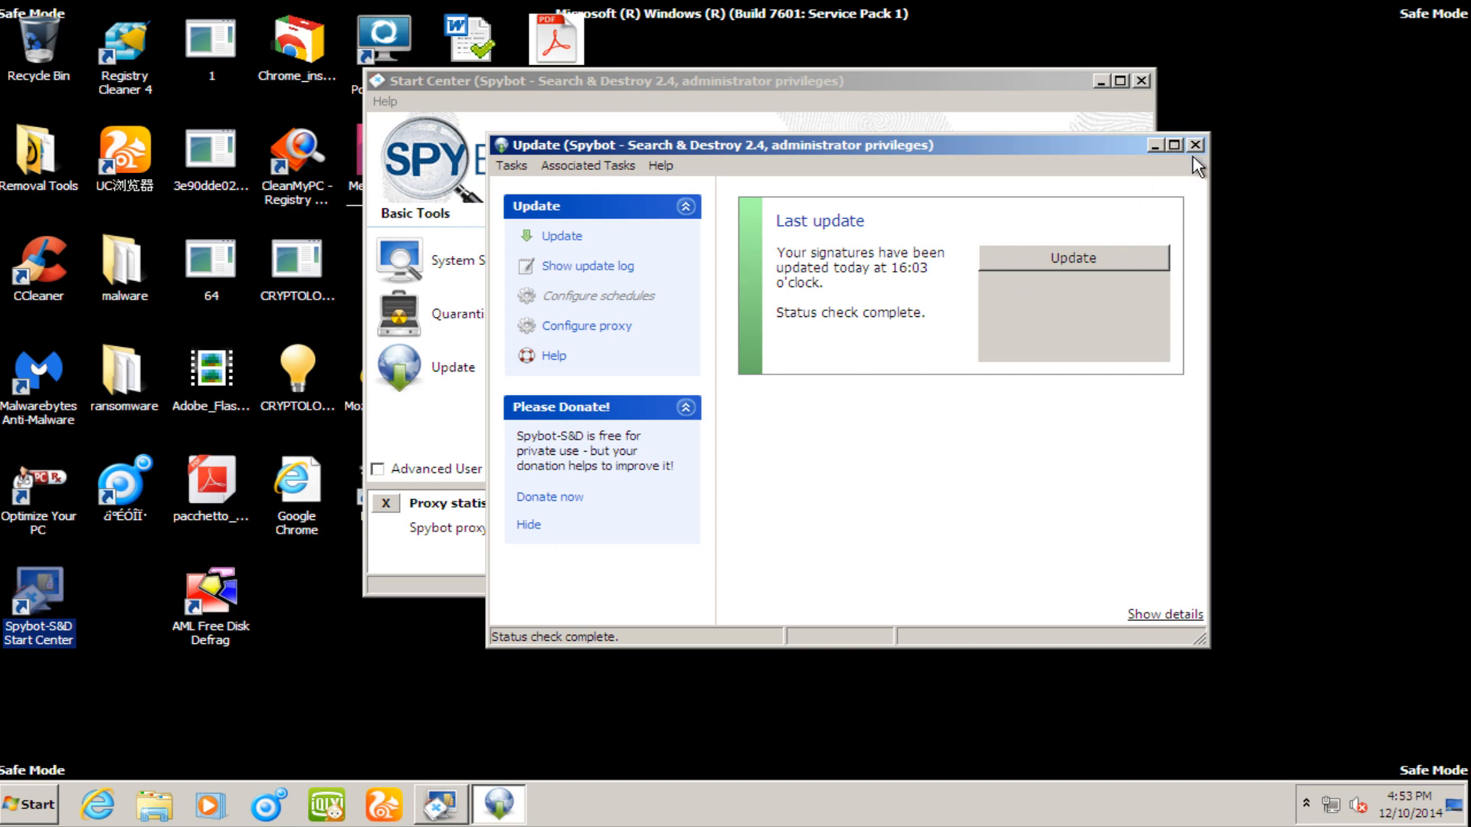
- Close the Update window after confirming signatures are current
click(1193, 144)
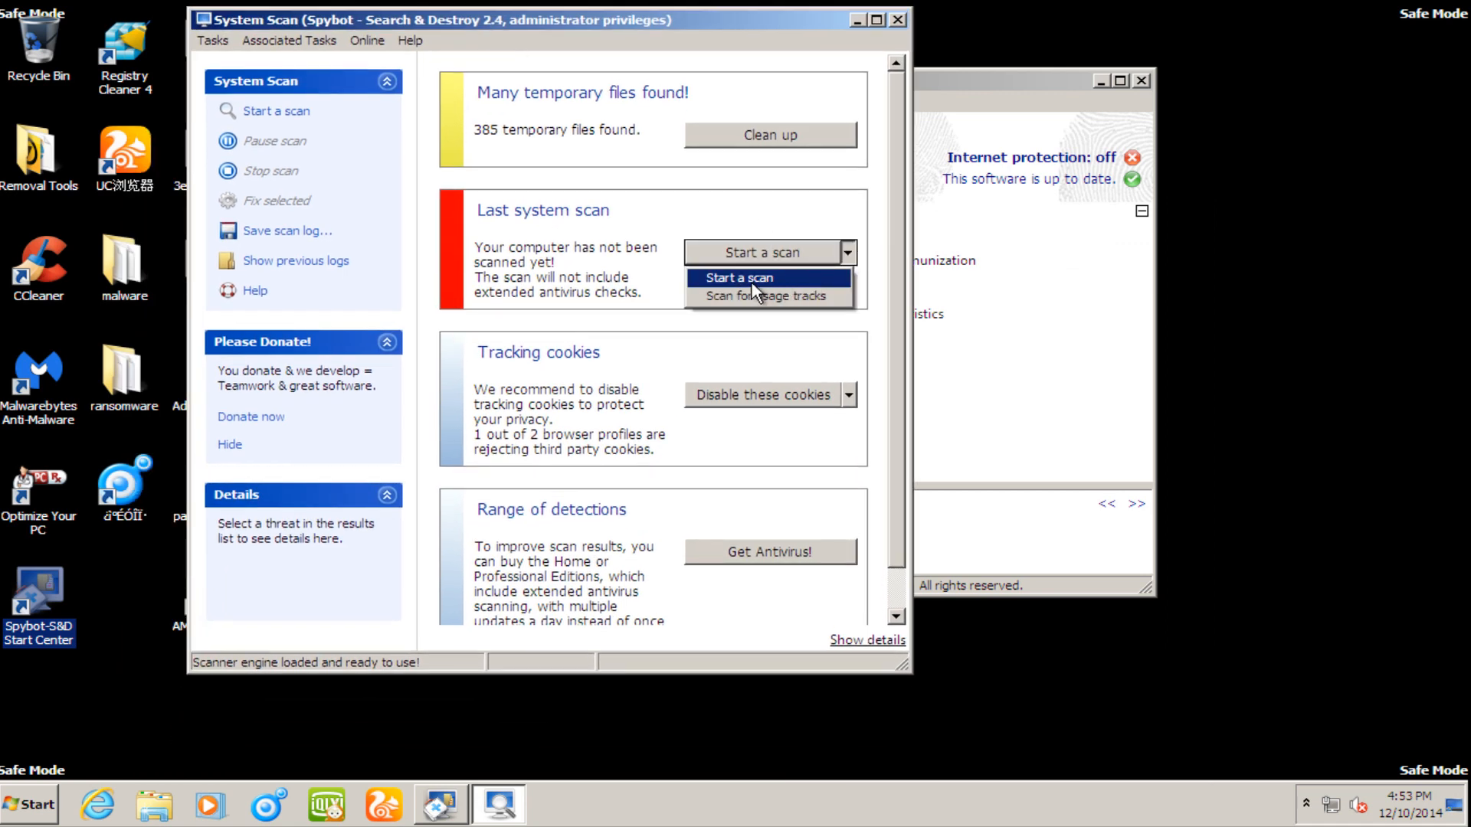
- Start a Spybot system scan from the System Scan window
click(737, 278)
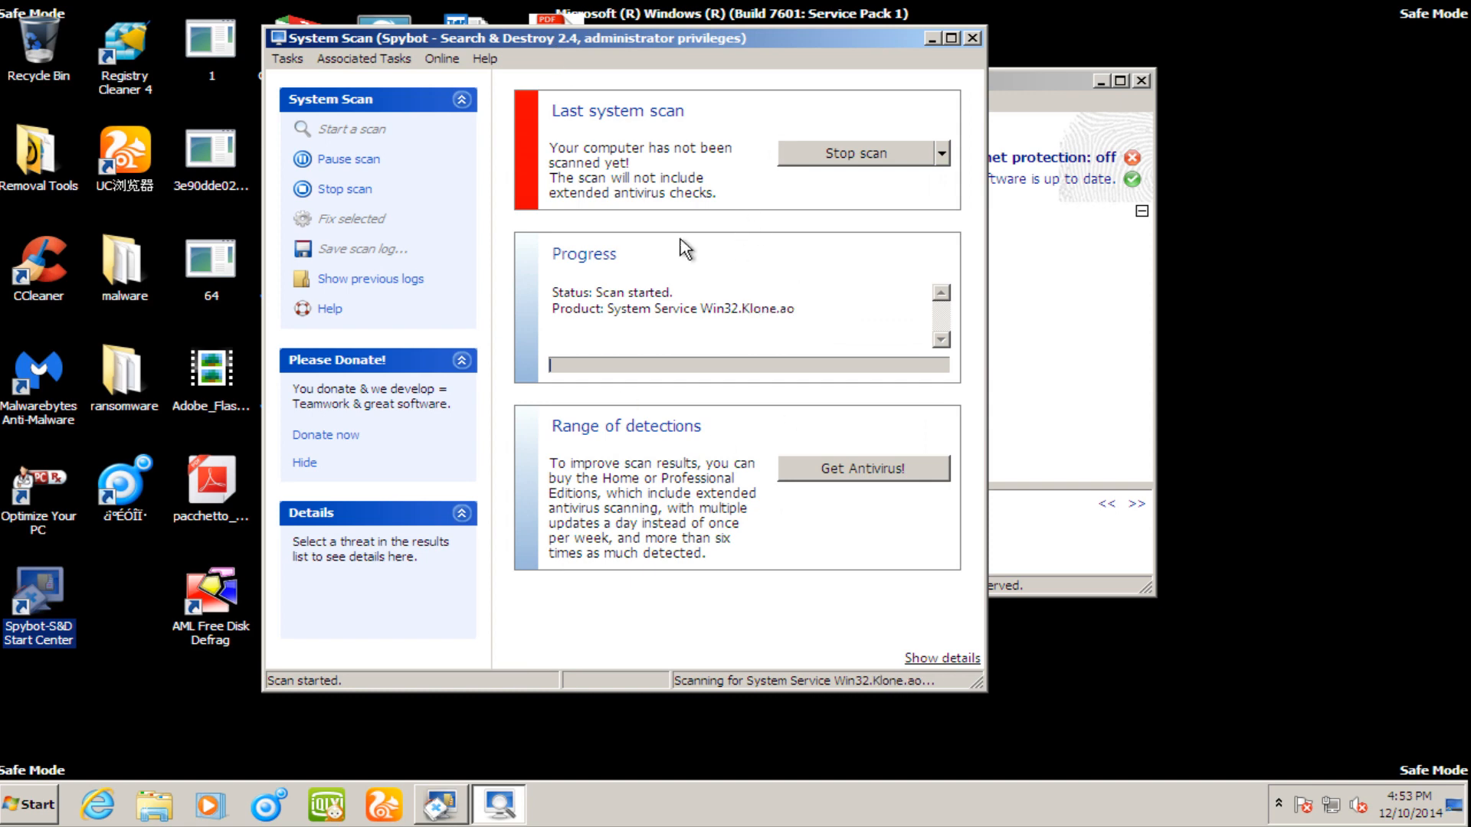
mouse_move(591, 269)
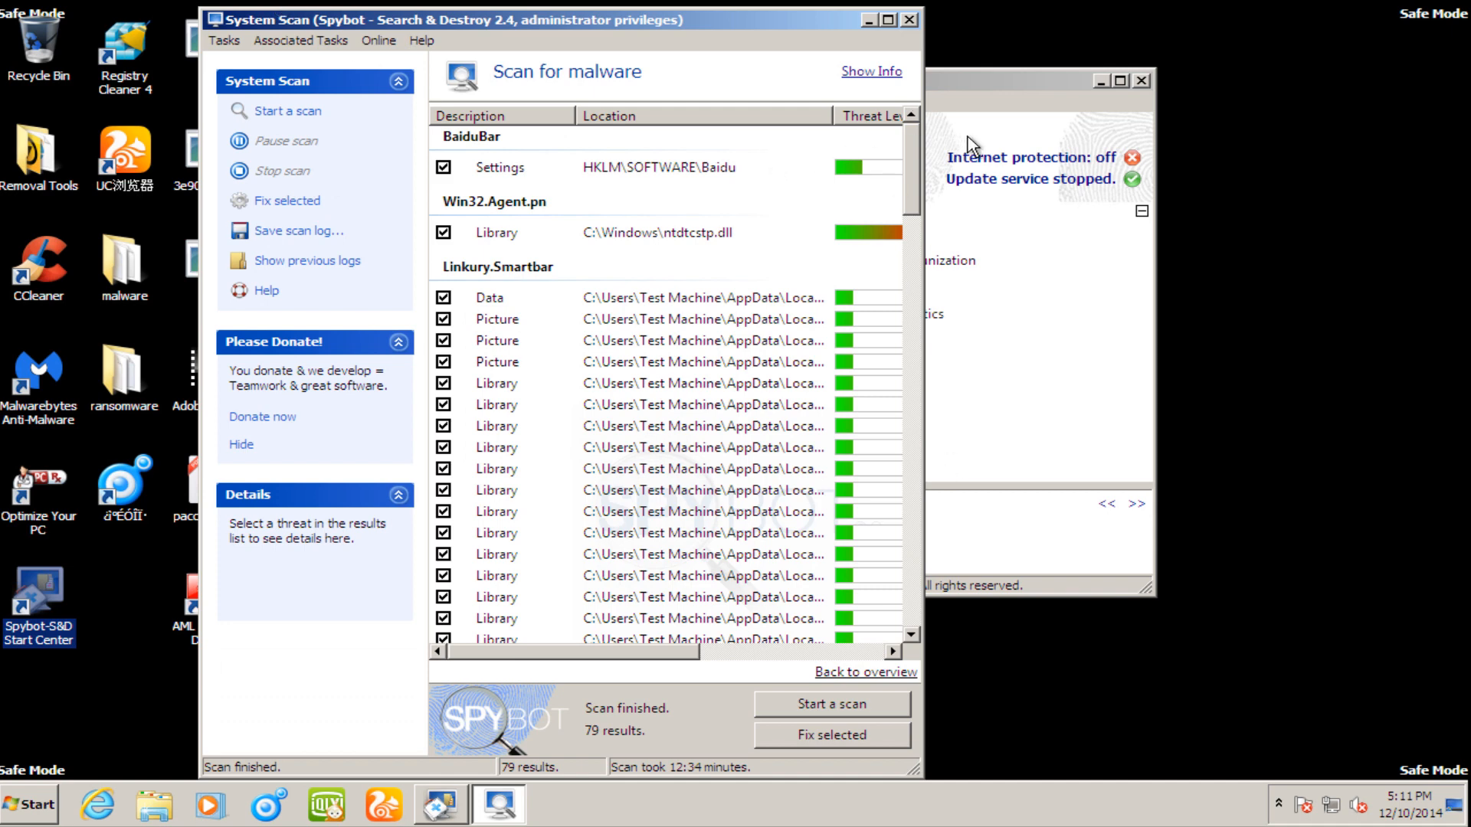
mouse_move(893, 158)
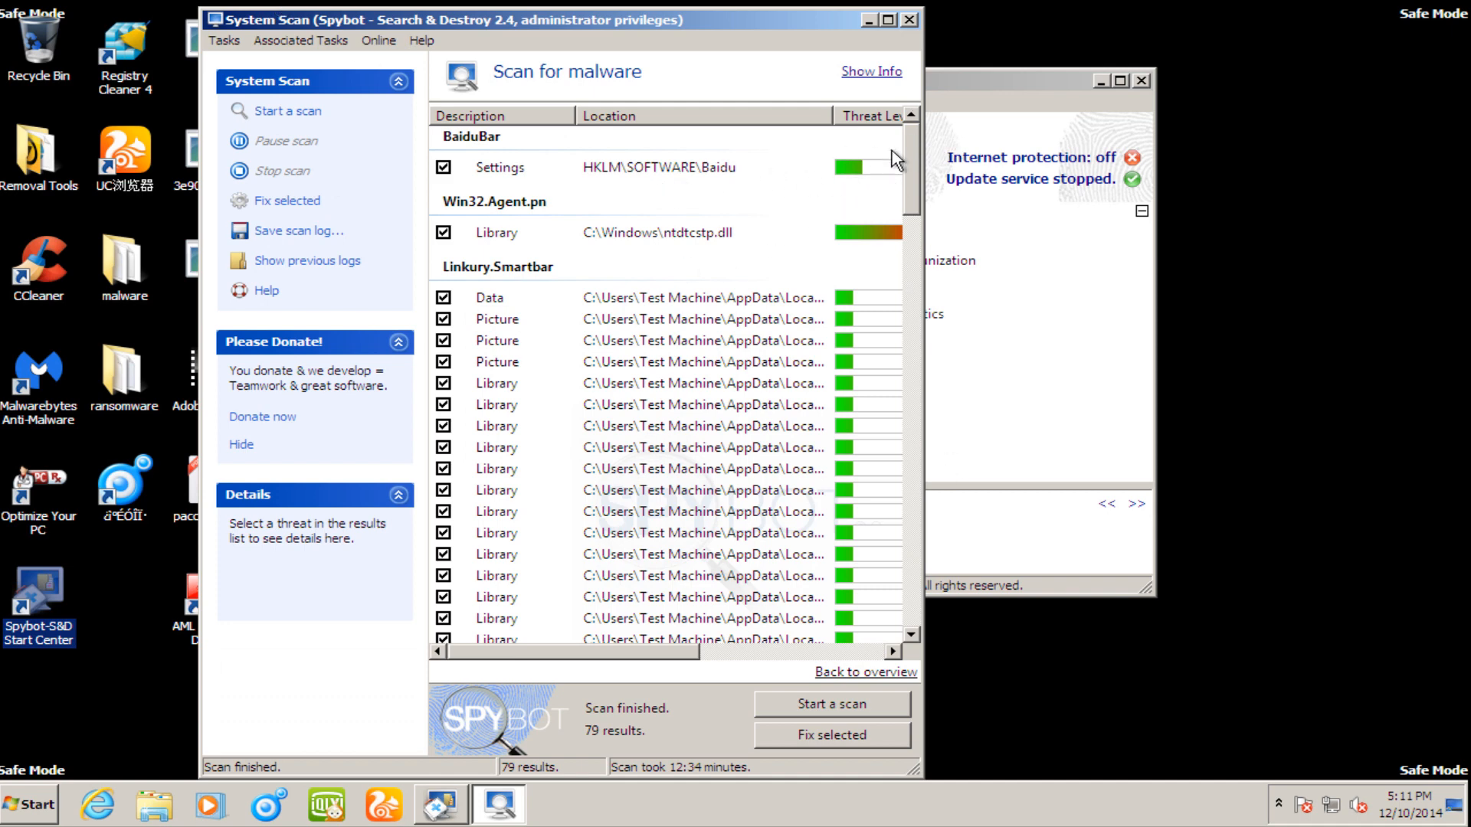
click(499, 167)
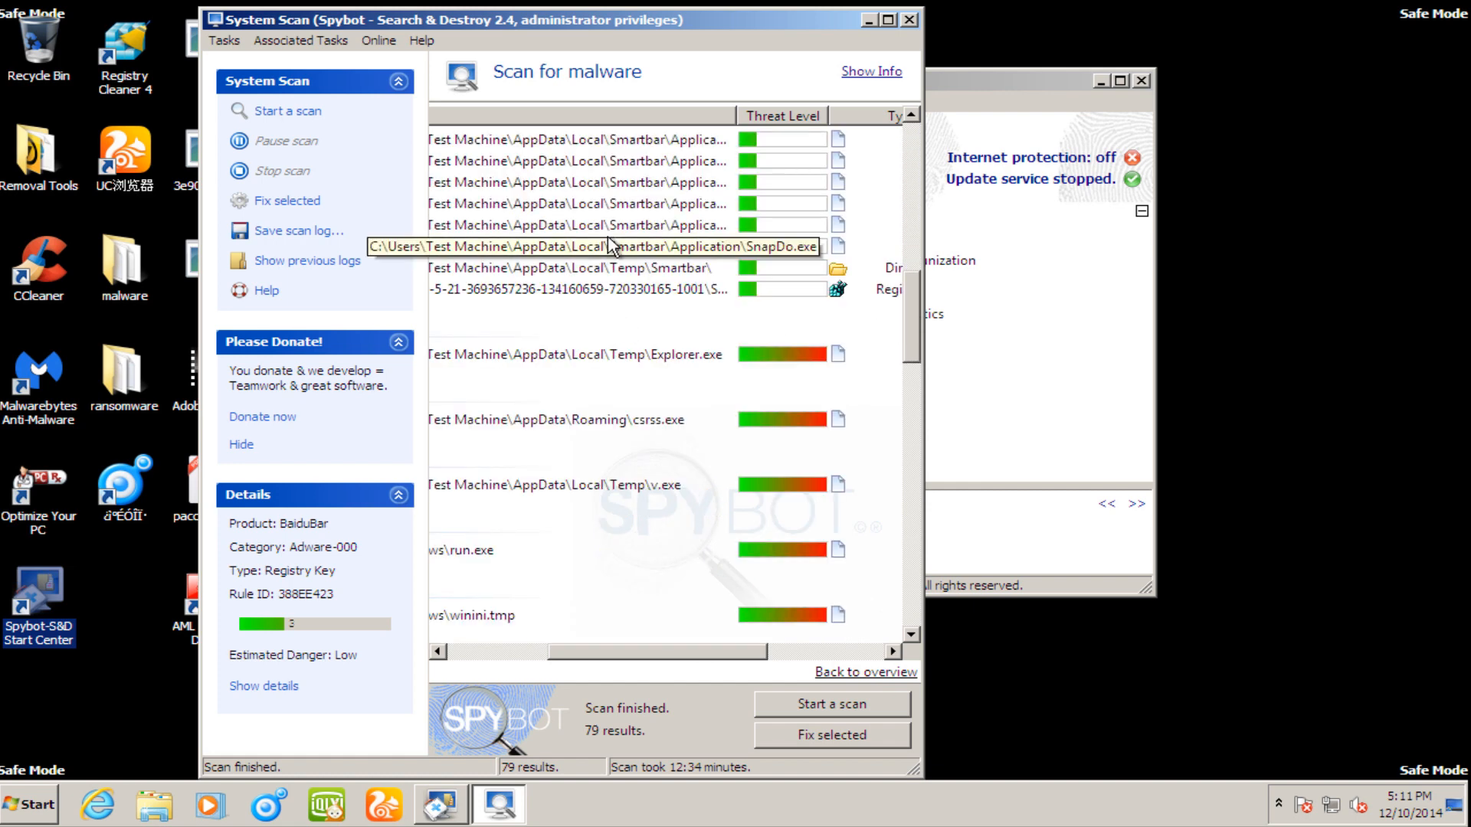
mouse_move(676, 666)
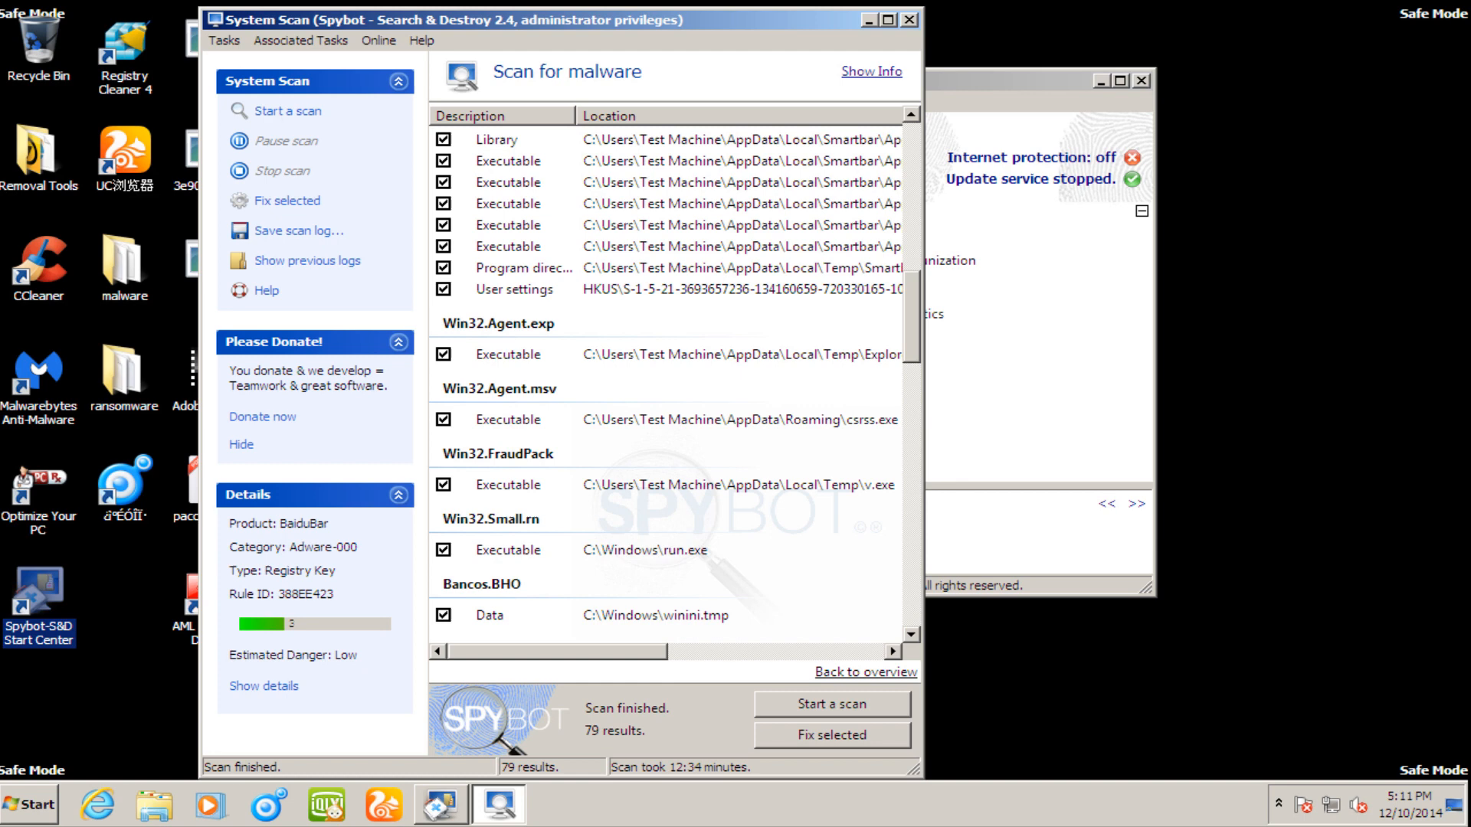
scroll(down, 3)
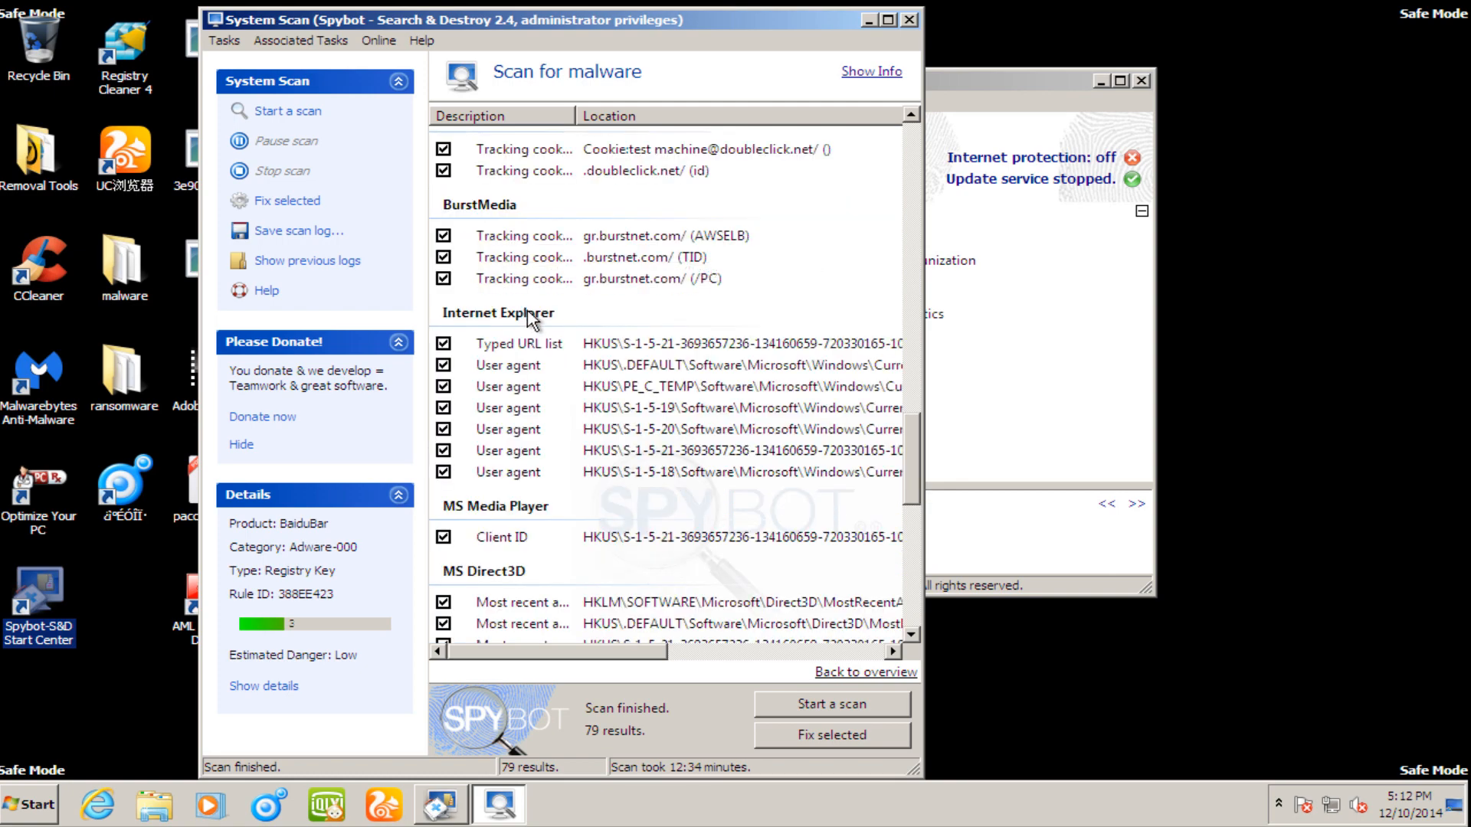
scroll(down, 3)
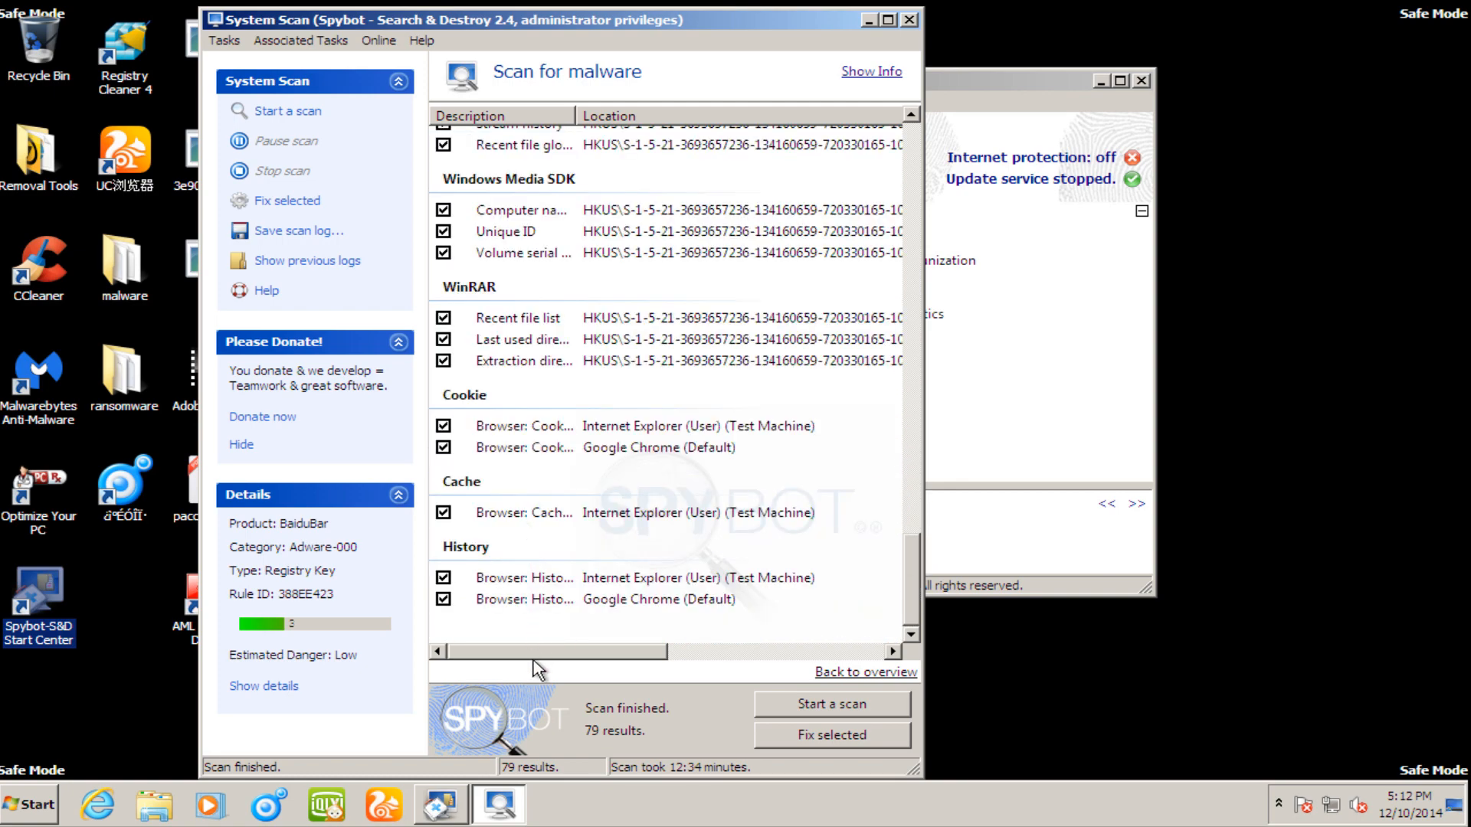
scroll(right, 3)
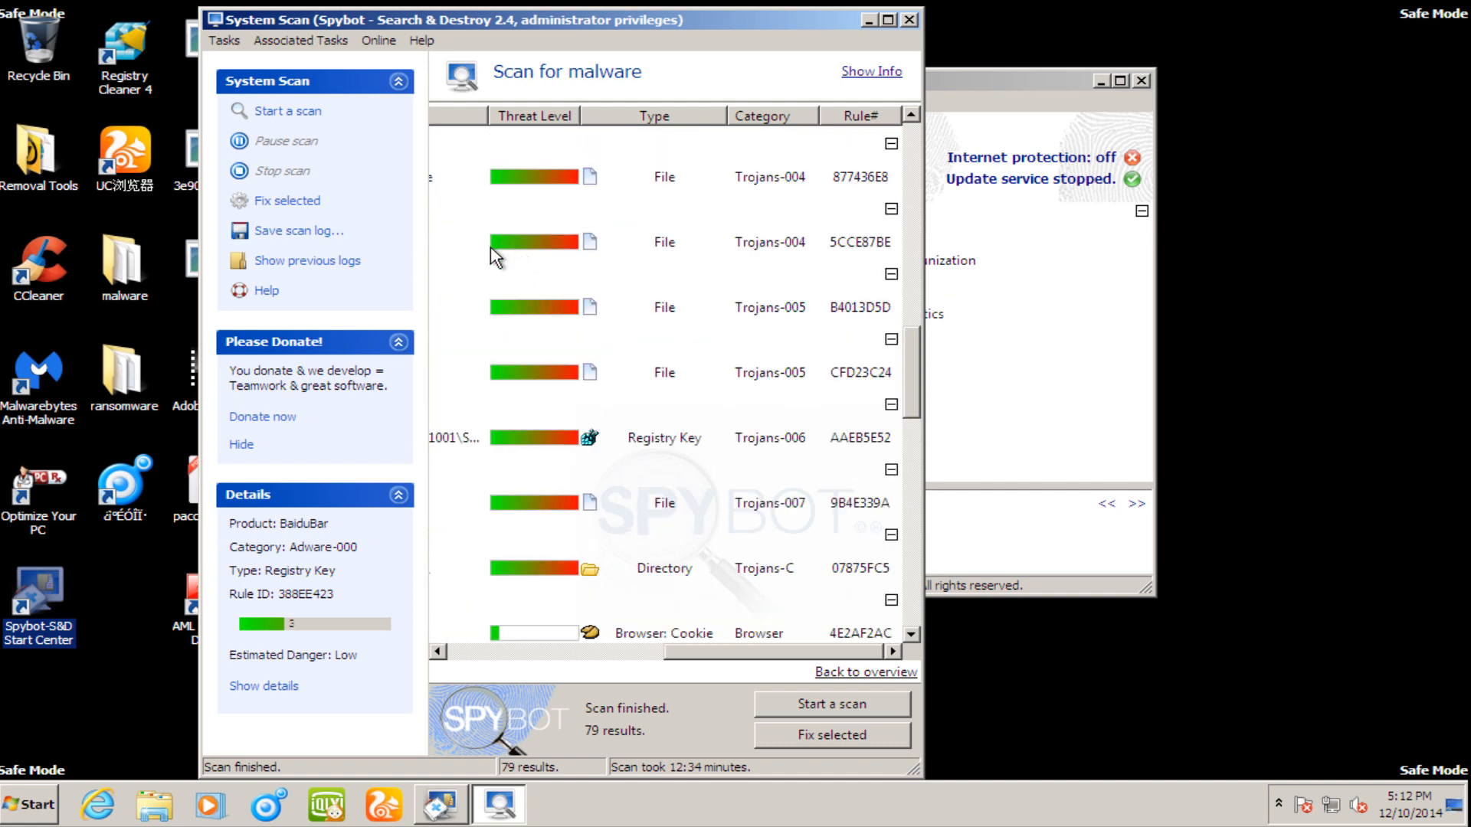
scroll(down, 3)
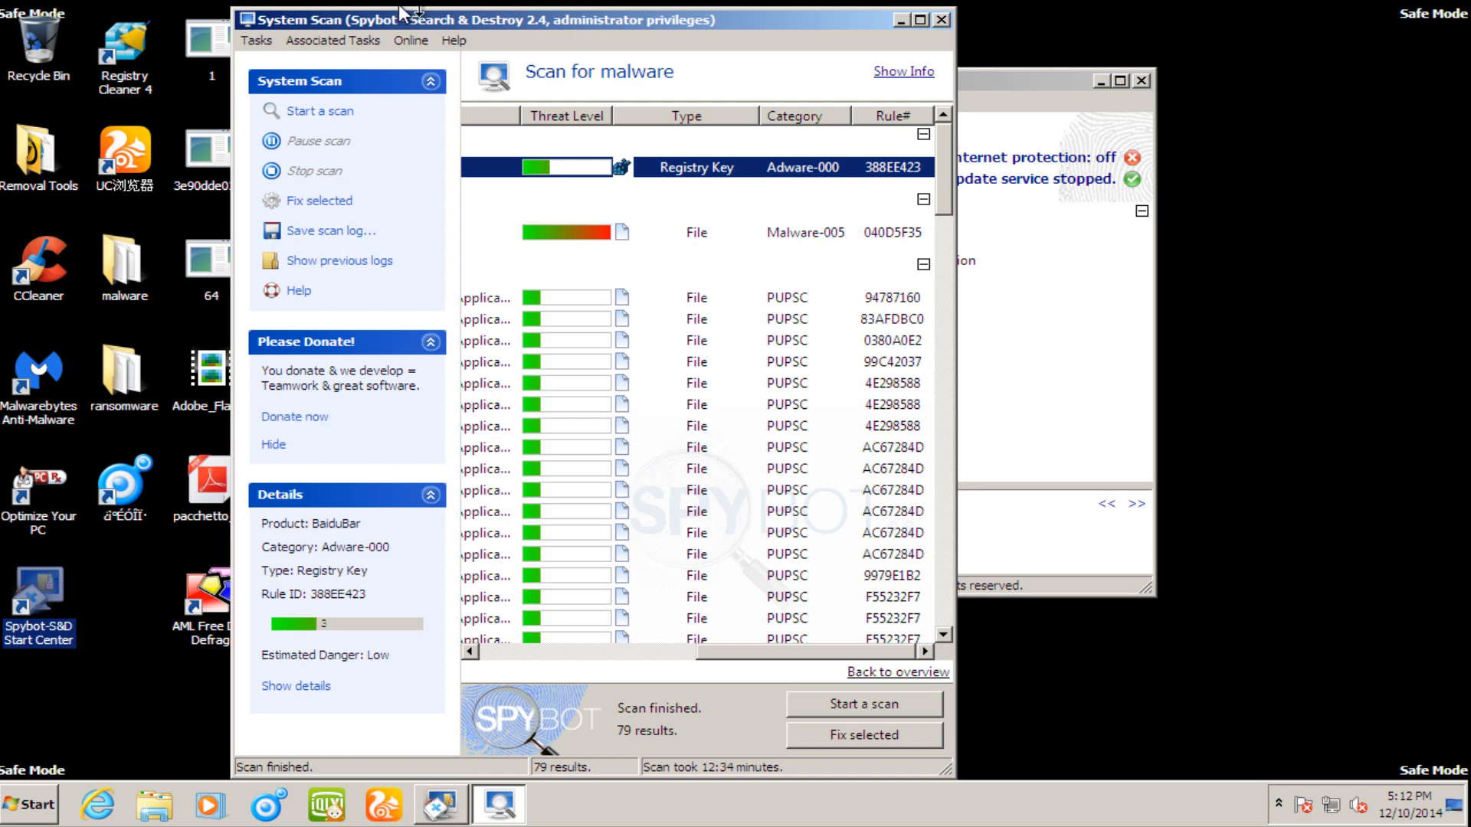
mouse_move(327, 71)
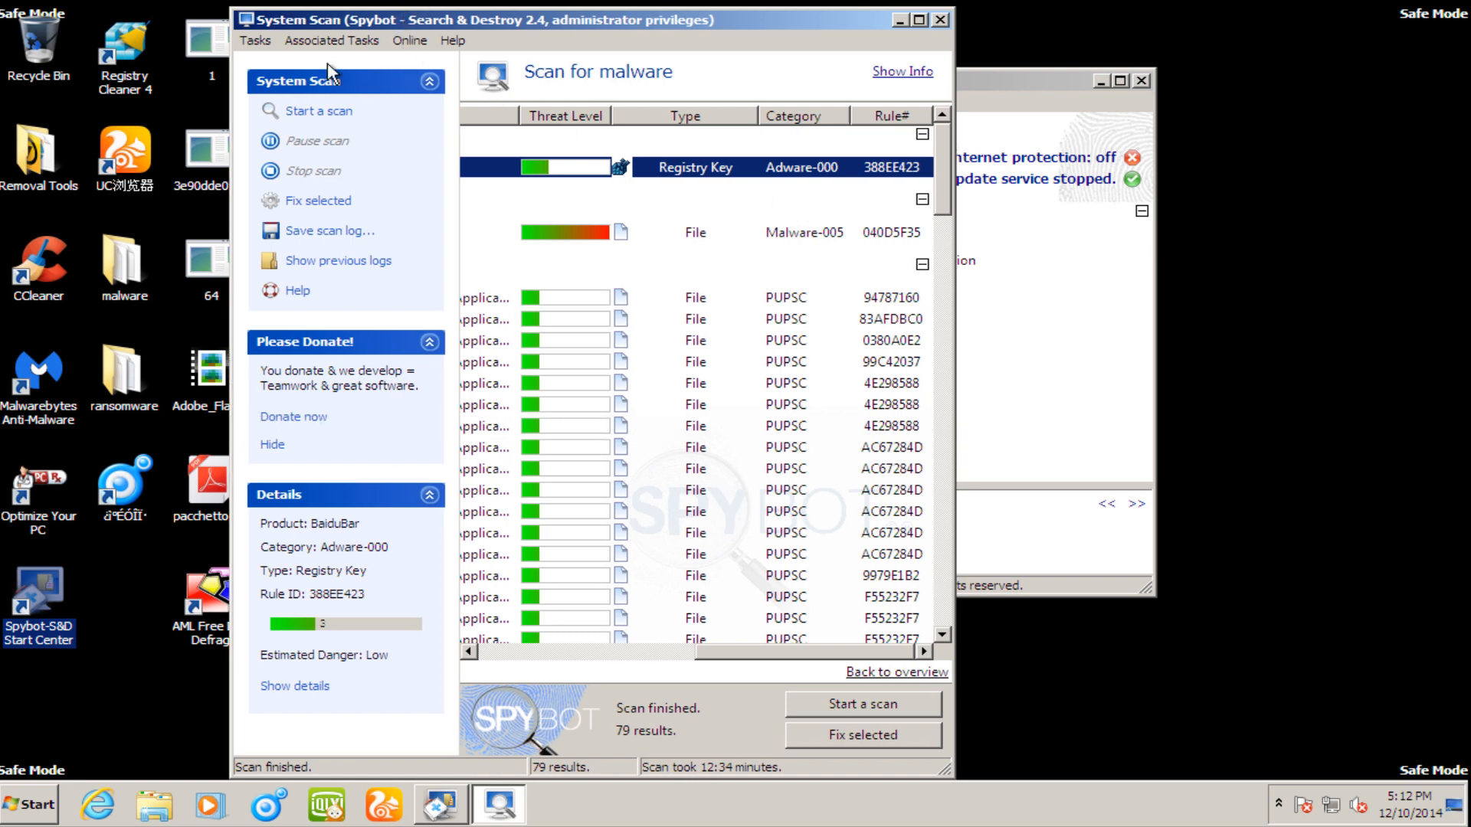
mouse_move(553, 417)
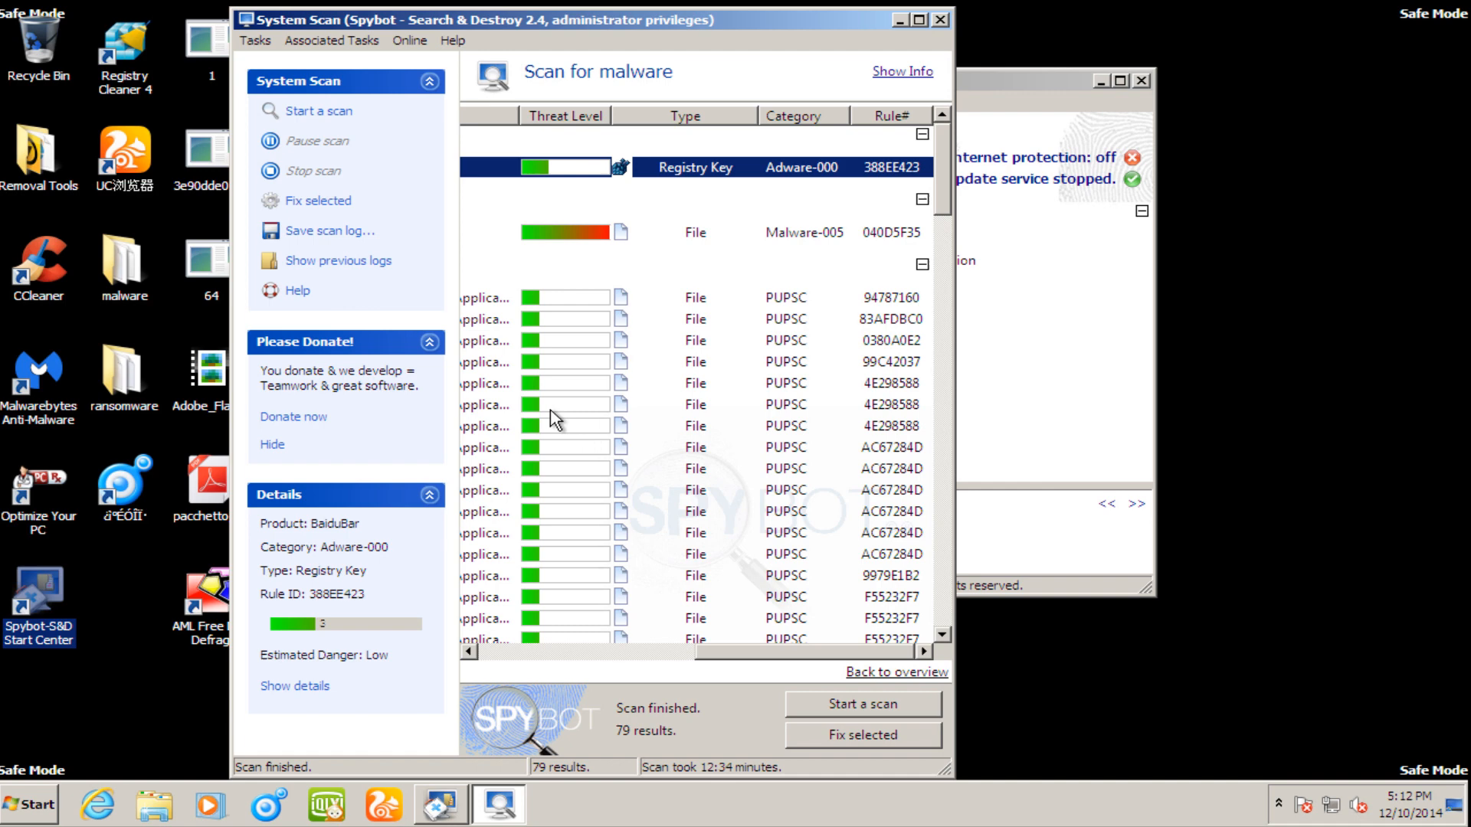
scroll(down, 3)
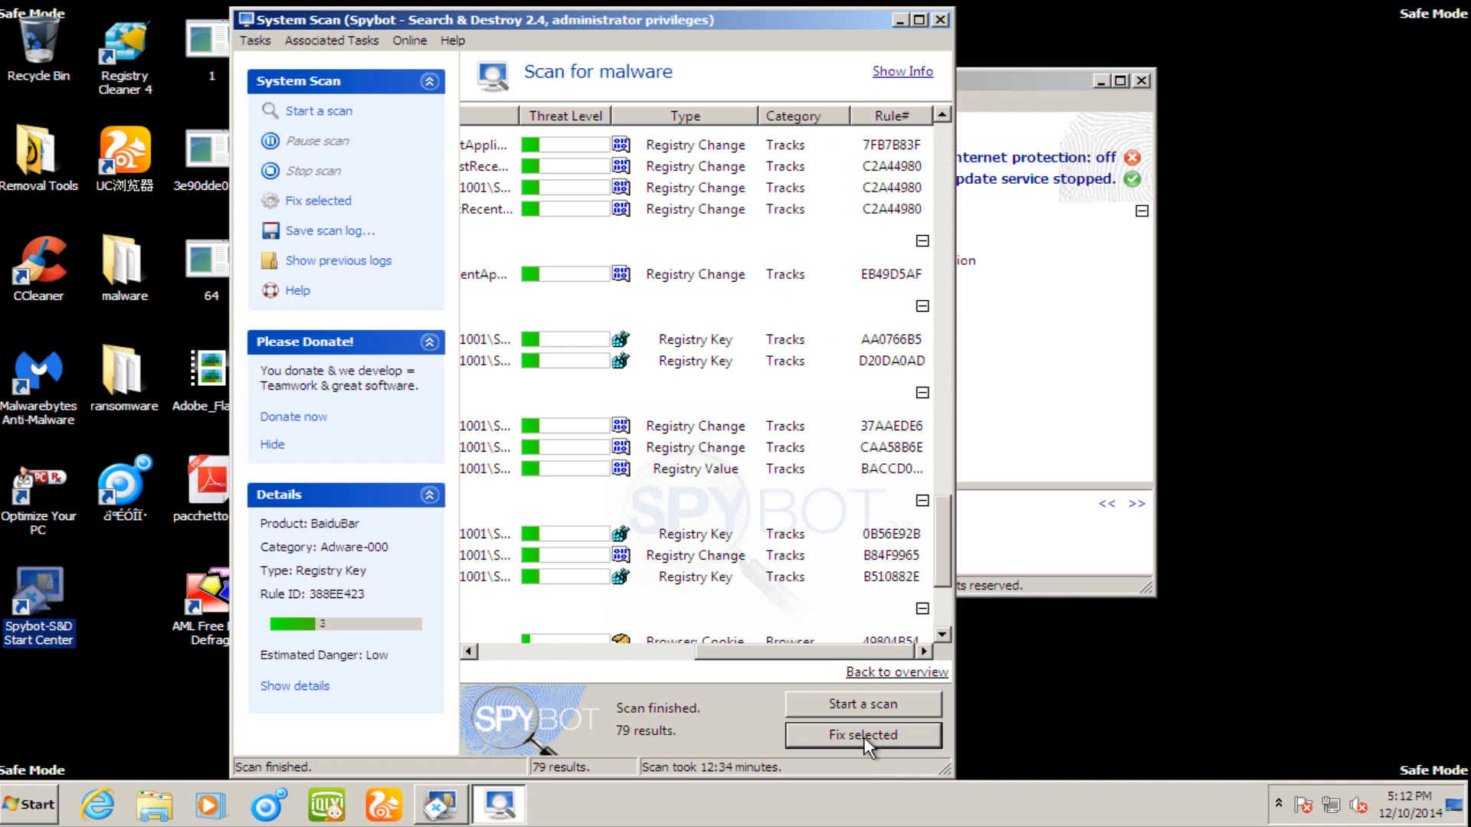
- Fix the checked detections, dismiss the 'Cannot open file' error, and move the Start Center aside
click(861, 734)
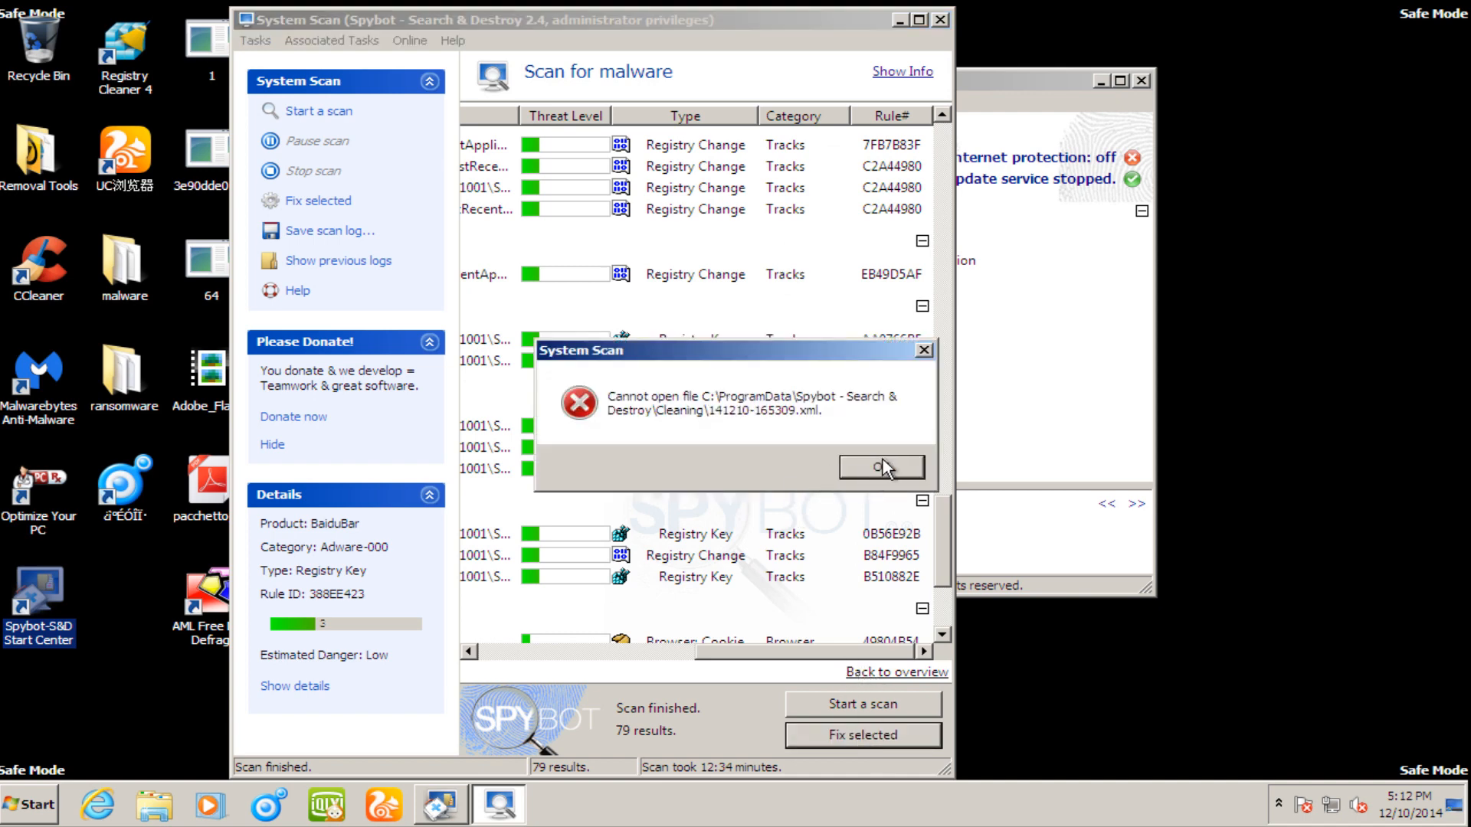
click(880, 467)
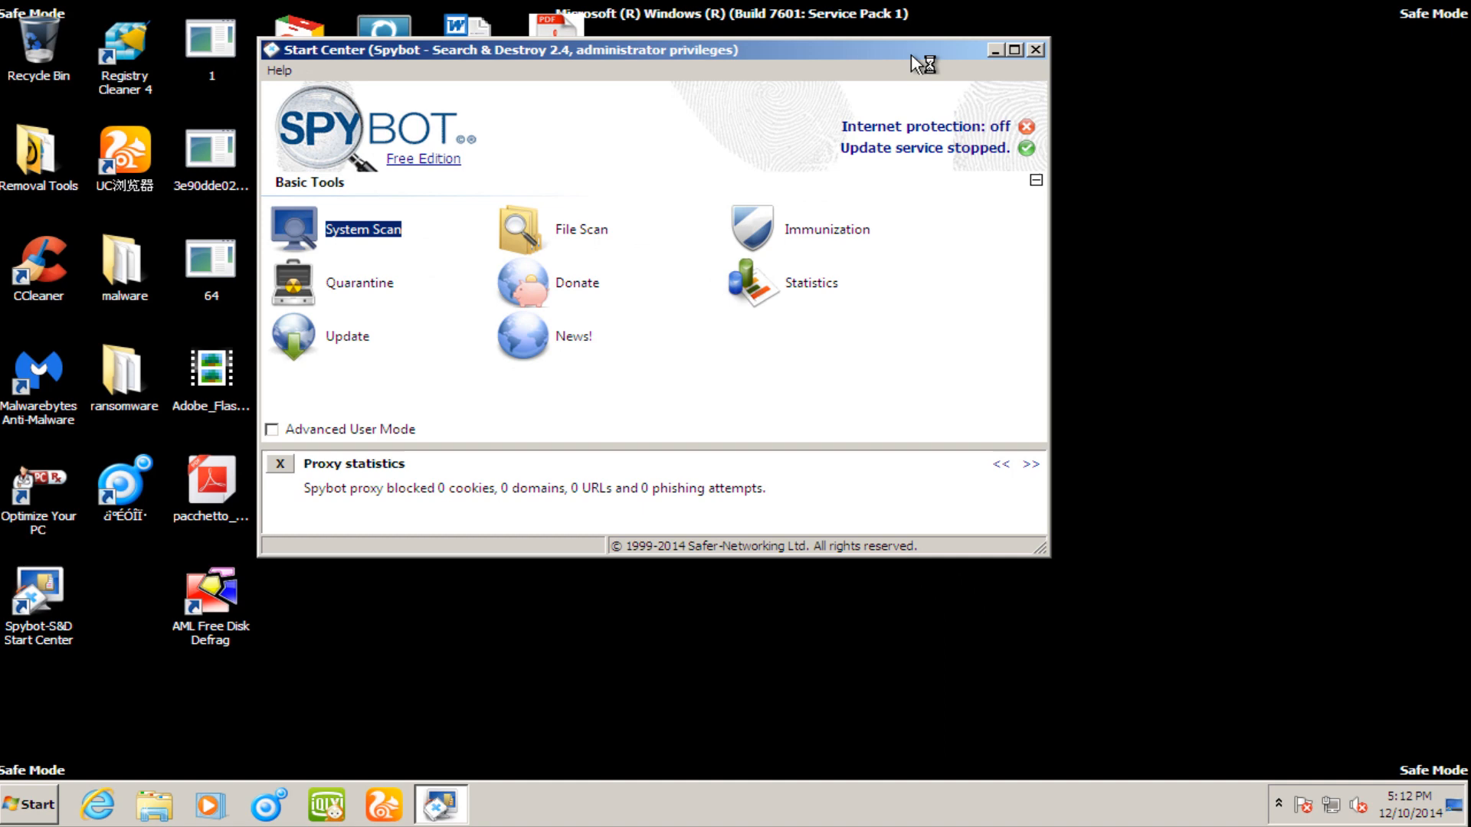
drag(657, 49, 737, 49)
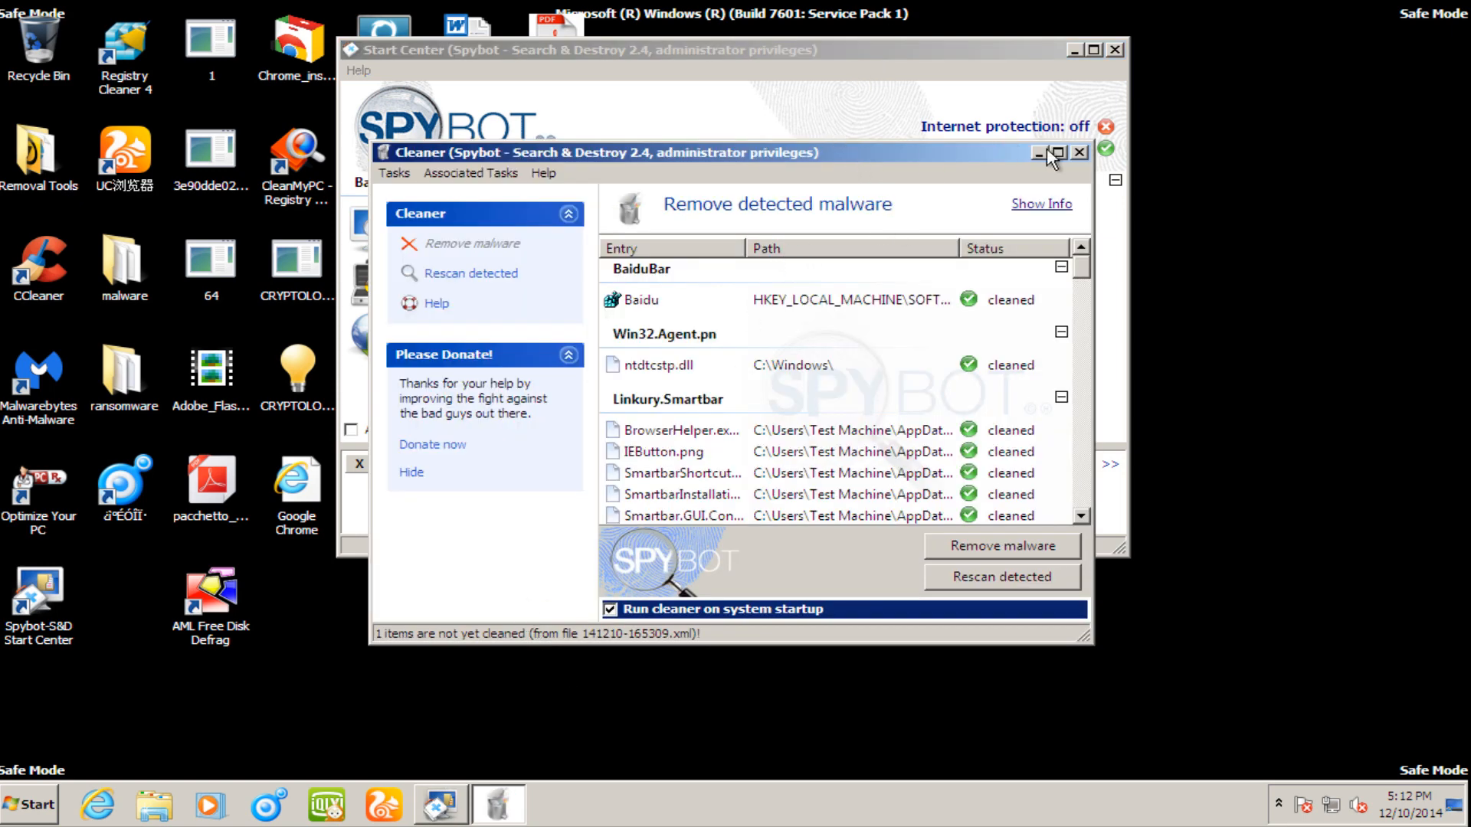
- Maximize the Cleaner, review the entries, and remove the remaining uncleaned malware
click(1058, 152)
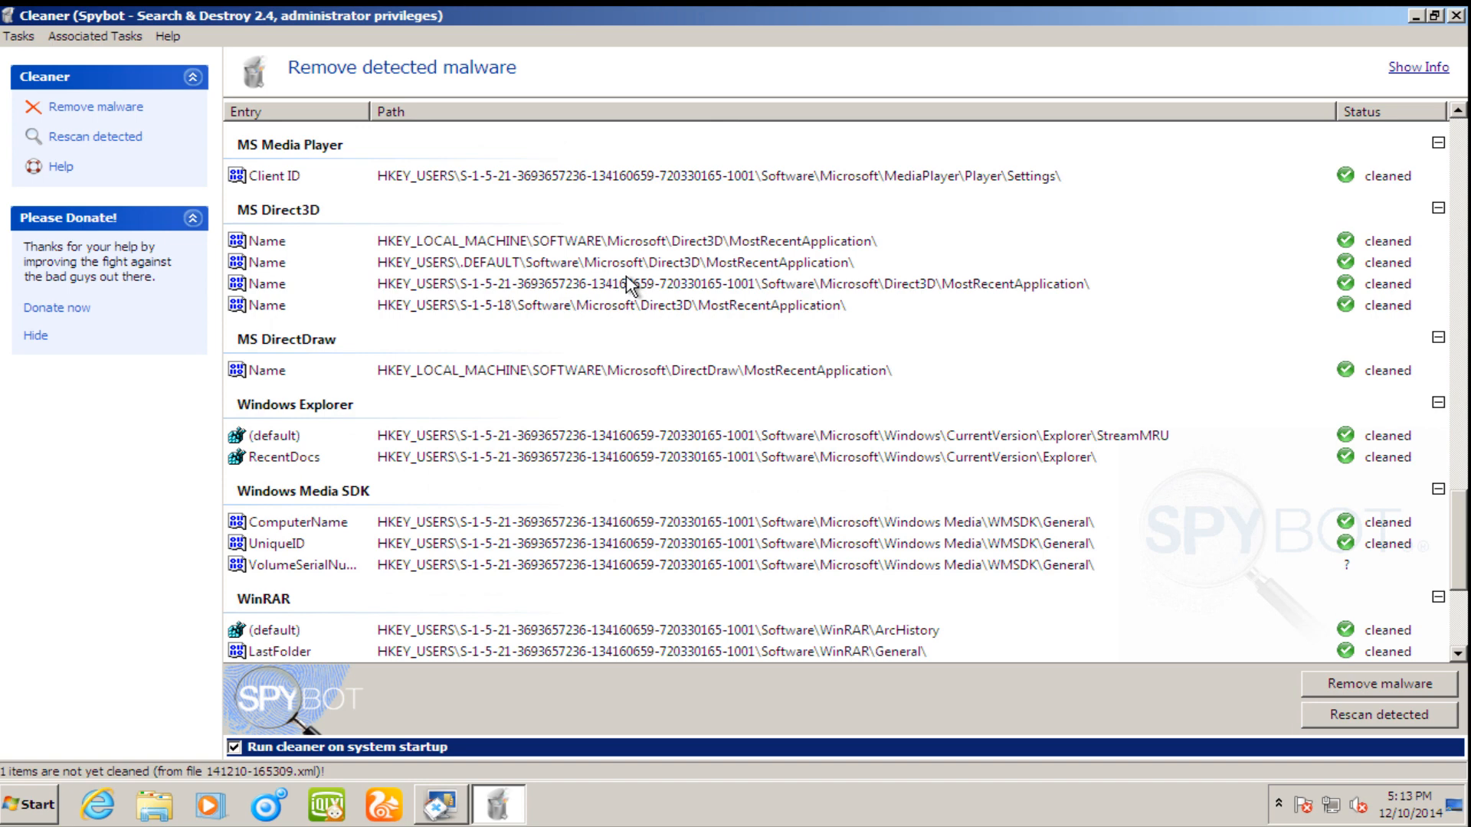
scroll(down, 3)
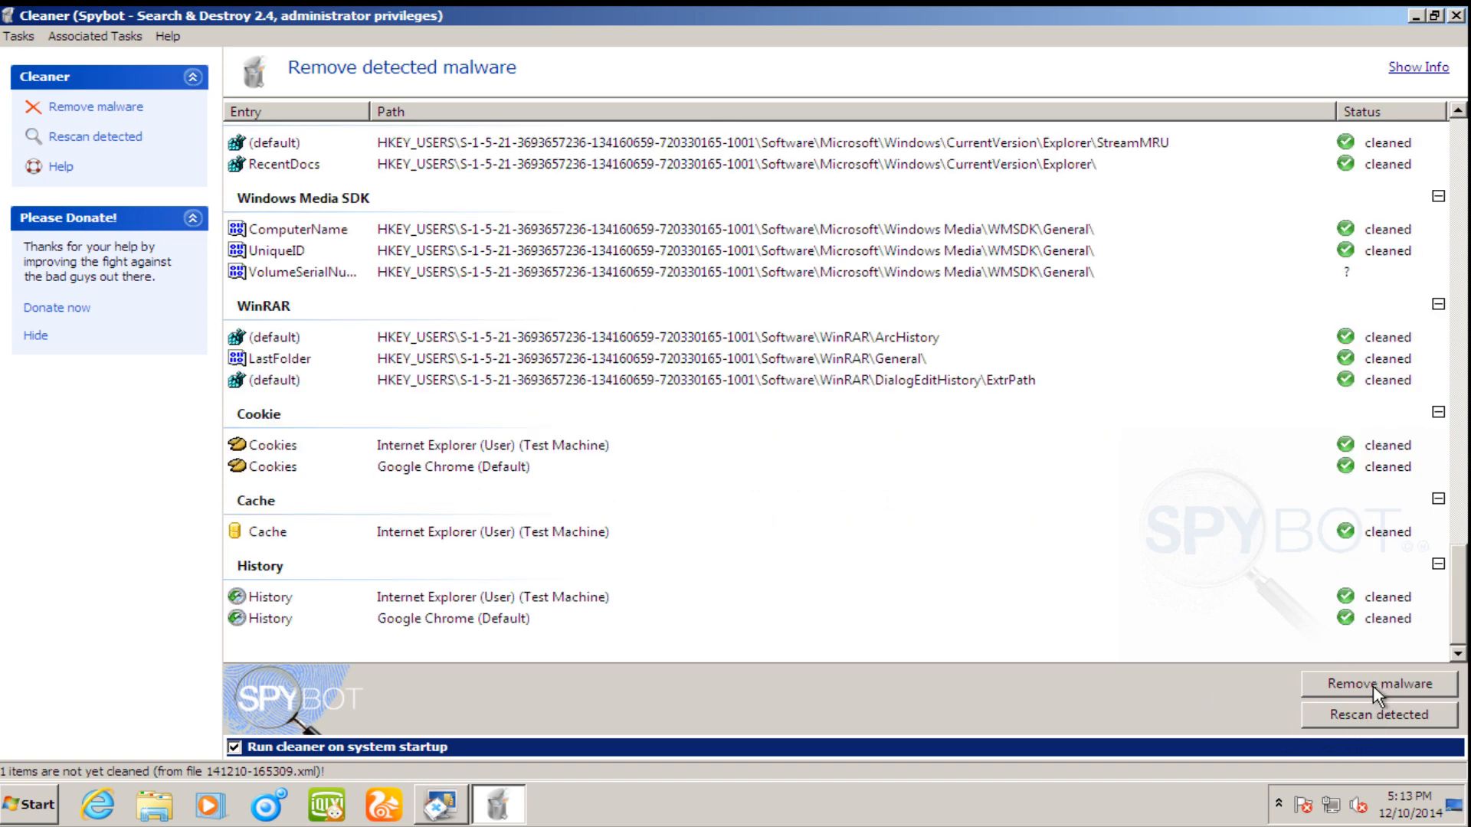
click(1377, 684)
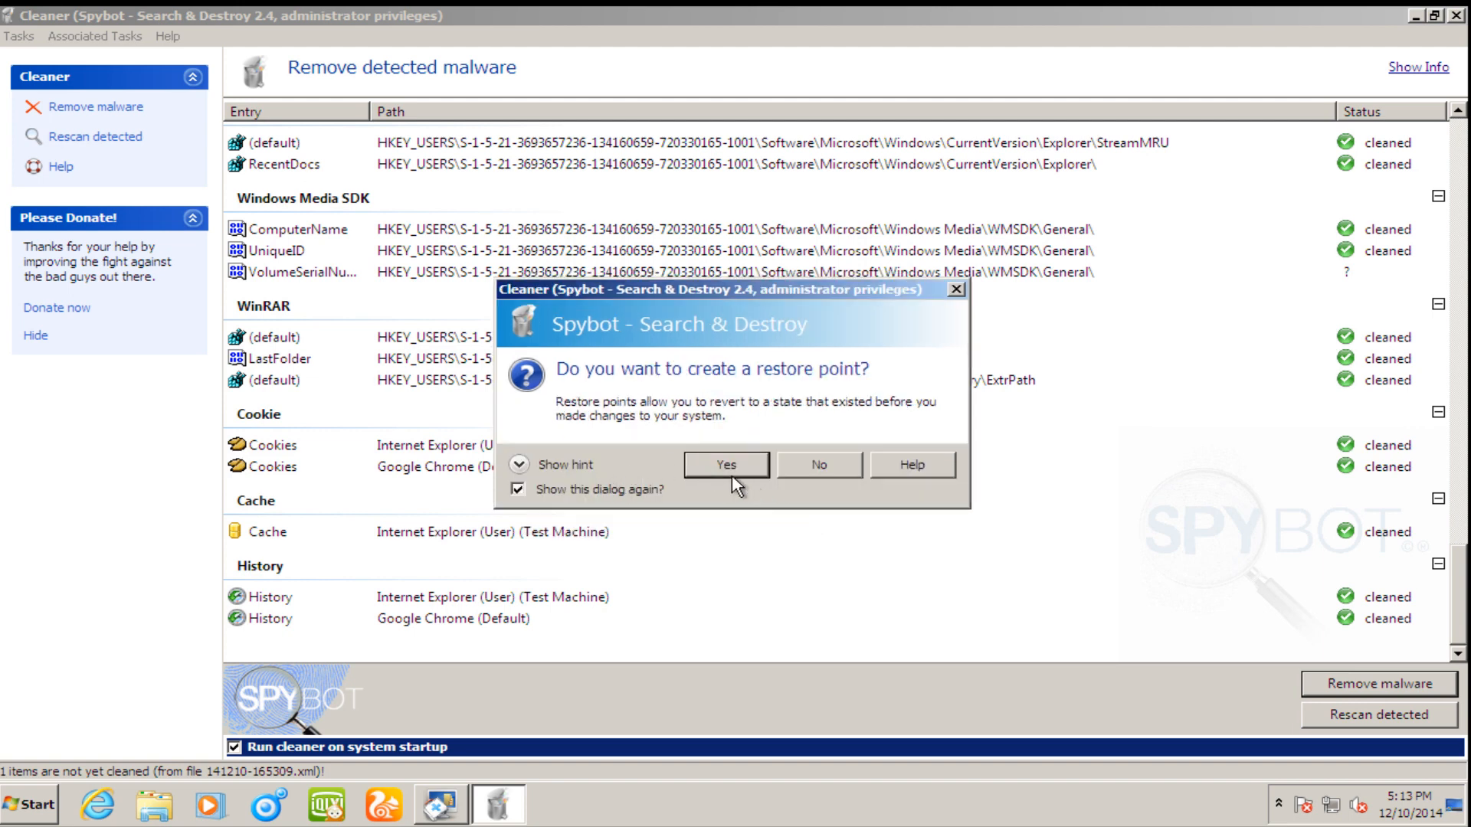
- Create a restore point for the removal and dismiss the could-not-clean notice, reviewing the list
click(725, 464)
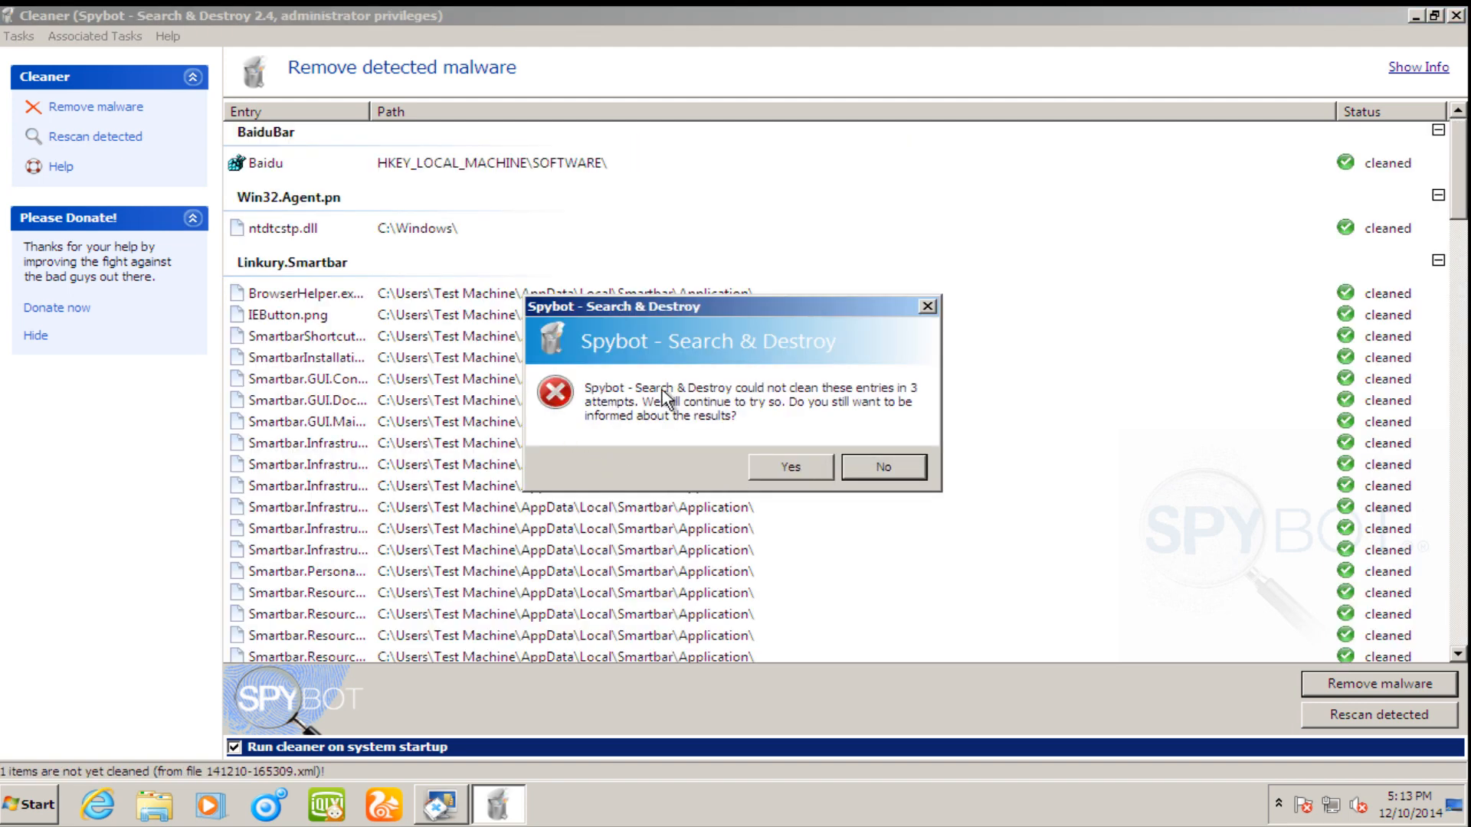
mouse_move(693, 415)
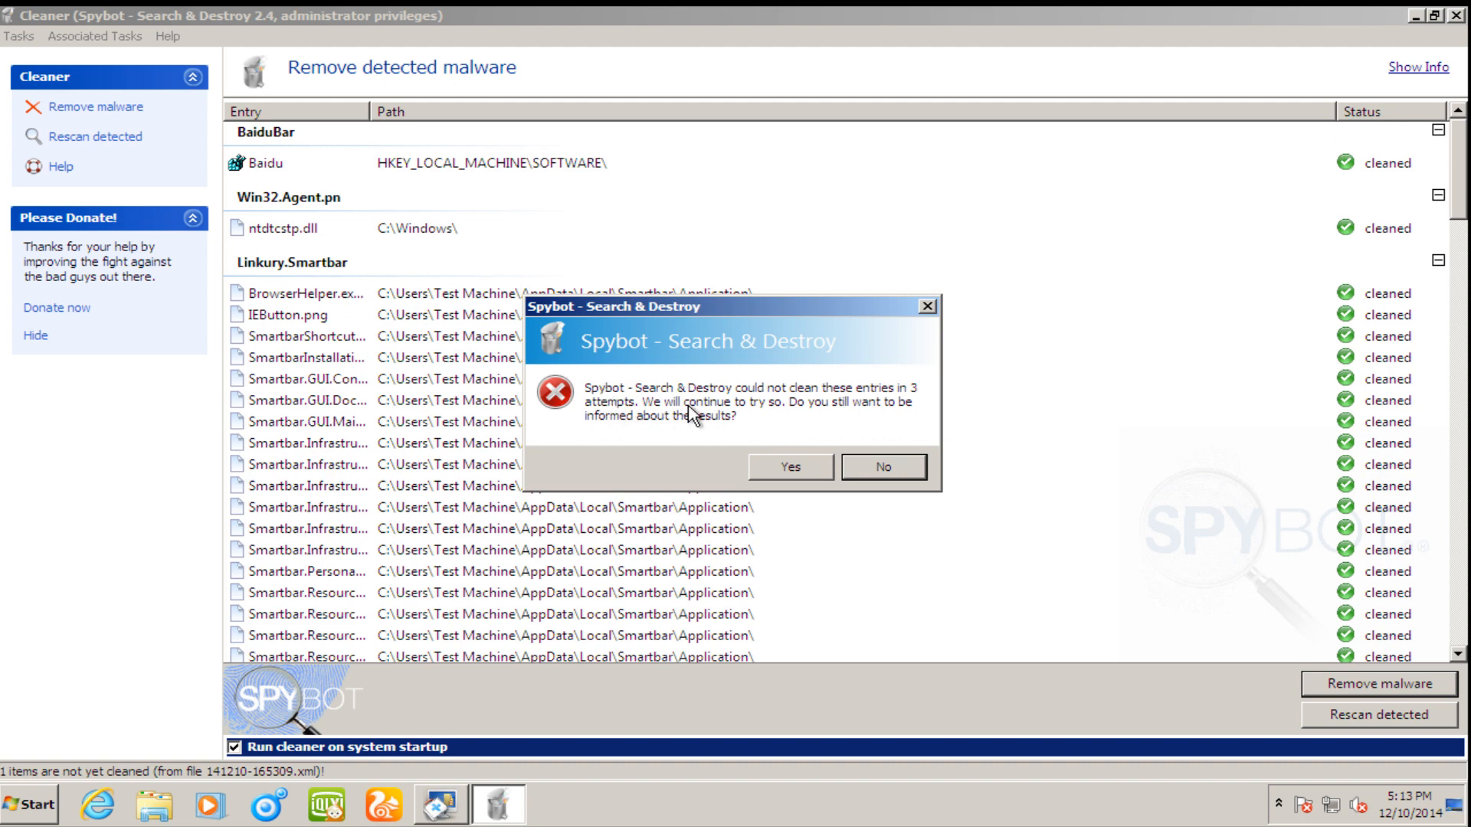
mouse_move(844, 398)
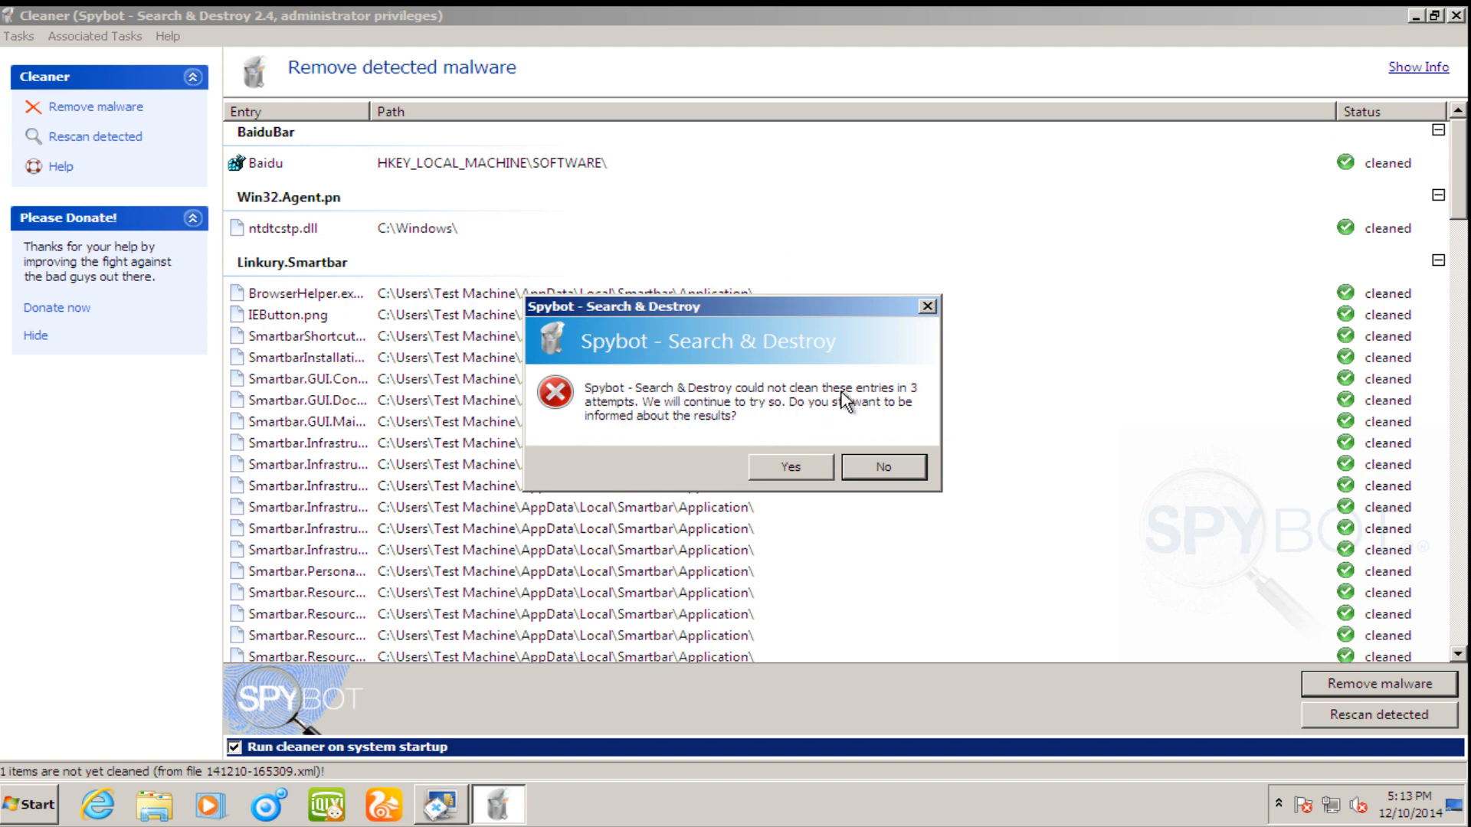
mouse_move(671, 429)
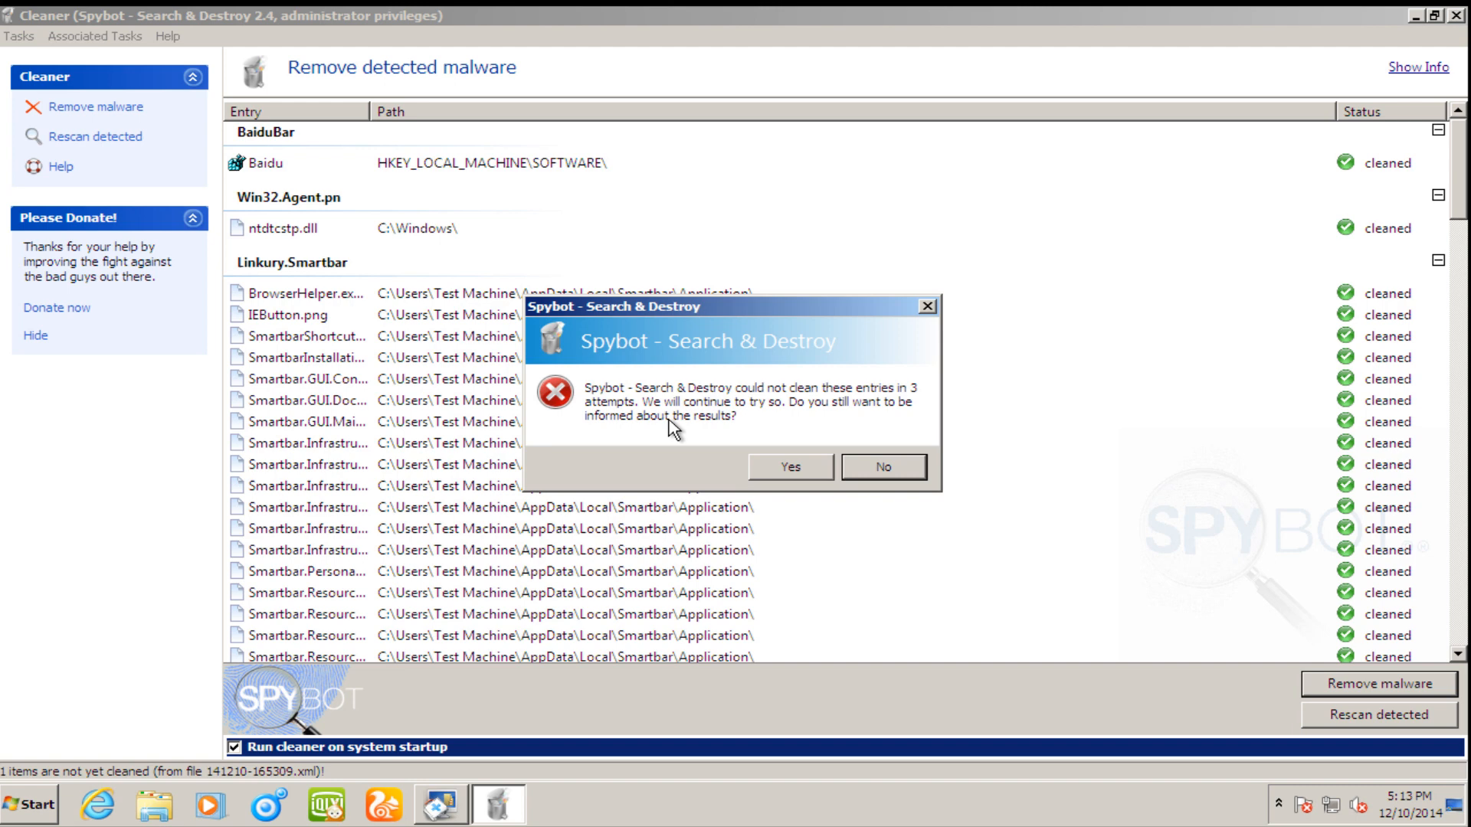
mouse_move(711, 352)
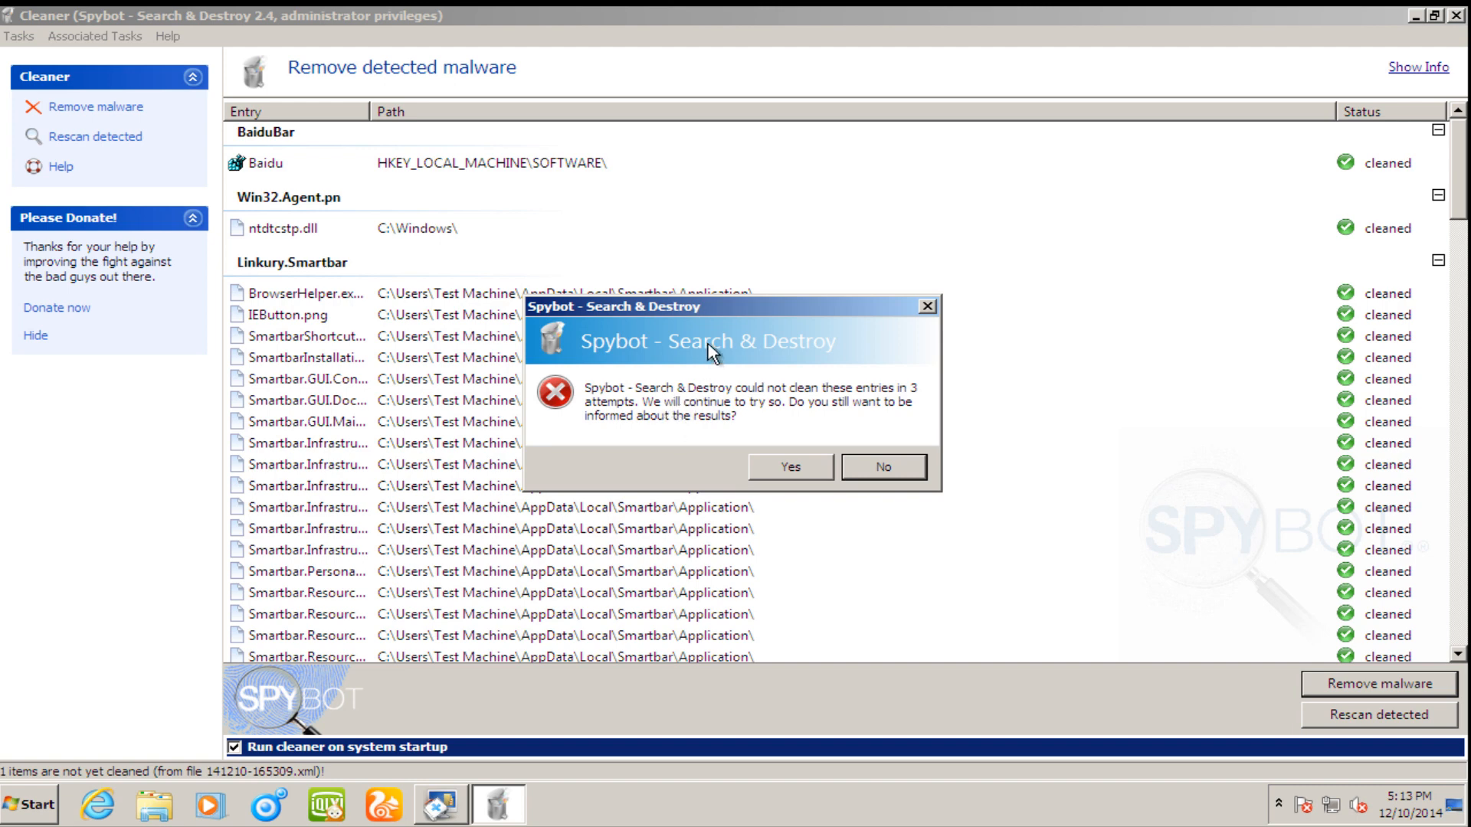
mouse_move(783, 433)
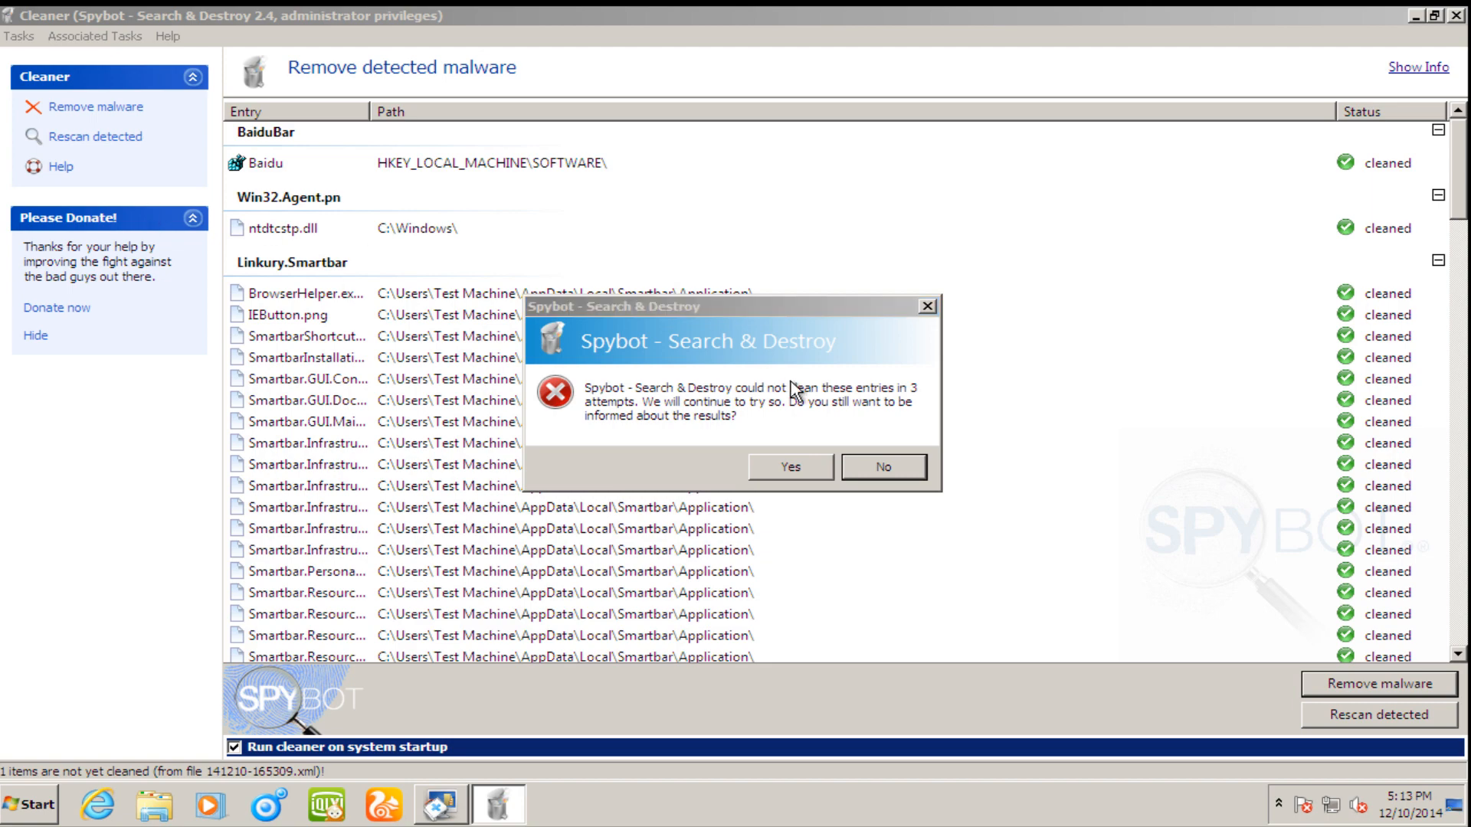
click(881, 466)
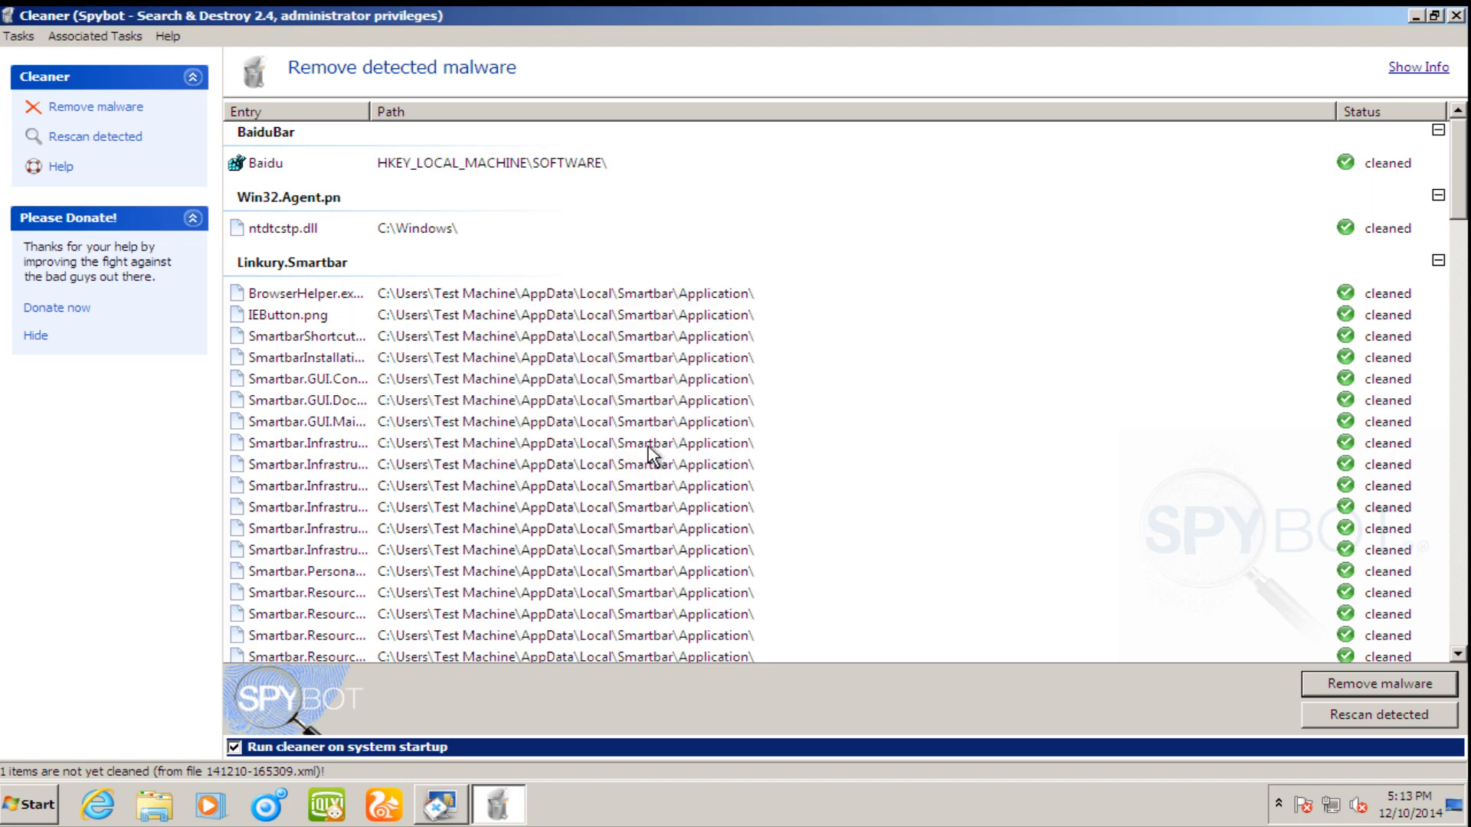
scroll(down, 3)
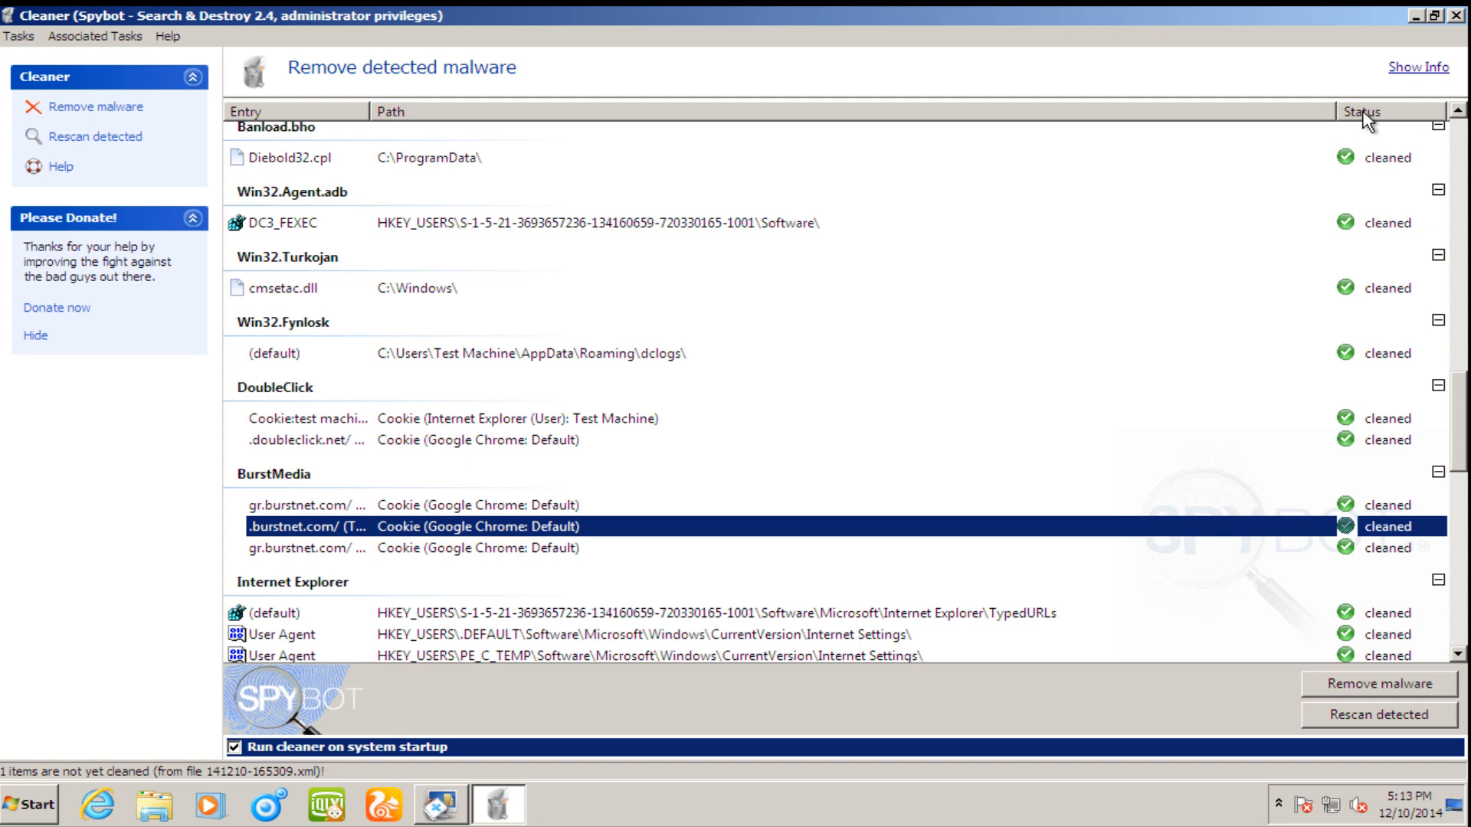
mouse_move(1370, 127)
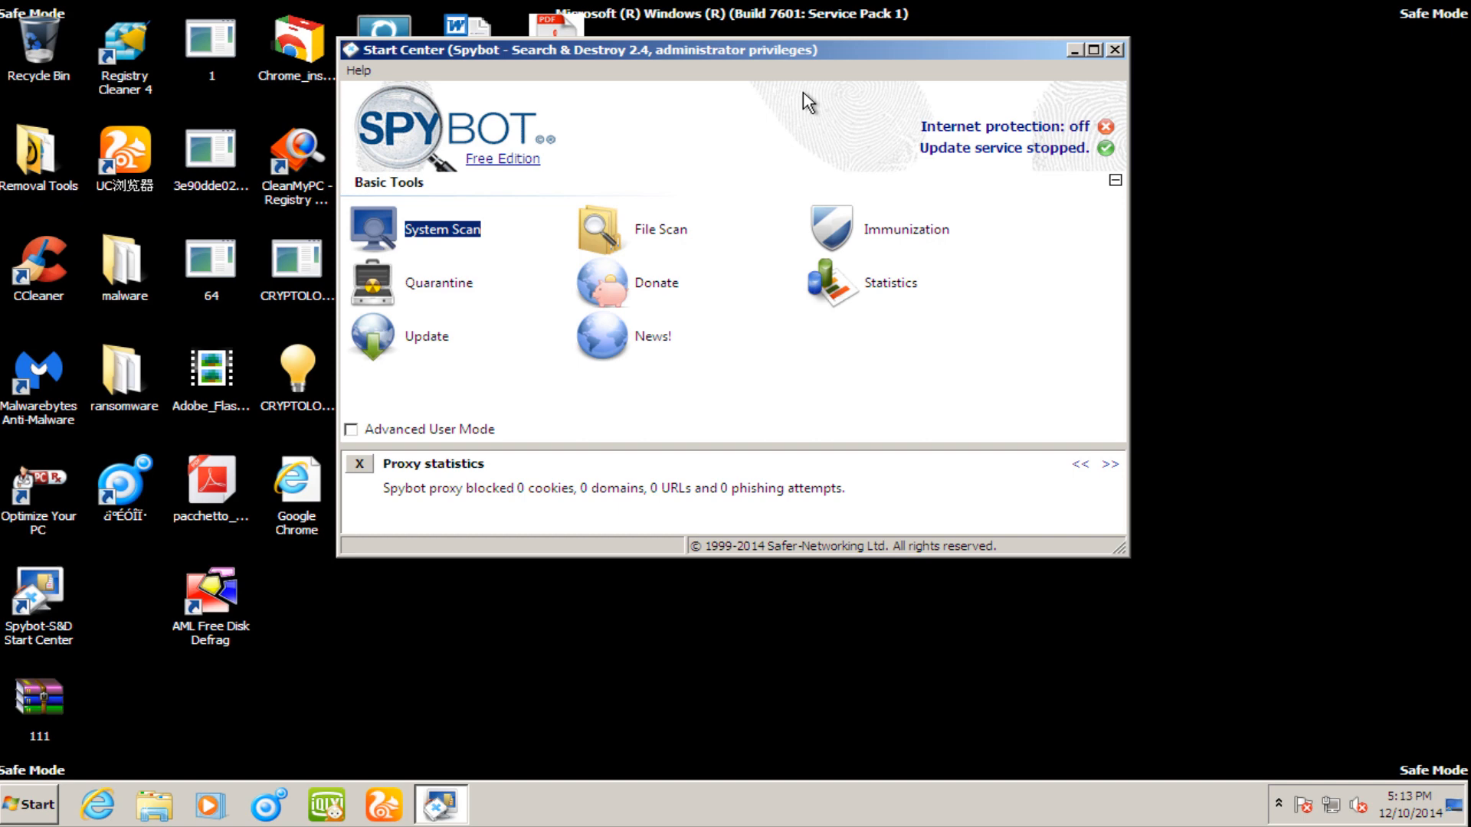
mouse_move(813, 237)
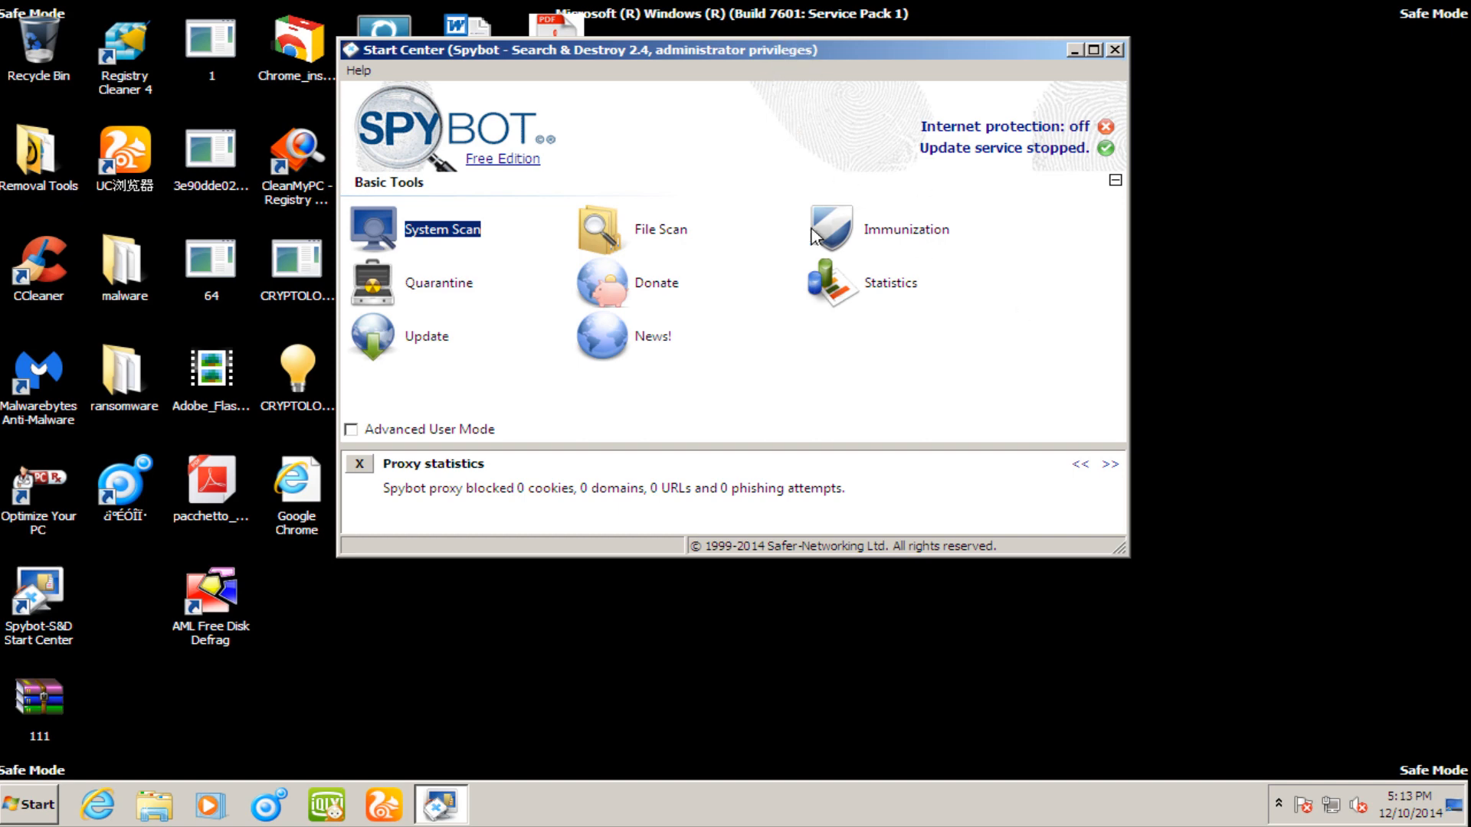
mouse_move(780, 332)
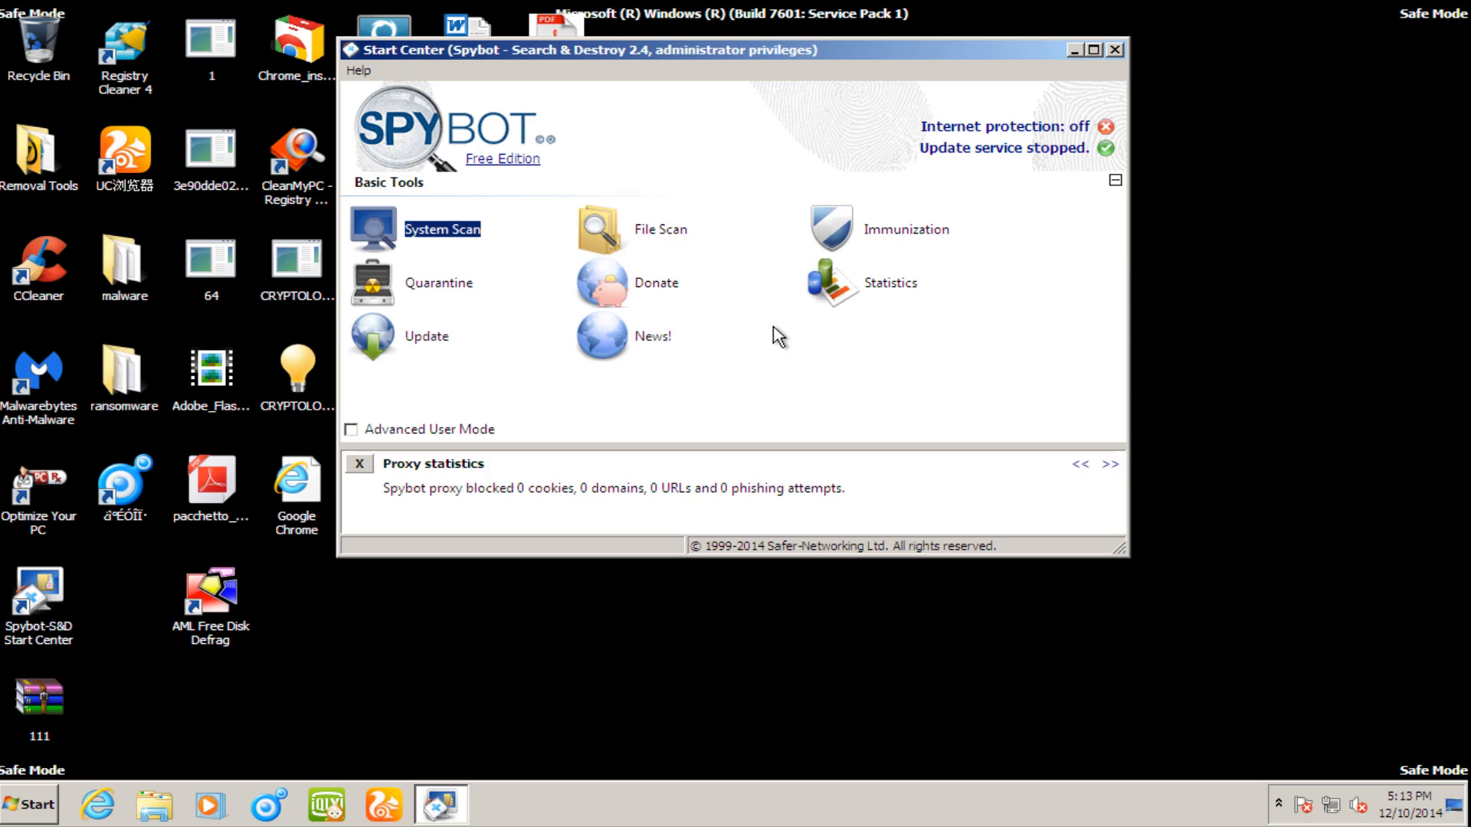
- Open the Quarantine list from the Start Center
click(372, 282)
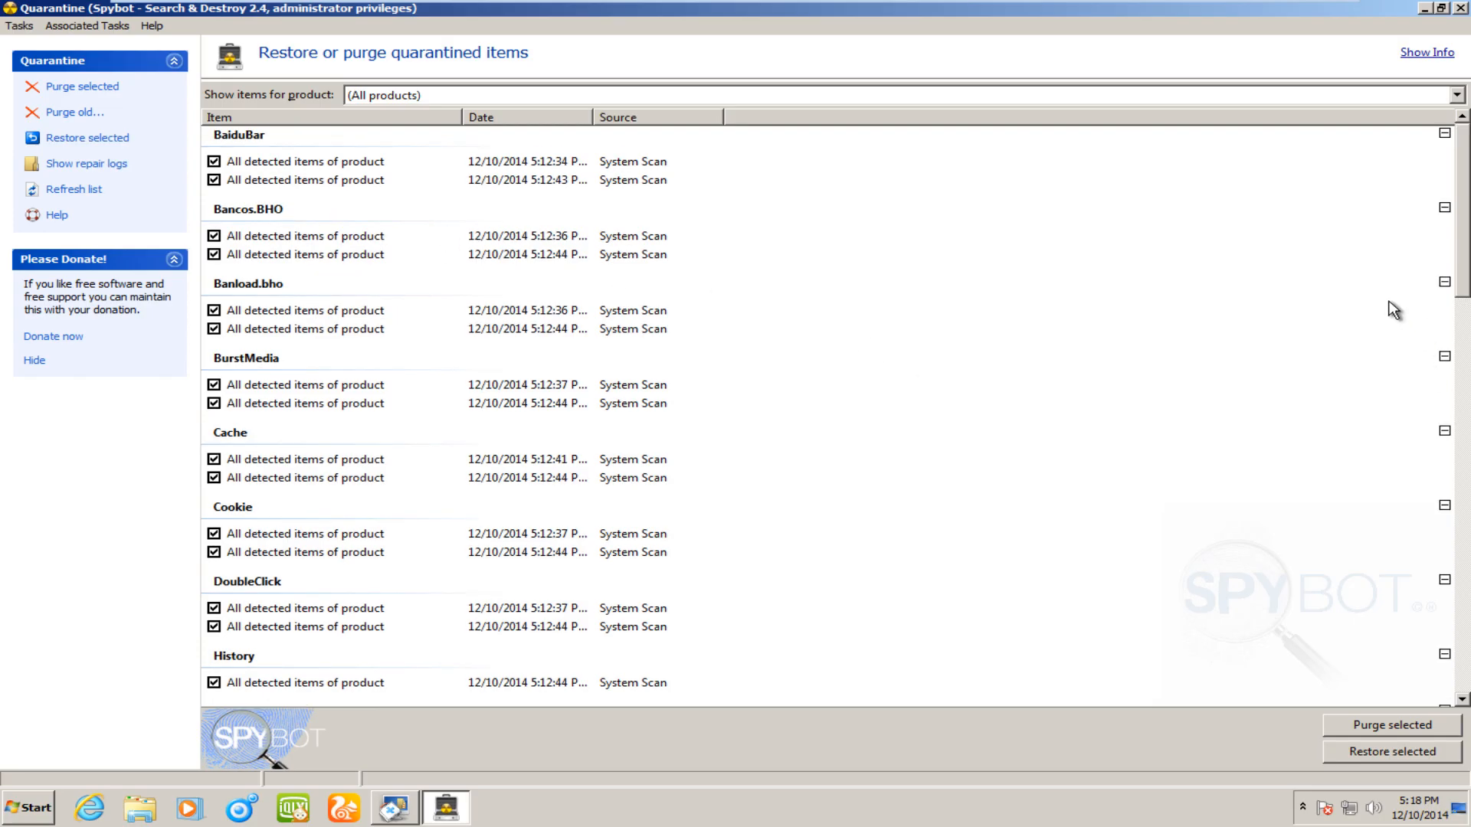
mouse_move(1175, 213)
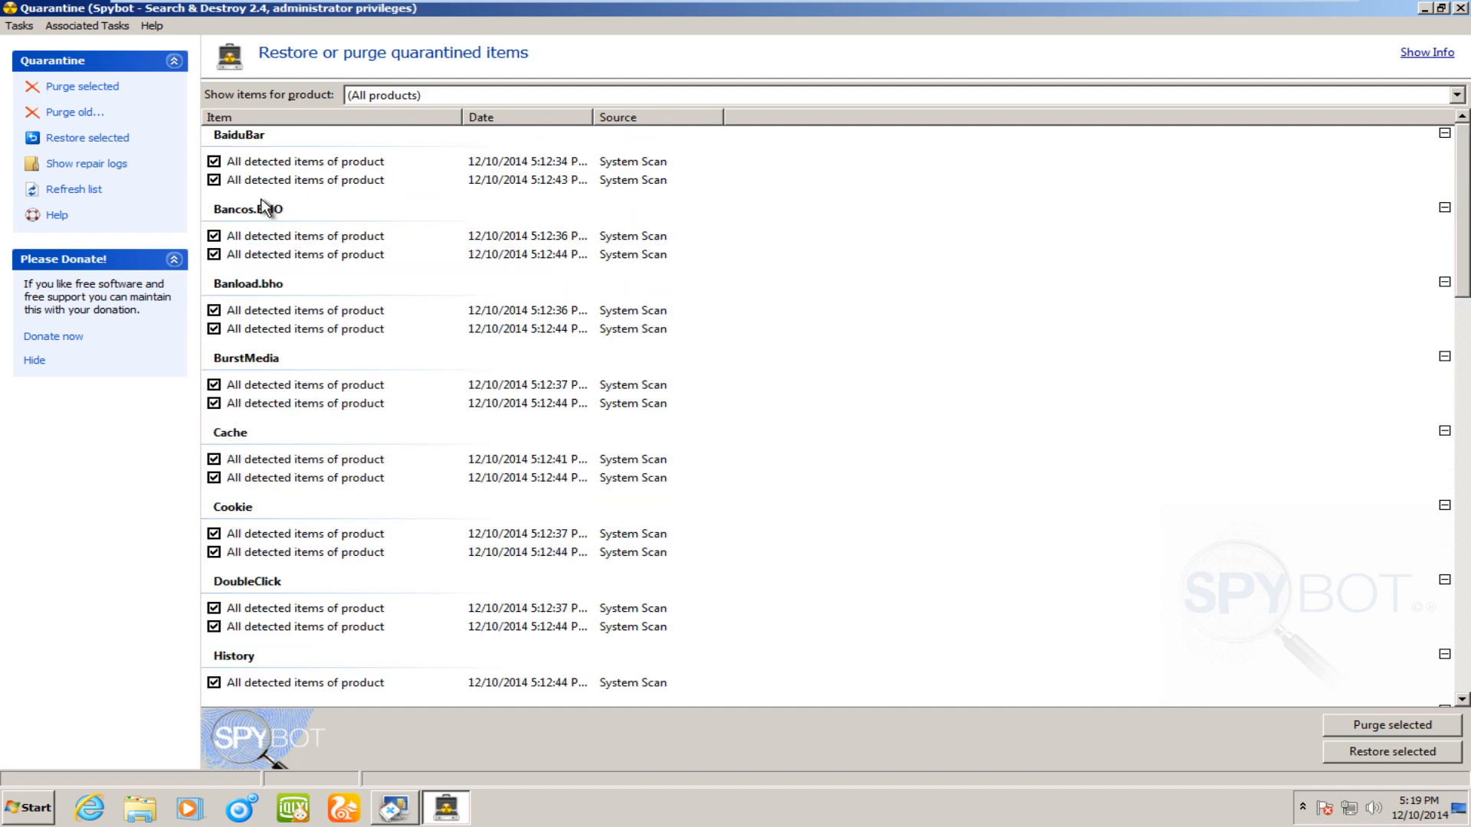
- Select the quarantined items and purge all checked entries permanently
click(215, 161)
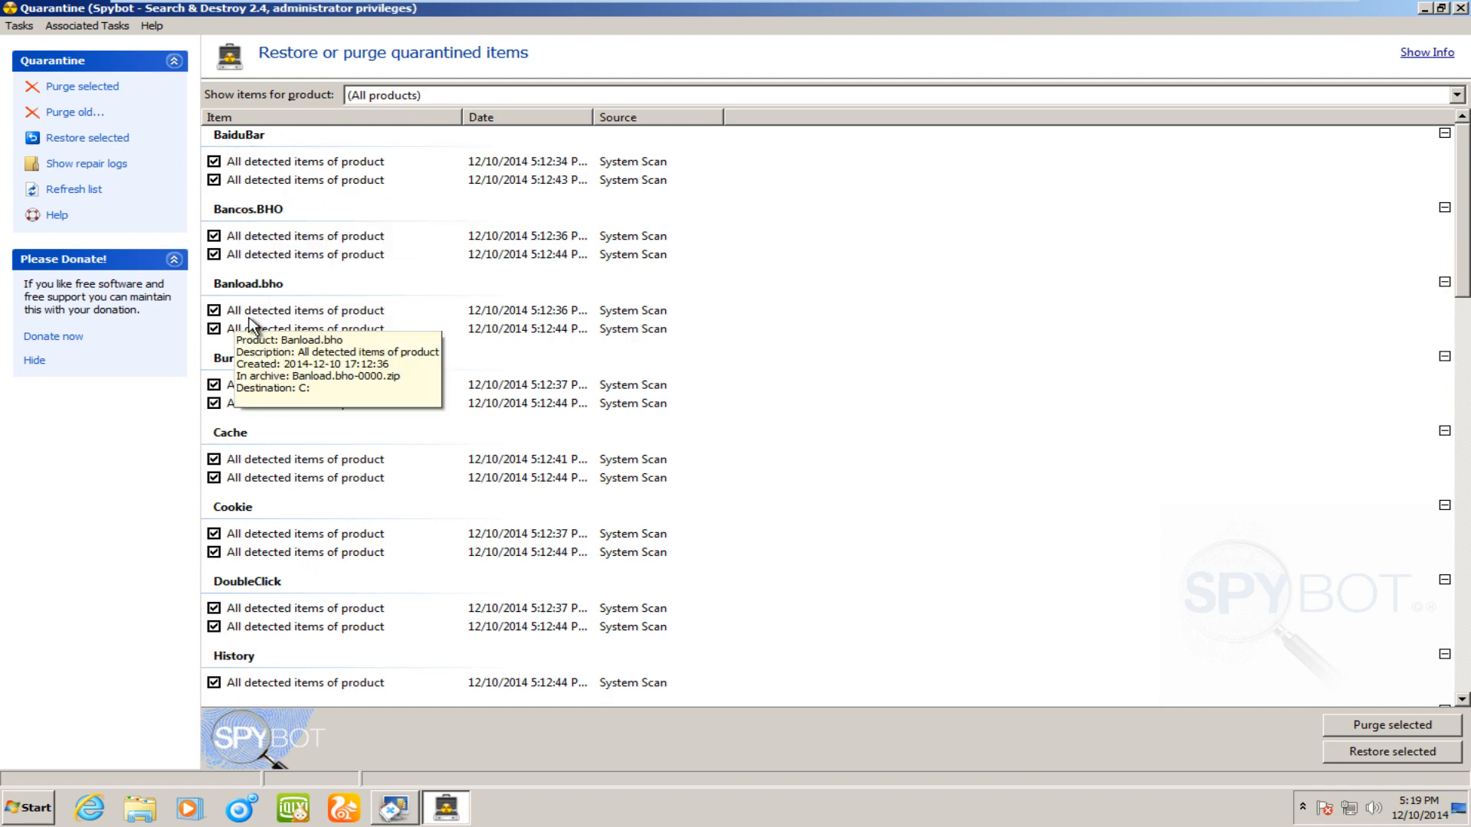
right_click(305, 161)
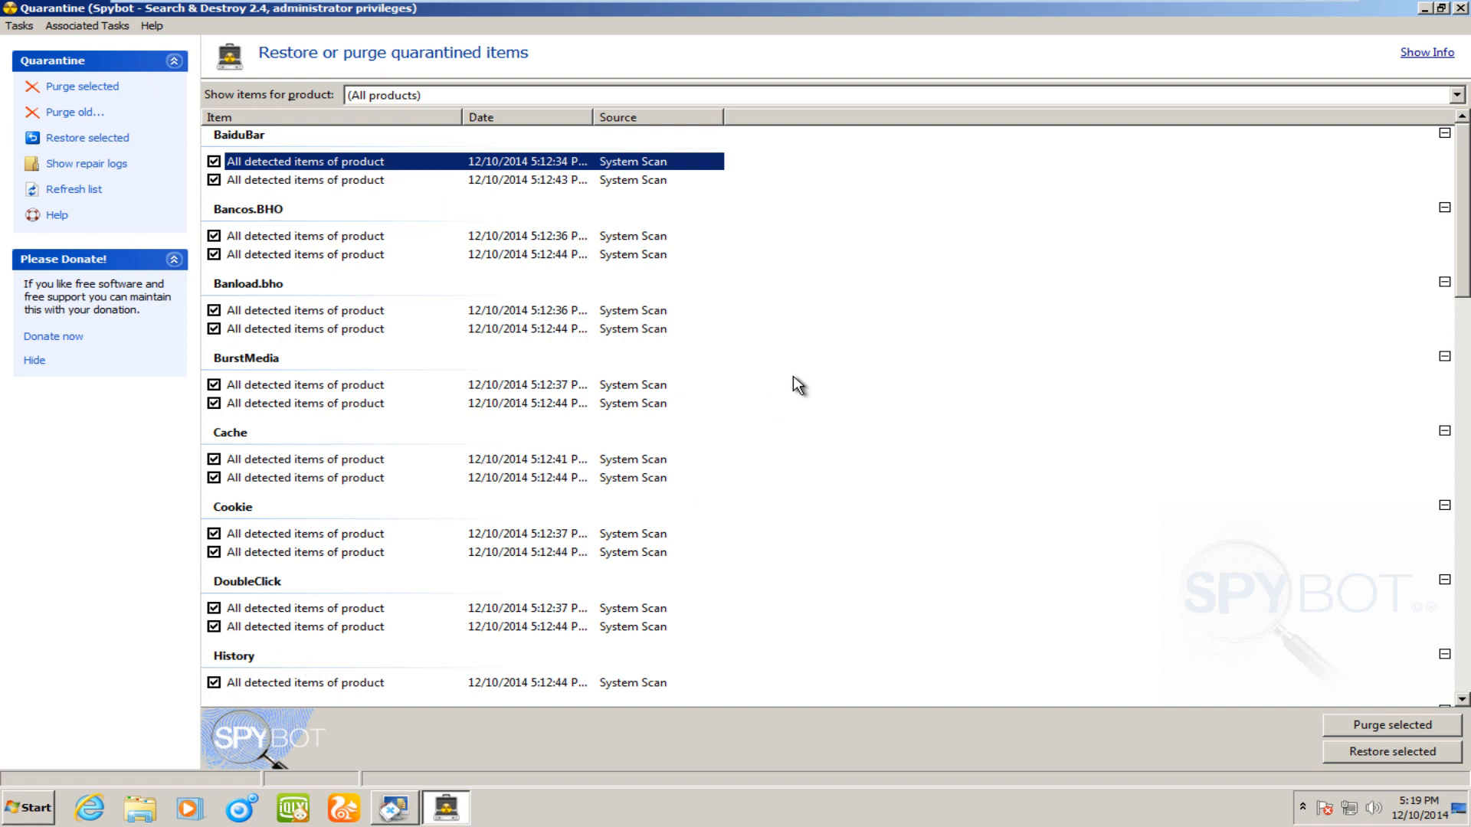
mouse_move(417, 340)
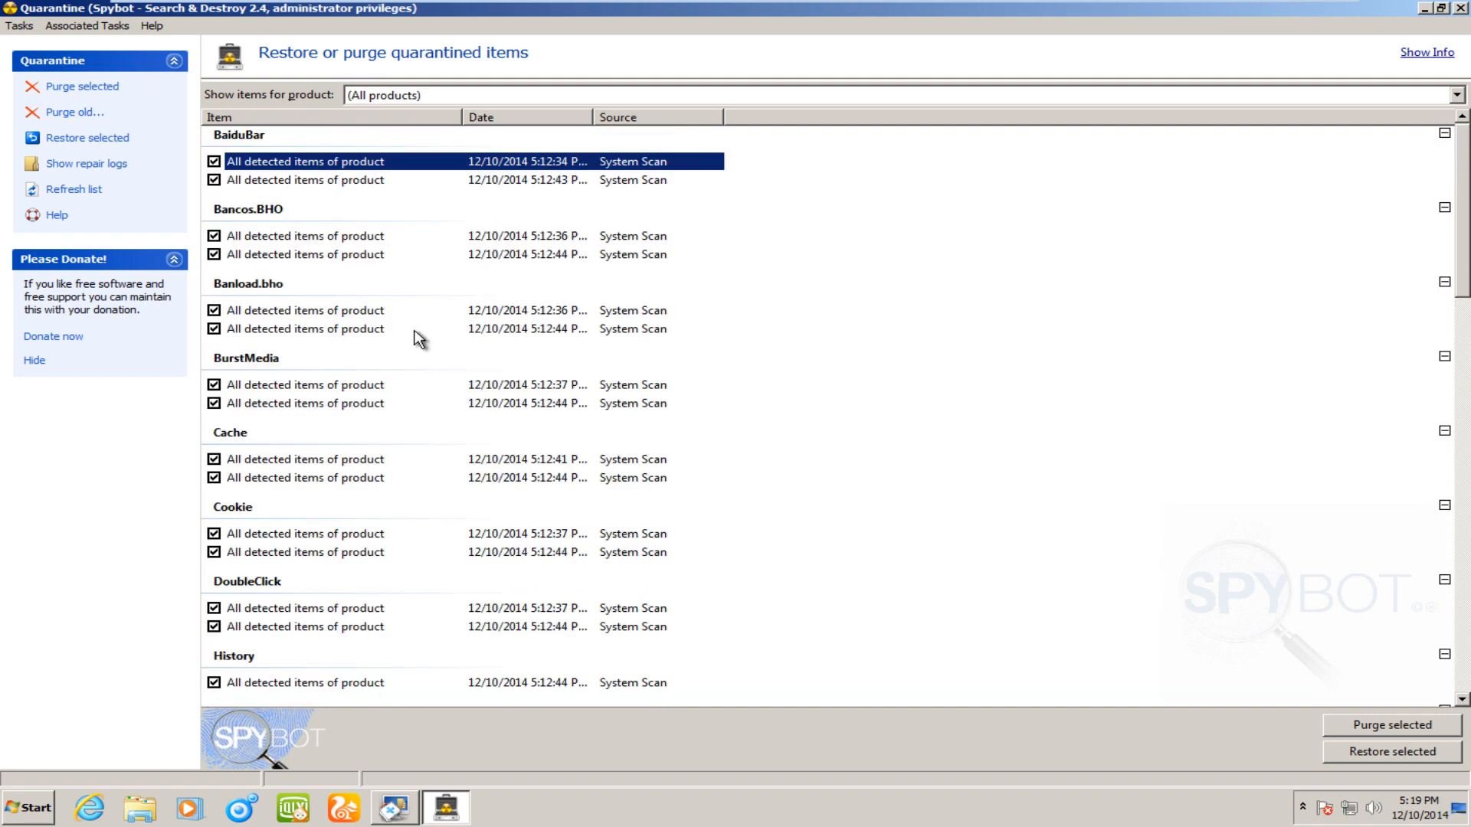
mouse_move(74, 189)
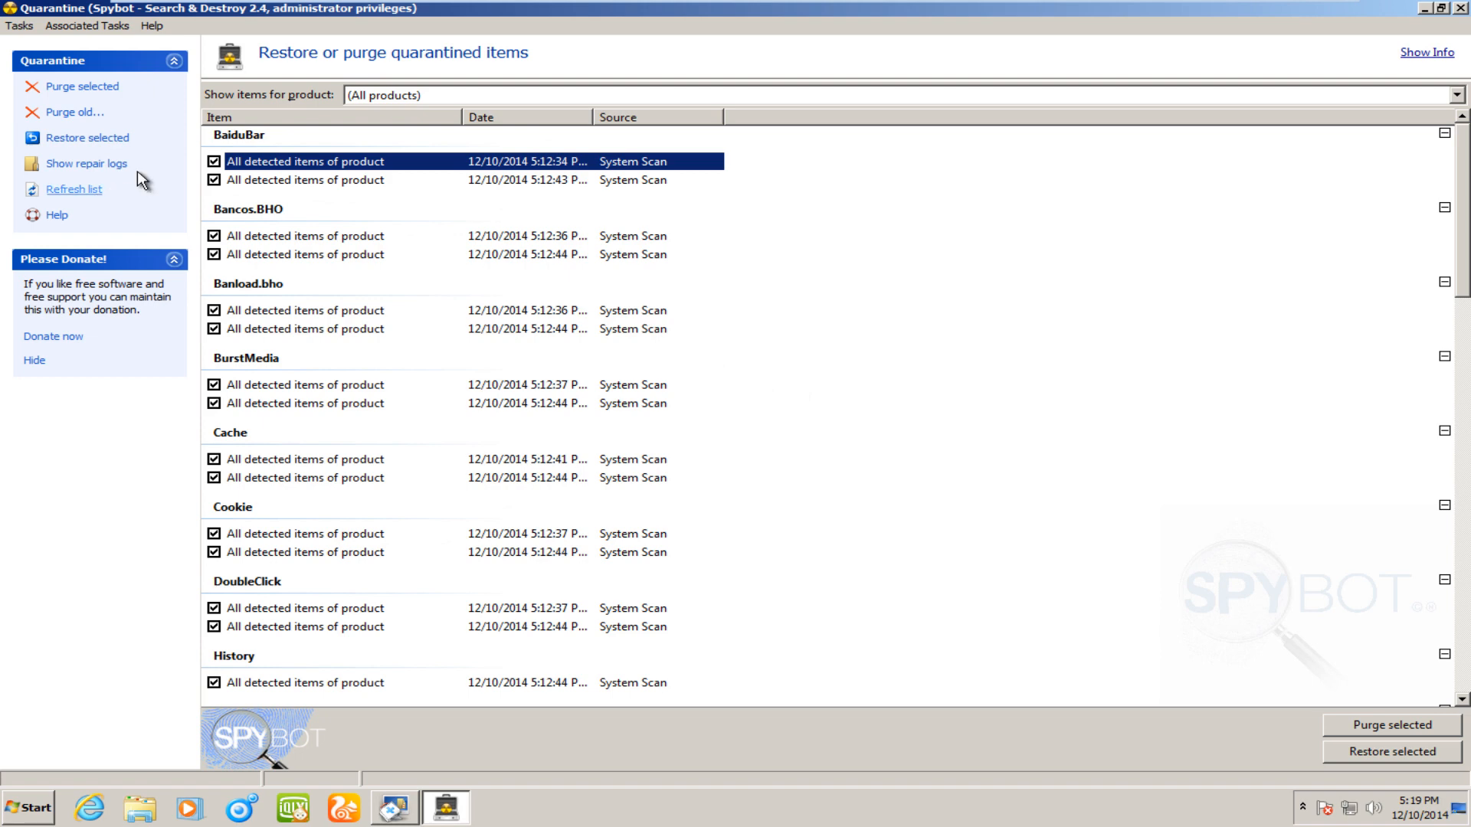
mouse_move(362, 367)
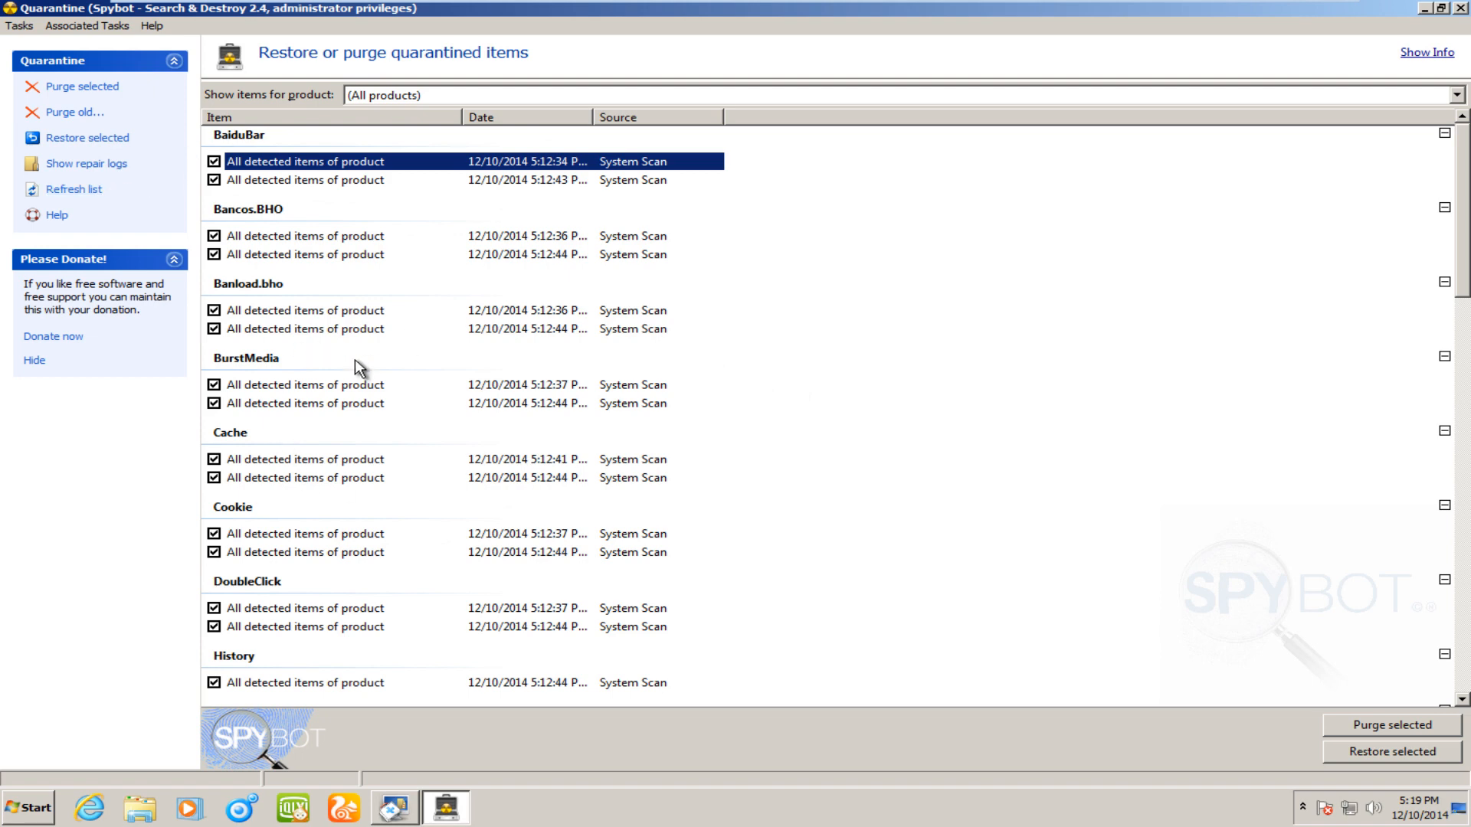
mouse_move(115, 111)
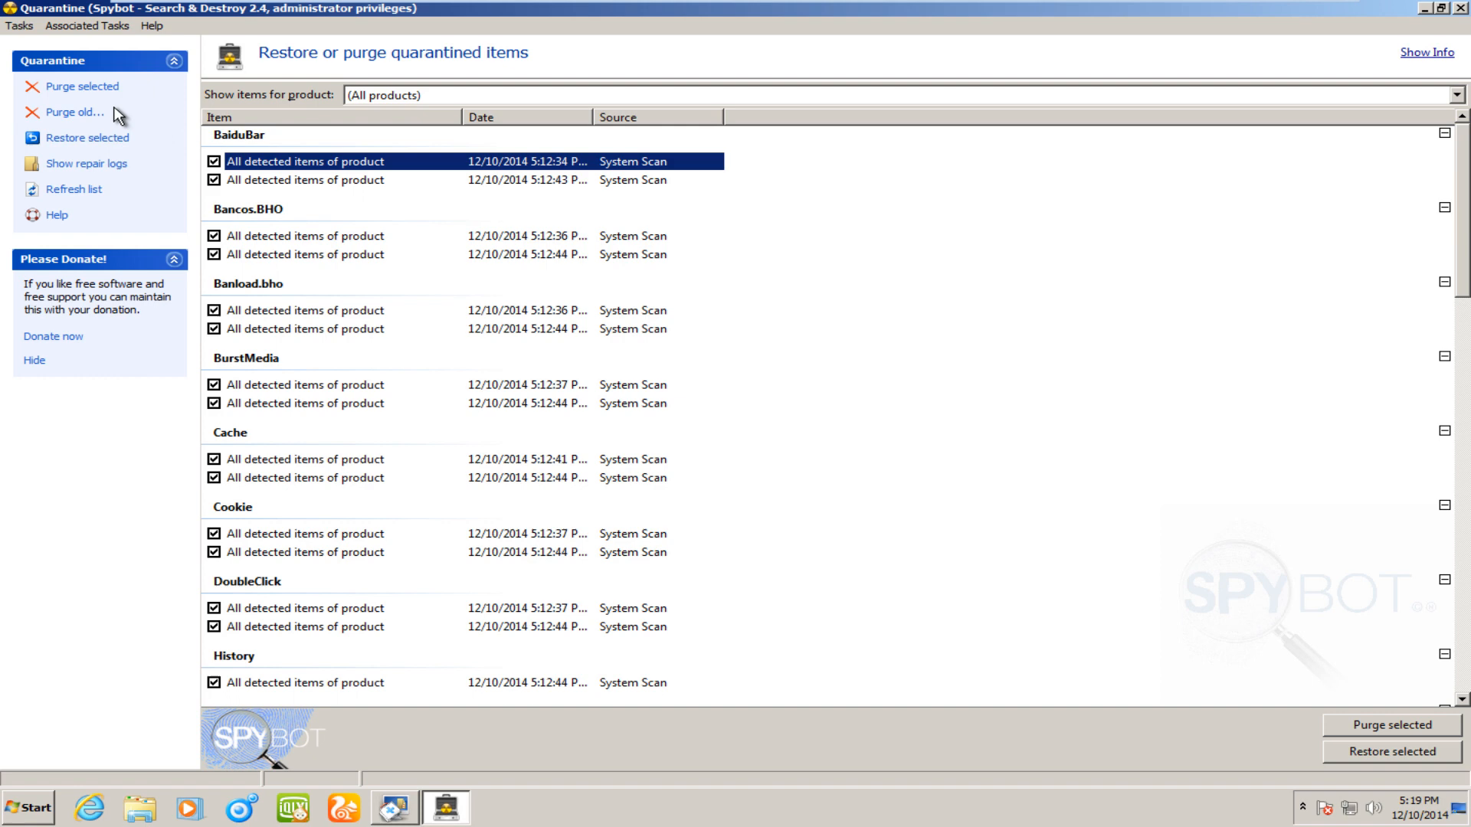
mouse_move(83, 85)
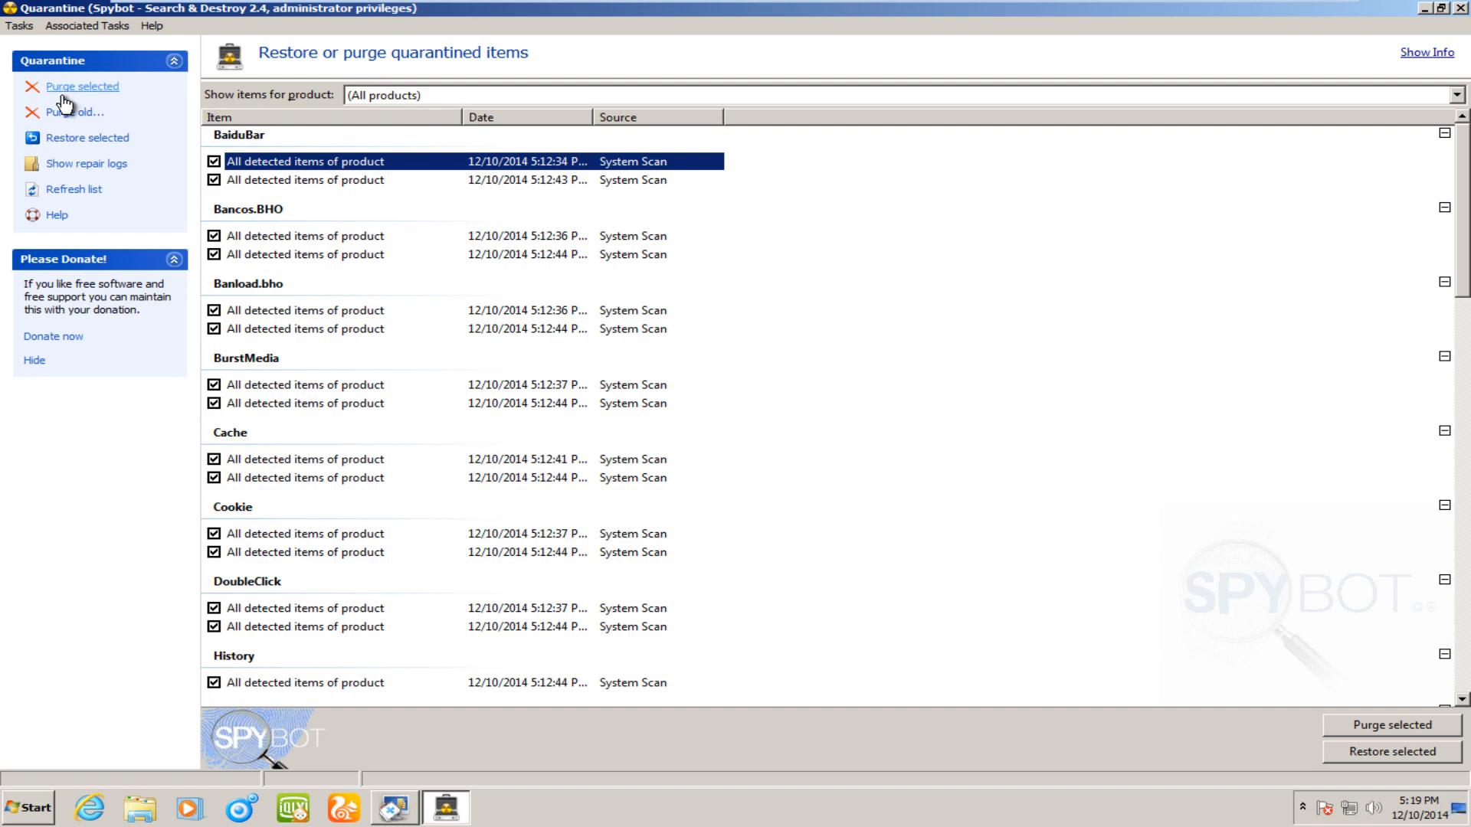
mouse_move(81, 86)
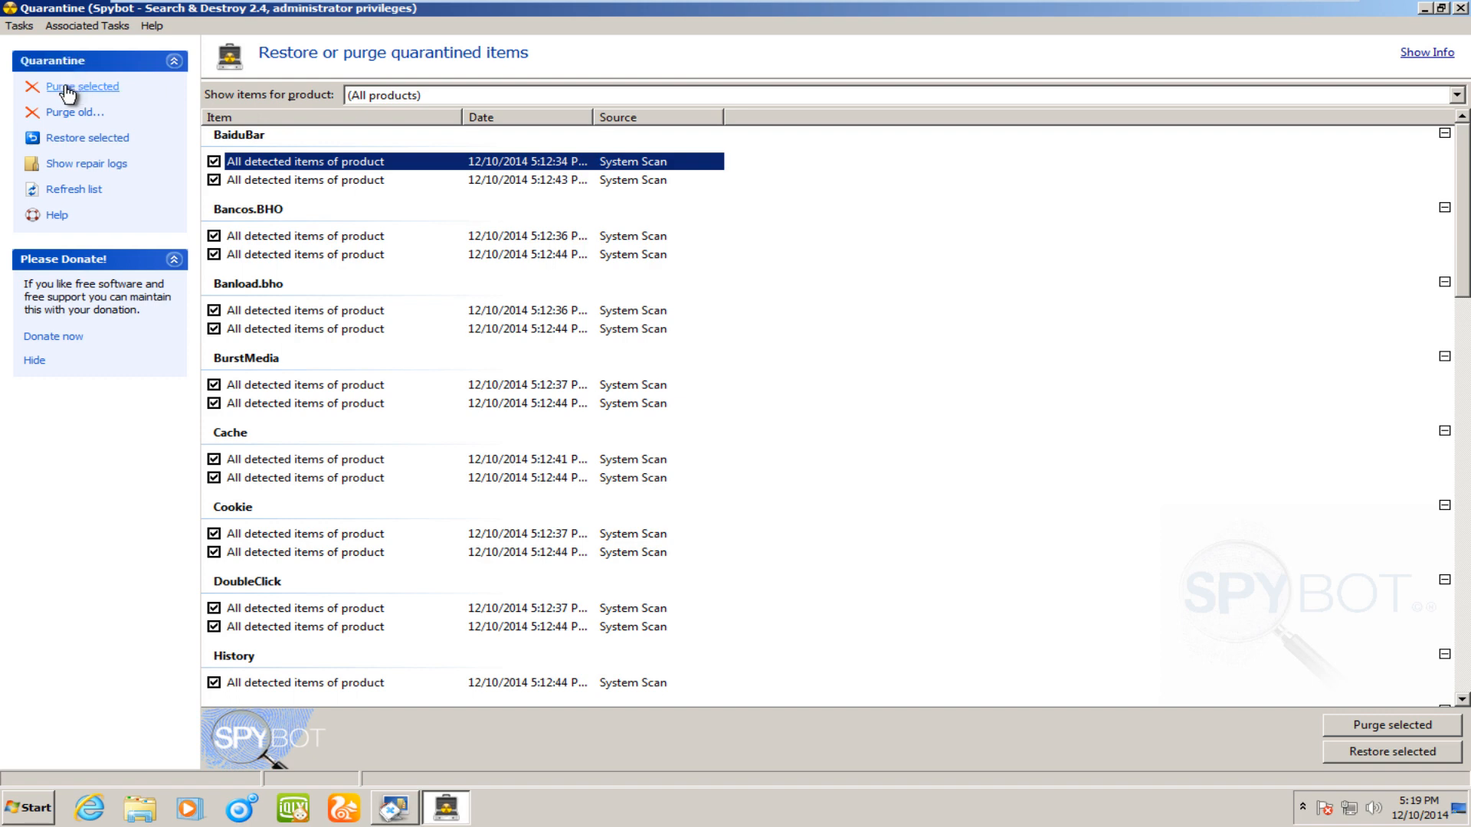
click(81, 86)
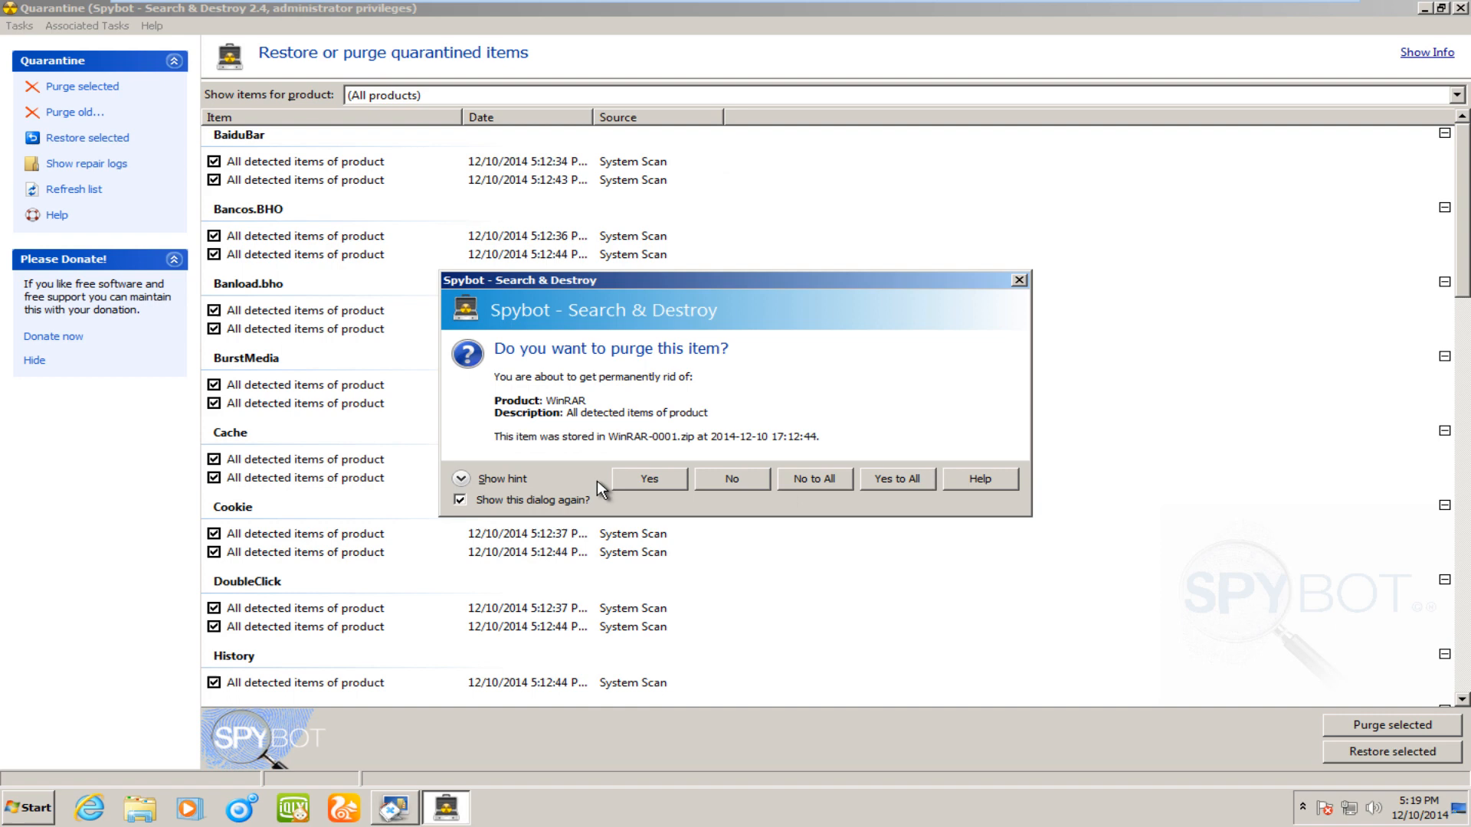
mouse_move(649, 469)
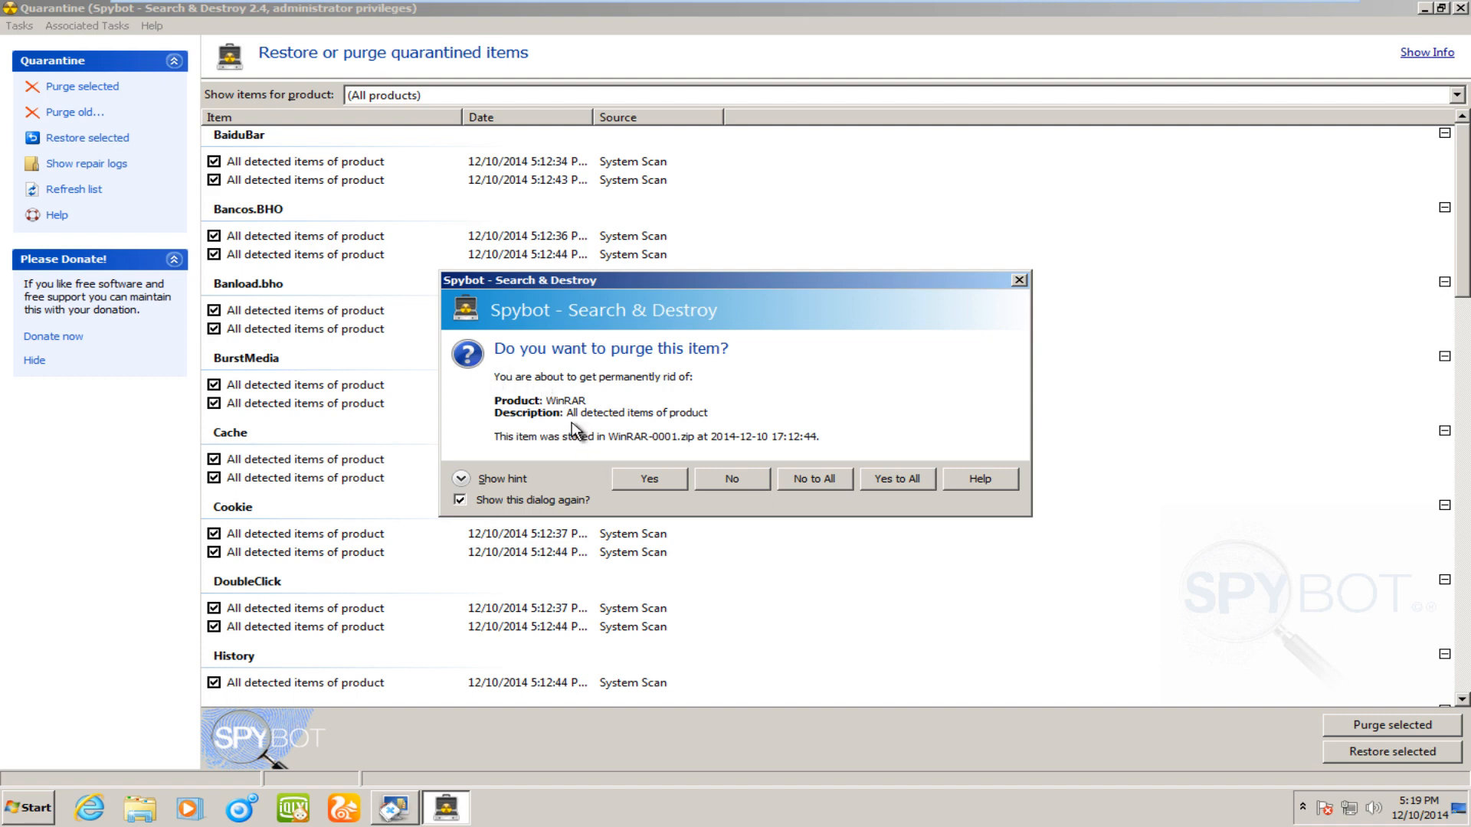
mouse_move(676, 450)
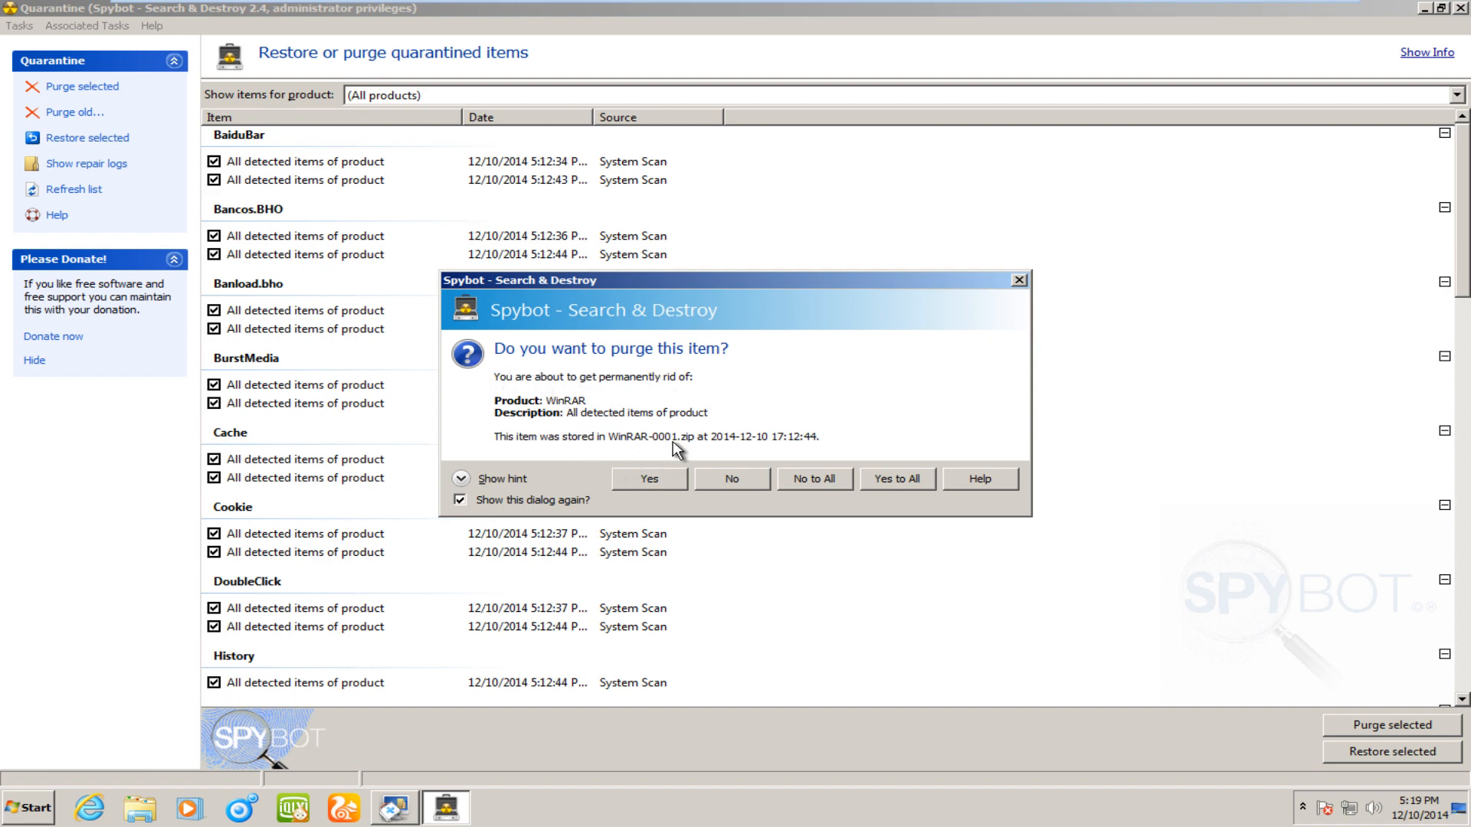
mouse_move(903, 470)
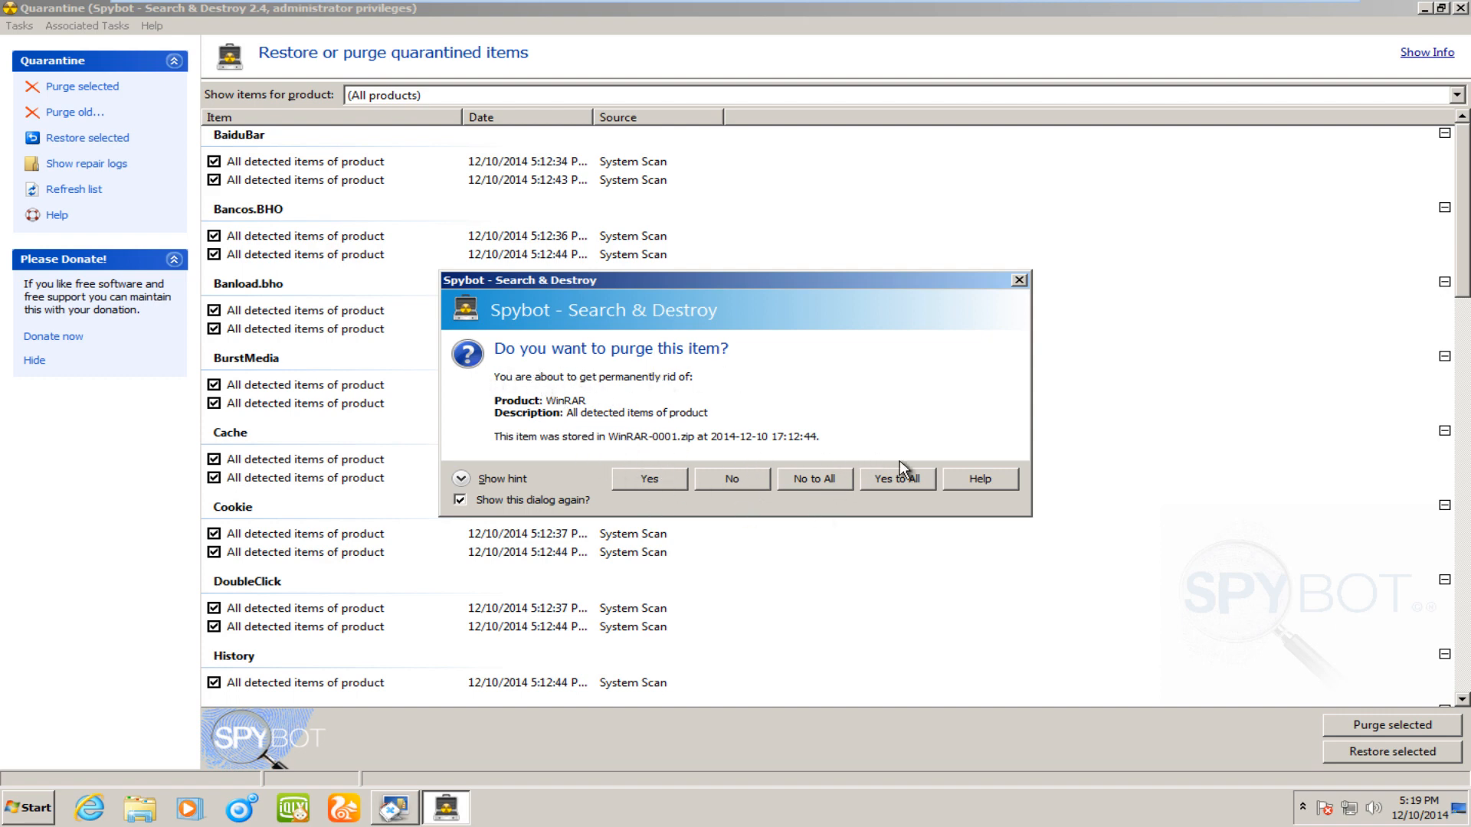
mouse_move(515, 504)
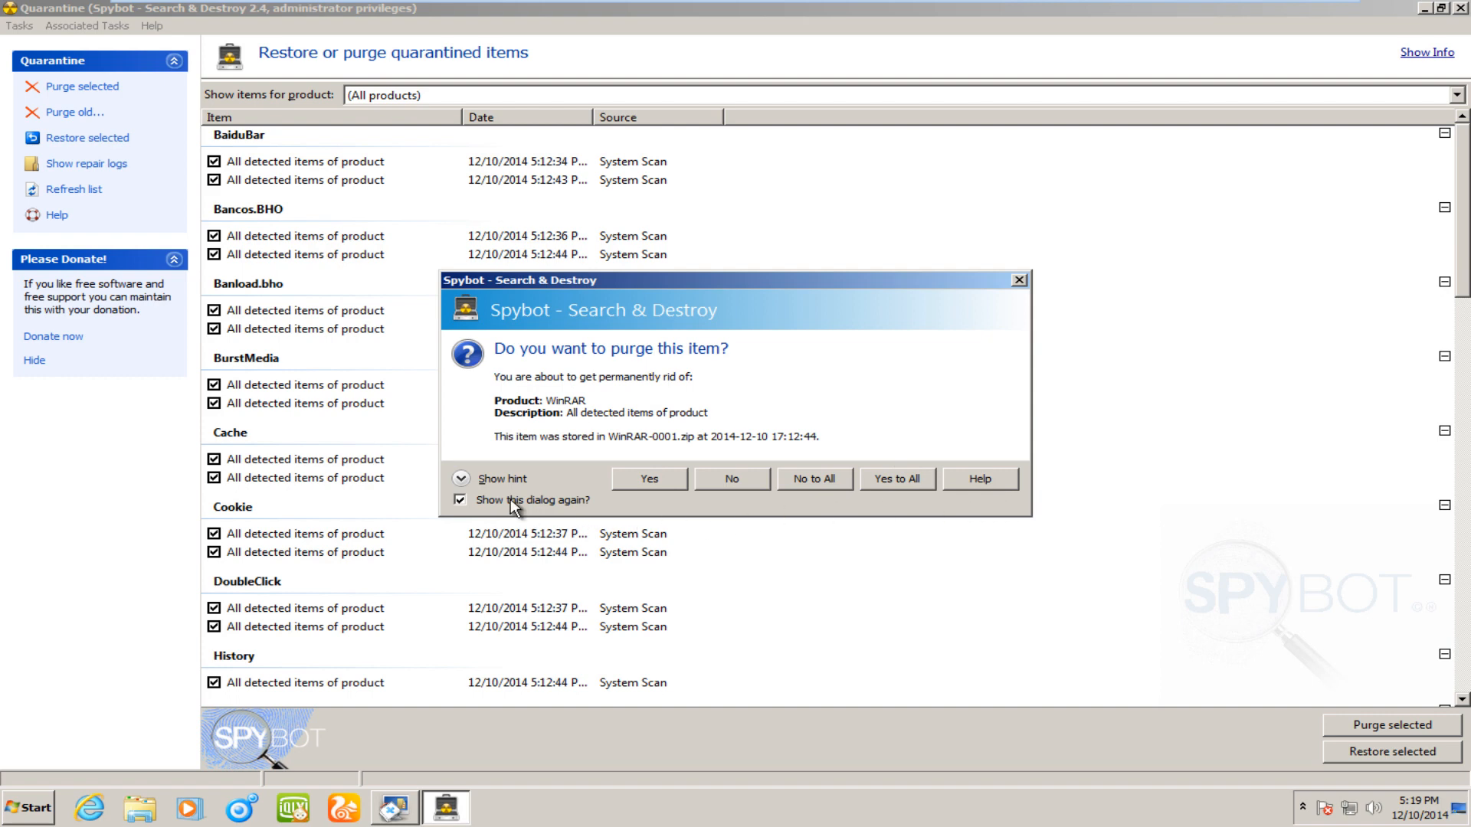
mouse_move(785, 466)
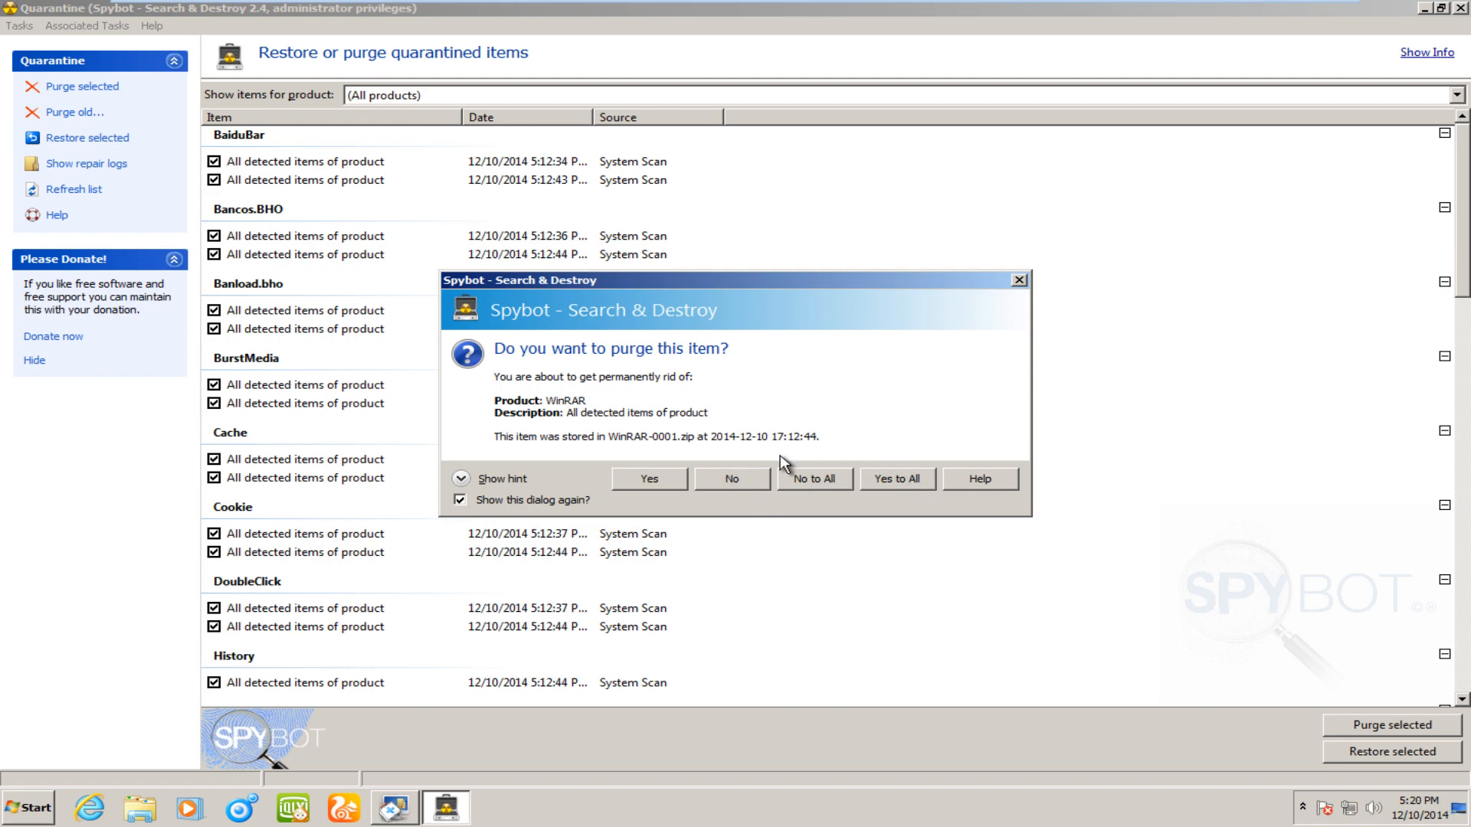
mouse_move(914, 486)
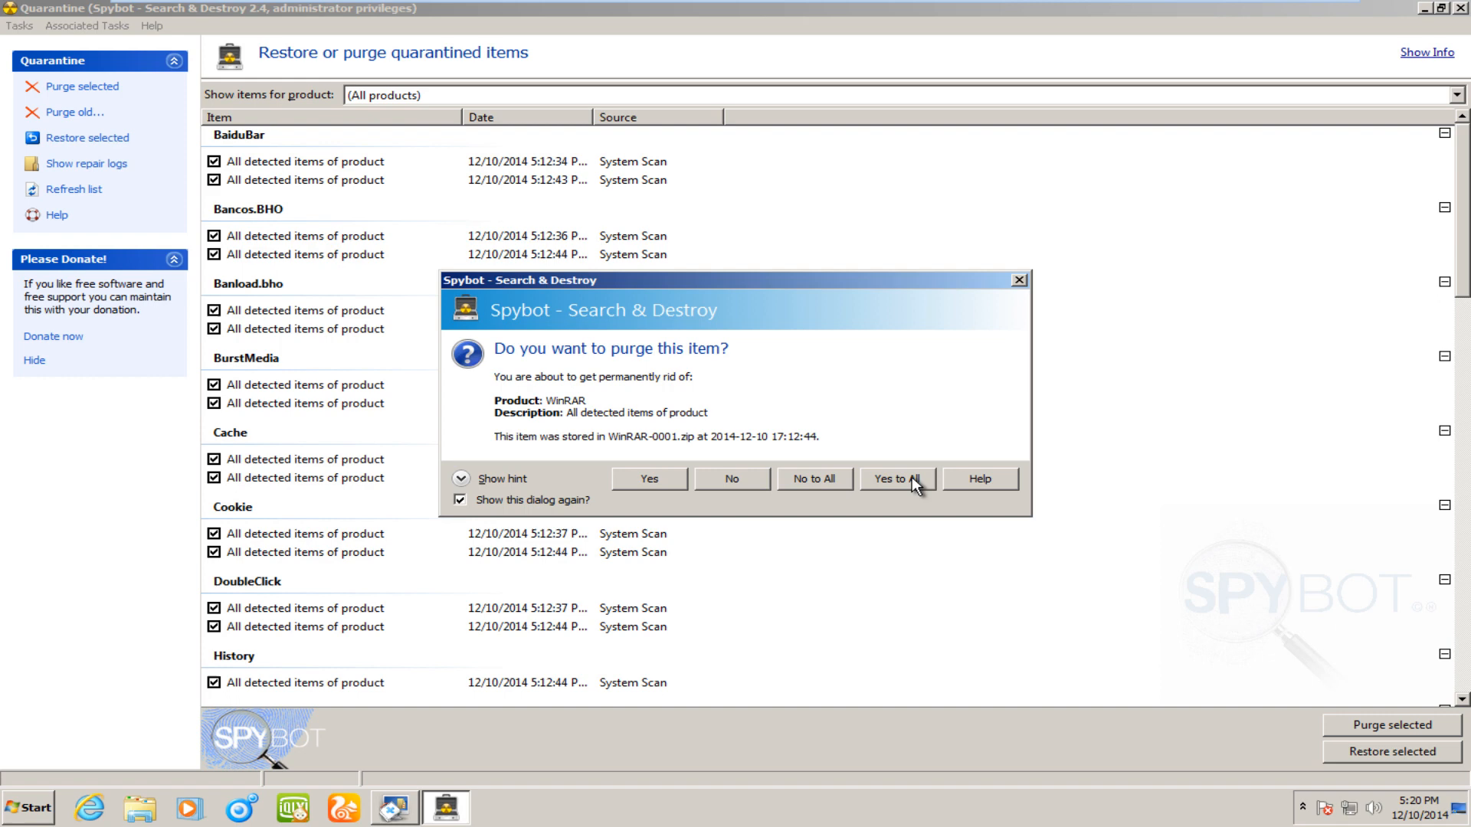
- Answer Yes to All so every quarantined item, WinRAR entry included, is purged permanently
click(897, 478)
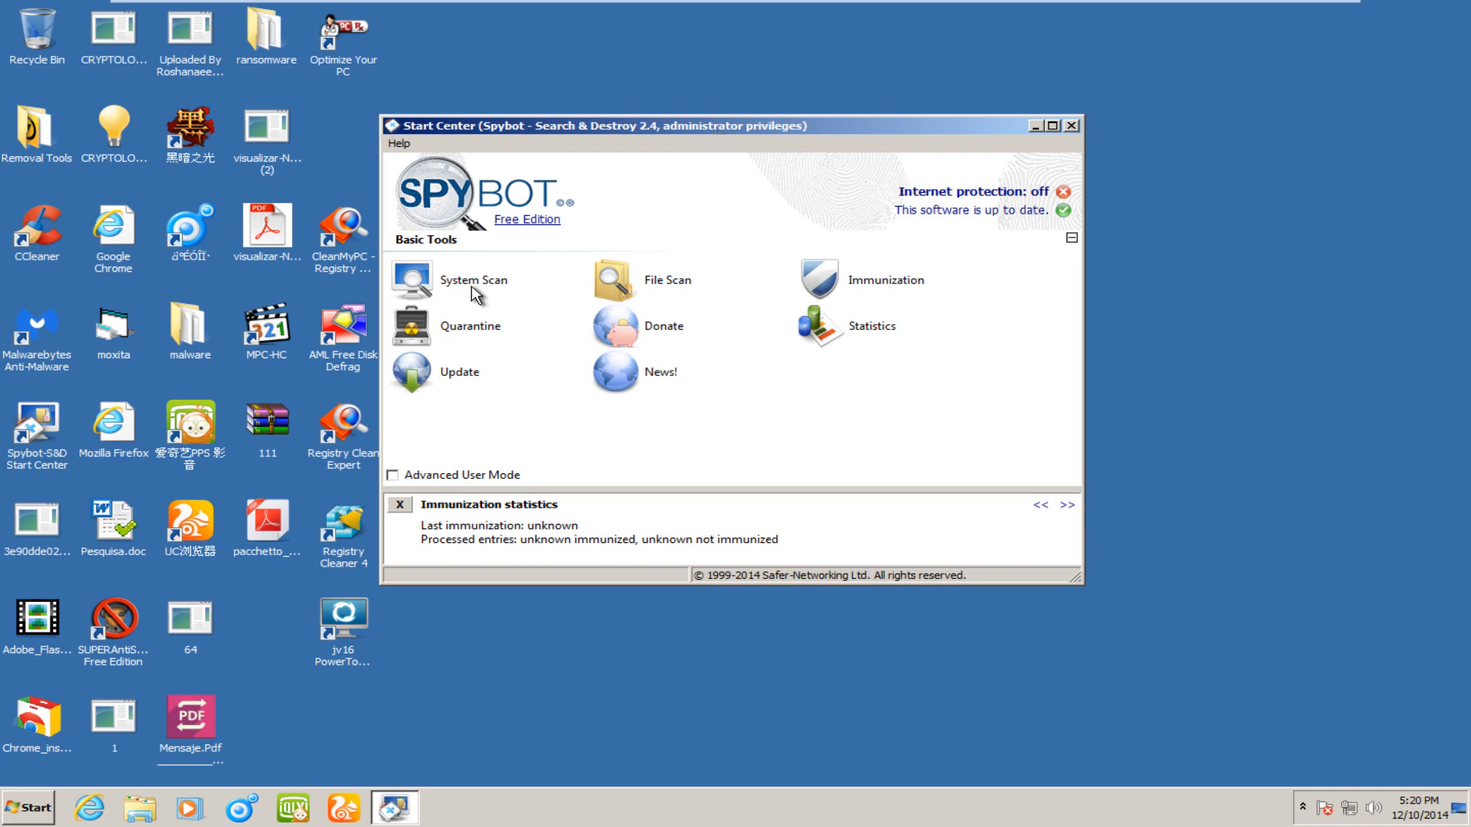
mouse_move(1026, 157)
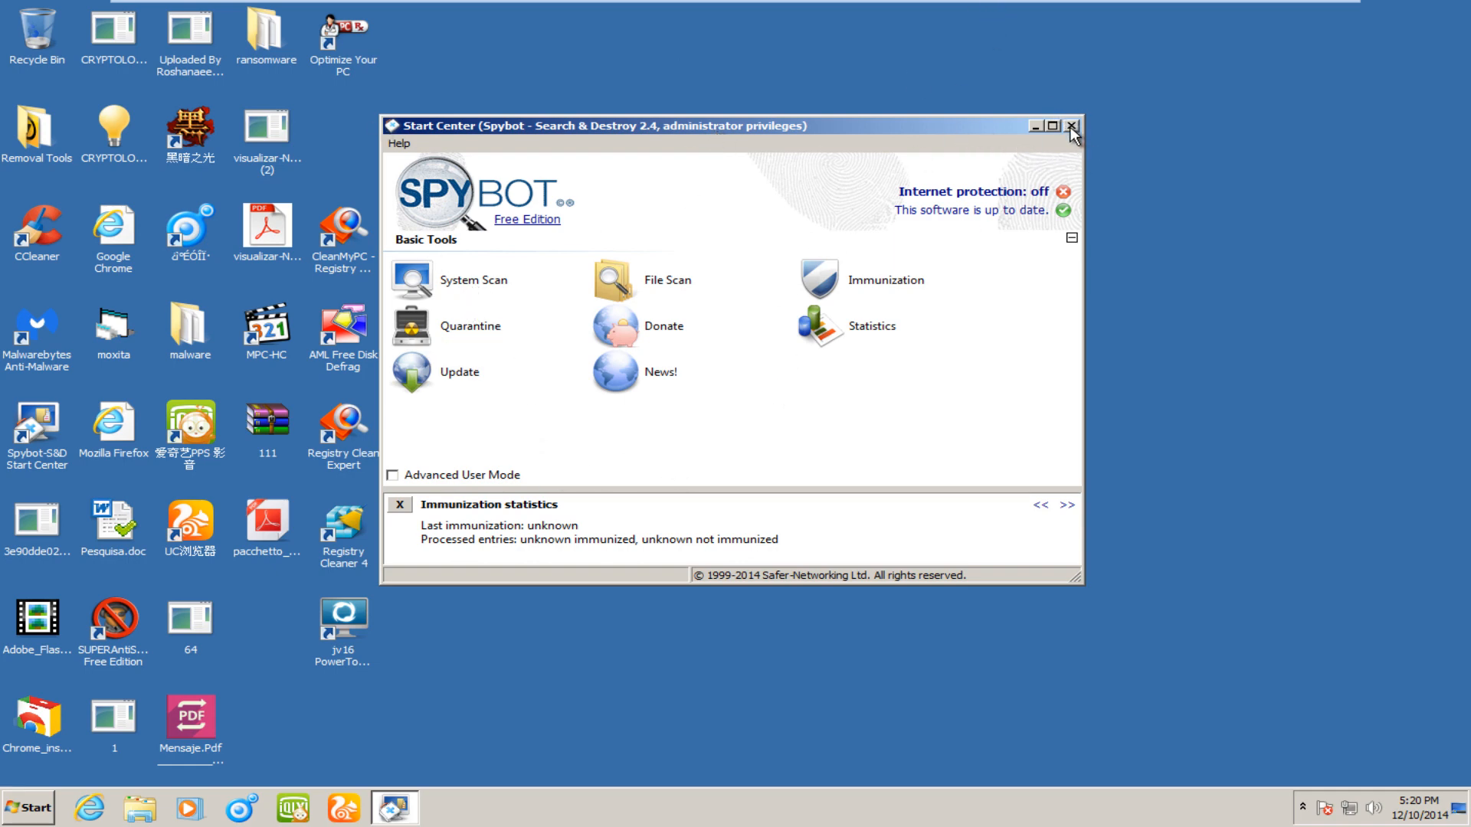
- Close the Spybot Start Center, leaving the Windows desktop
click(1073, 124)
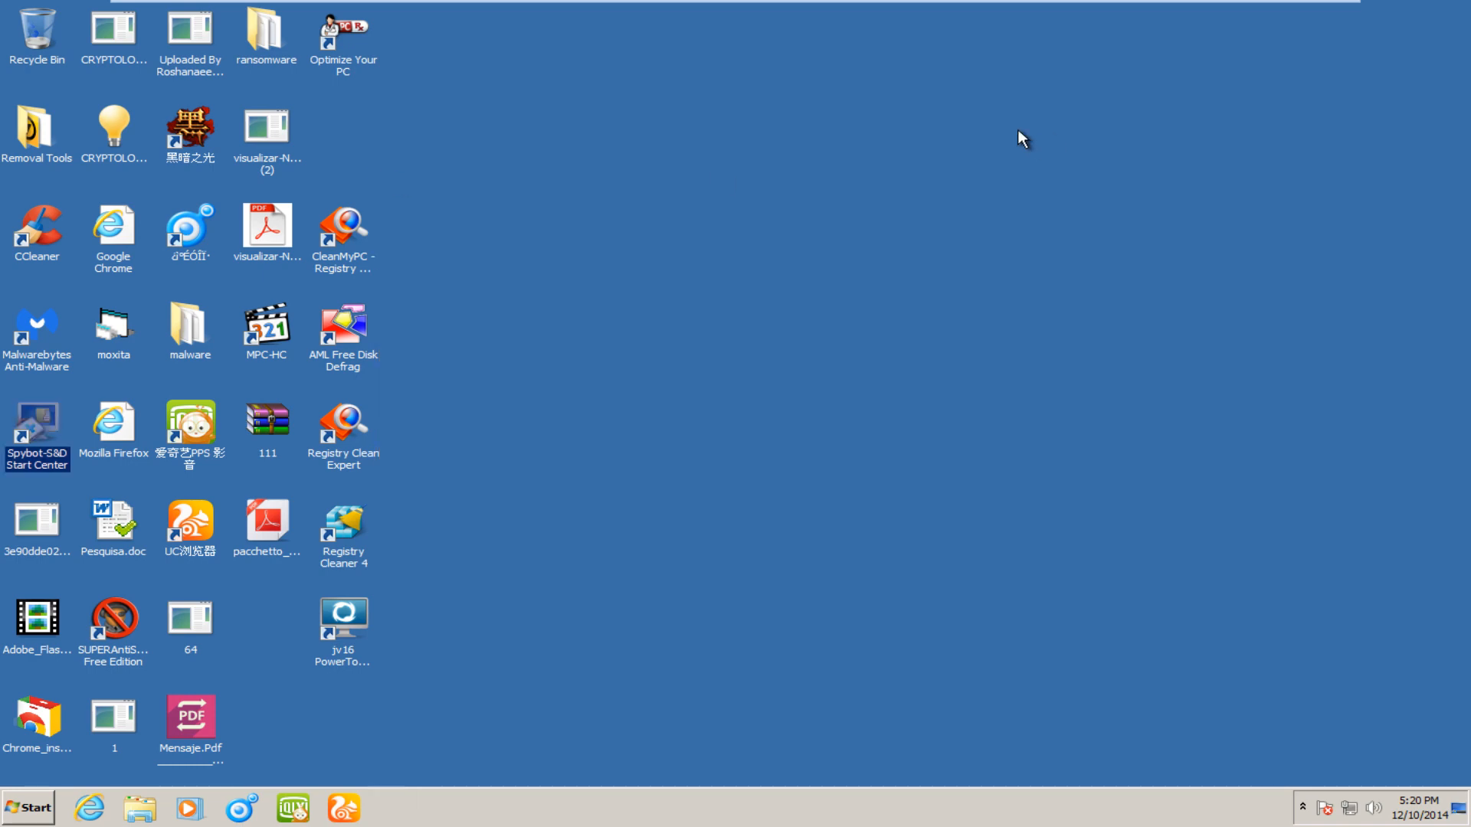
- Launch CCleaner, run the cleaner on the checked items and force Google Chrome to close
double_click(37, 230)
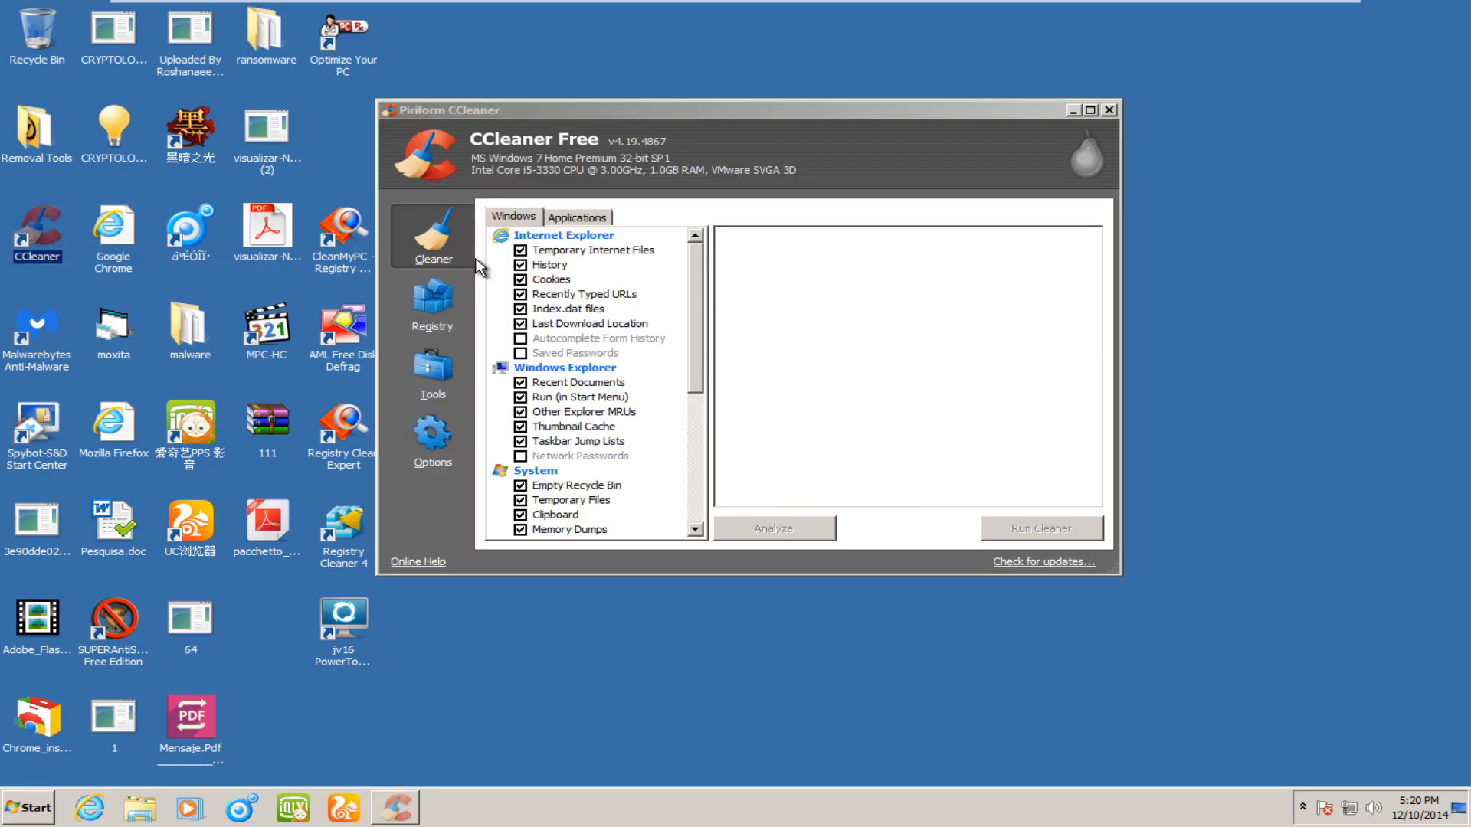
click(772, 529)
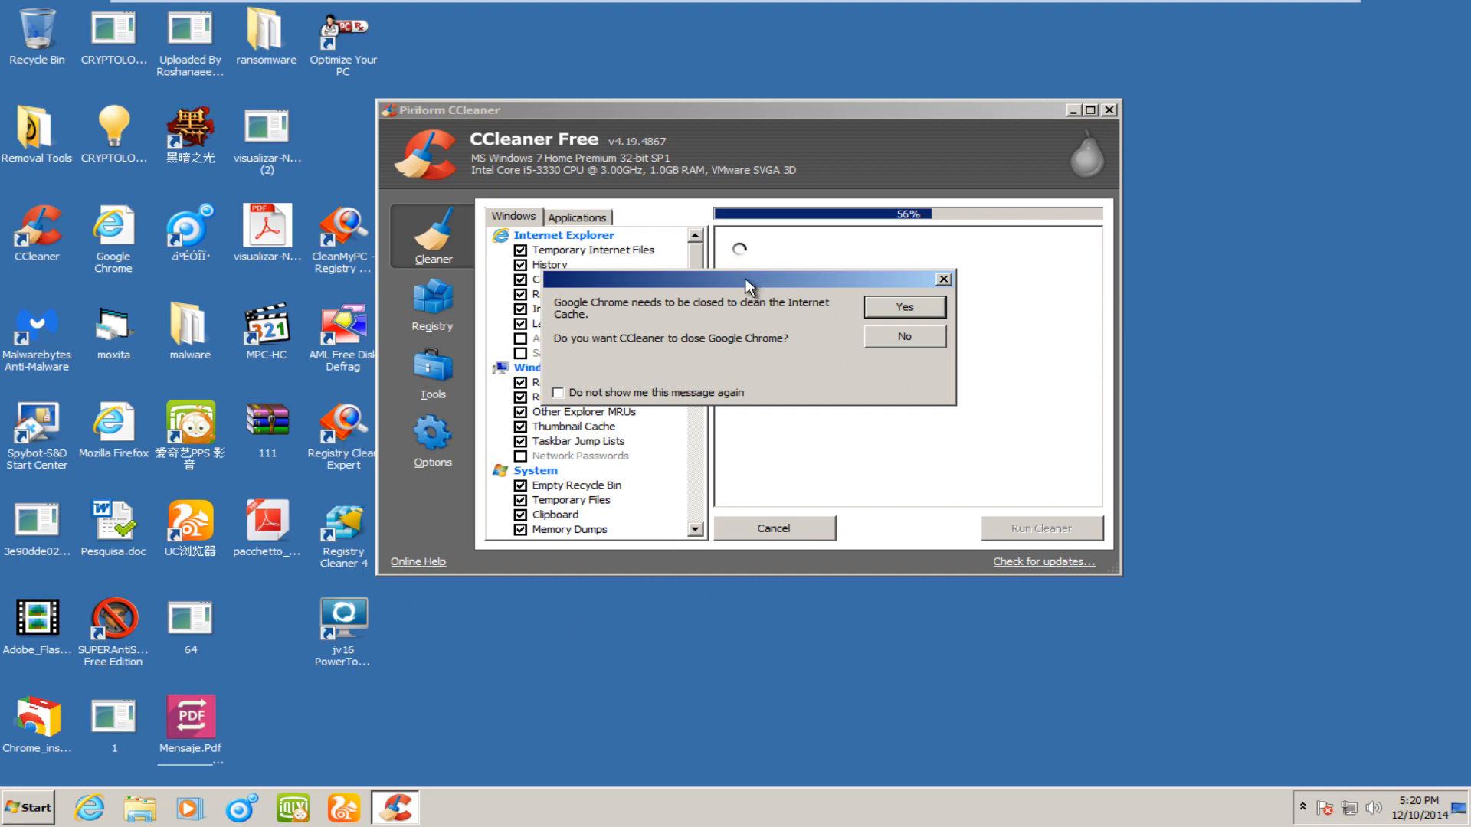
click(901, 307)
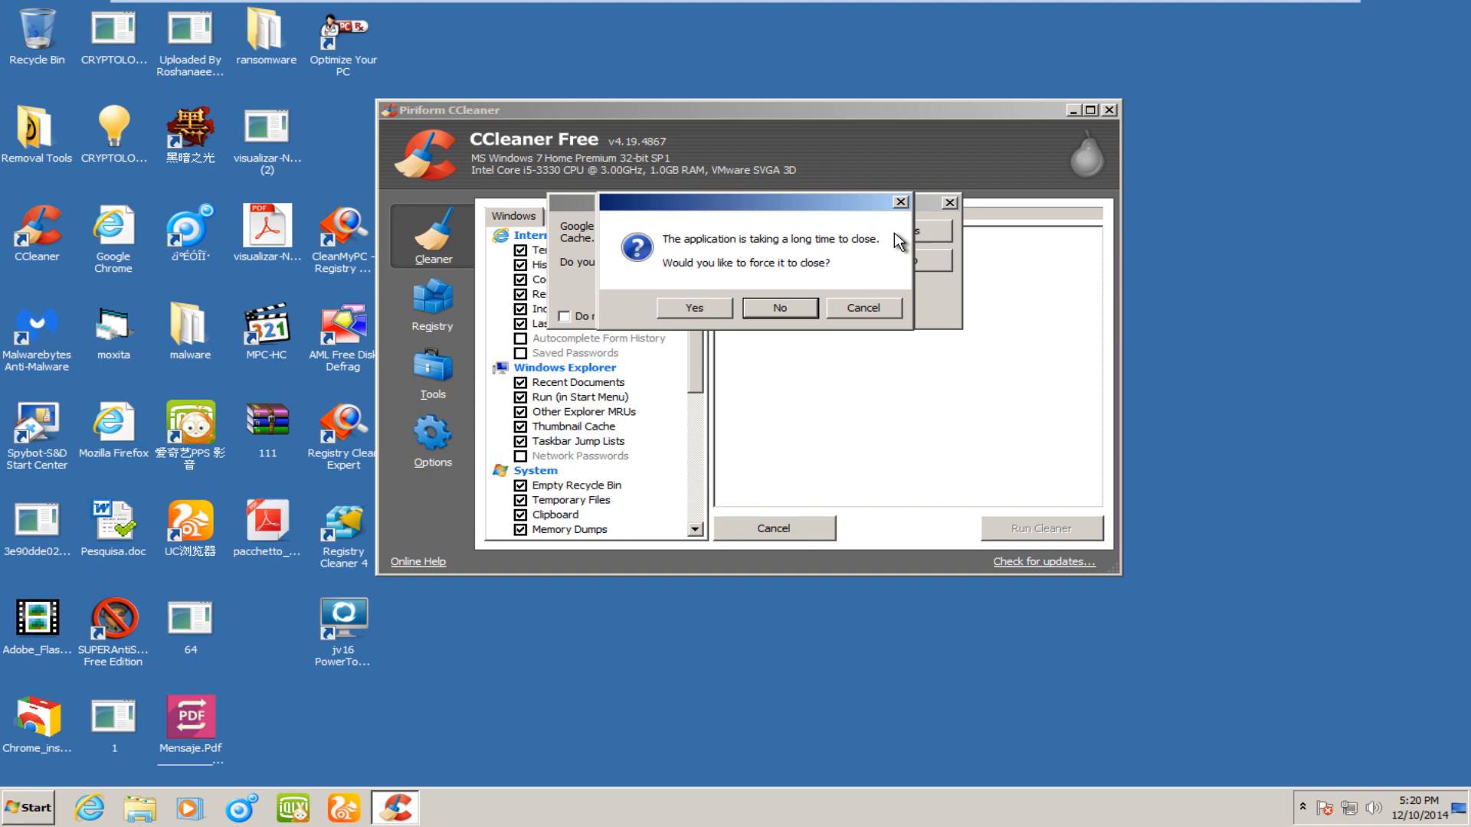
mouse_move(841, 254)
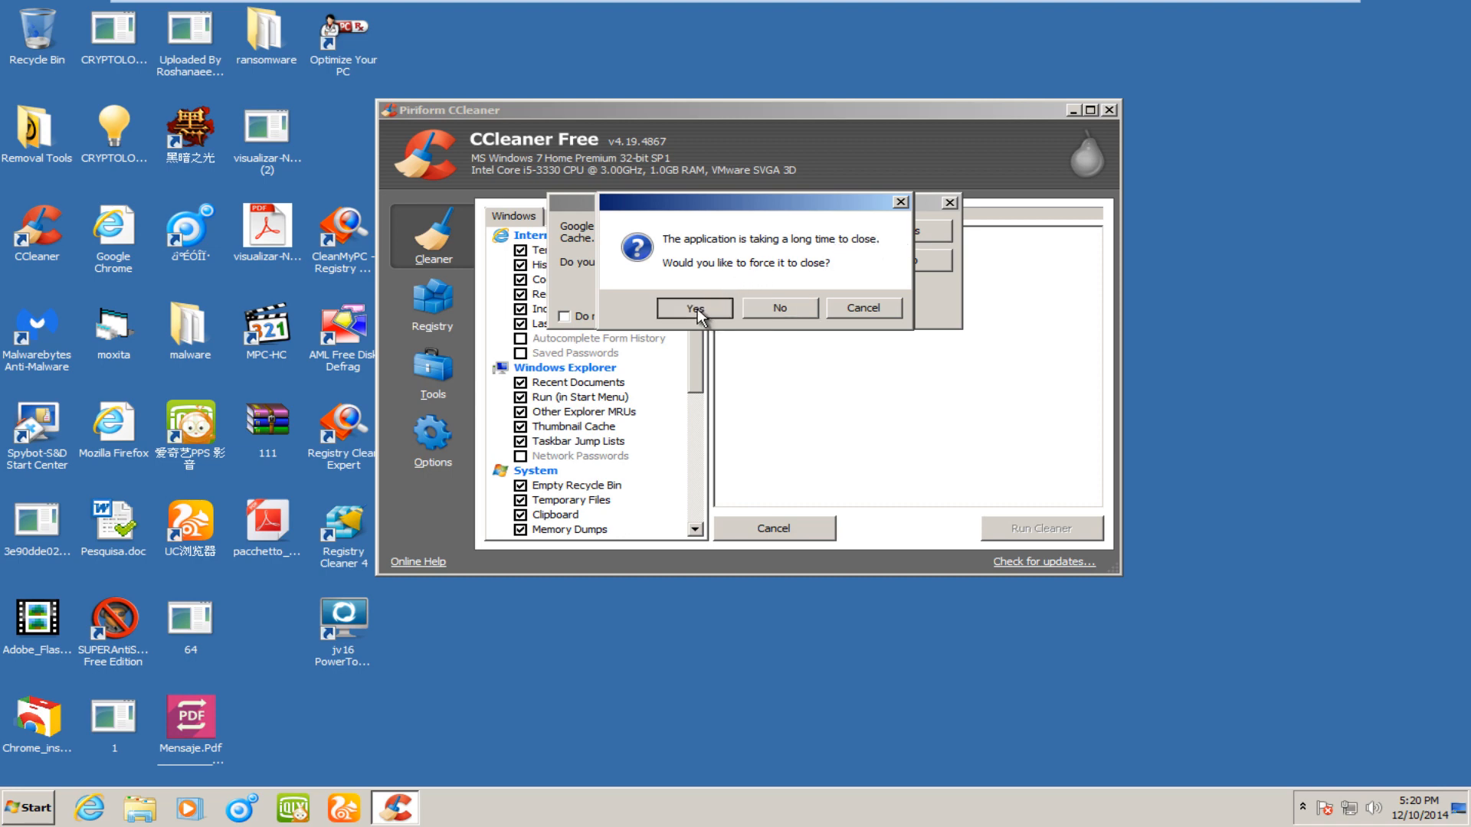
click(693, 308)
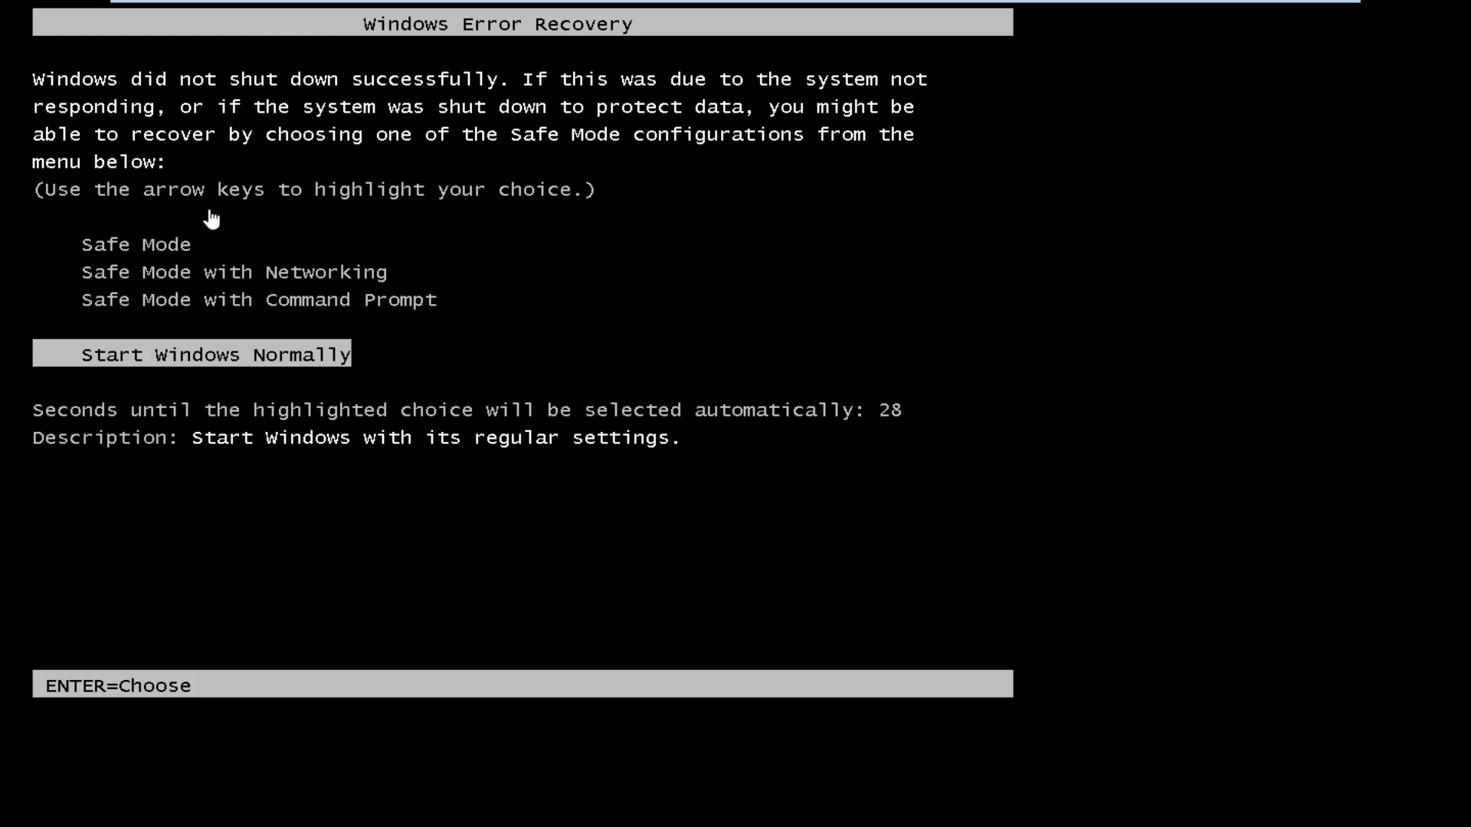
- Boot into Safe Mode with Command Prompt from Windows Error Recovery
key(up)
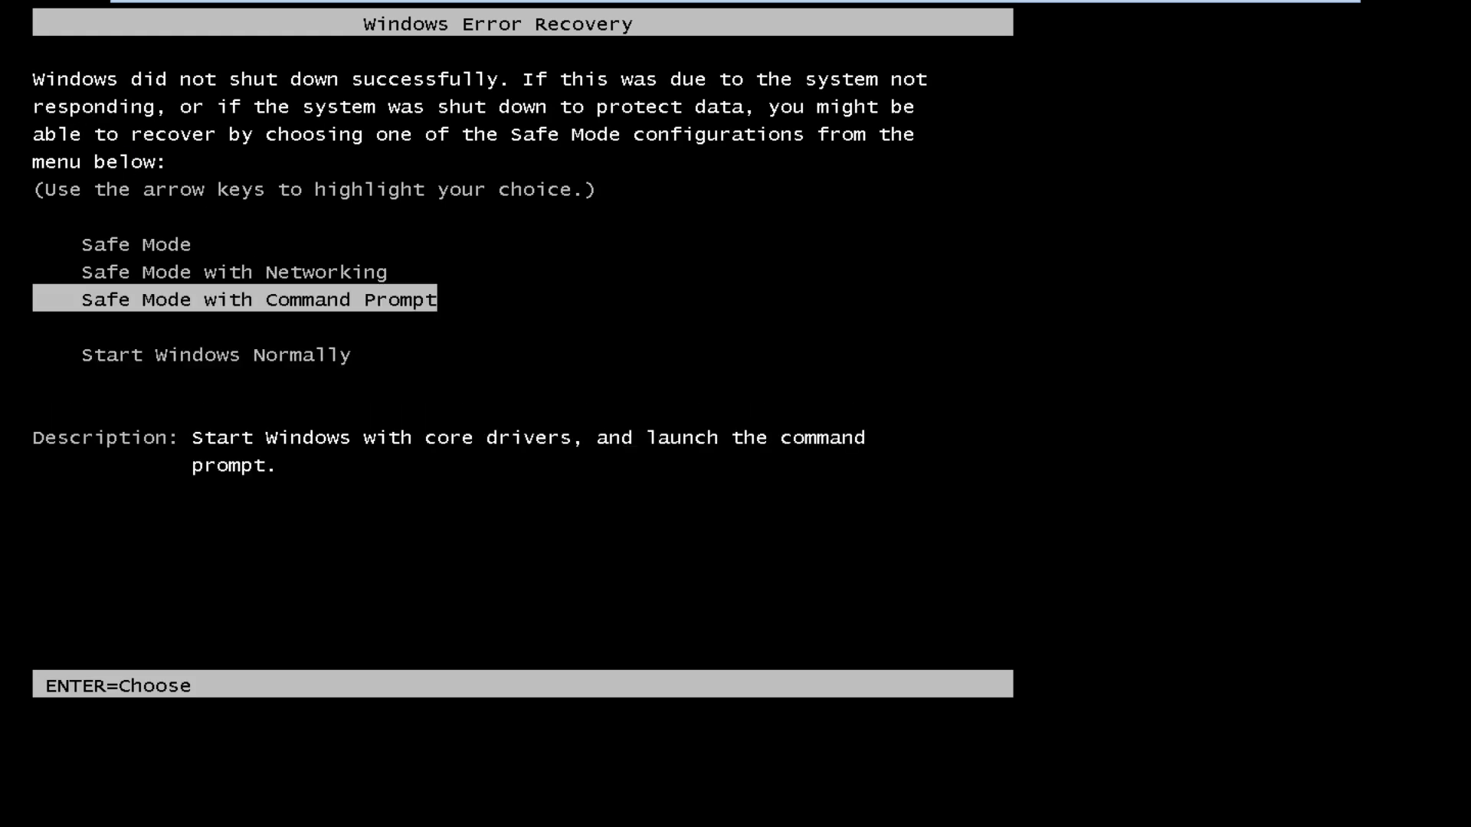
key(enter)
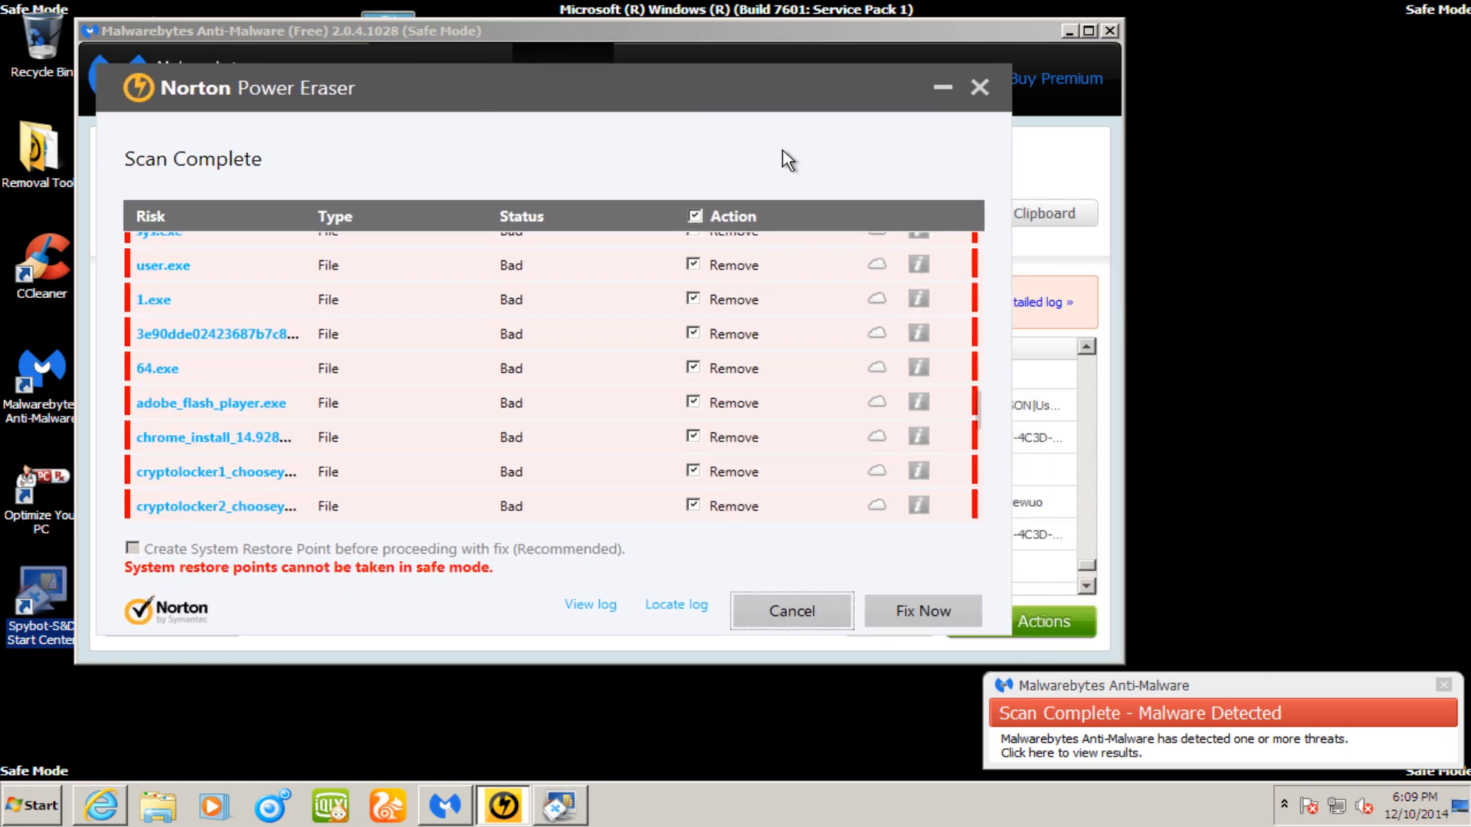
mouse_move(914, 92)
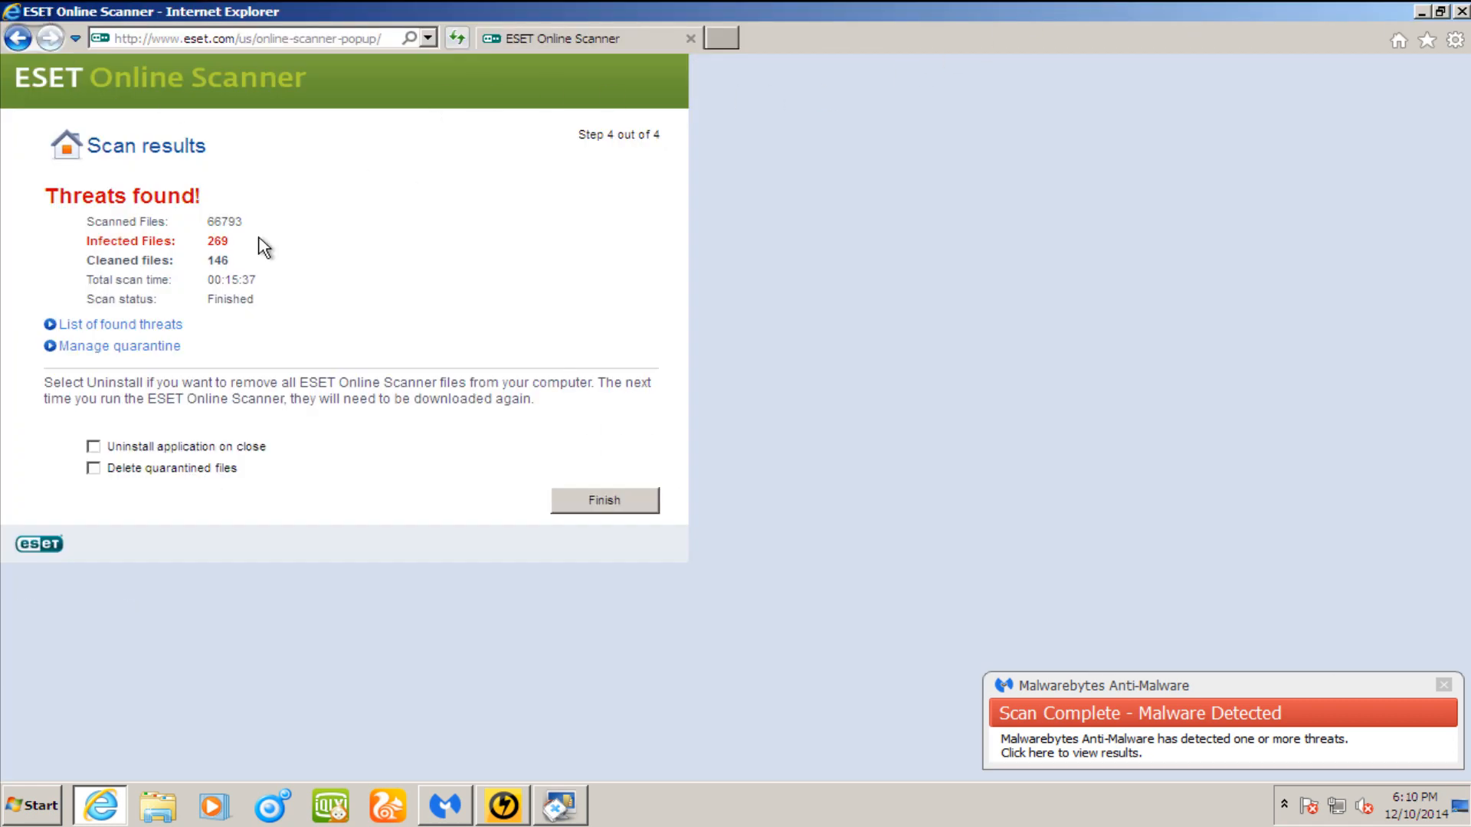
mouse_move(269, 267)
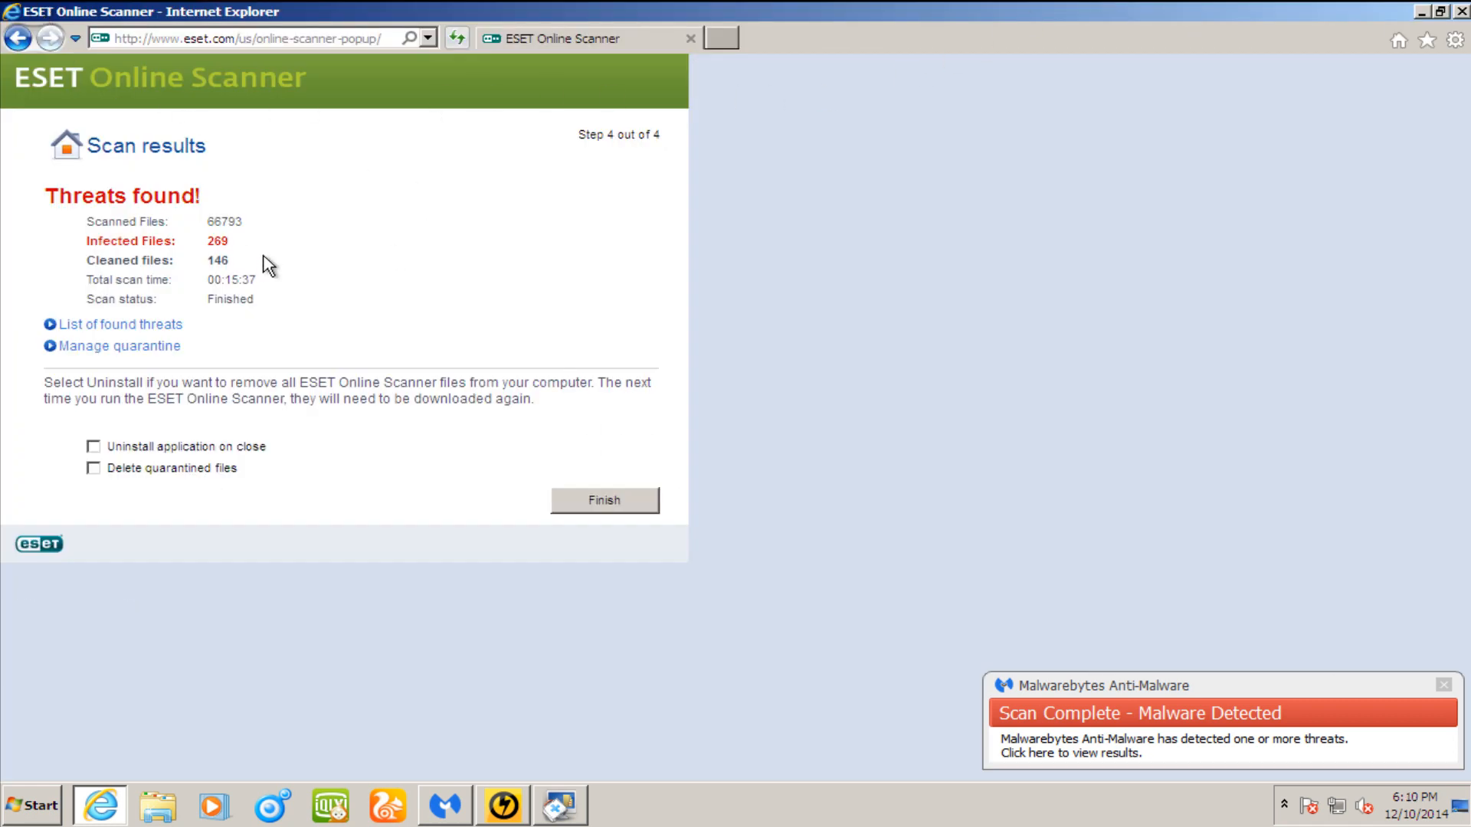
mouse_move(214, 464)
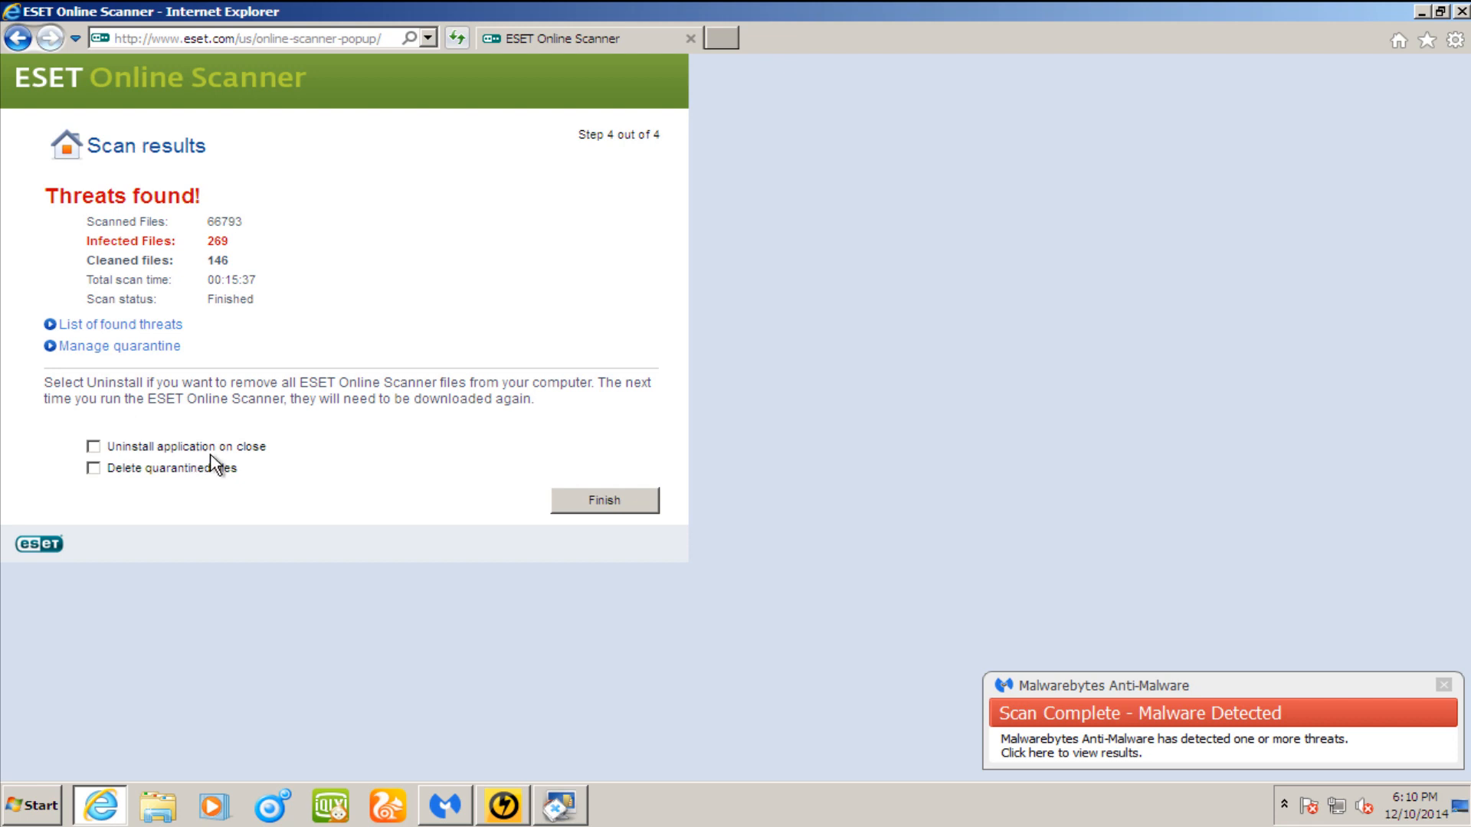
mouse_move(216, 457)
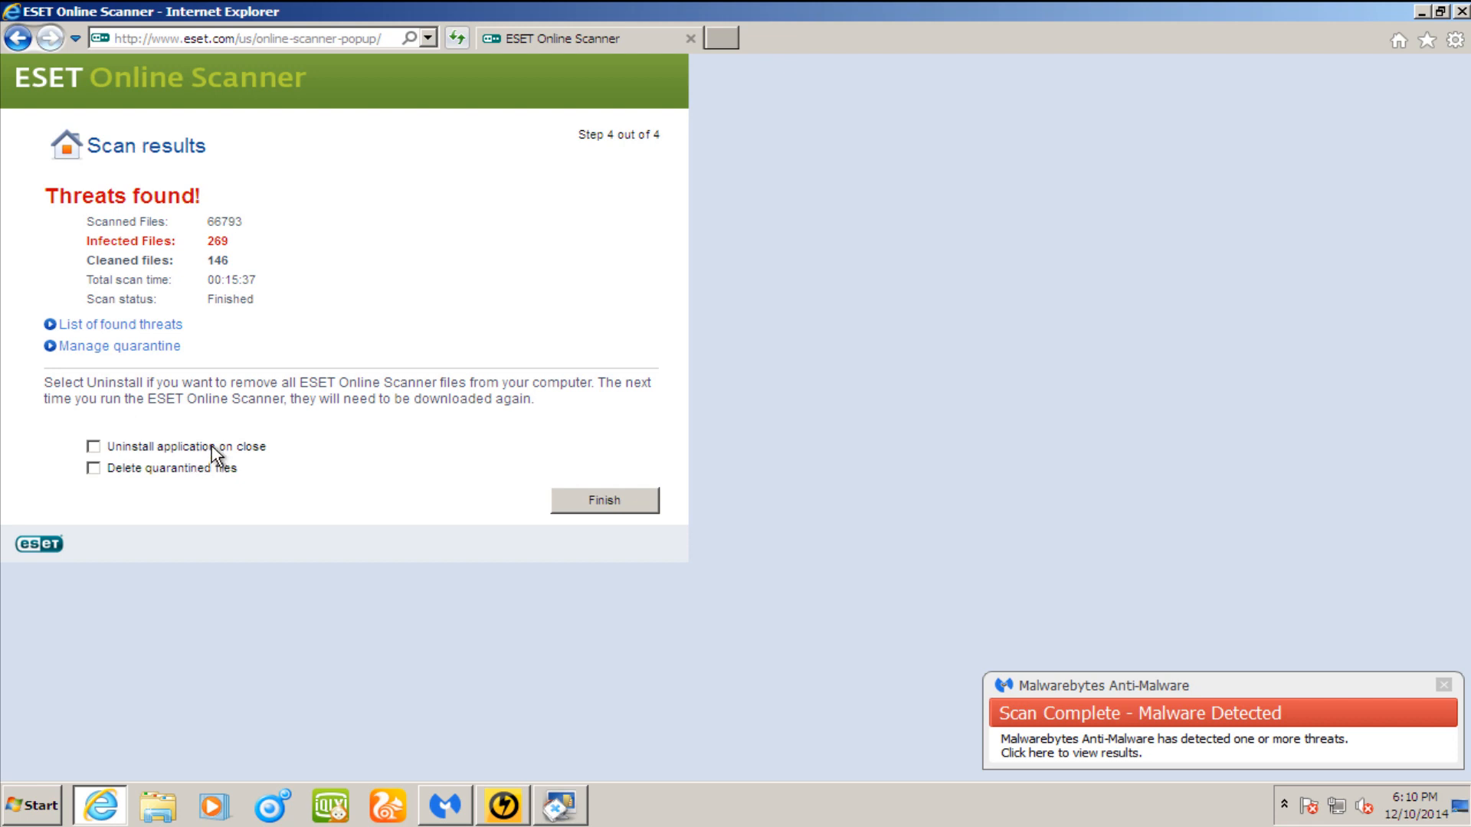
mouse_move(128, 265)
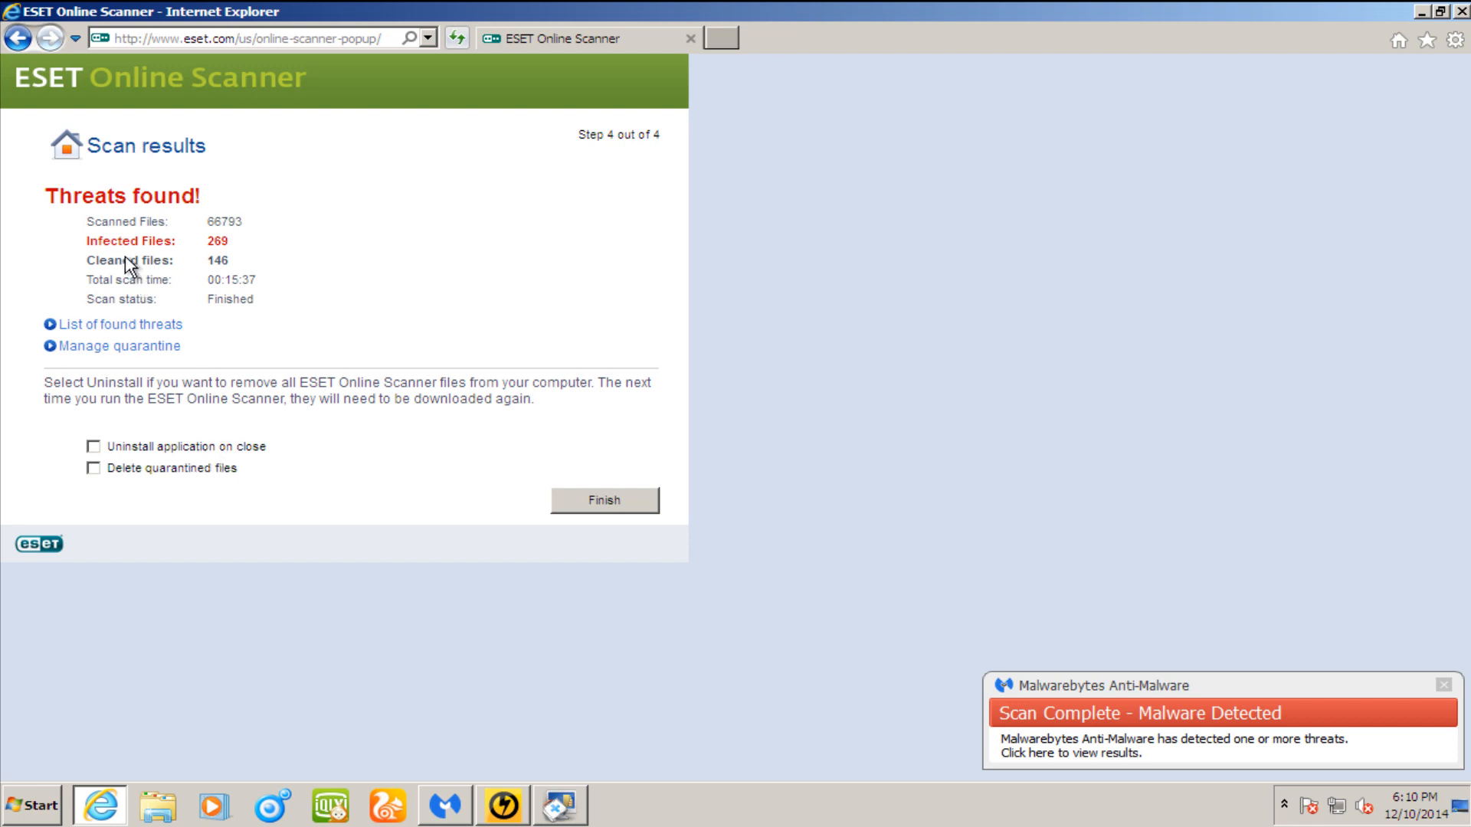
mouse_move(207, 303)
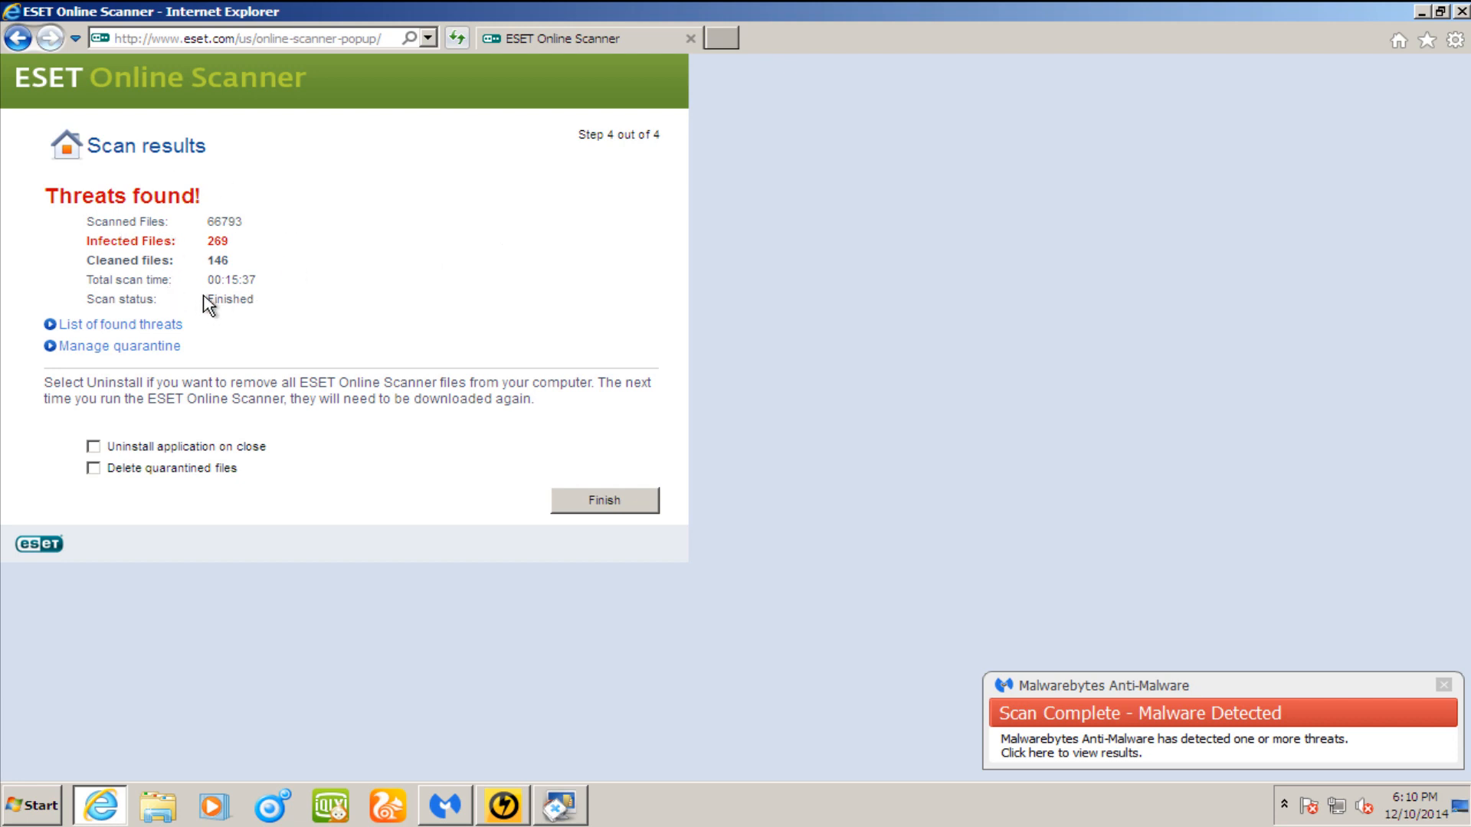
mouse_move(335, 333)
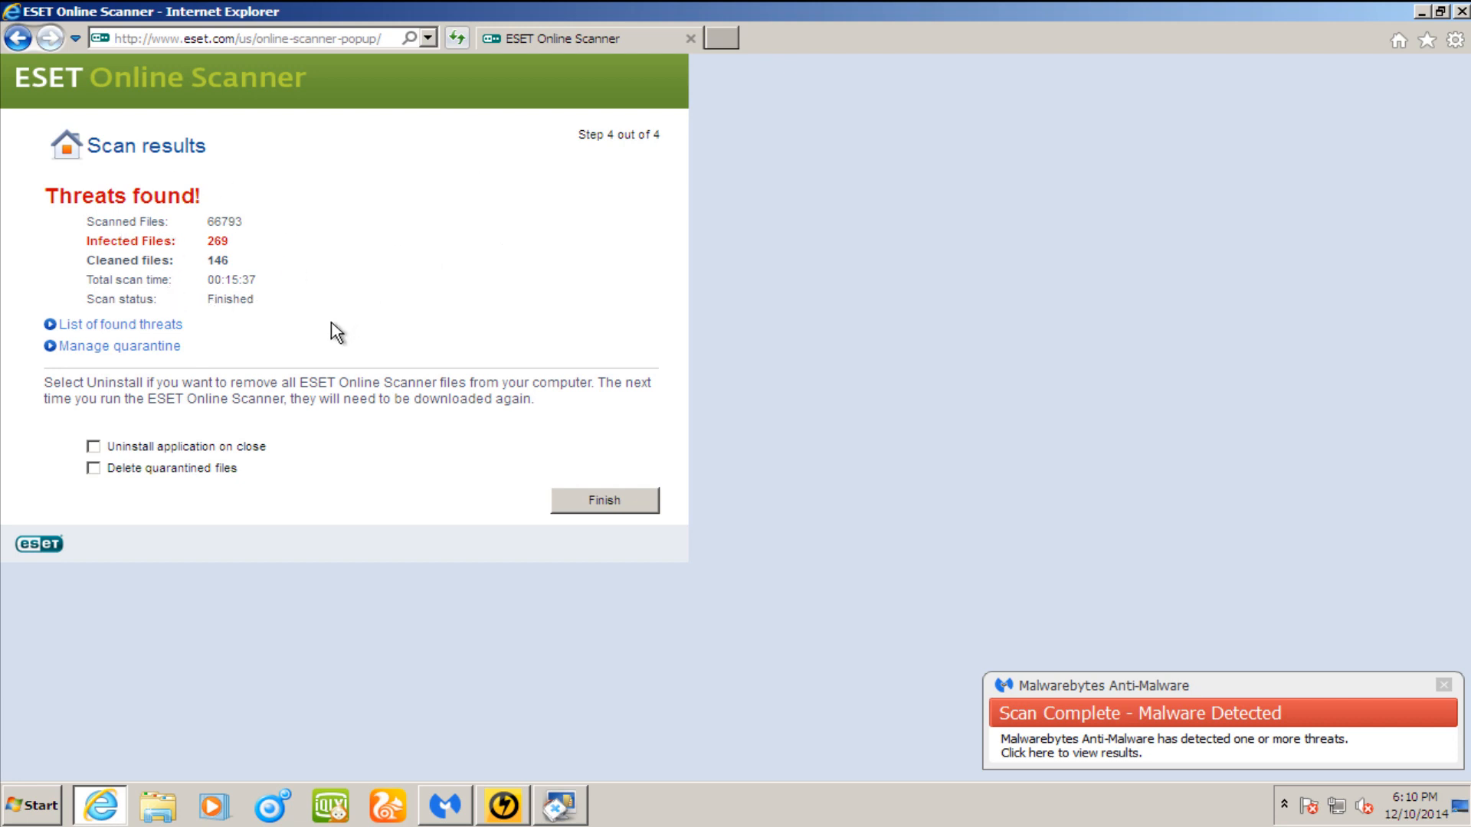
mouse_move(233, 267)
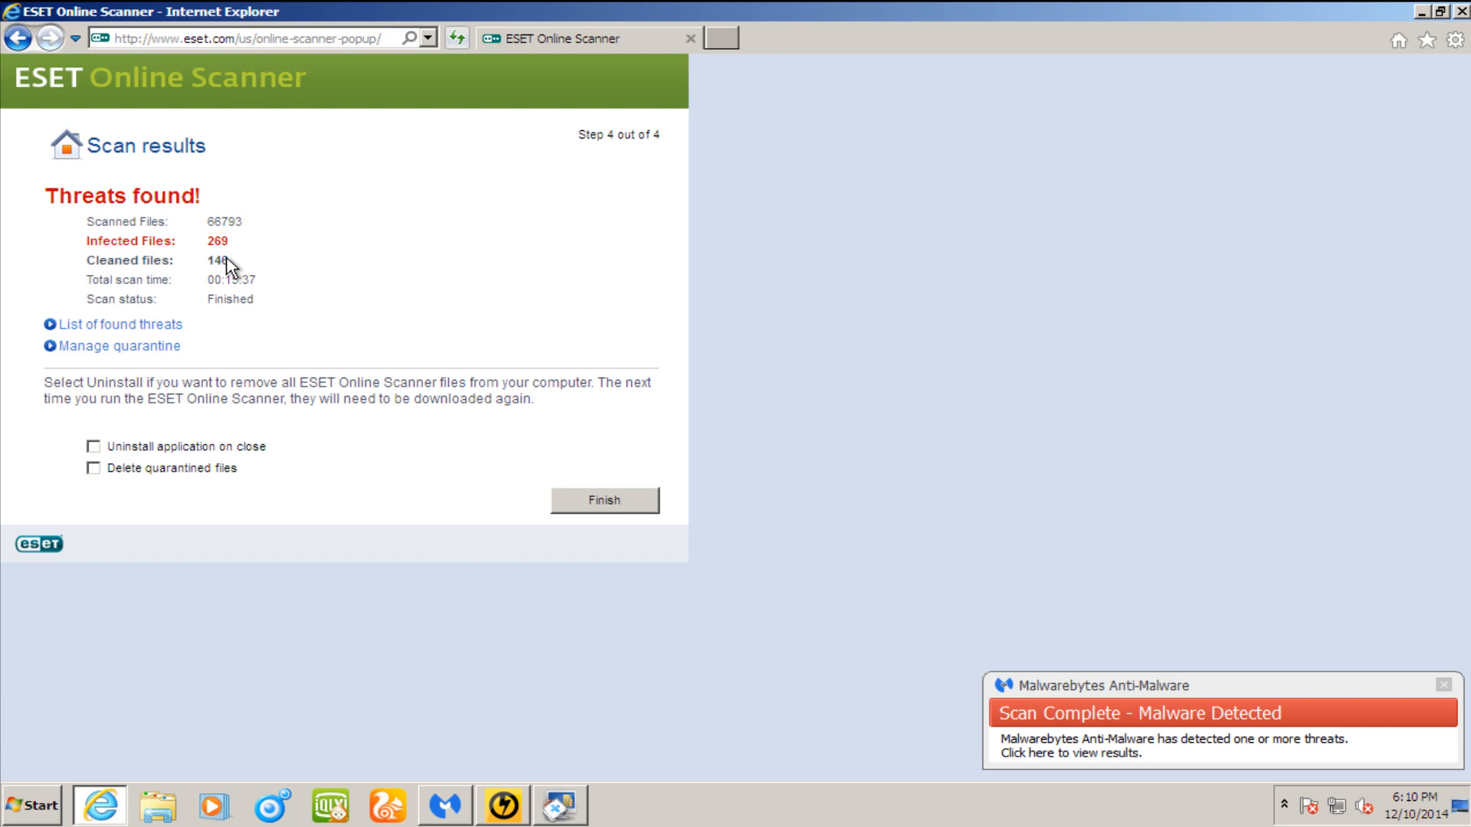
mouse_move(103, 365)
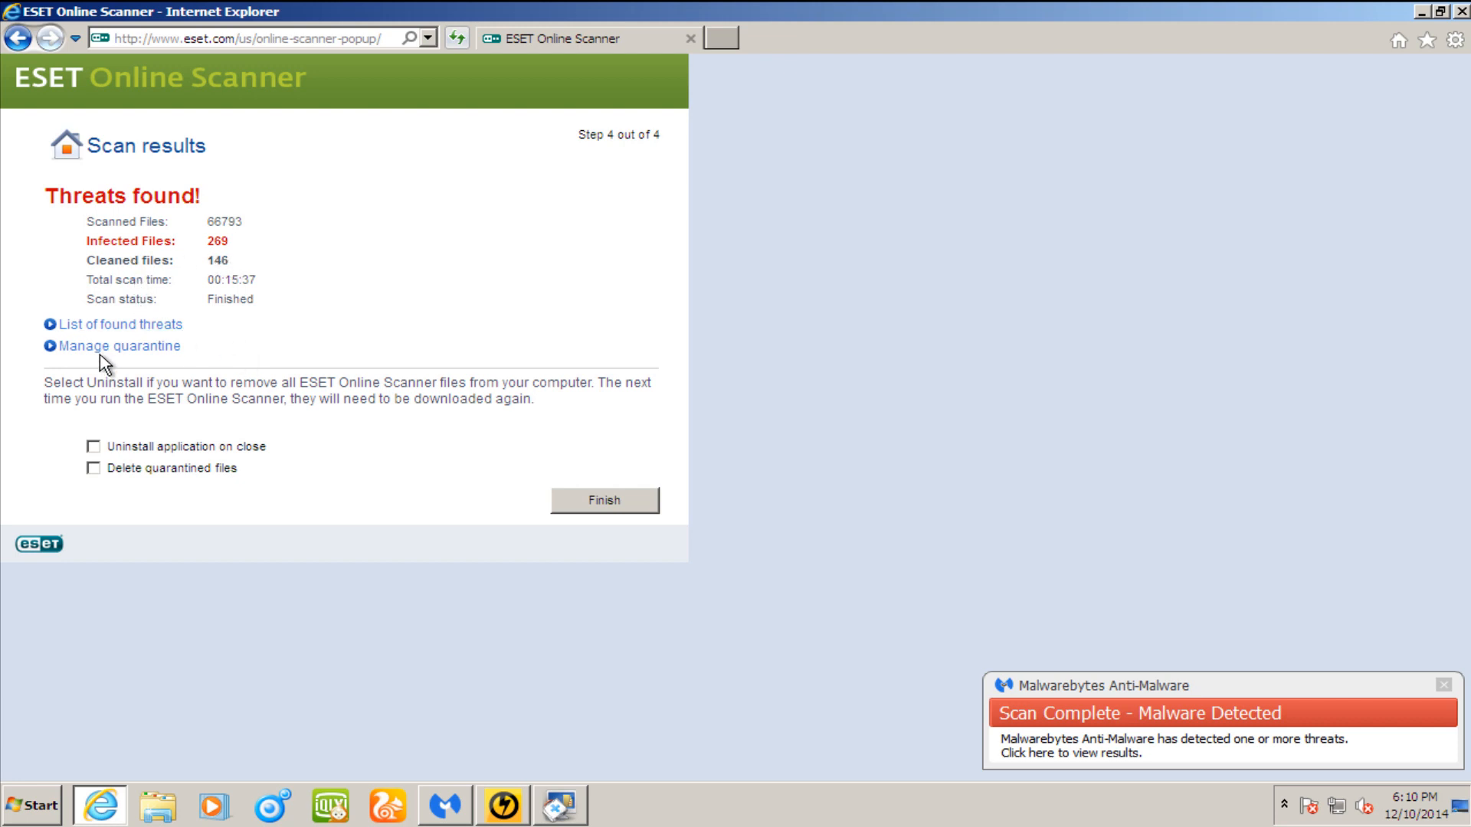
- Show ESET's list of found threats from the scan results page
click(118, 324)
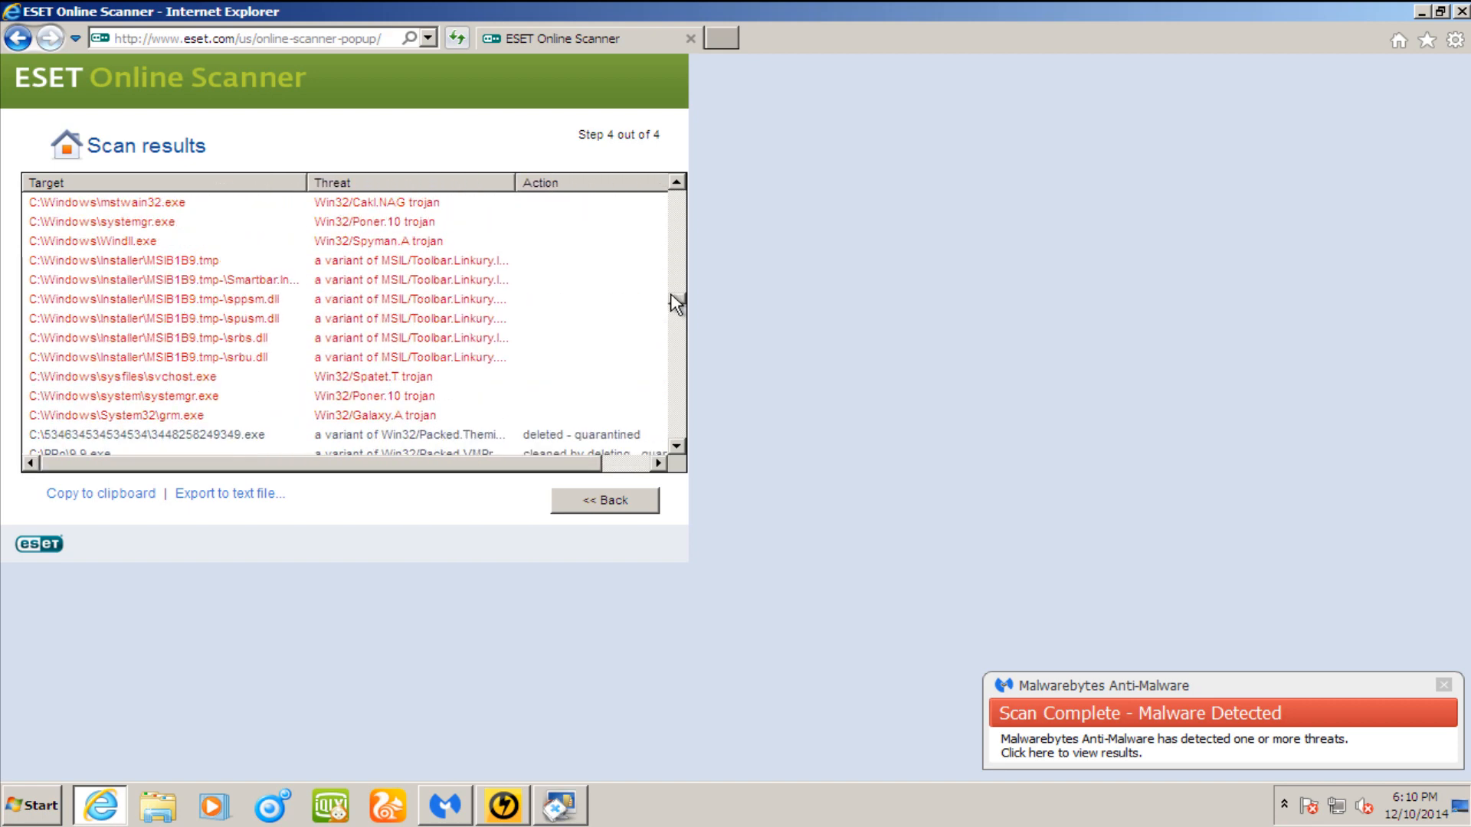
scroll(down, 3)
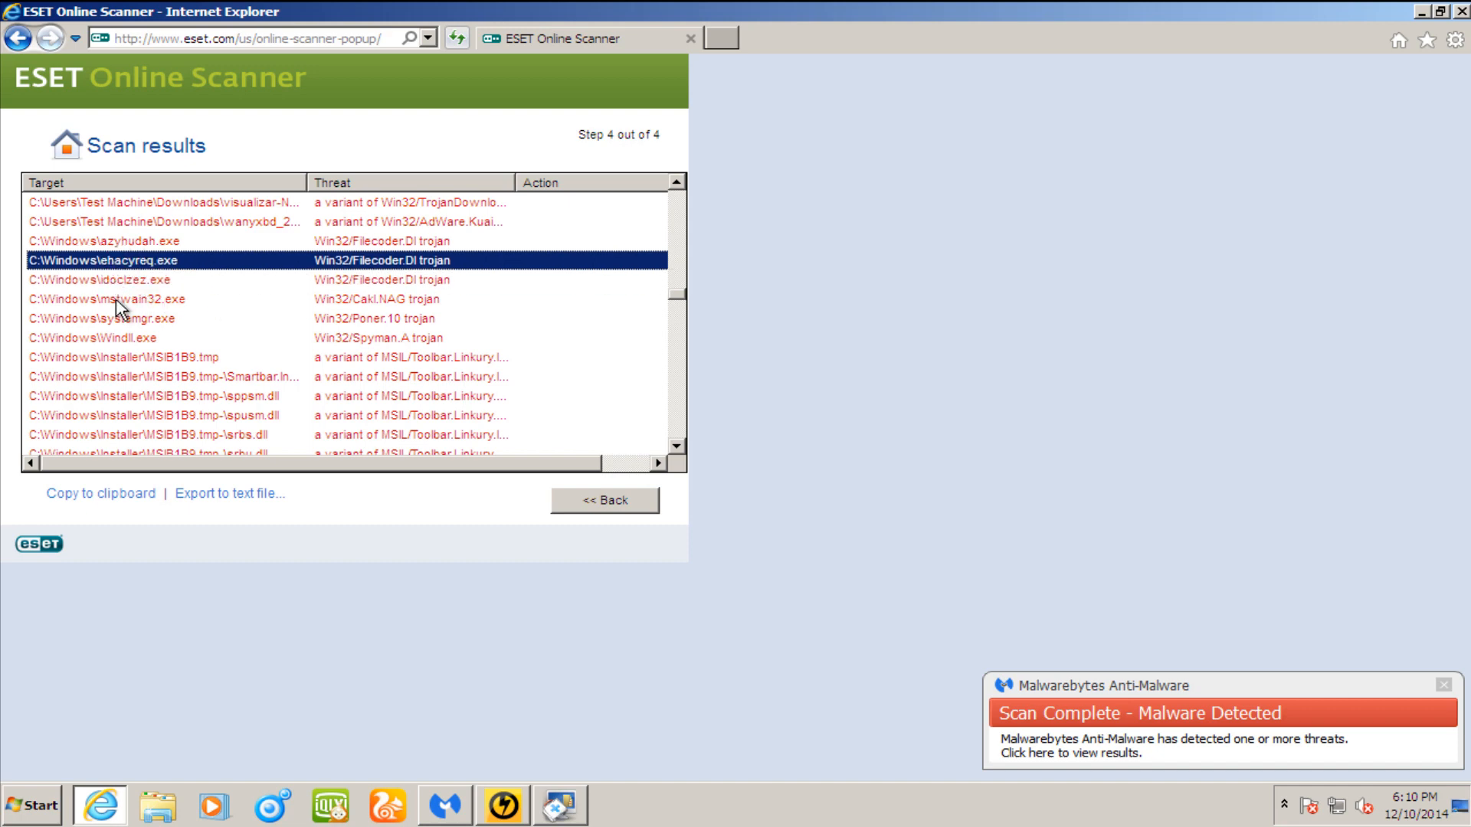
scroll(down, 3)
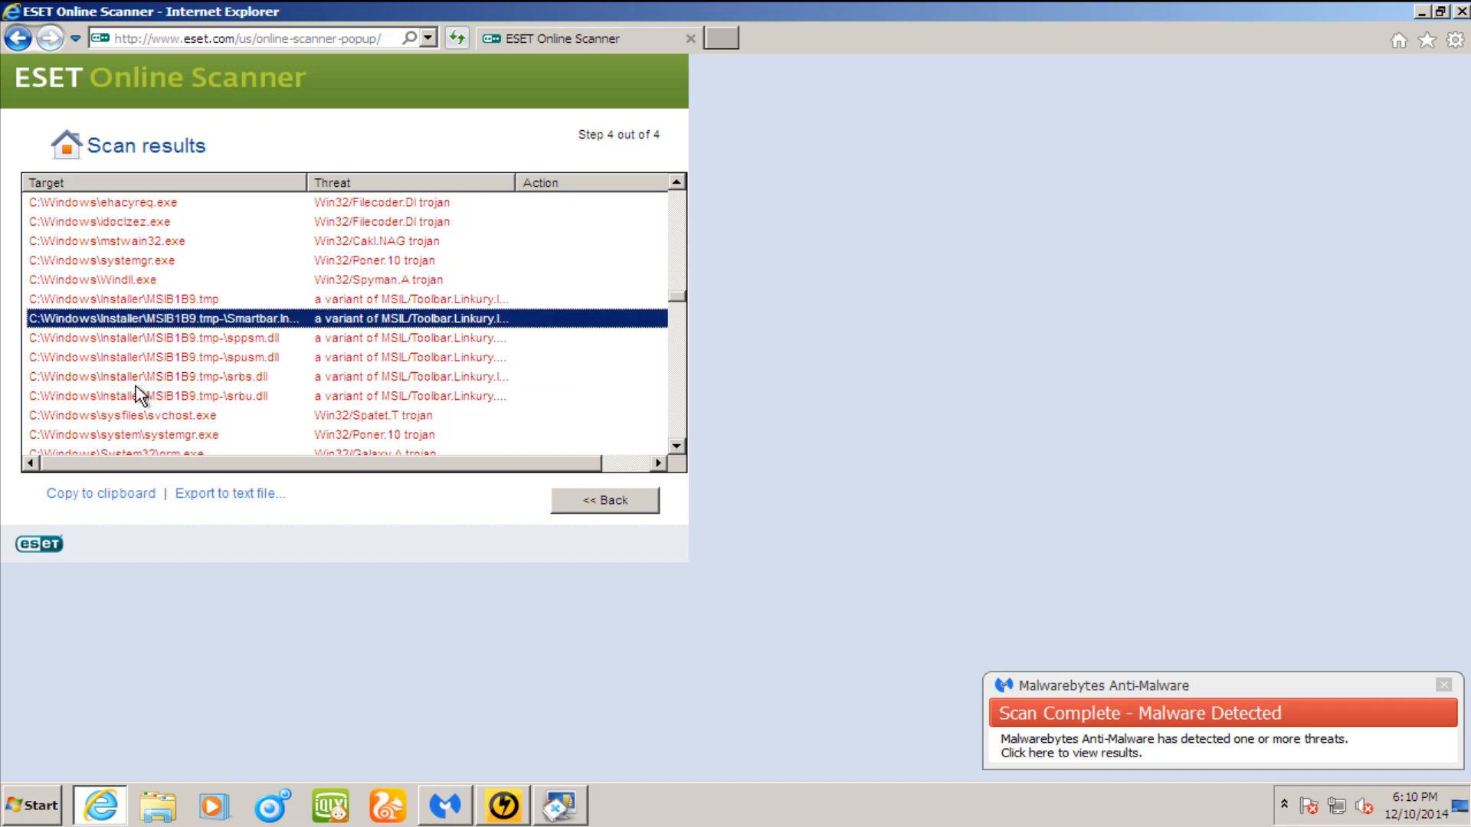
scroll(down, 3)
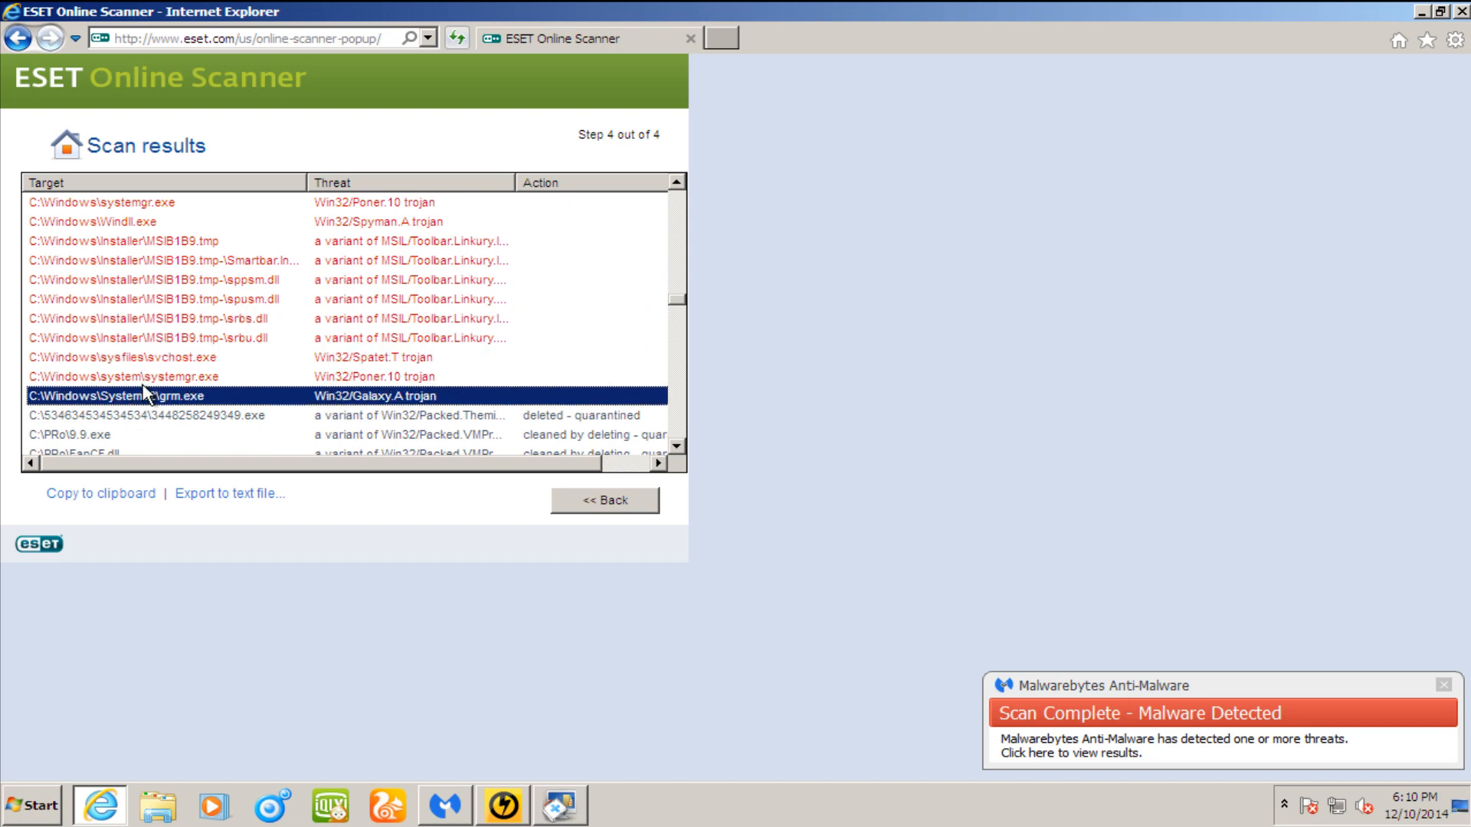
scroll(down, 3)
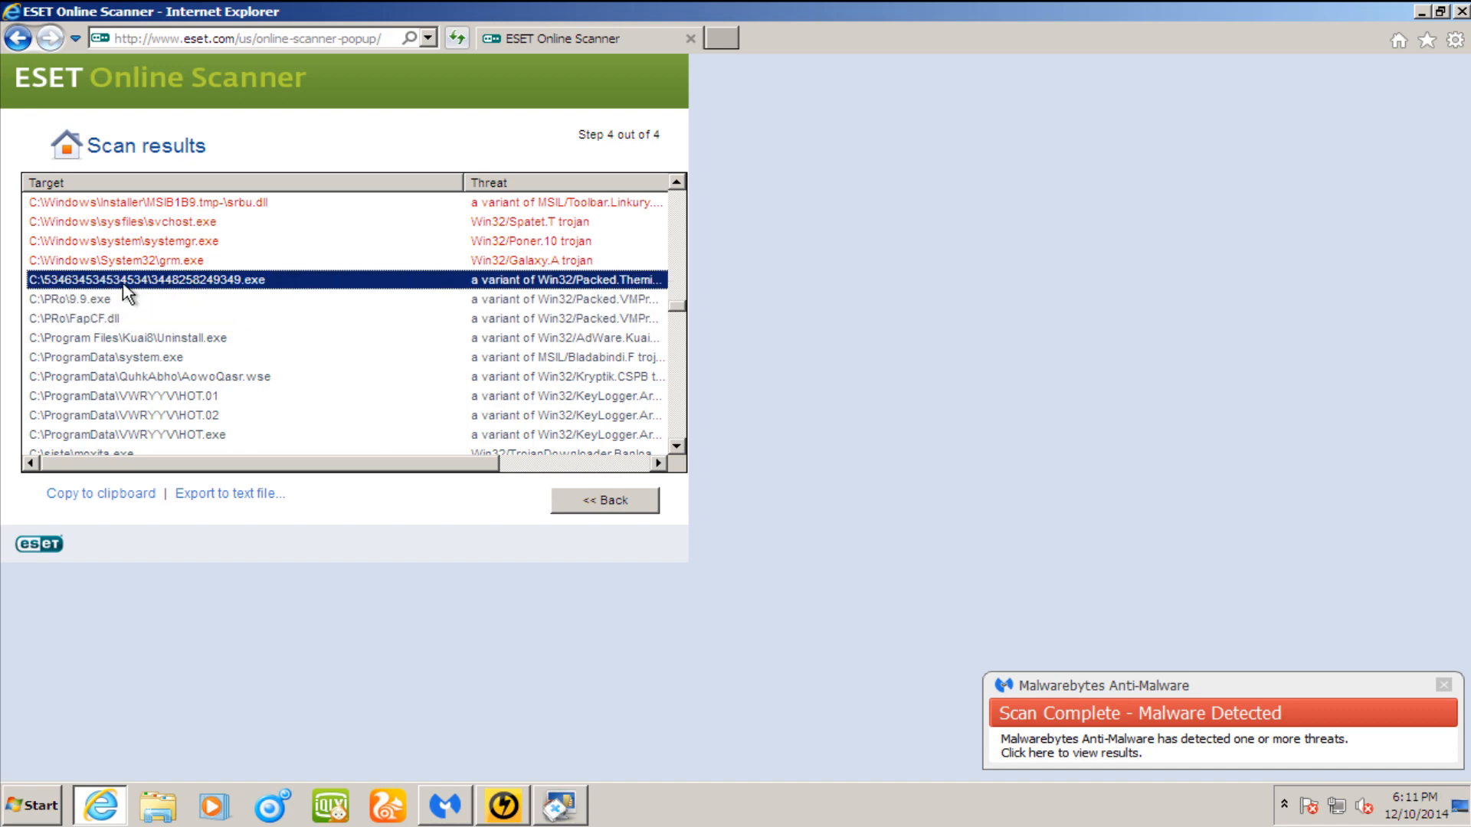
click(127, 395)
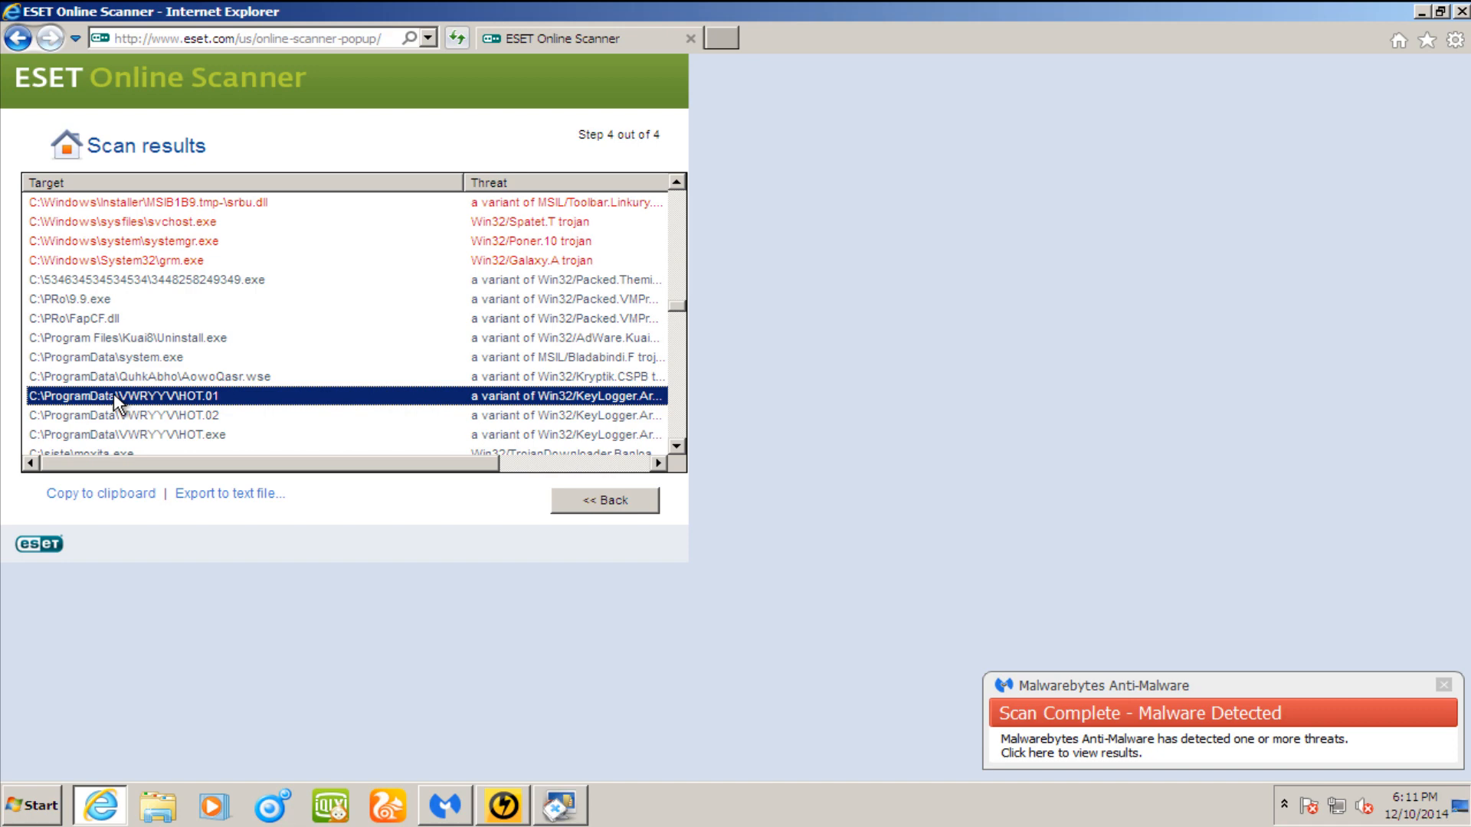
click(69, 299)
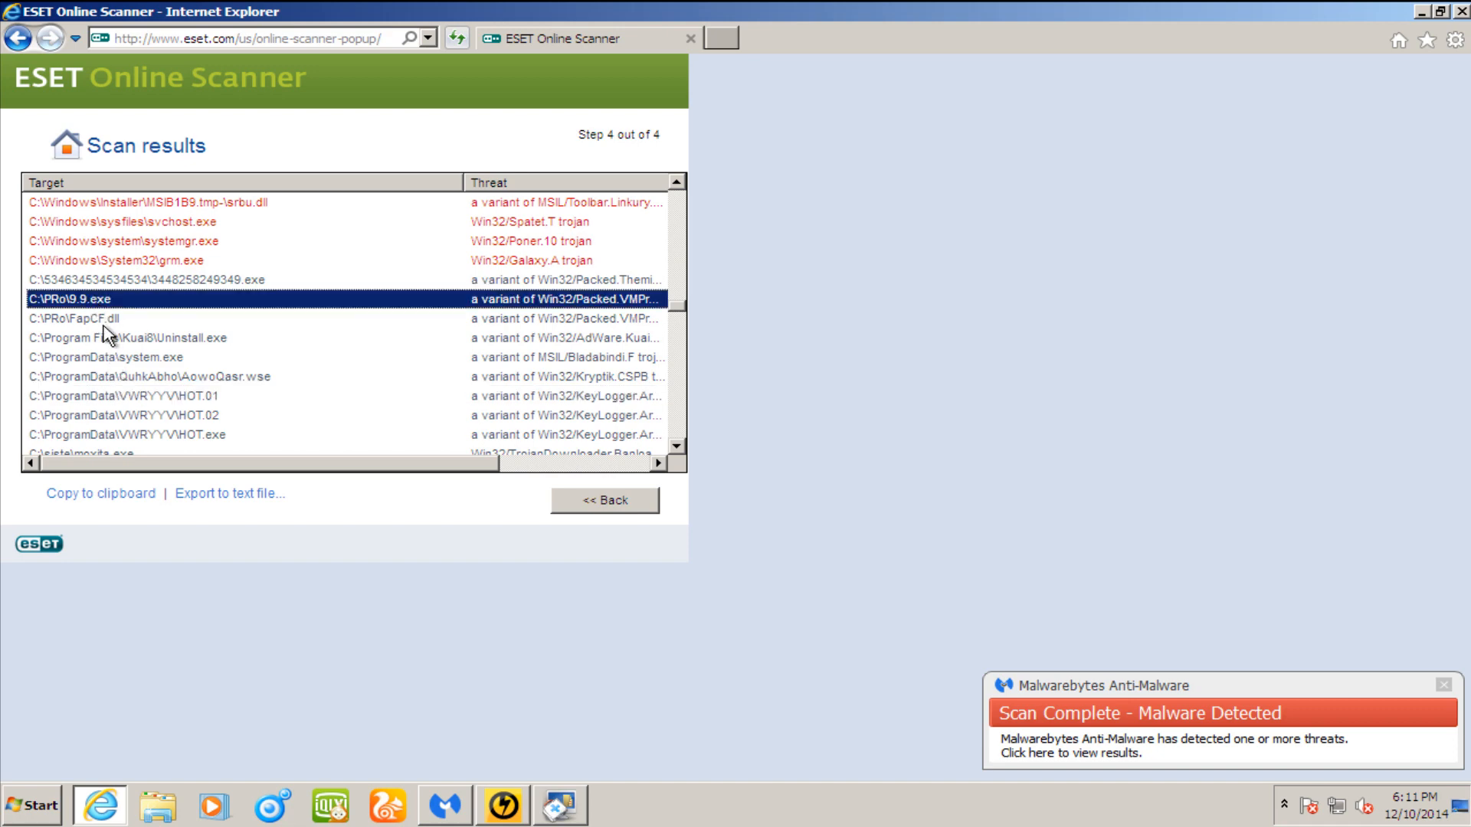
click(127, 337)
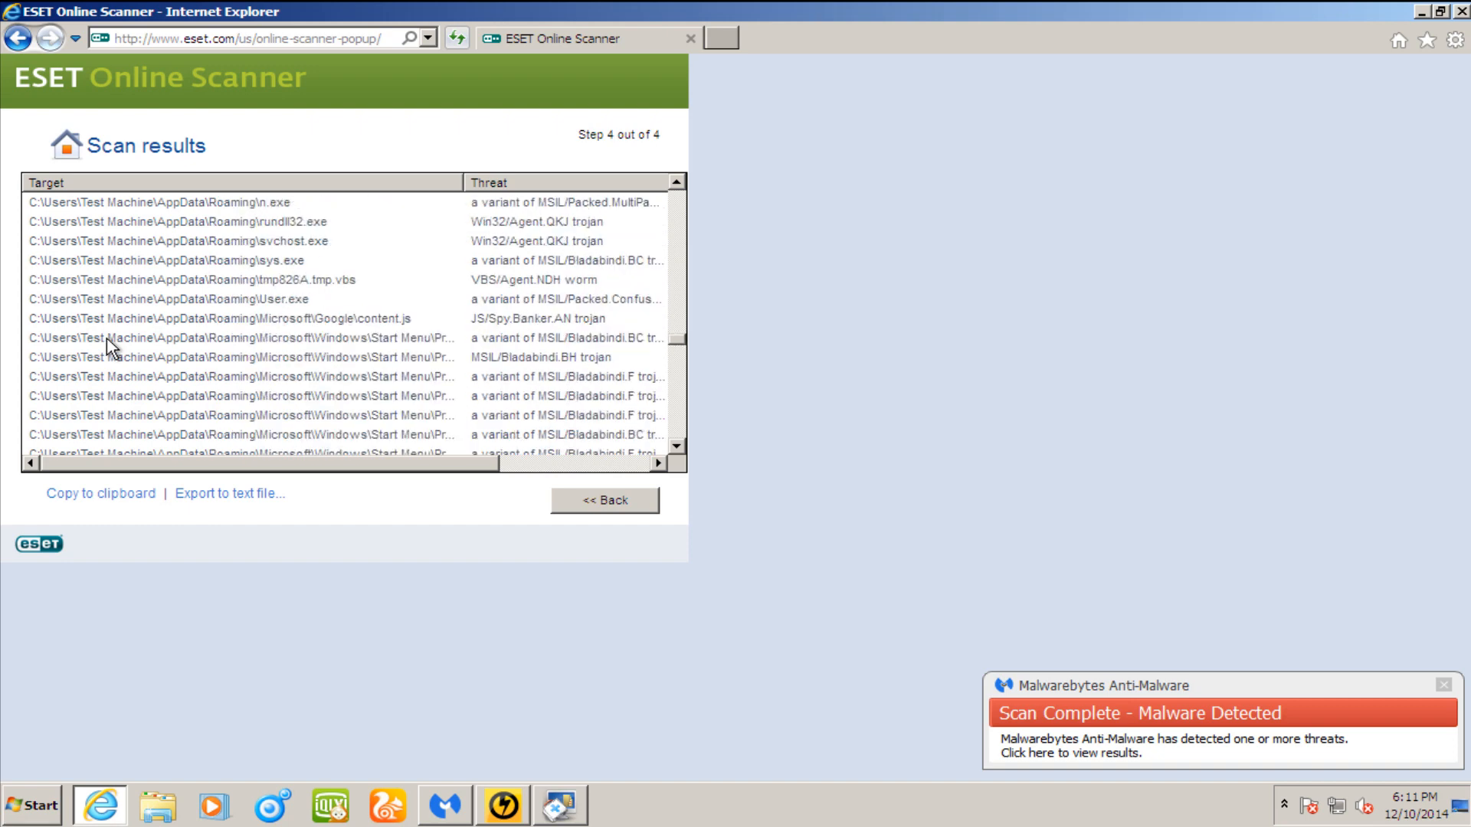
scroll(down, 3)
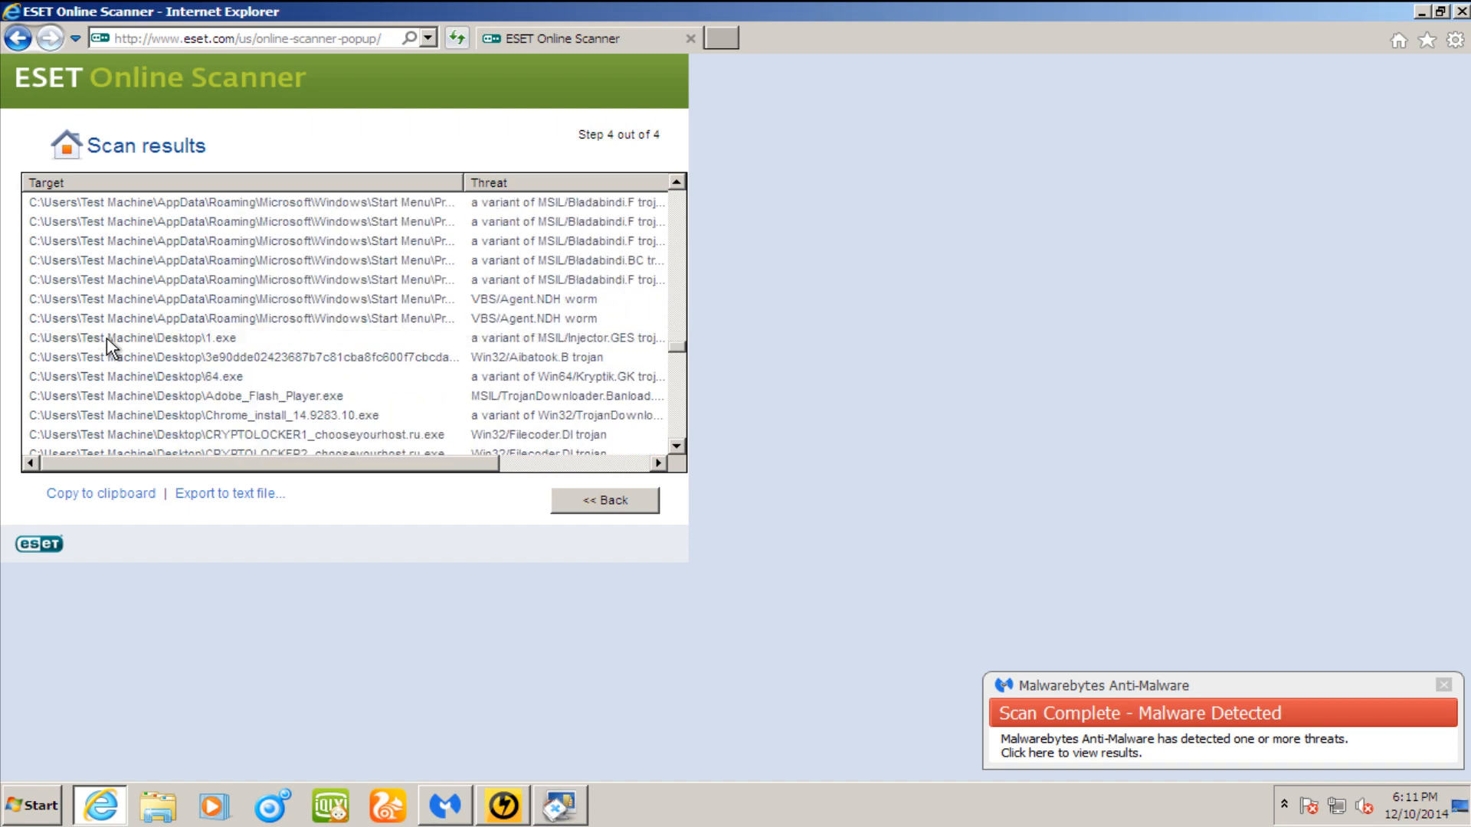
scroll(down, 3)
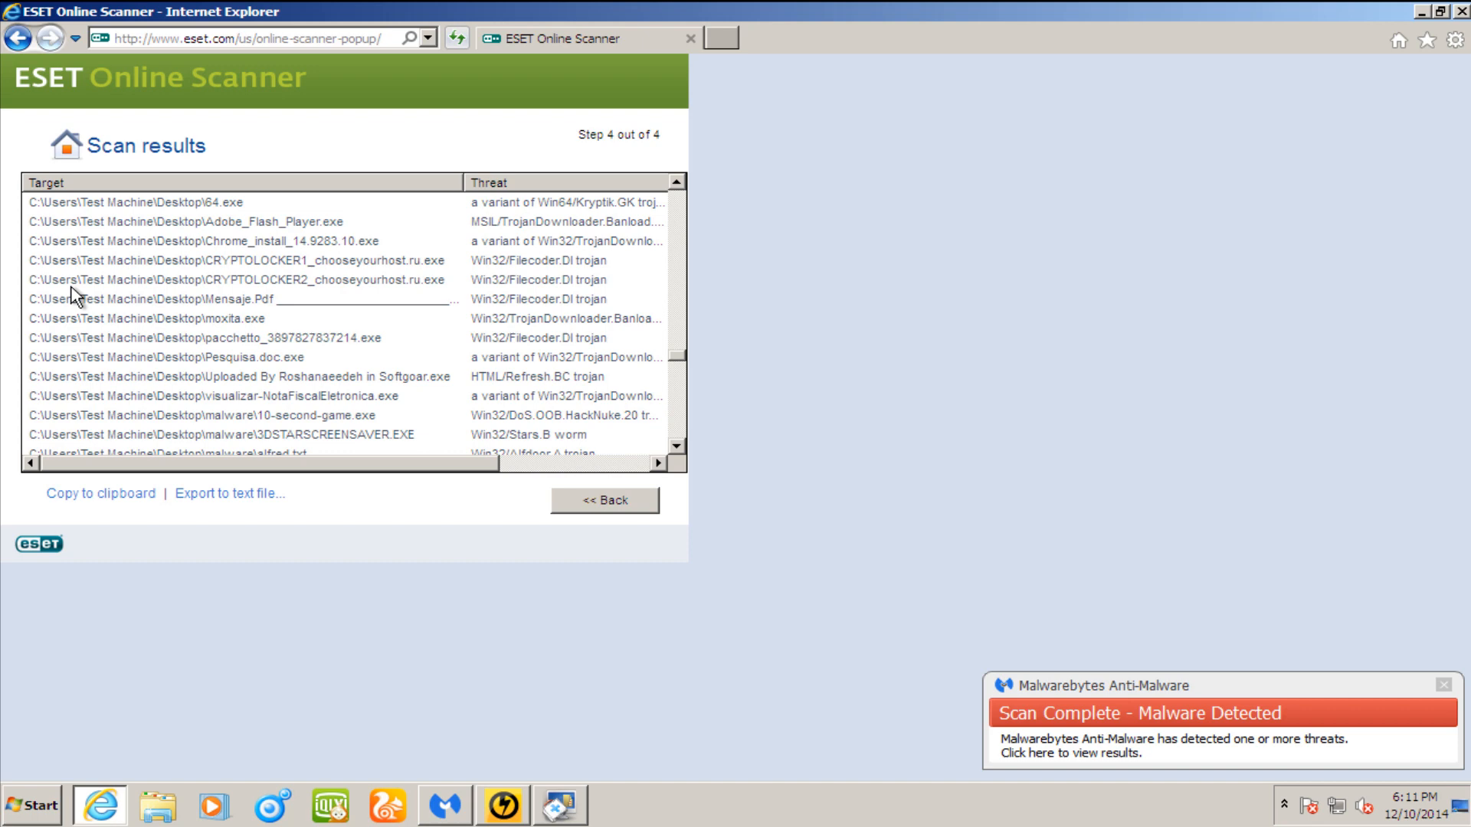
scroll(down, 3)
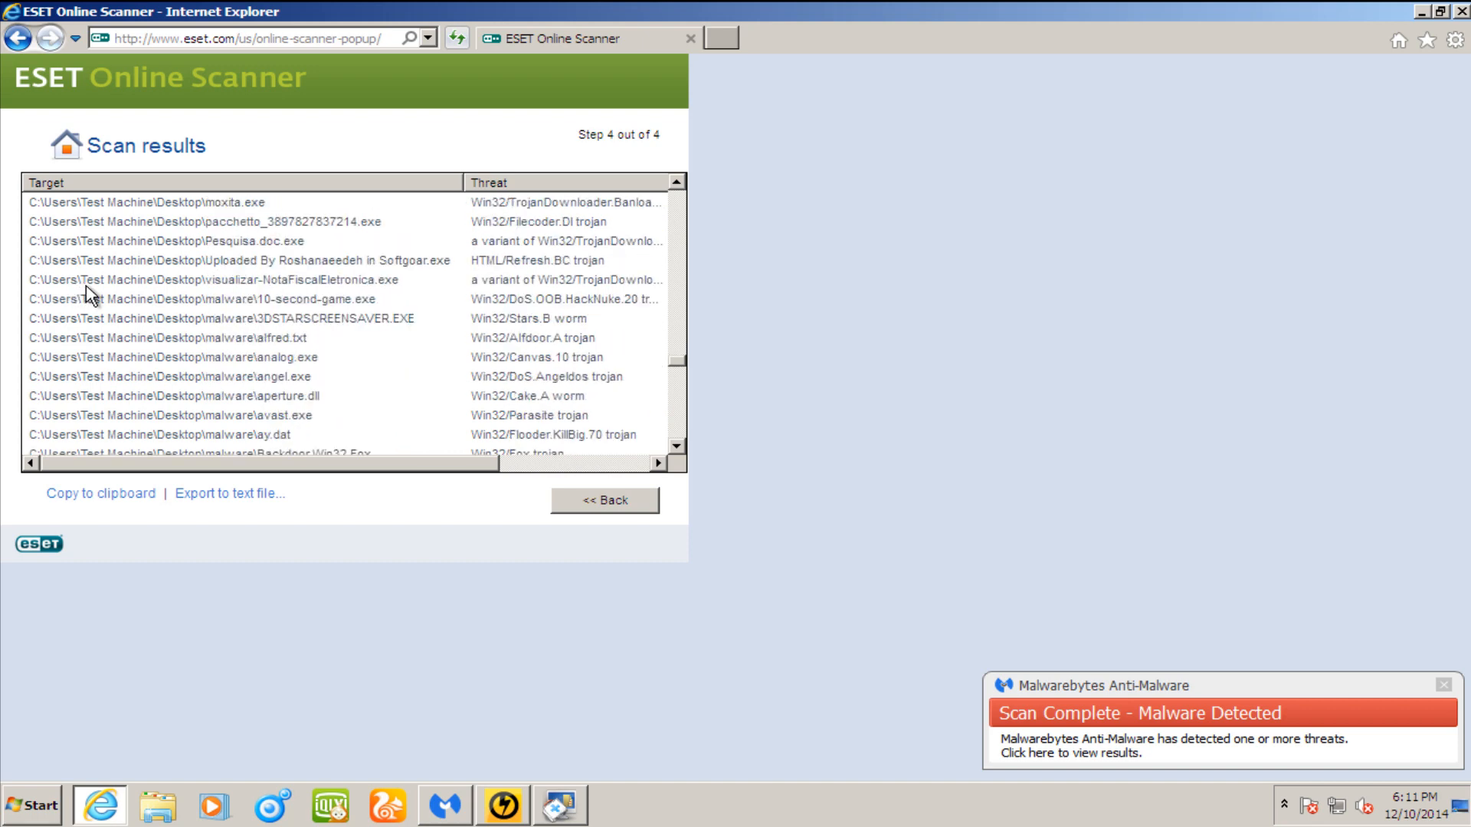
mouse_move(107, 282)
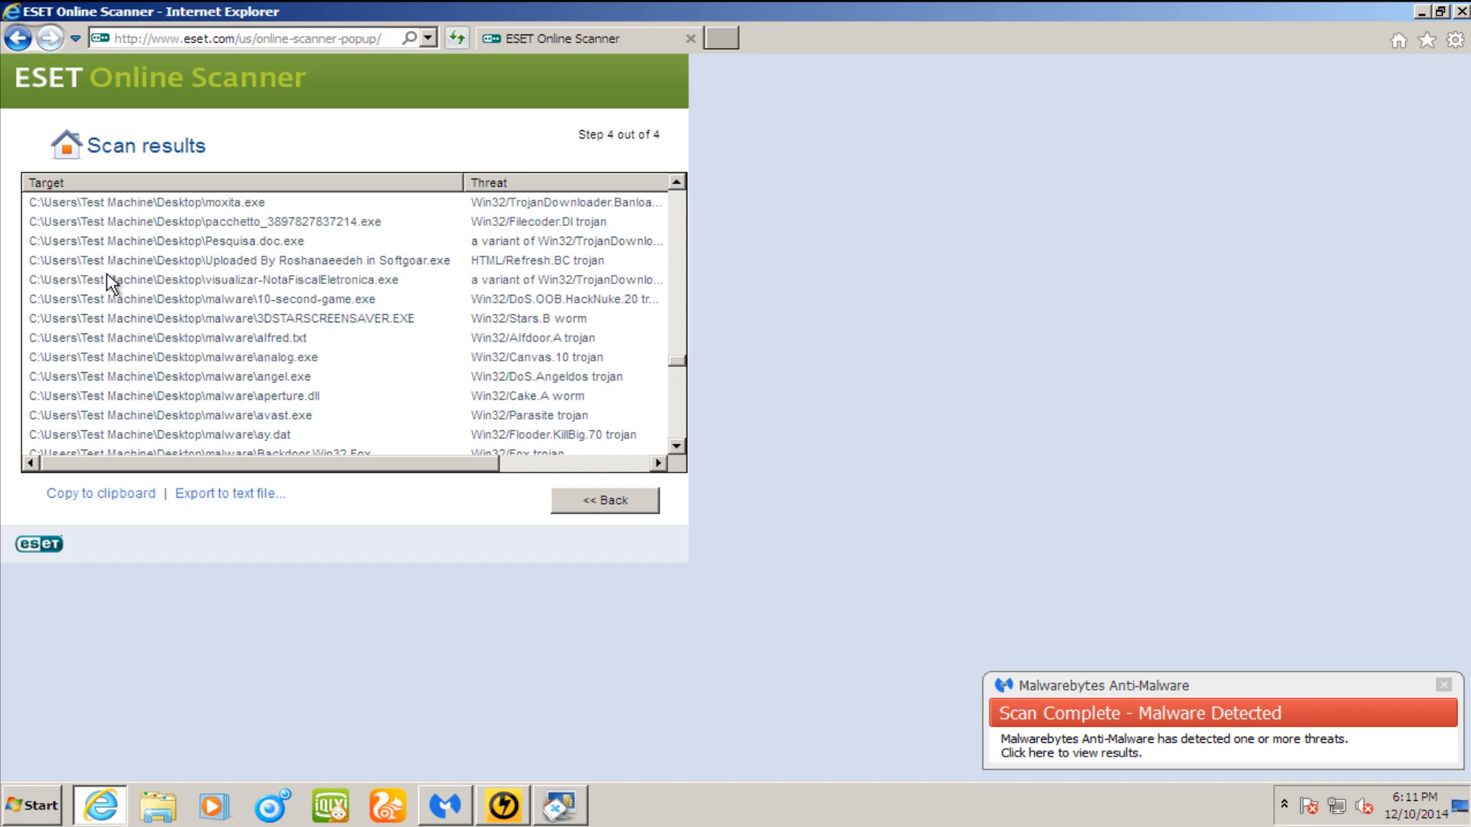
scroll(down, 3)
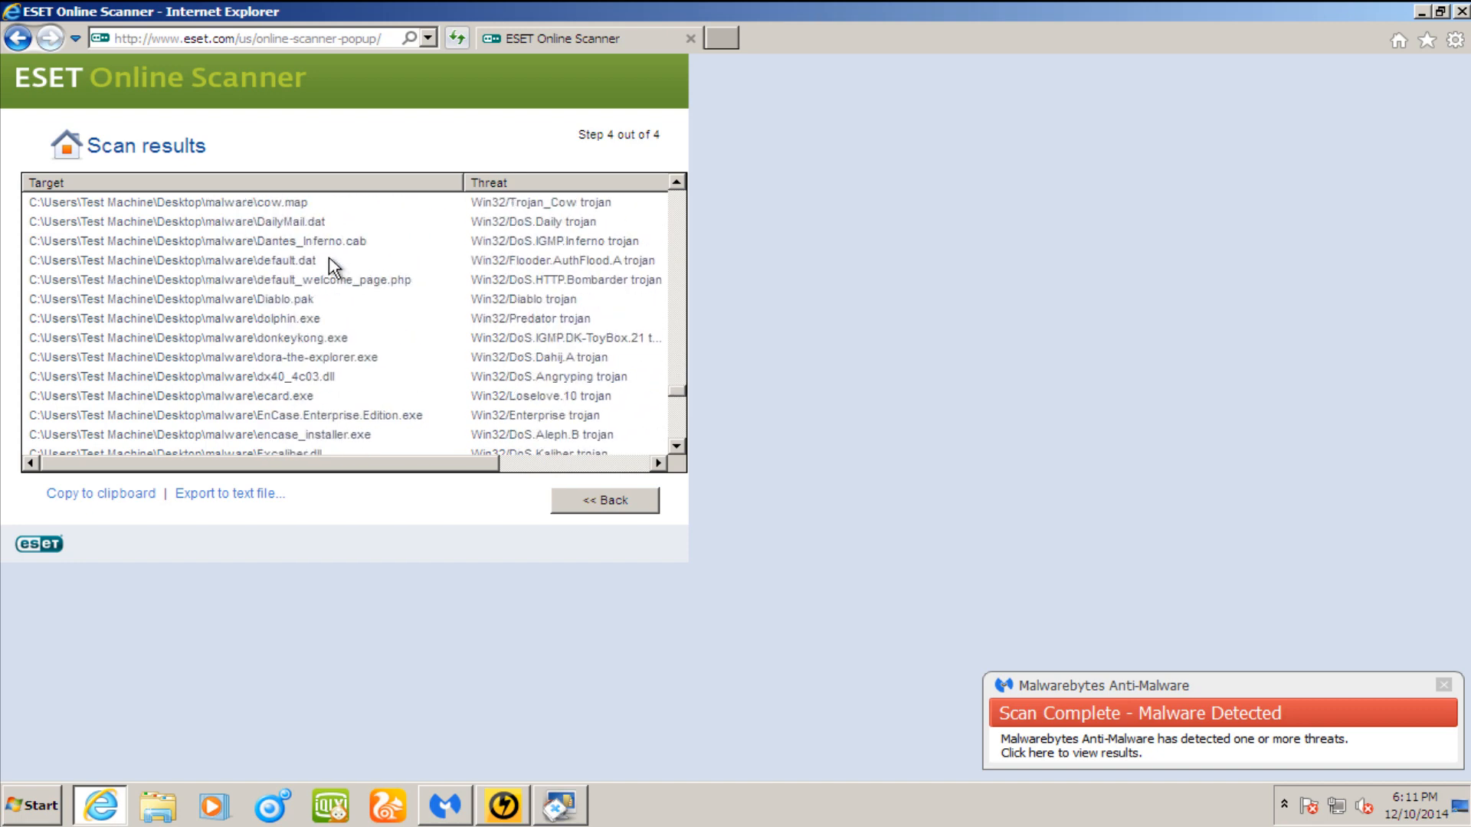
scroll(down, 3)
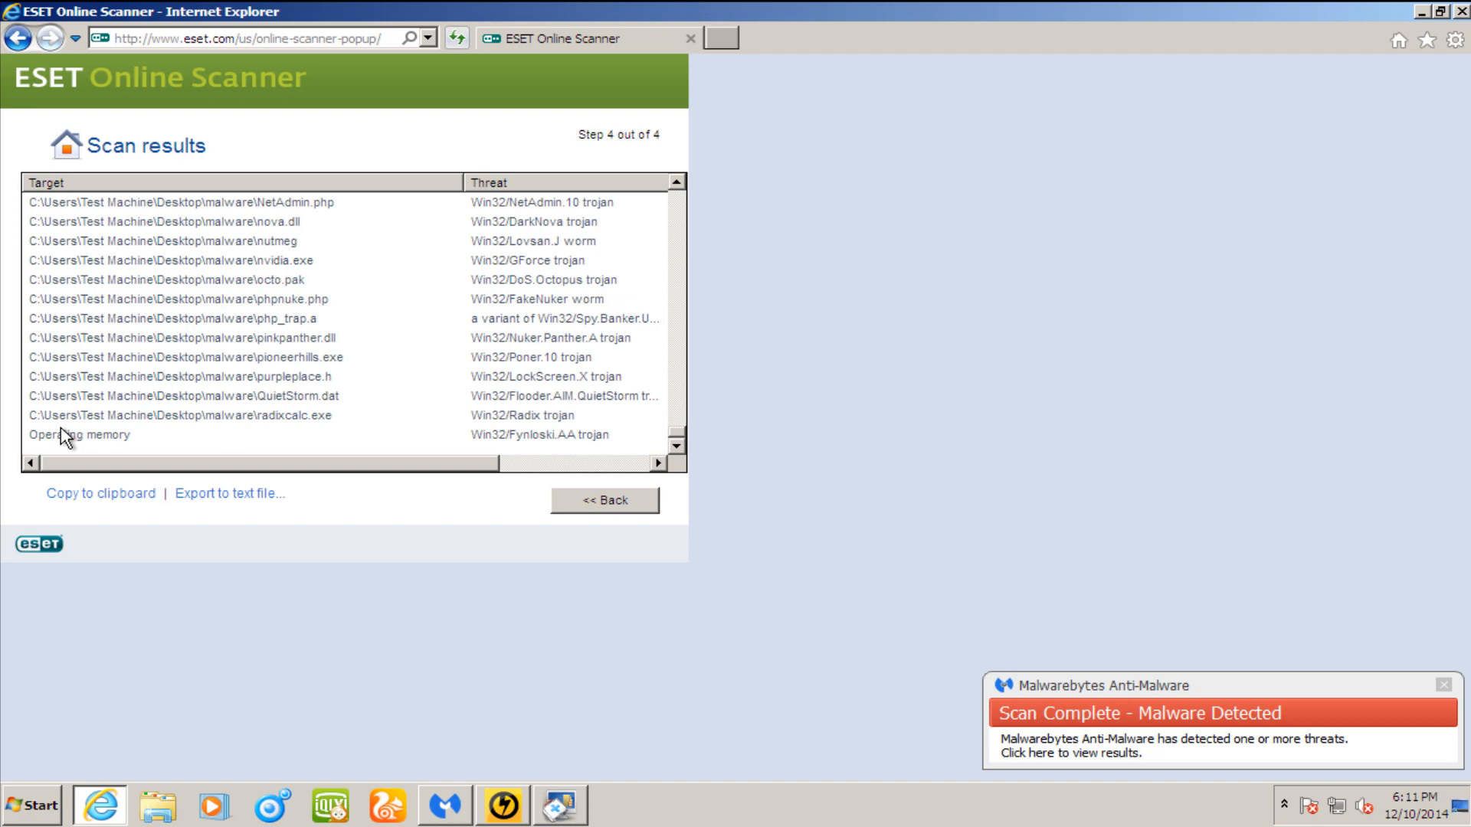
click(80, 433)
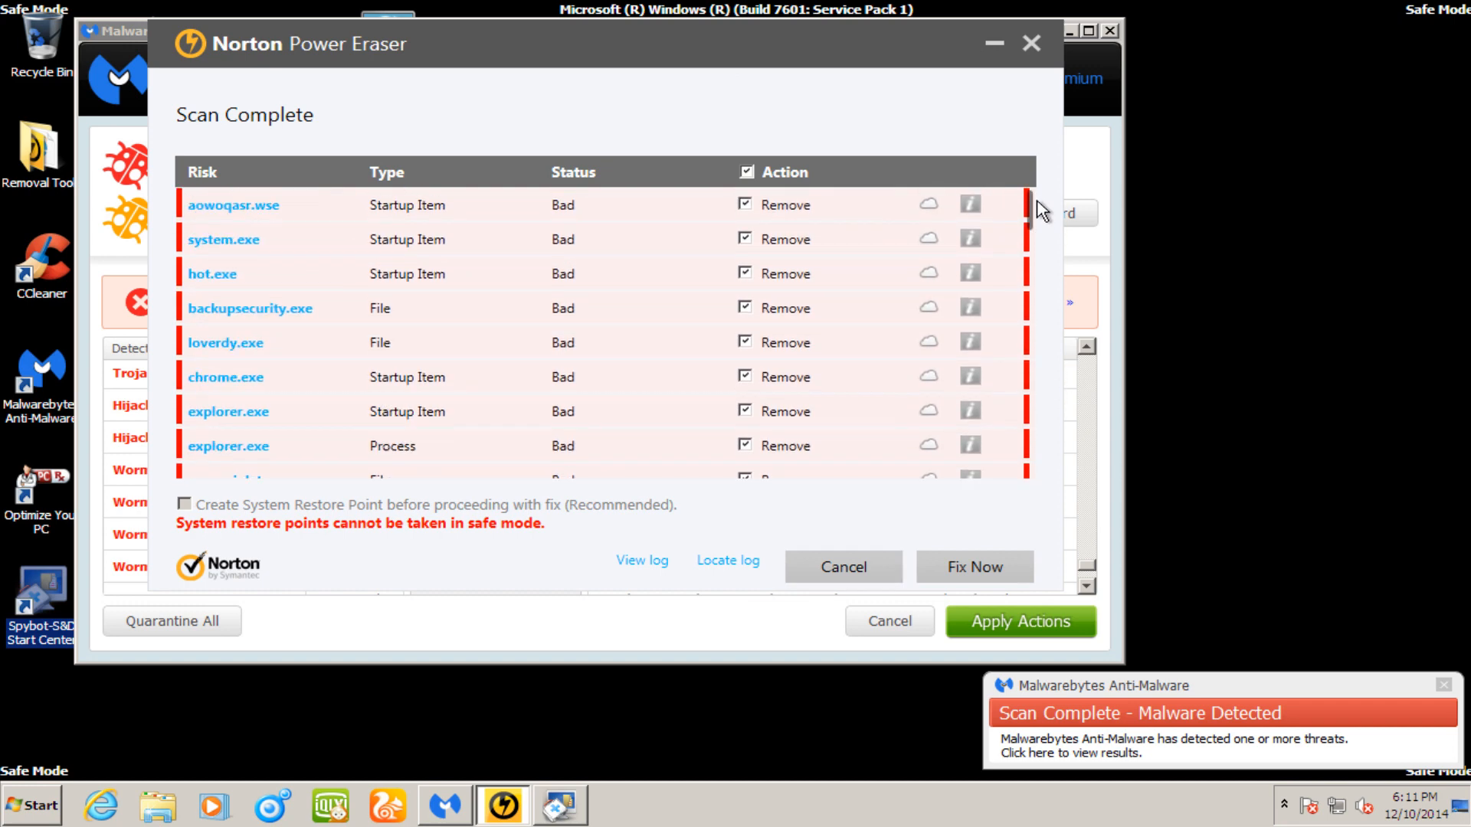
mouse_move(1054, 226)
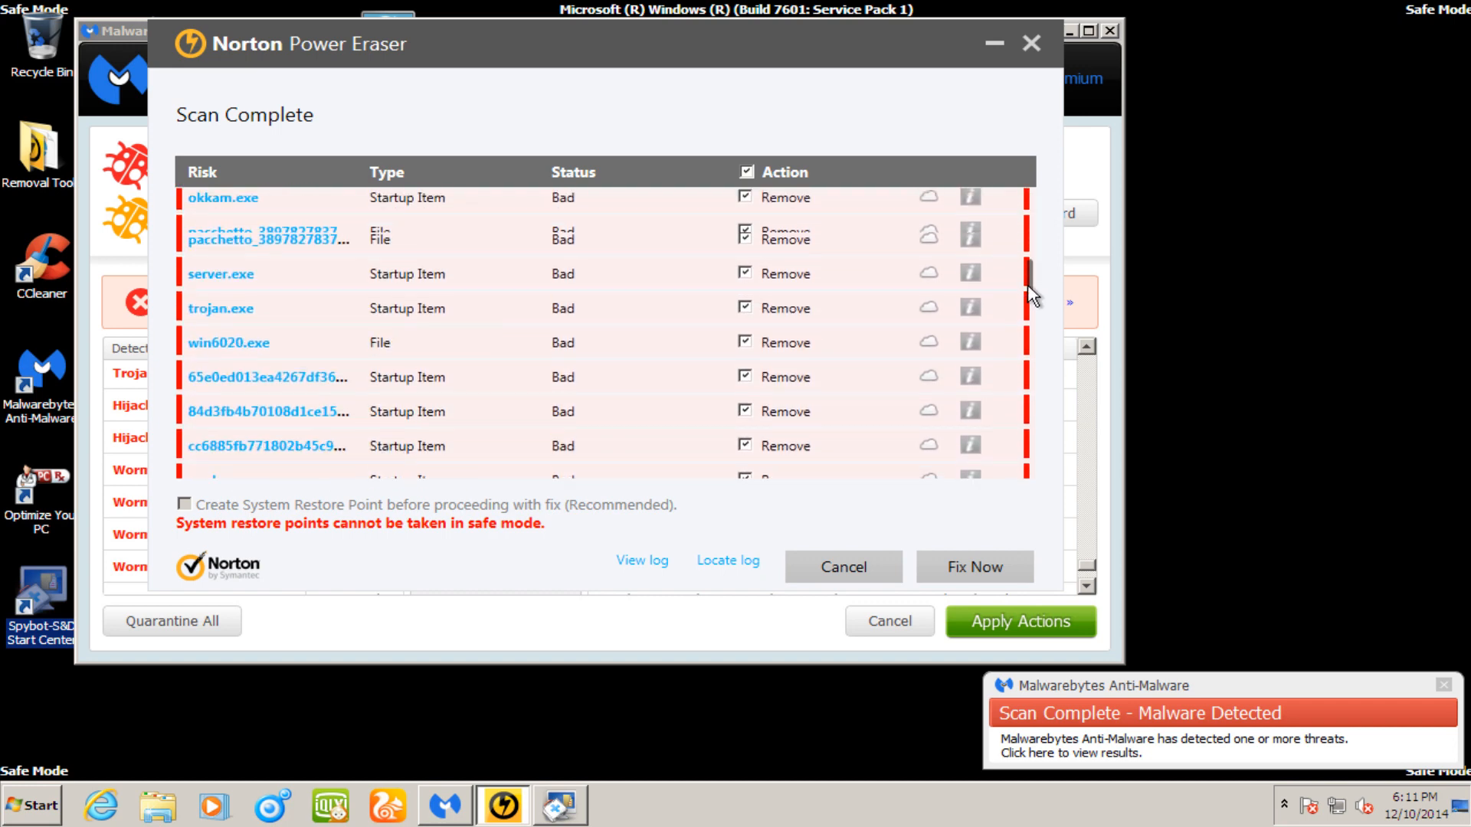
scroll(down, 3)
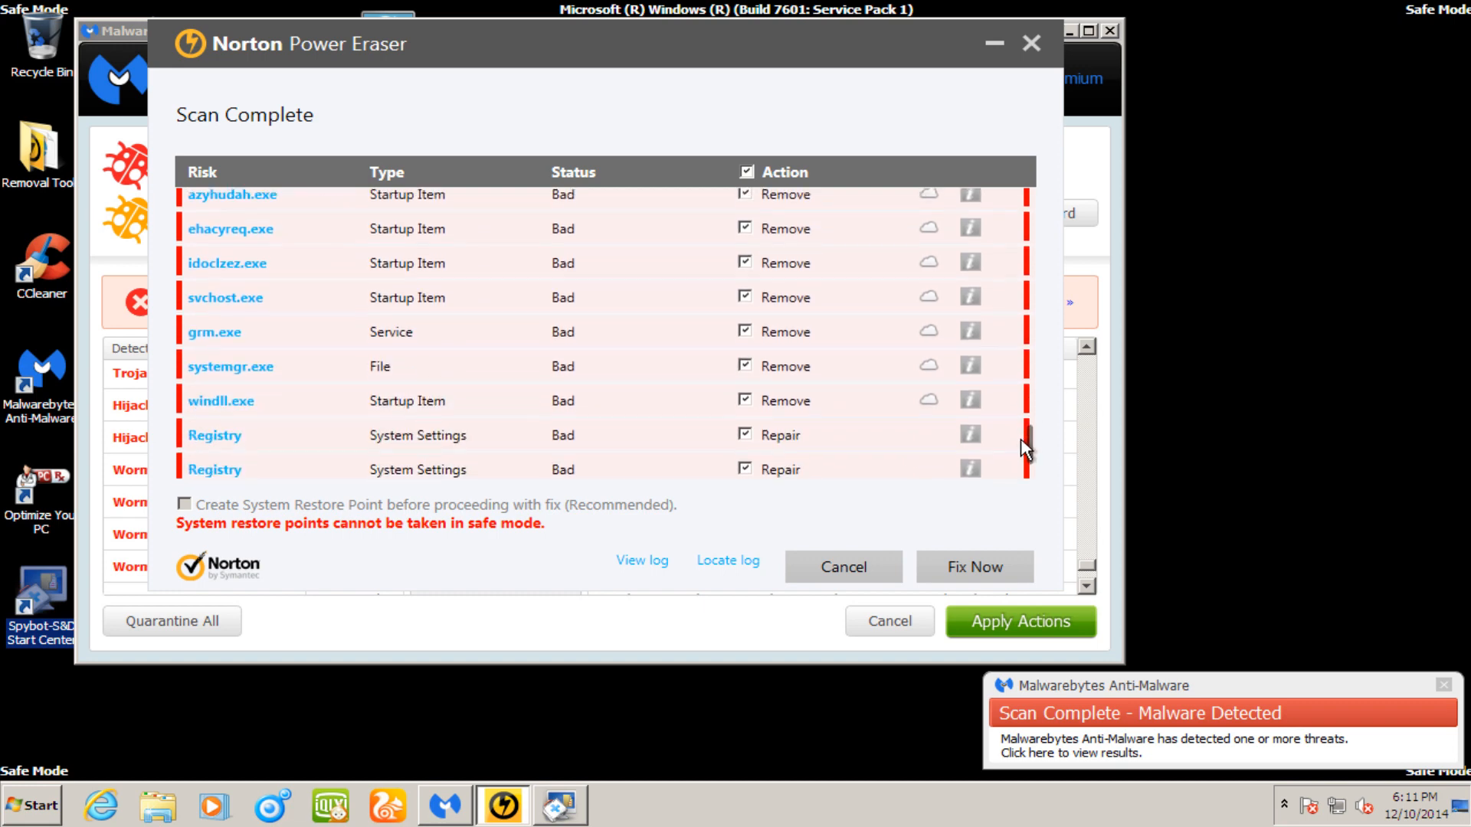
scroll(down, 3)
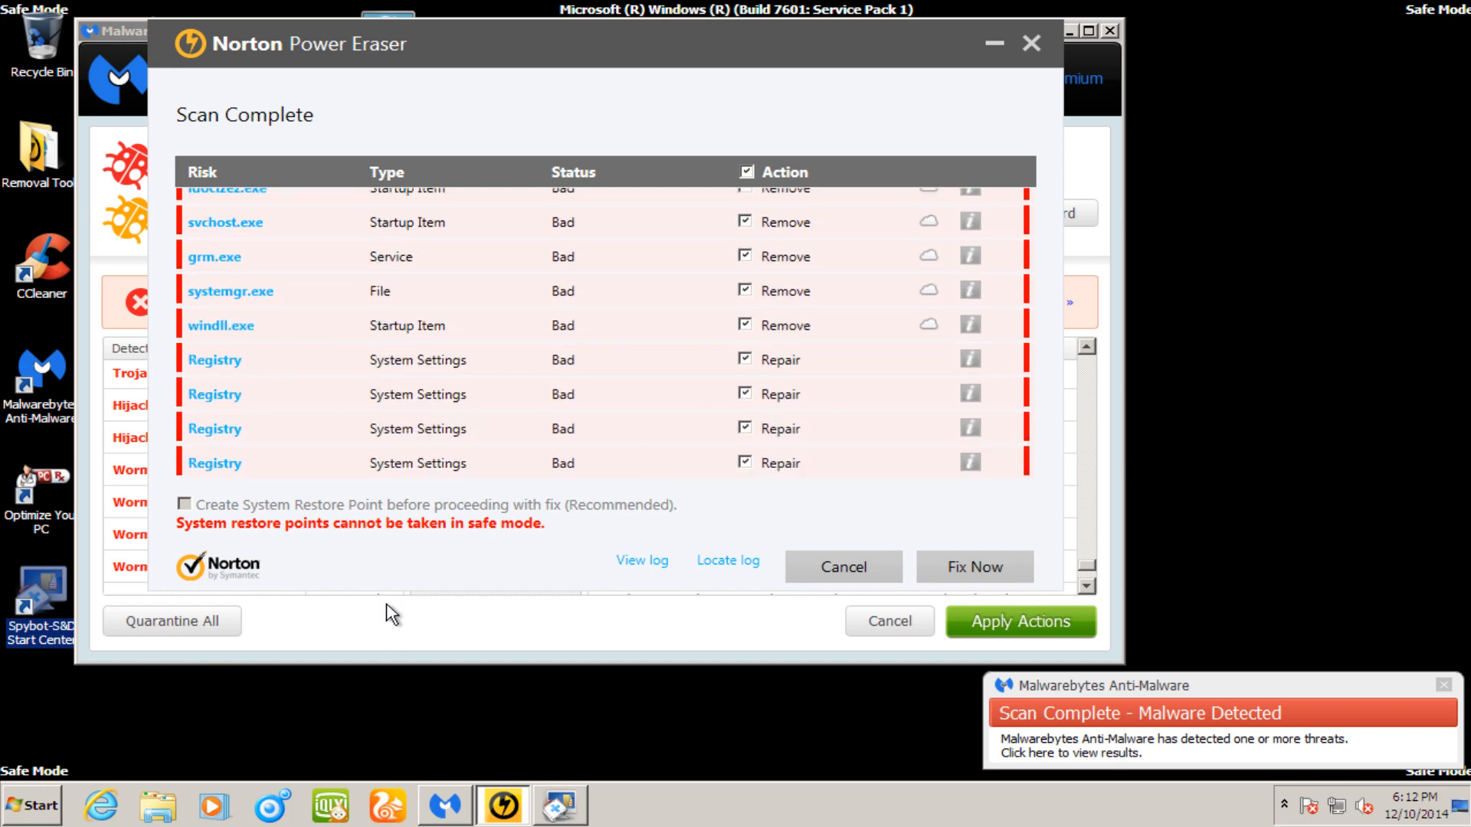
mouse_move(802, 230)
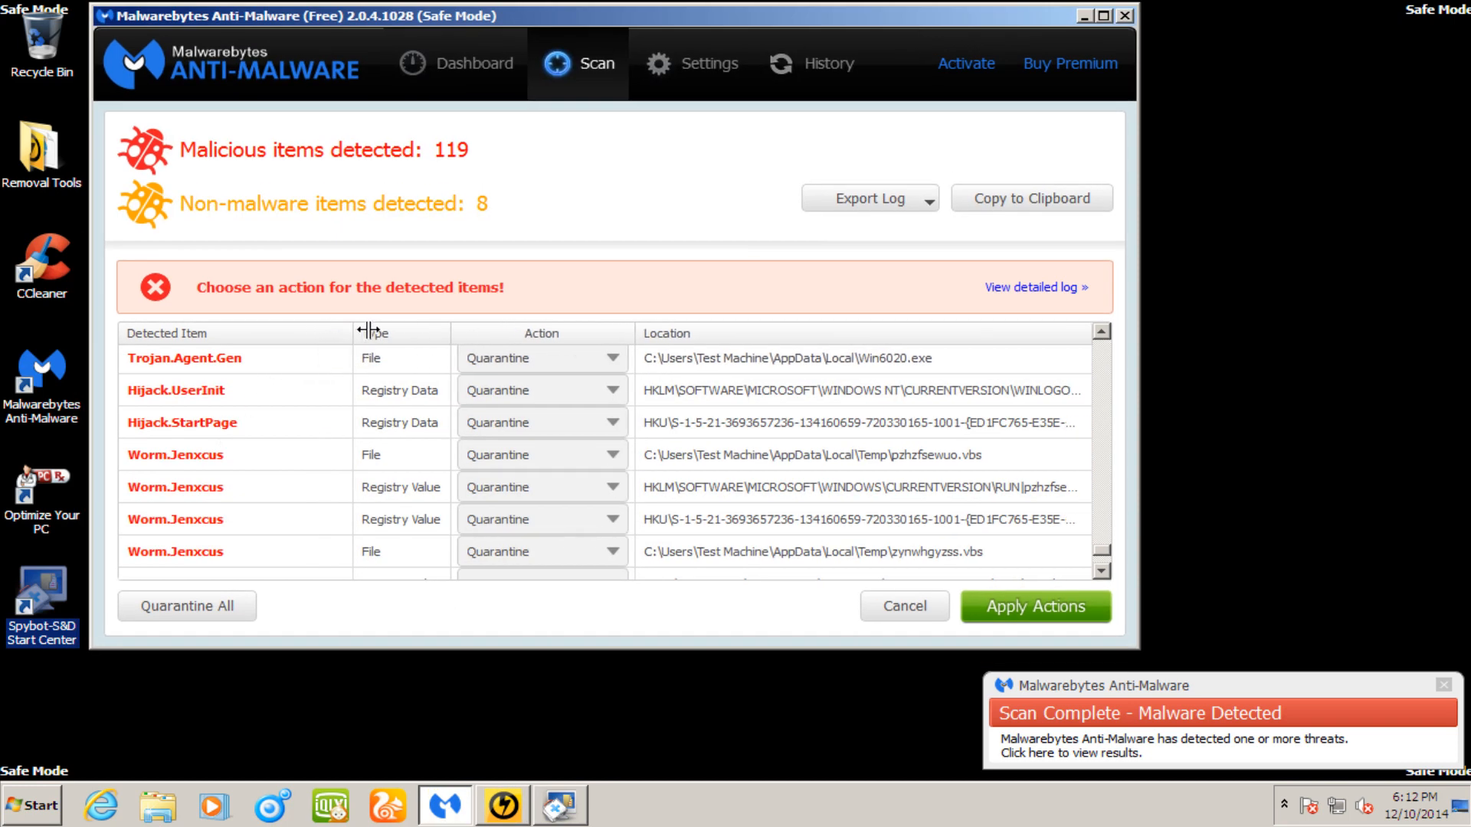
- Scroll through Malwarebytes' 119 malicious and 8 non-malware detections to review them
scroll(down, 3)
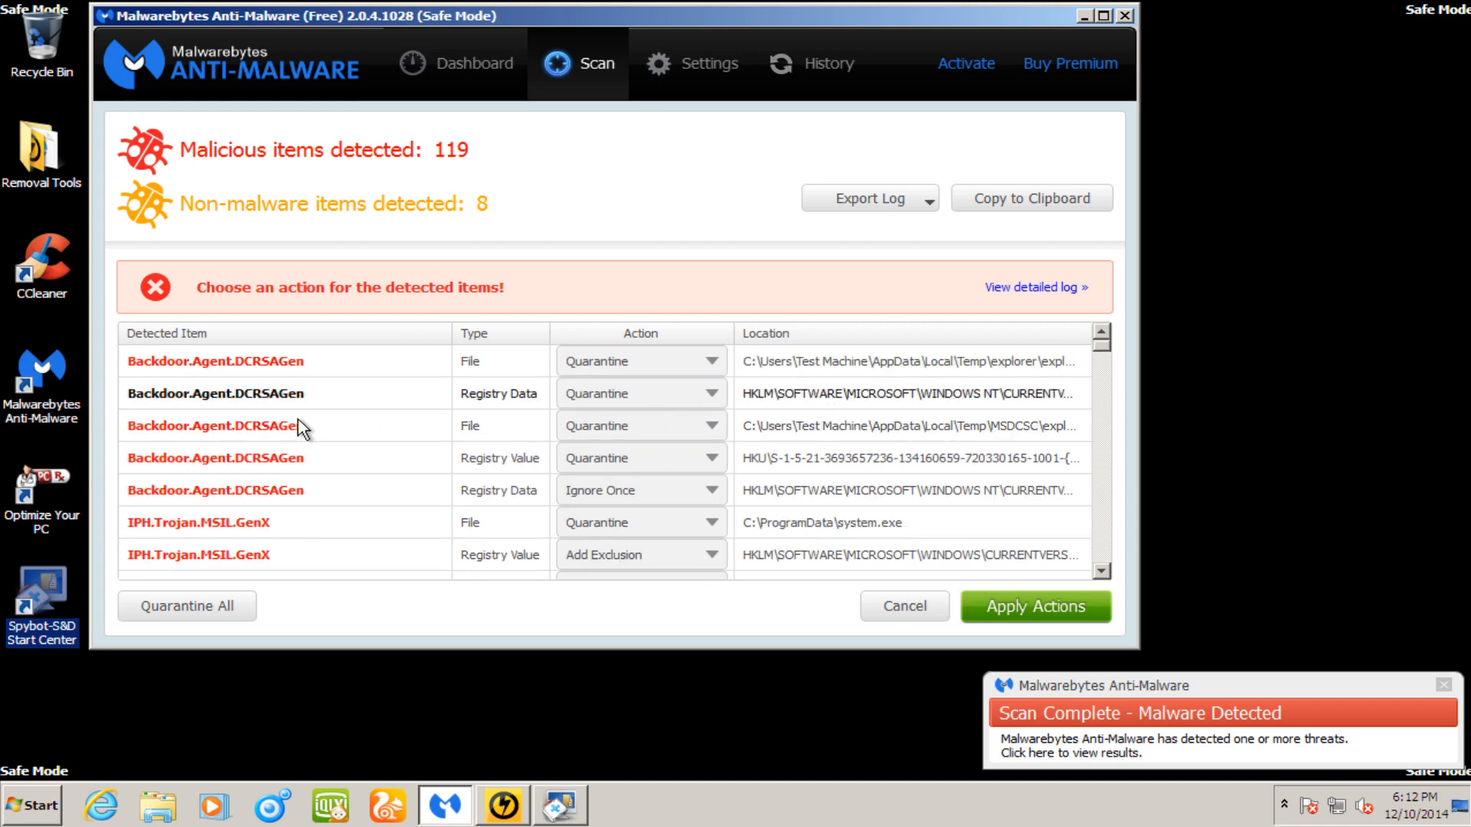
scroll(down, 3)
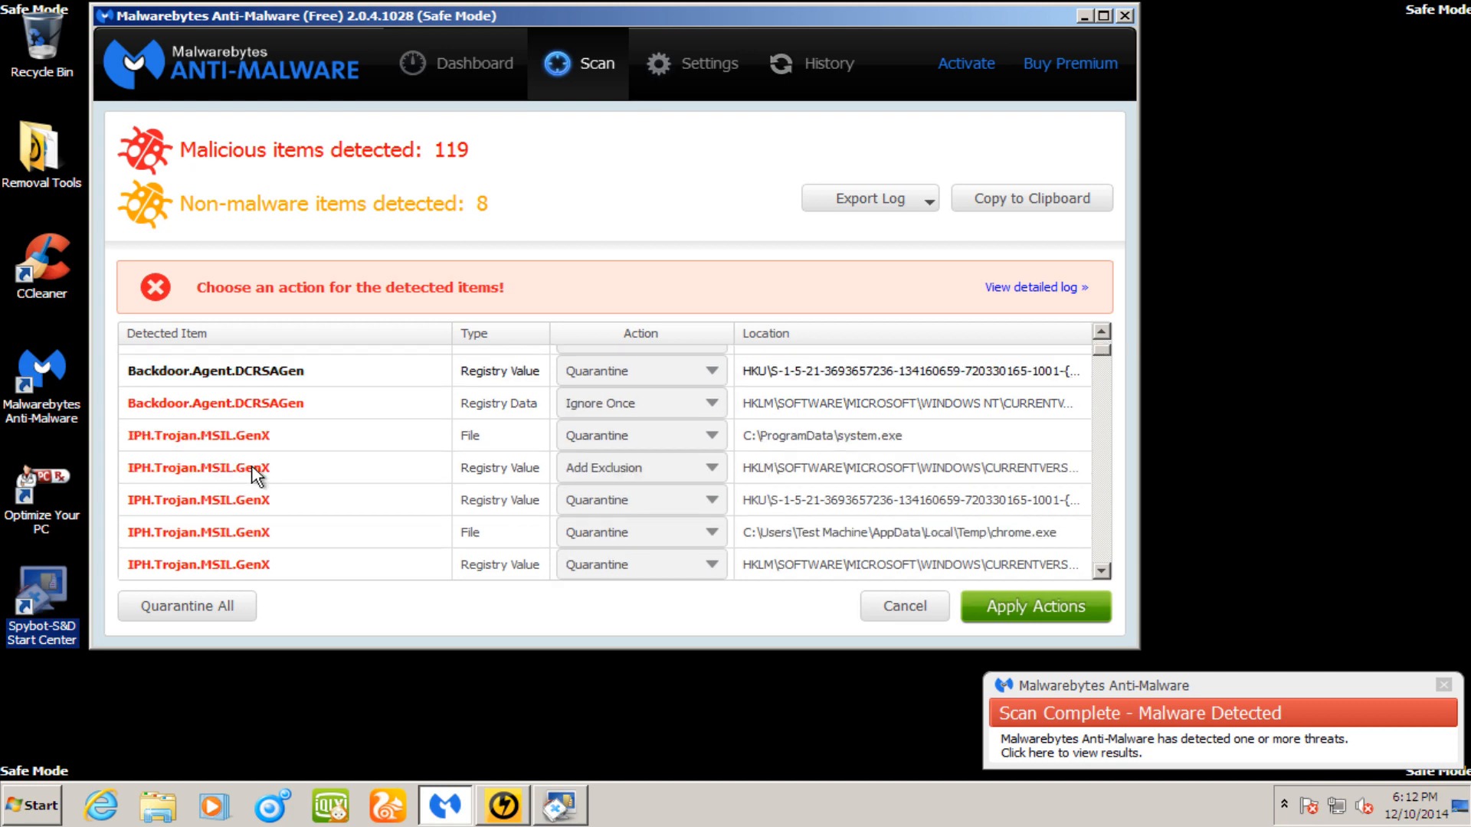
scroll(down, 3)
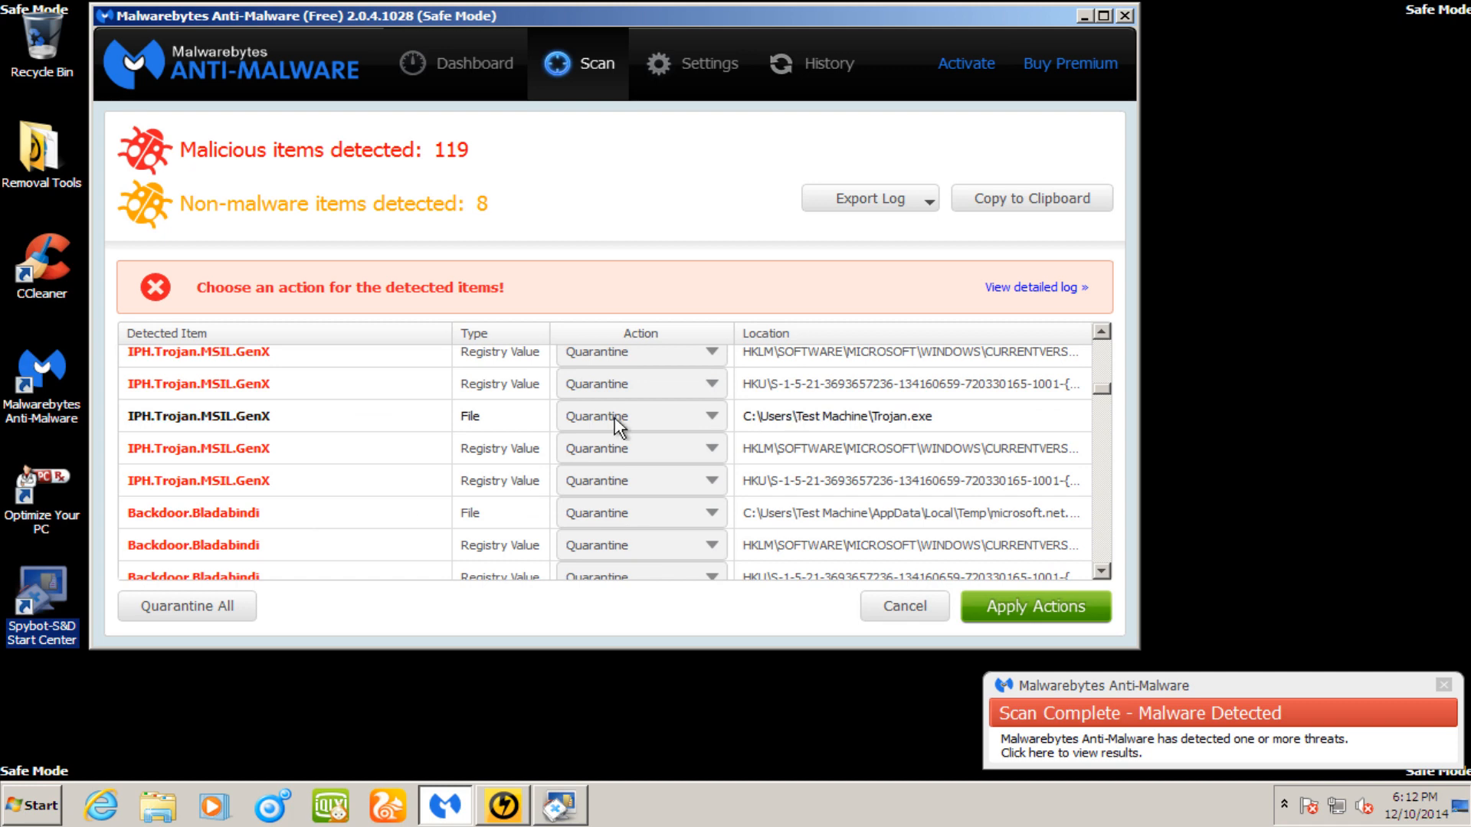
scroll(down, 3)
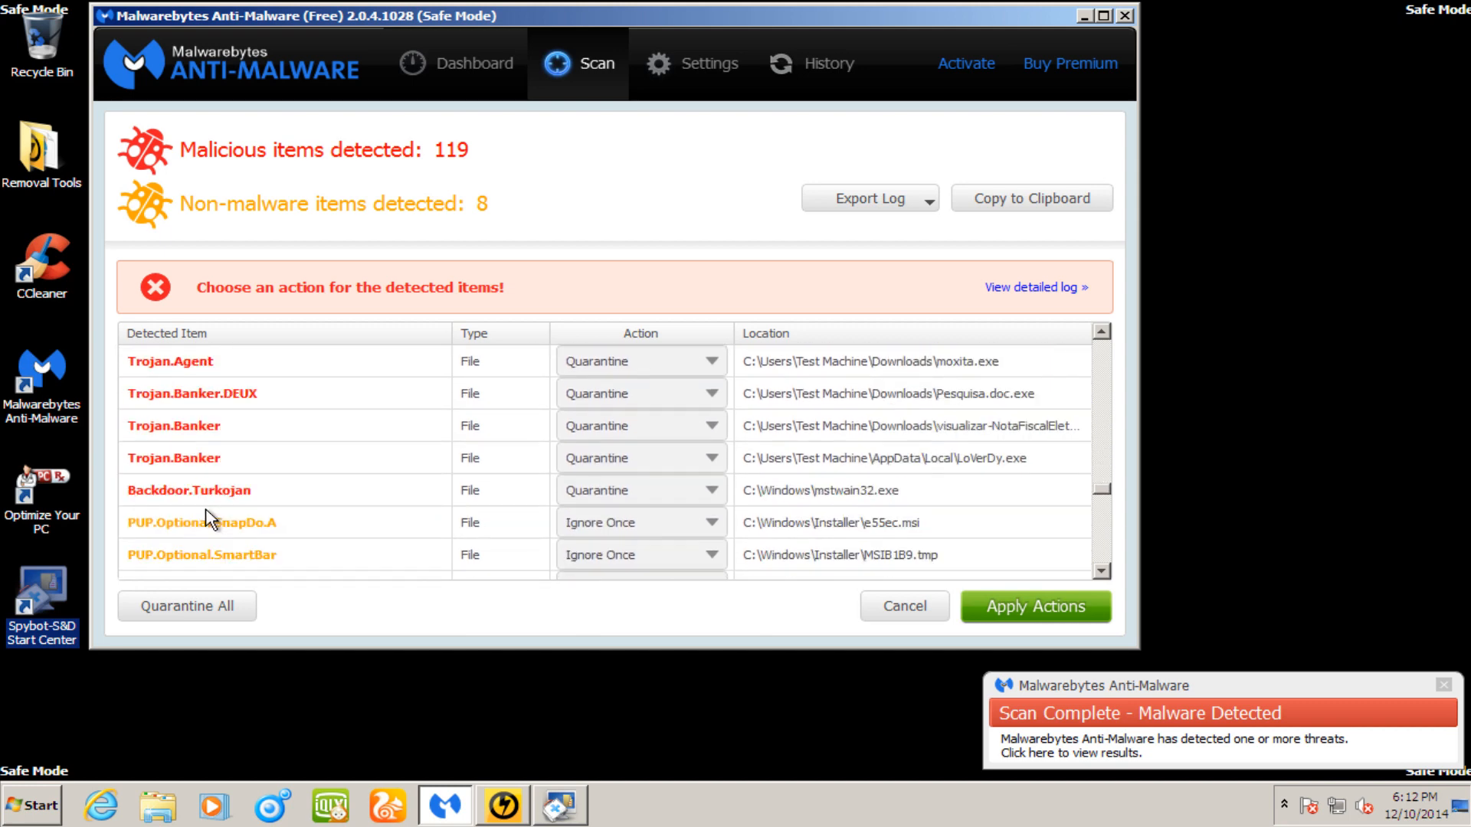
scroll(down, 3)
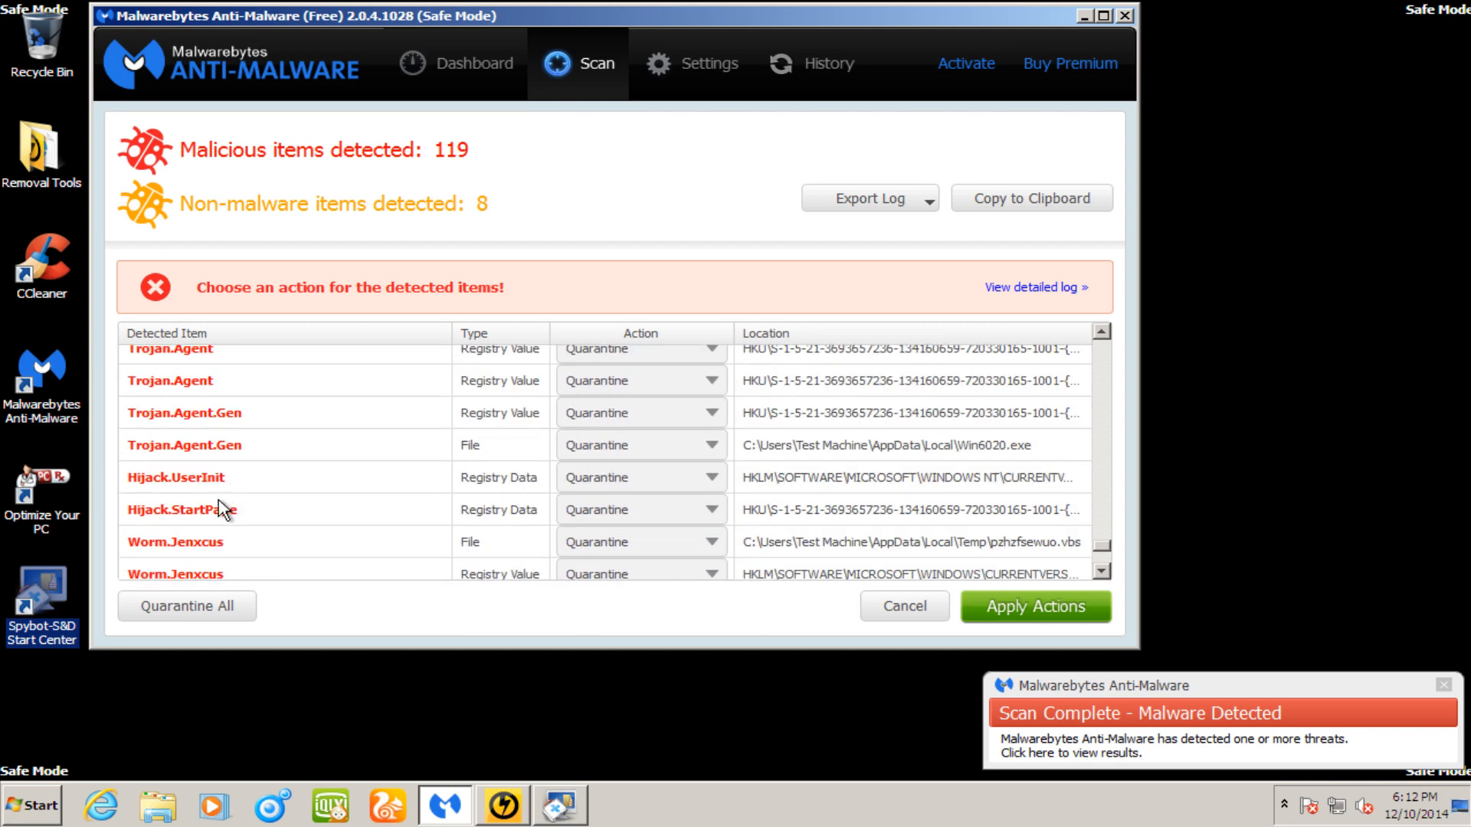
mouse_move(245, 534)
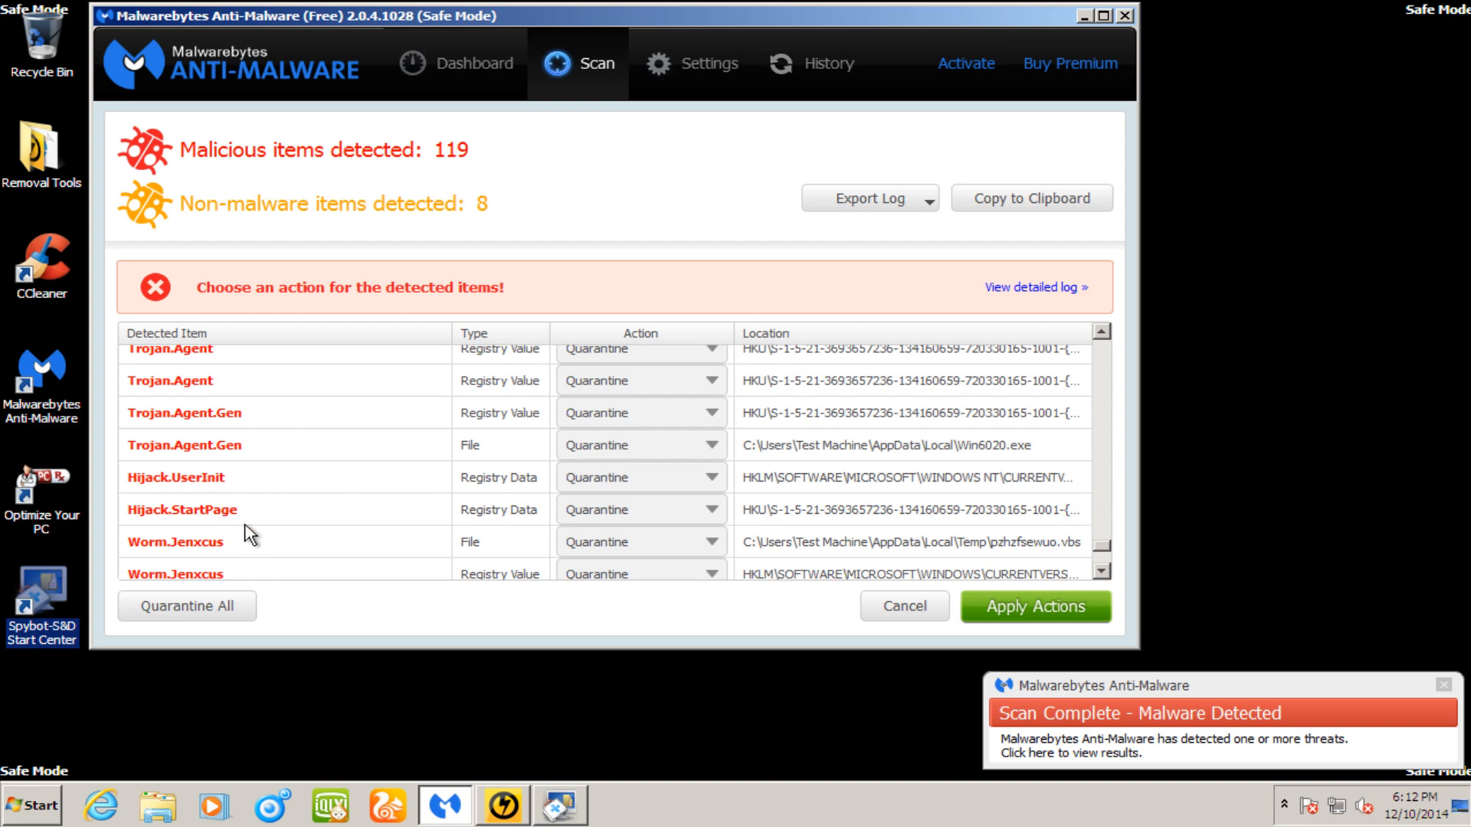
scroll(down, 3)
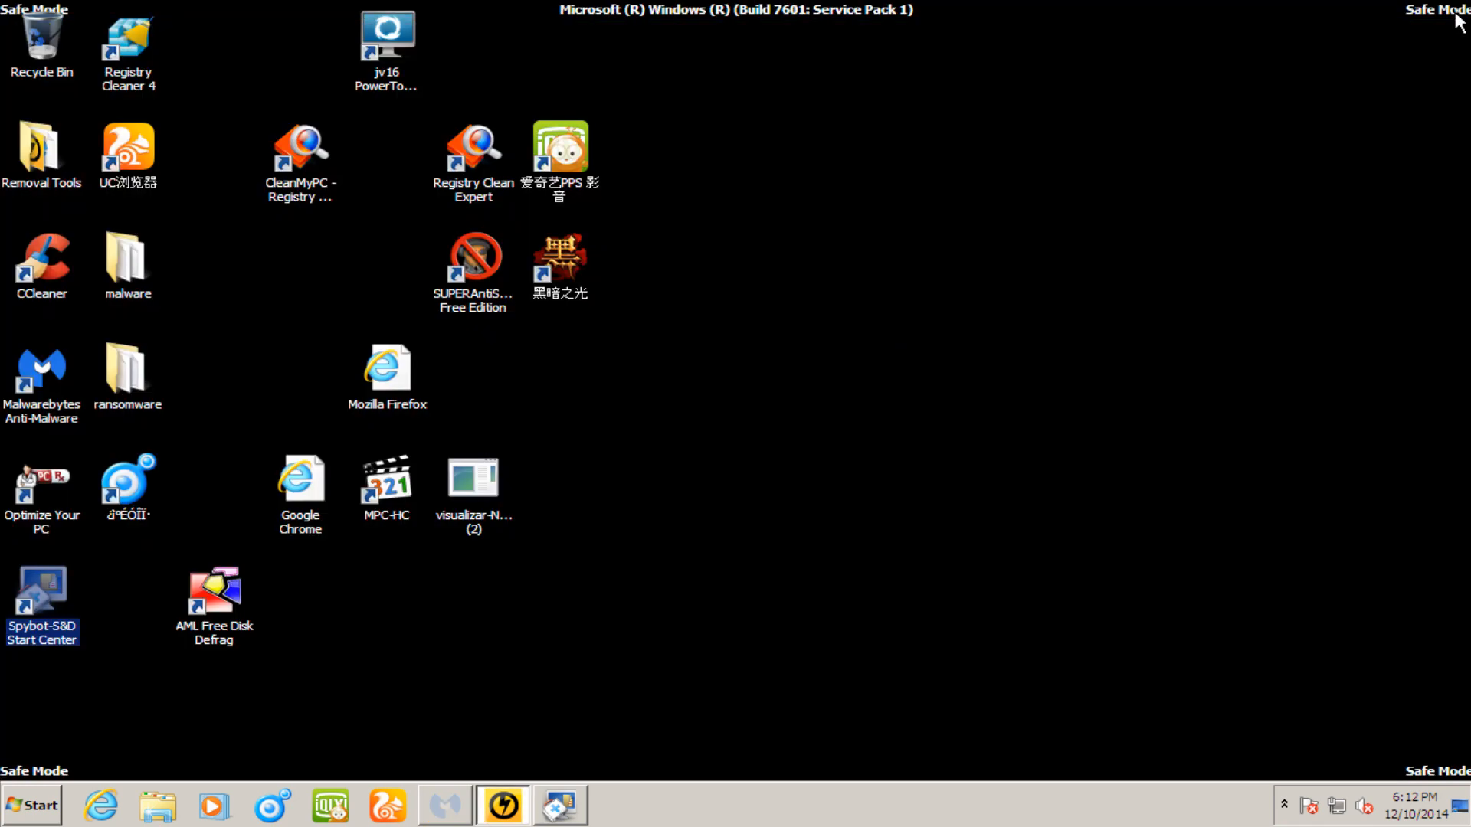
click(30, 804)
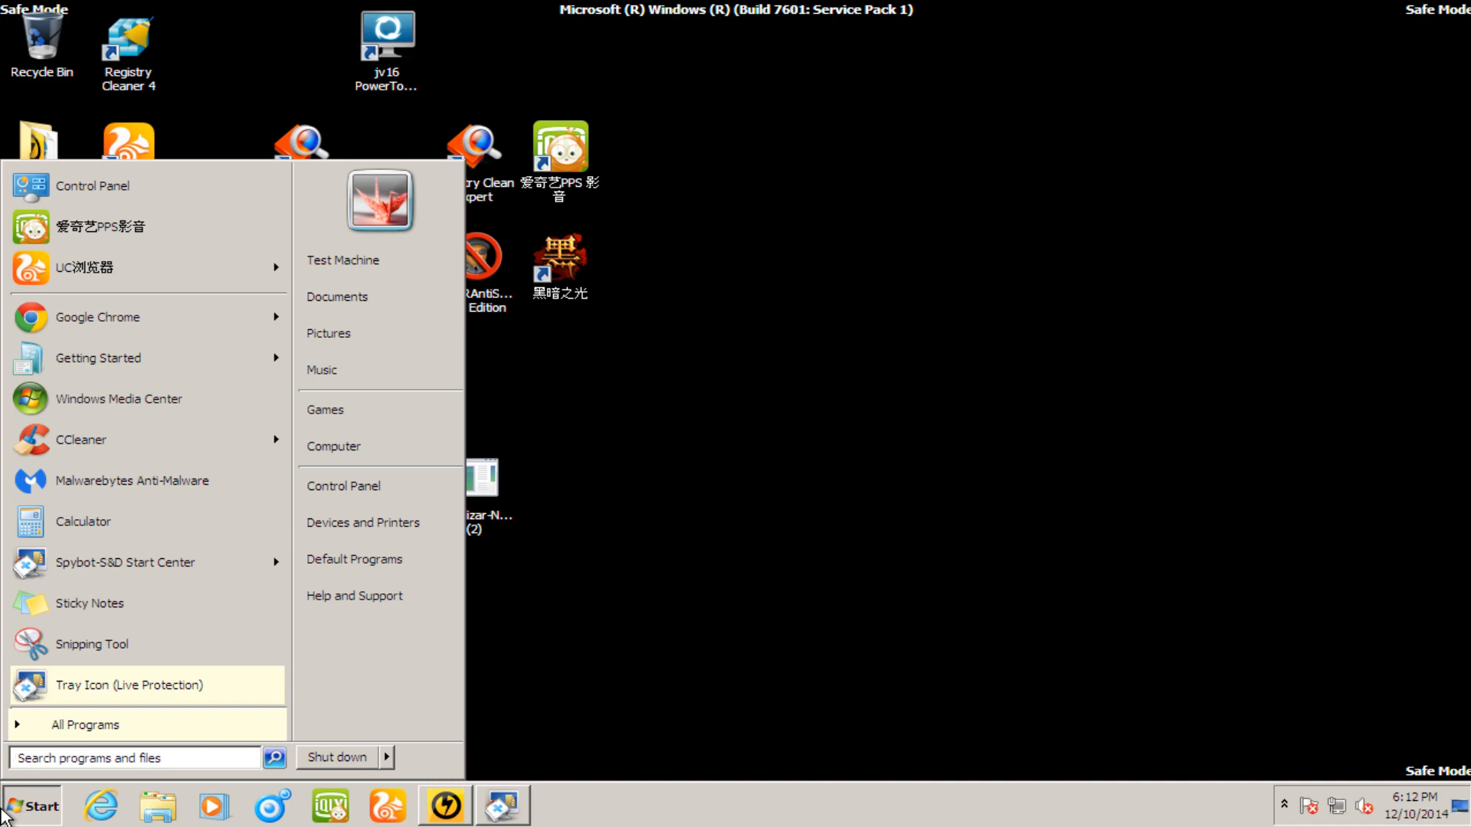
text(mscom)
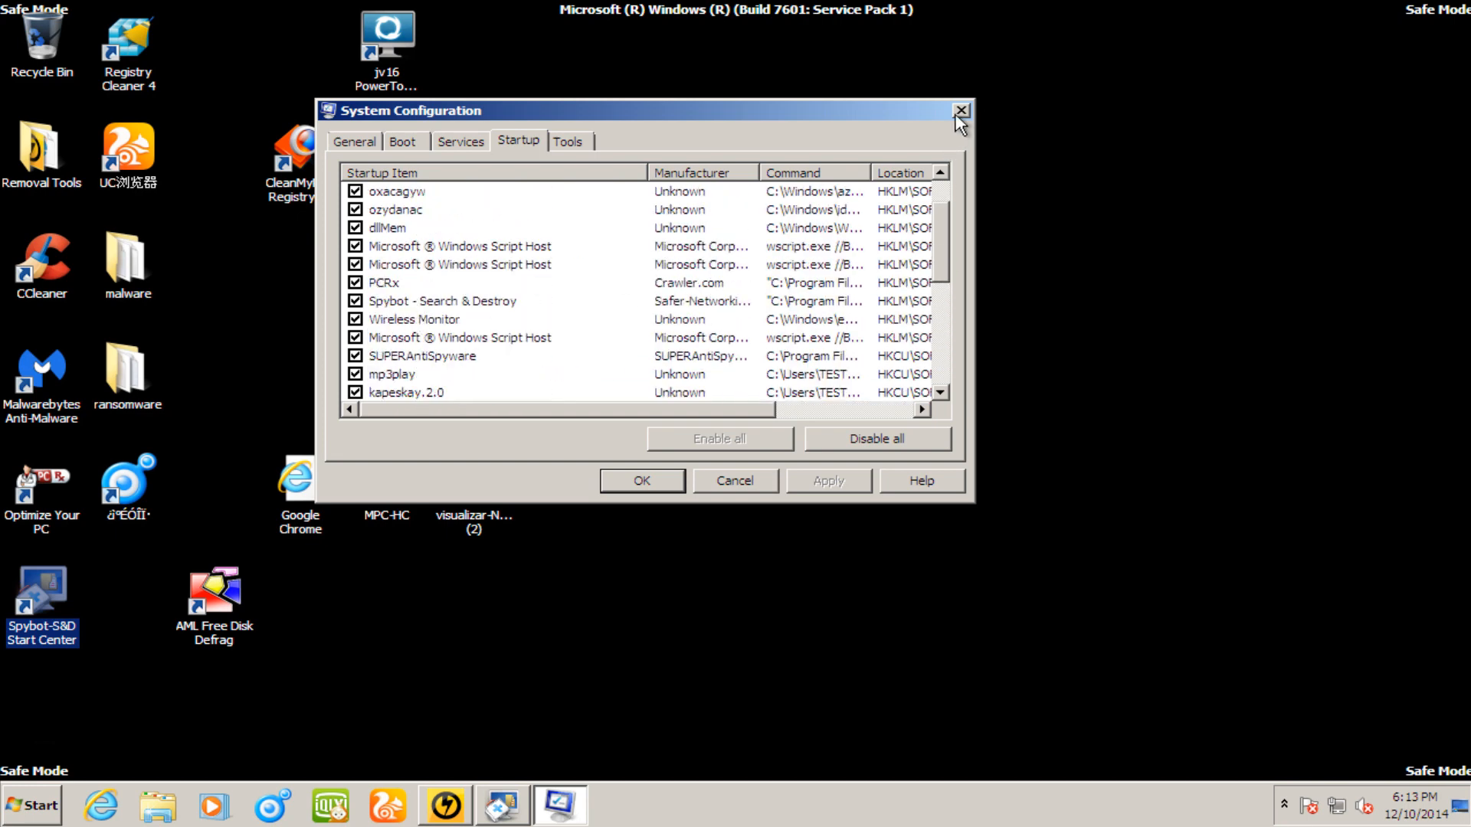
click(959, 110)
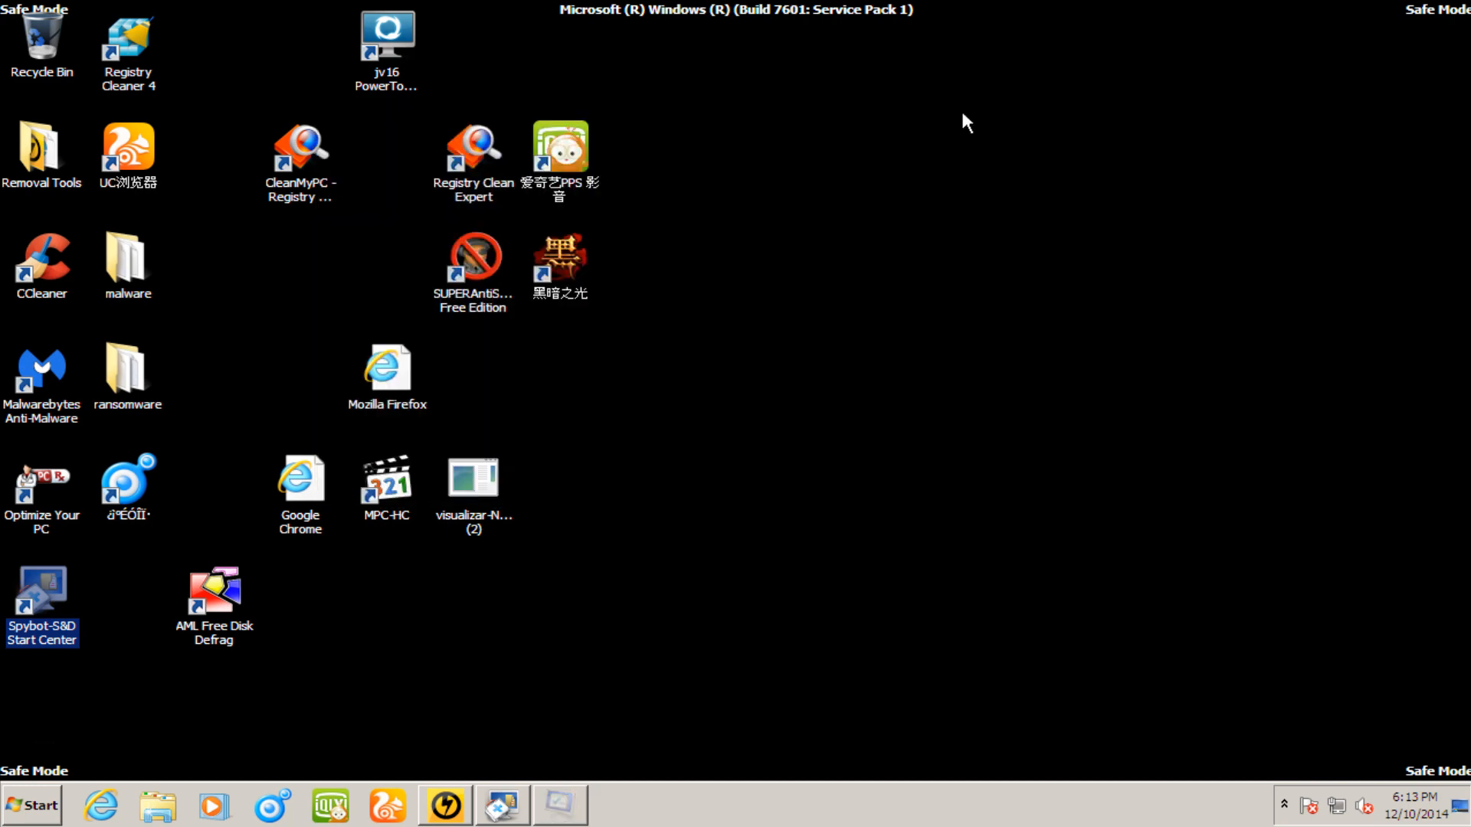
- Launch Spybot, show the quarantined items for its product, confirm the list is empty and close it
double_click(43, 594)
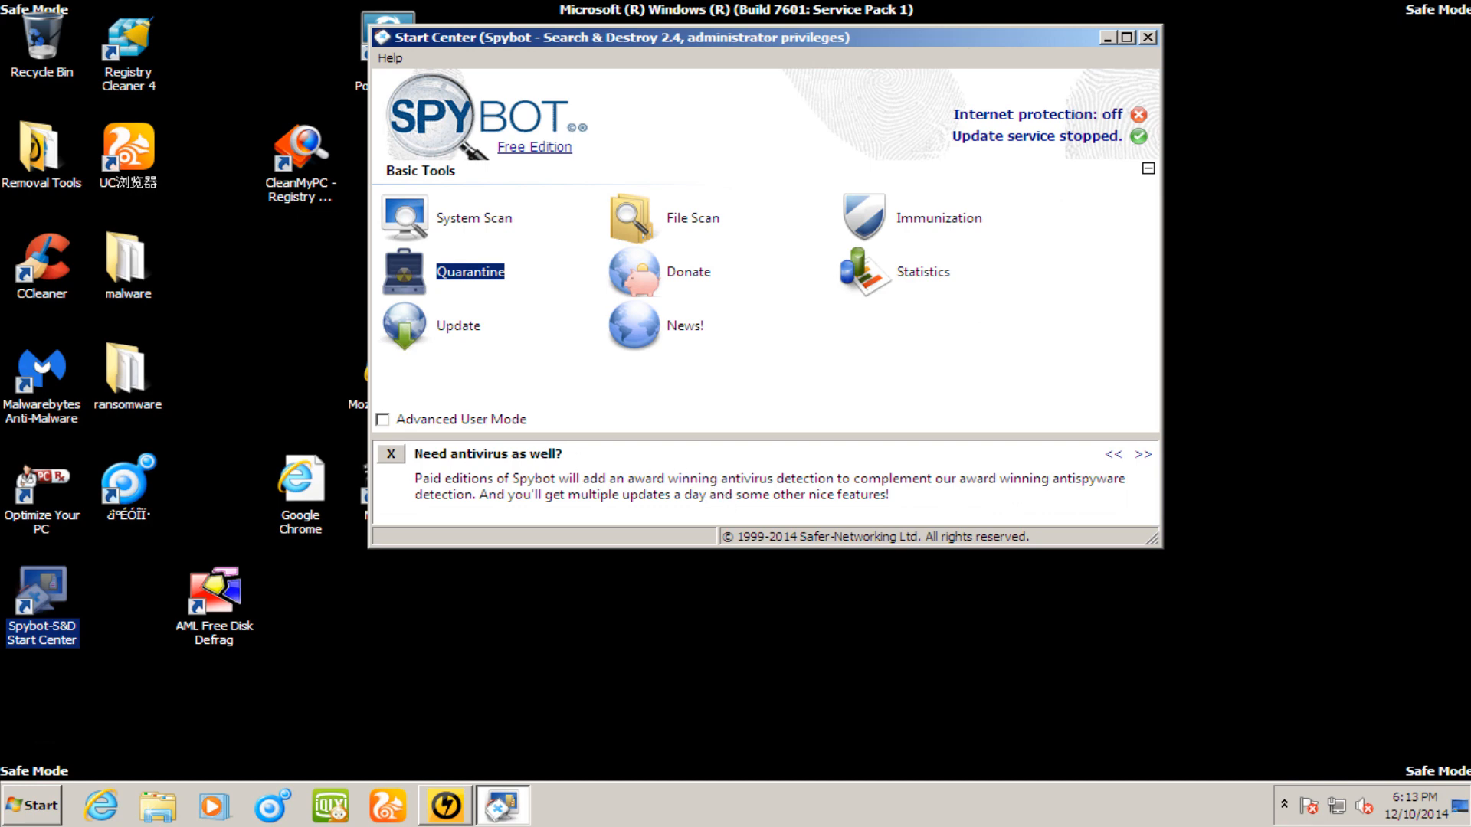
mouse_move(267, 570)
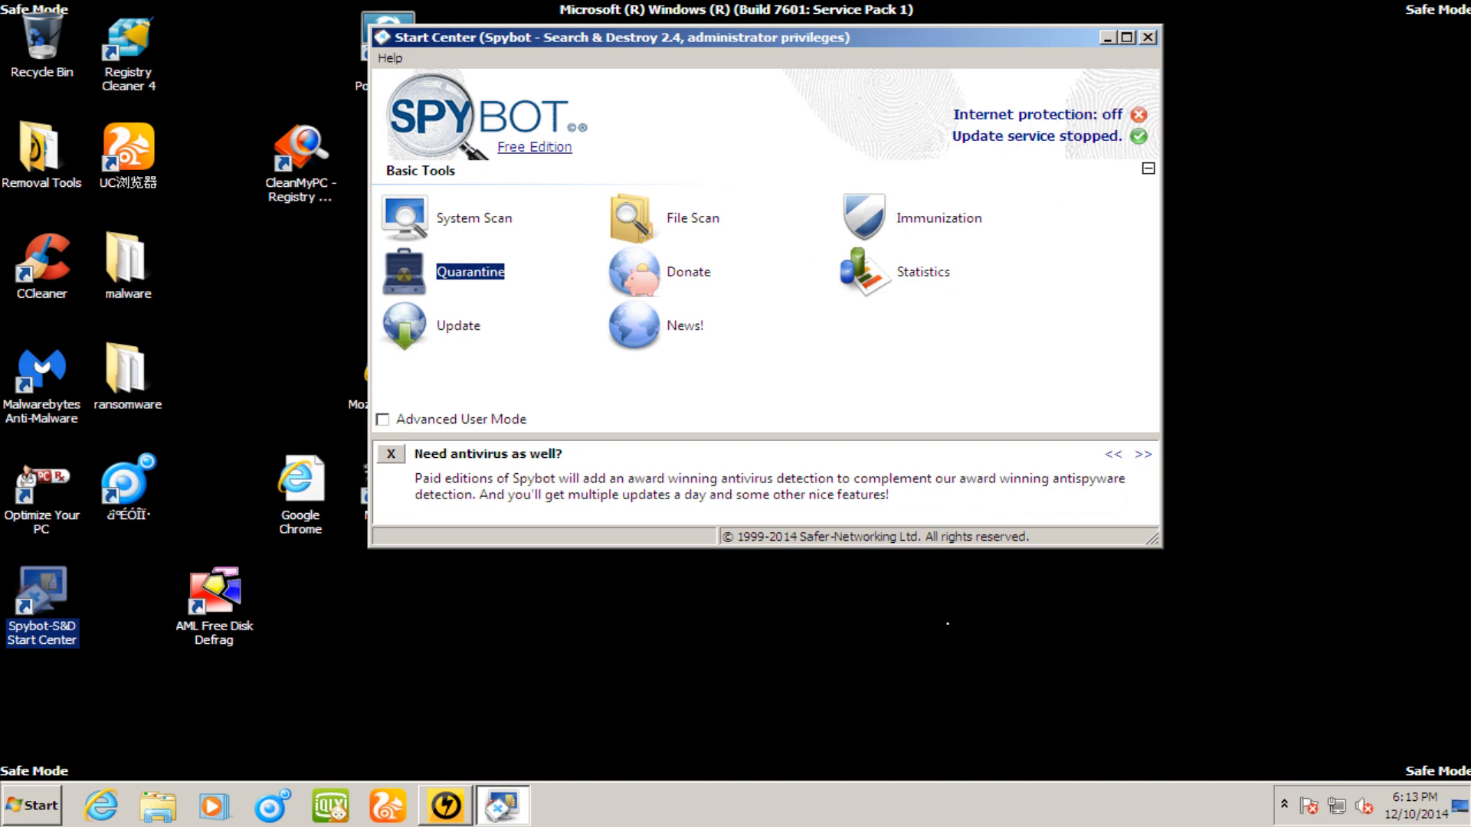
mouse_move(411, 312)
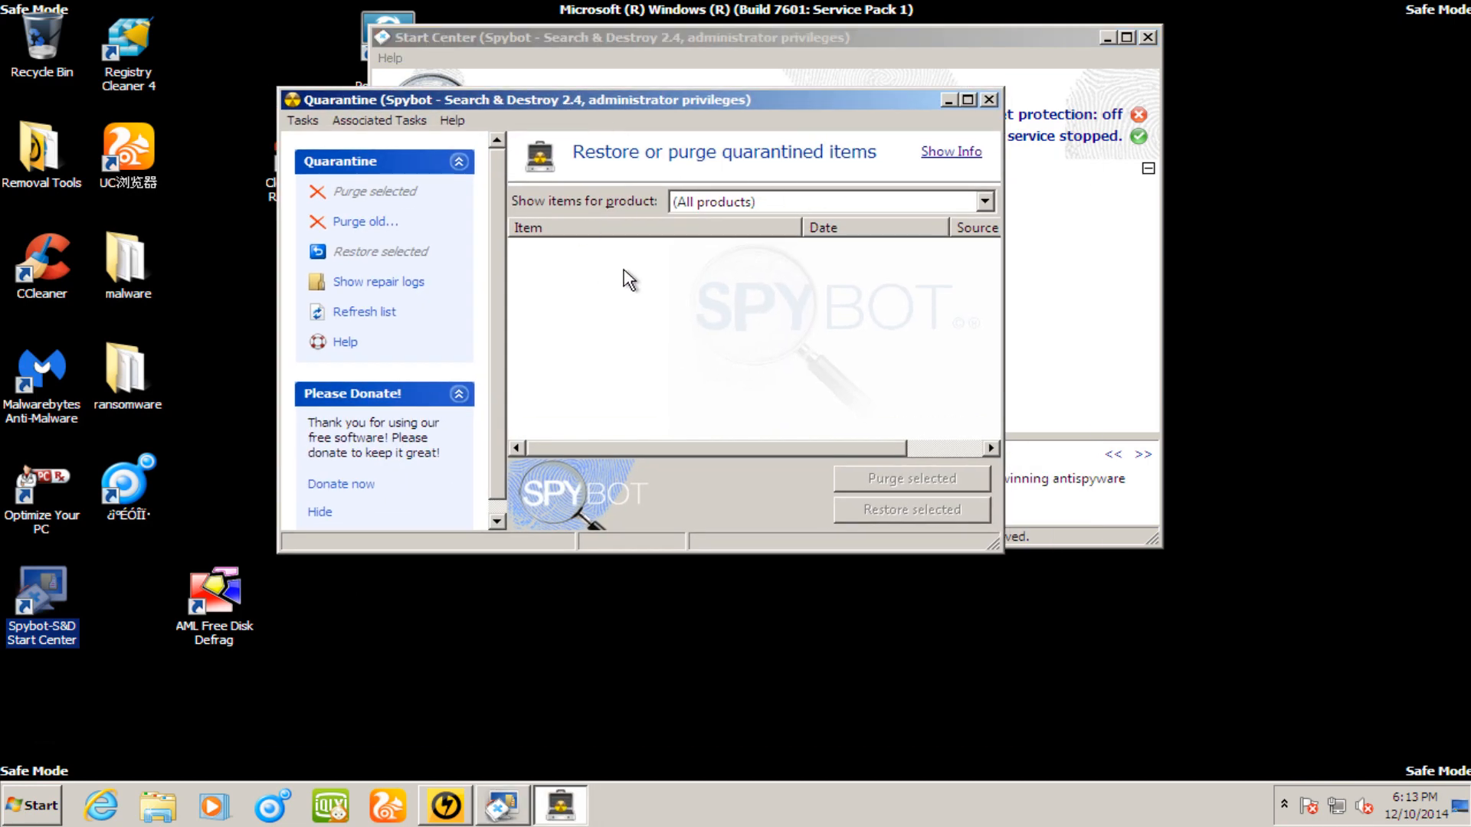
click(984, 203)
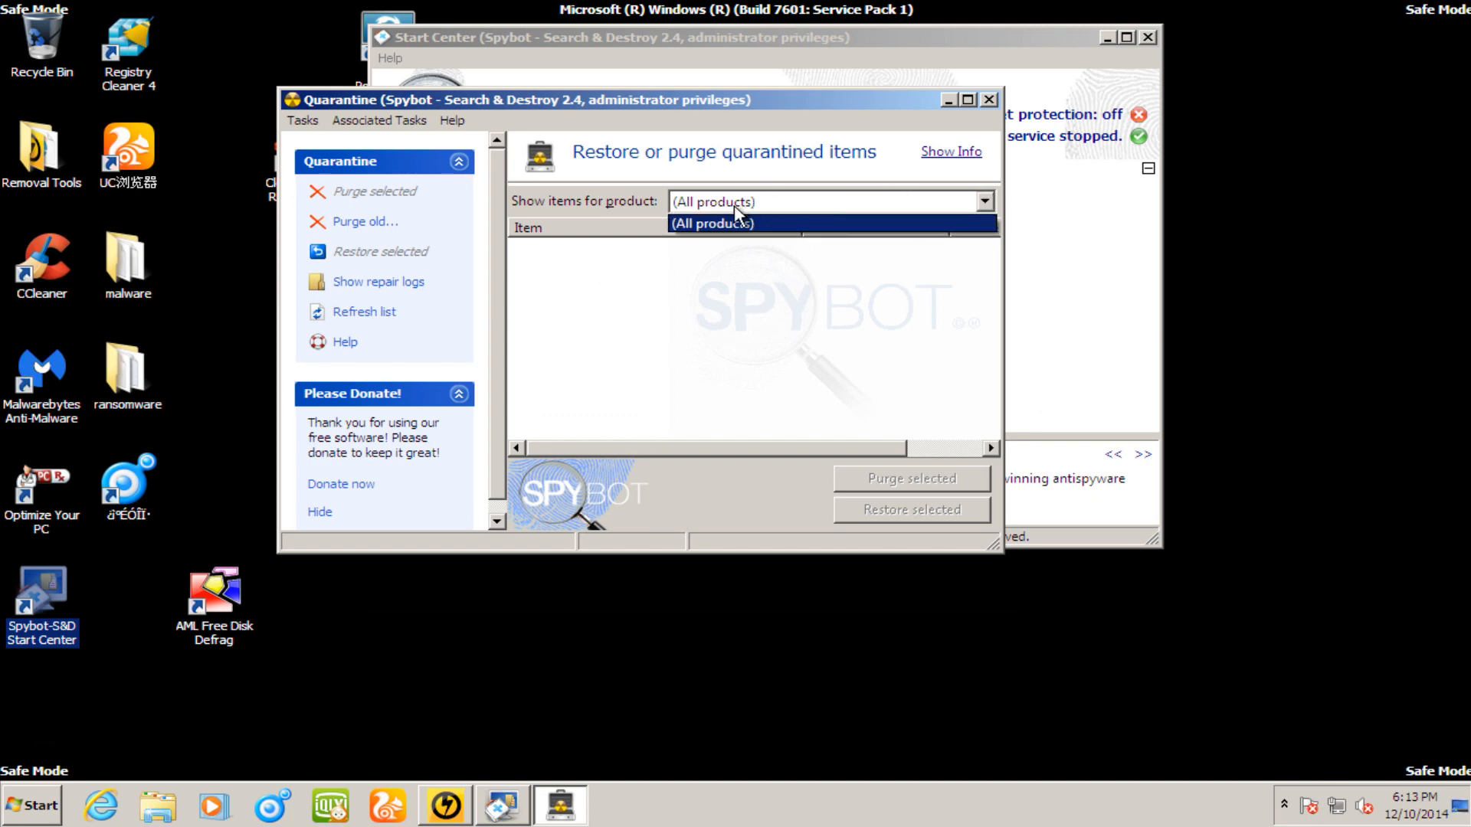
click(712, 224)
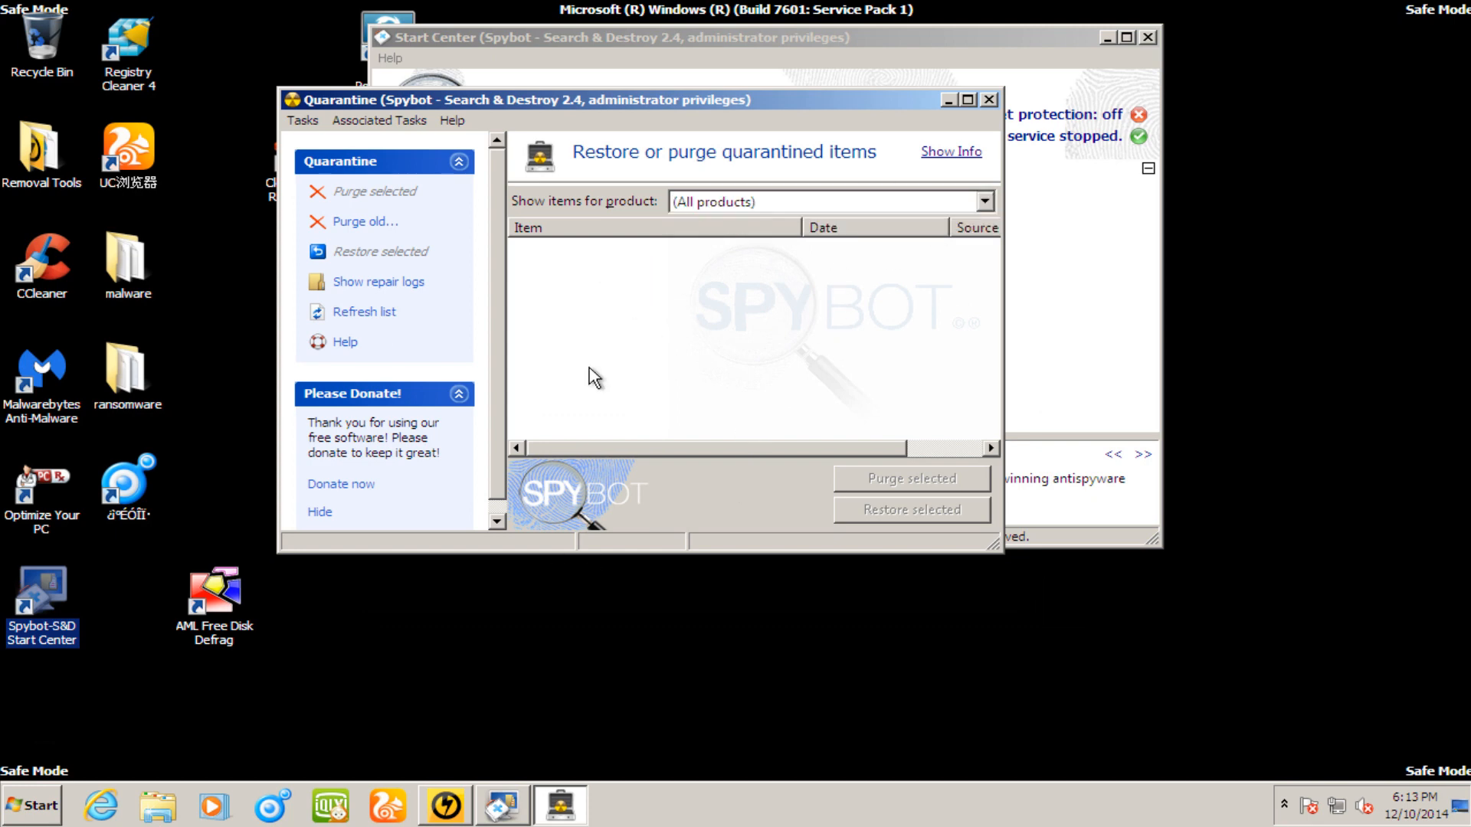
click(988, 100)
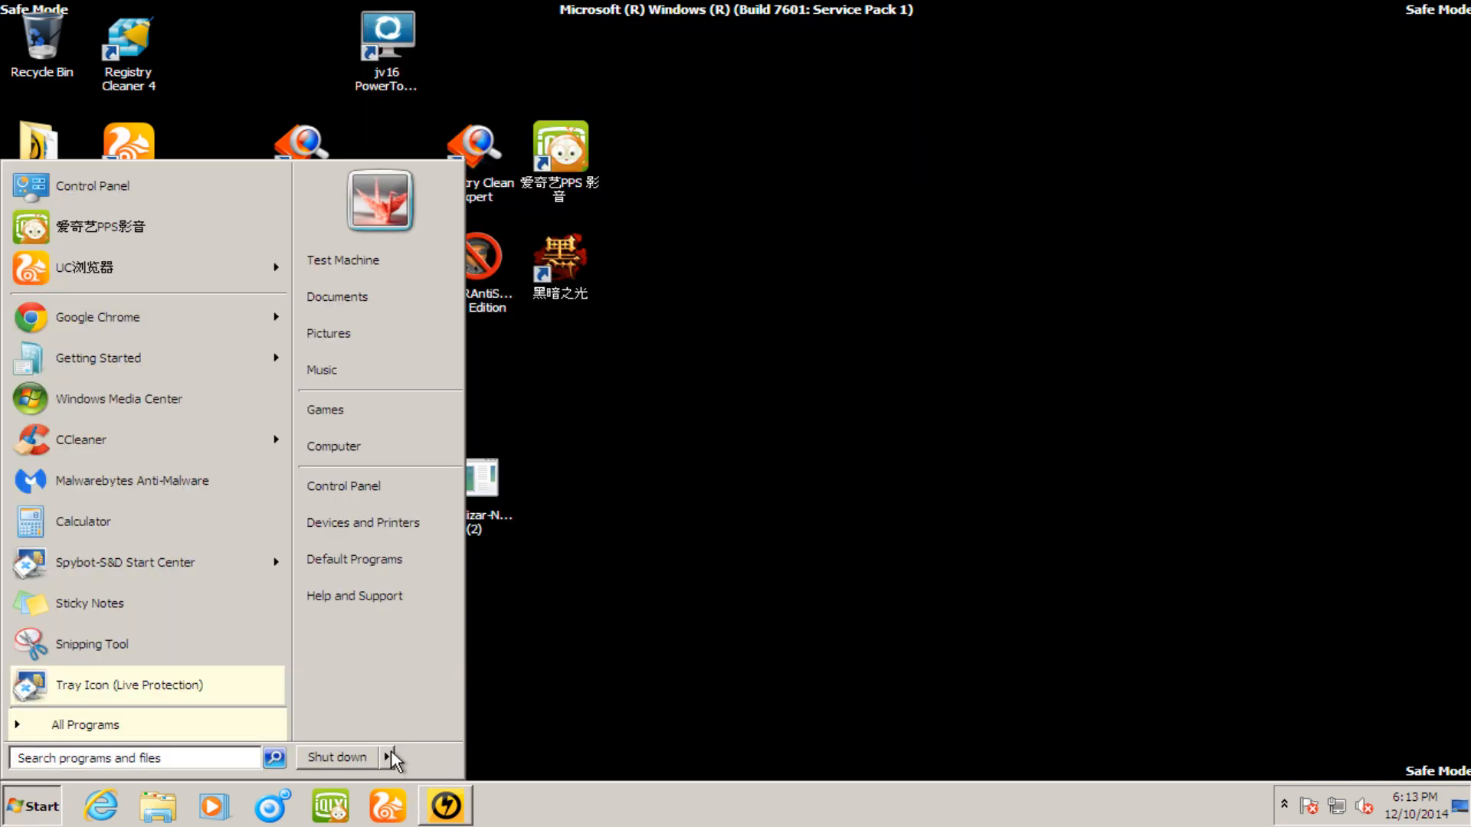
- Restart the PC from the Start menu's shutdown choices to boot normally
click(336, 757)
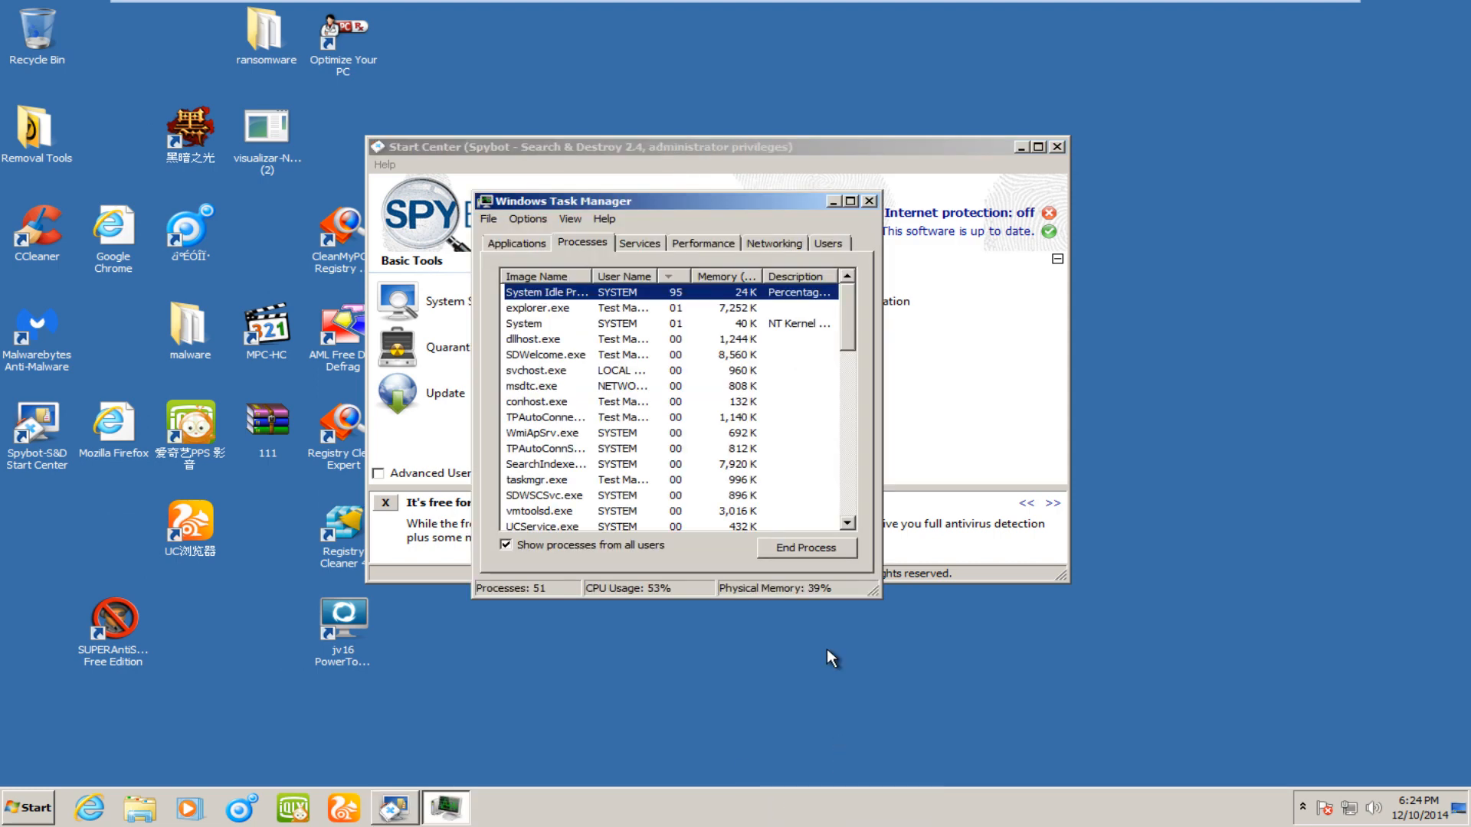
- Move Task Manager up to review the processes, then close it
drag(657, 199, 676, 115)
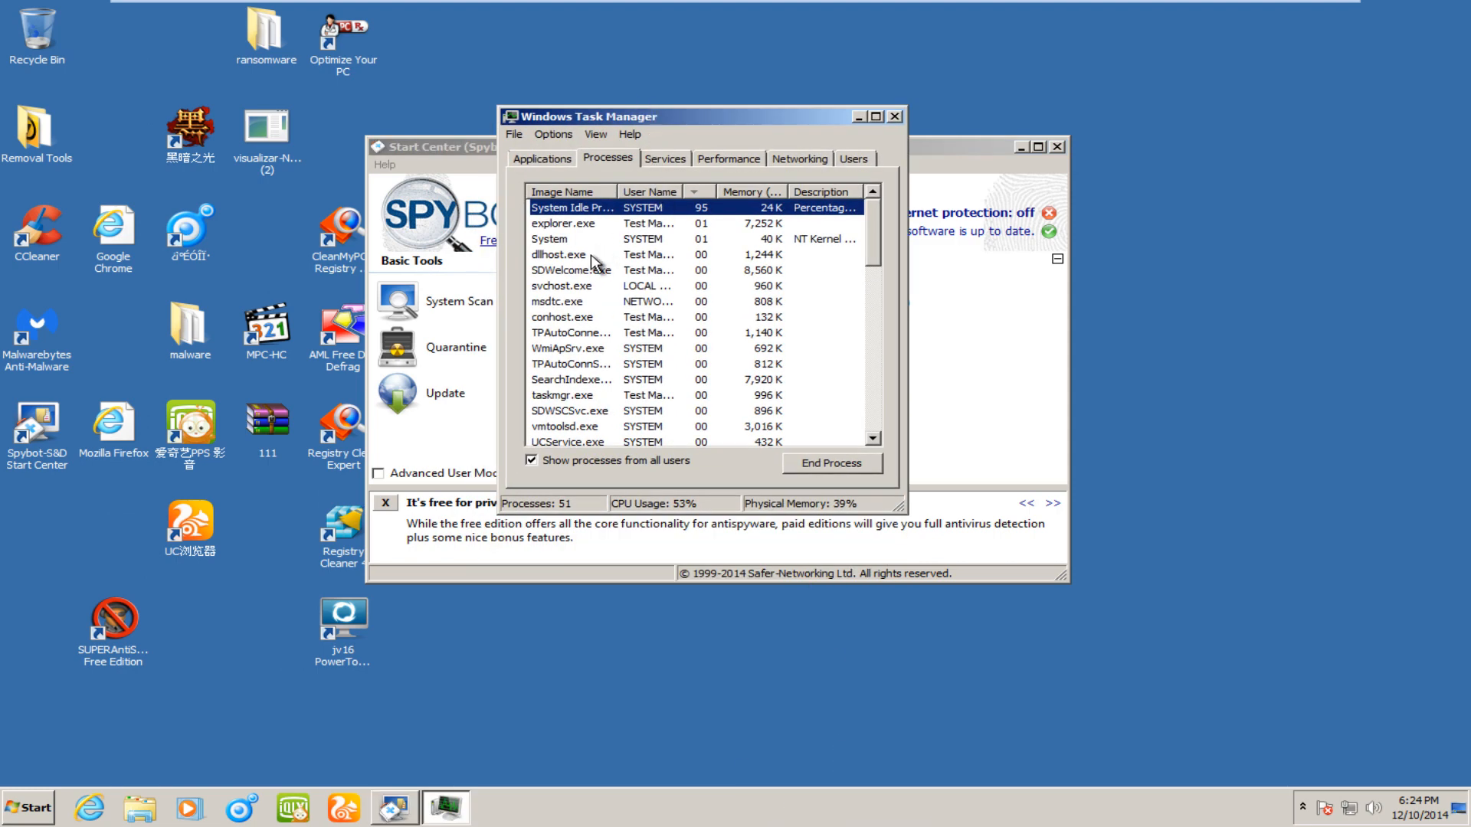
click(893, 115)
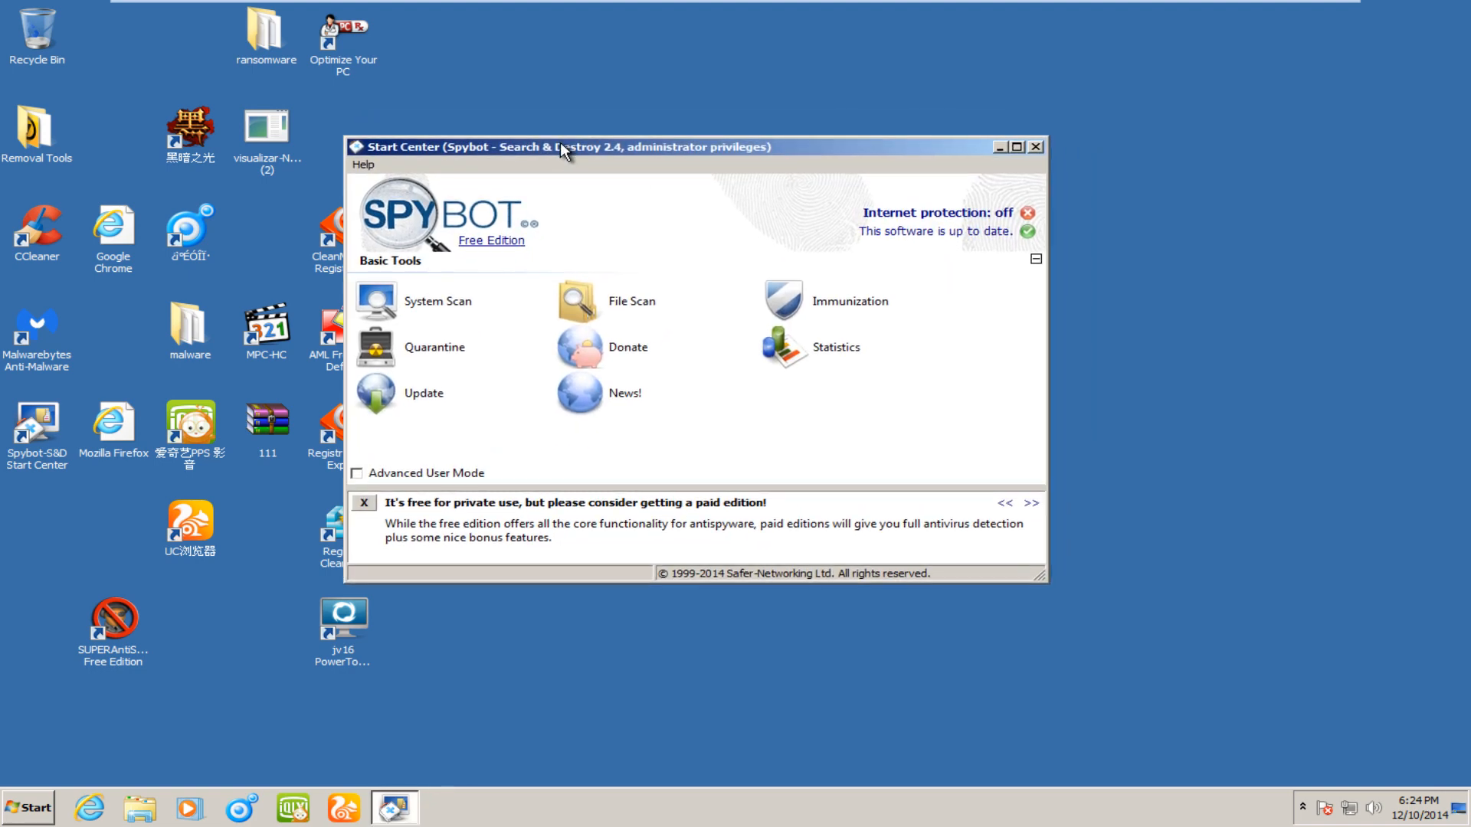
click(1301, 808)
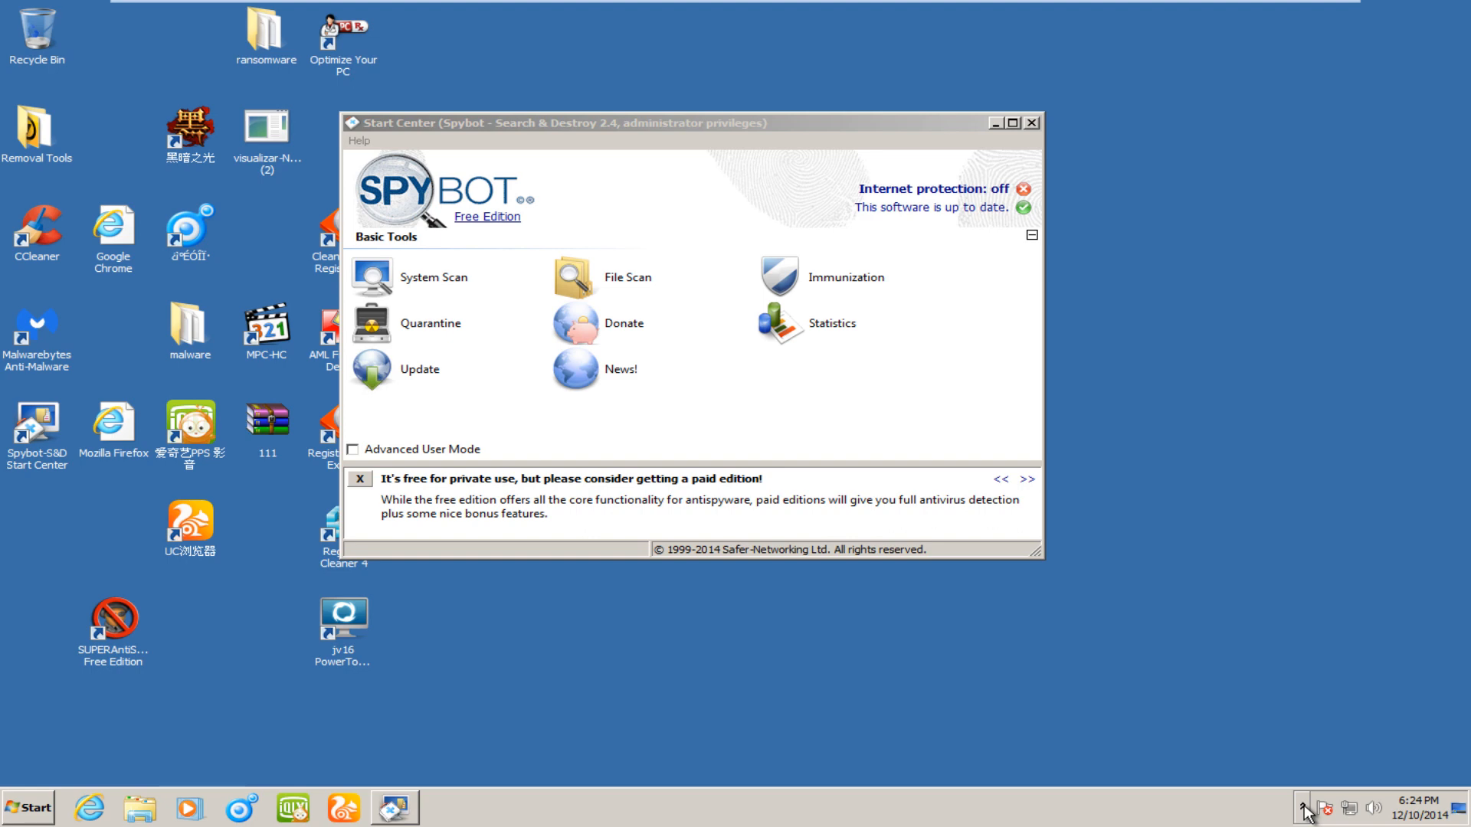
click(1304, 807)
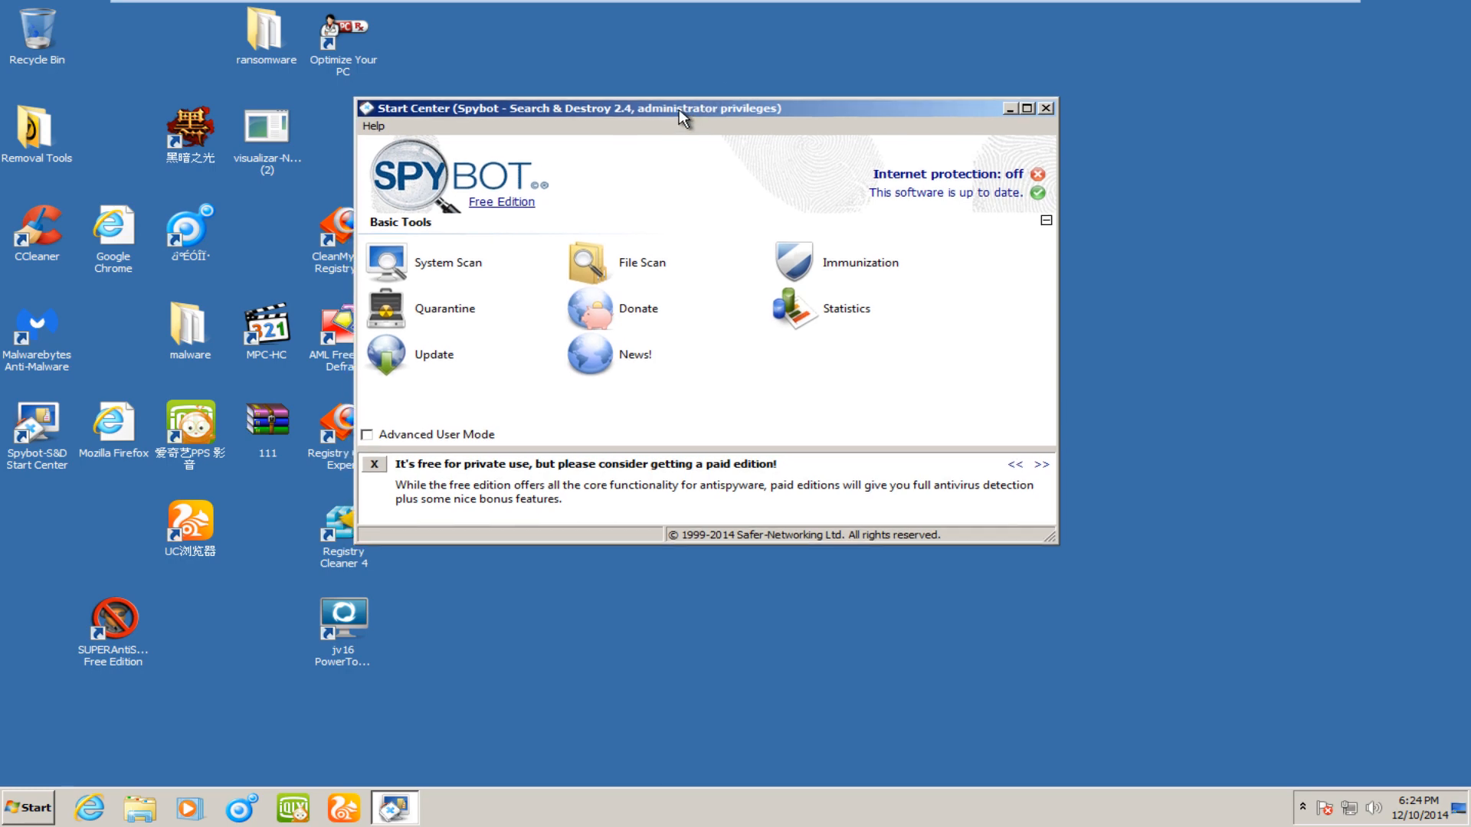
drag(680, 112, 664, 109)
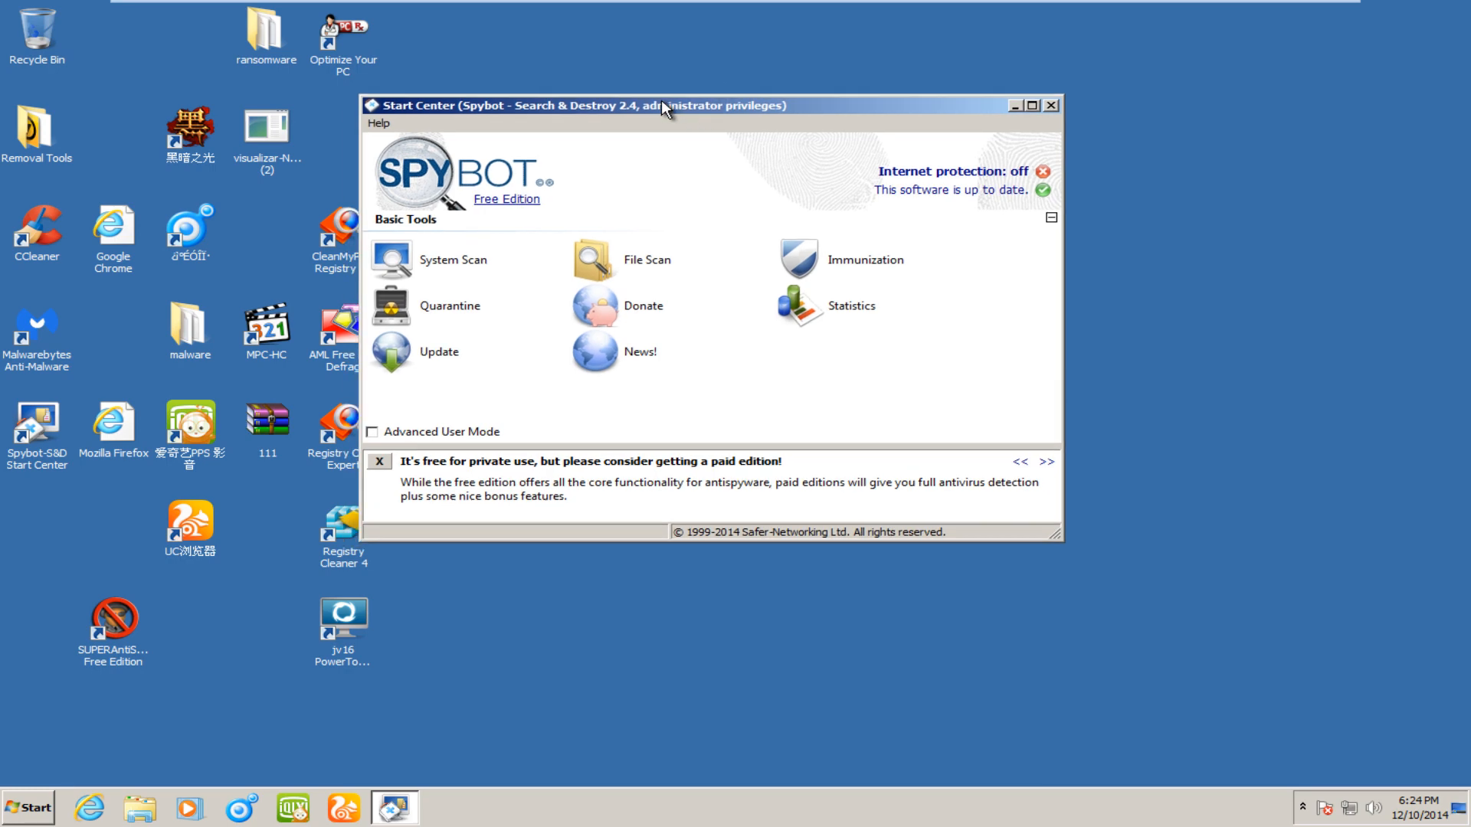
drag(662, 106, 688, 139)
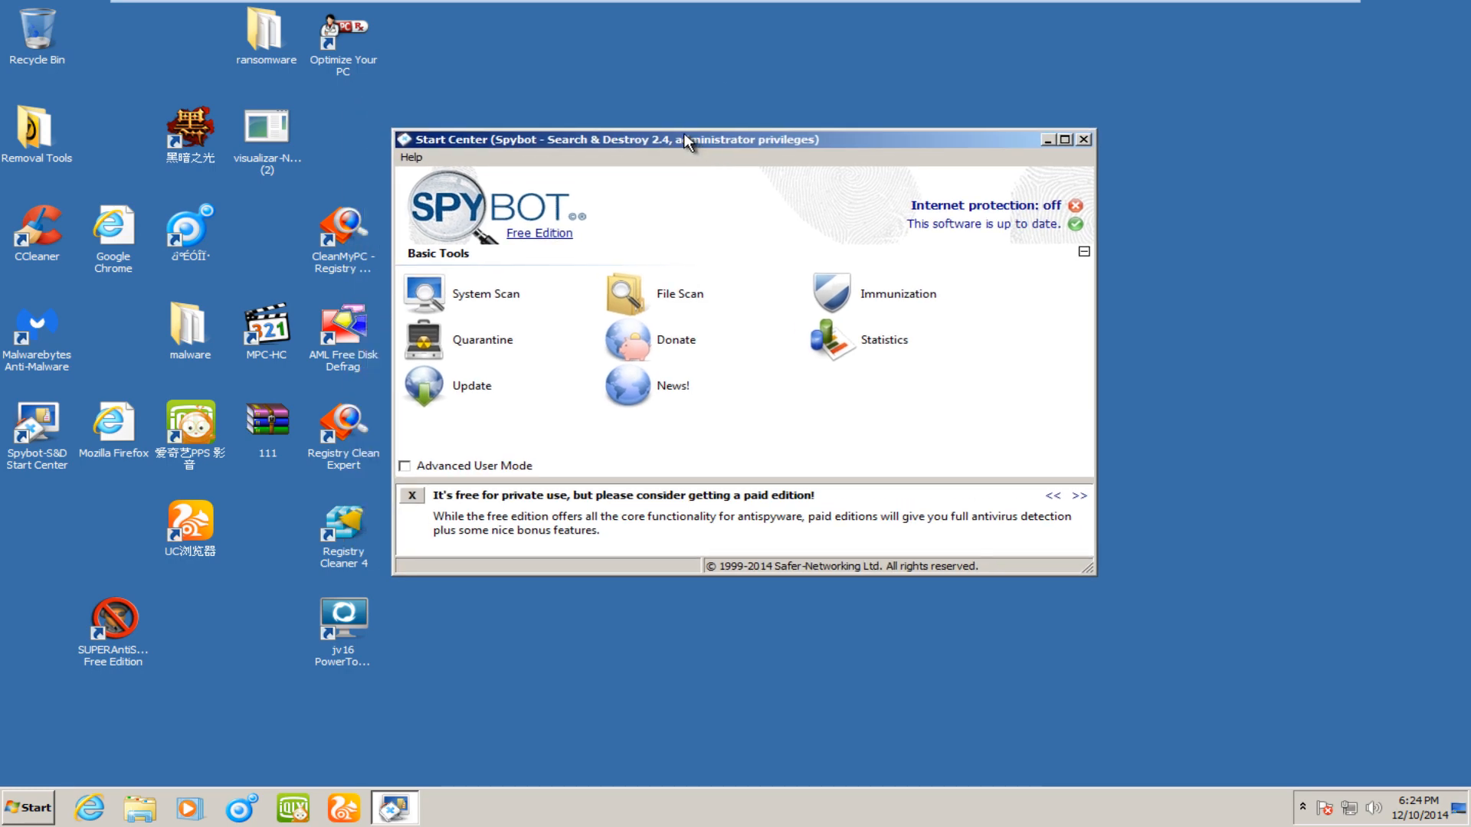
mouse_move(674, 139)
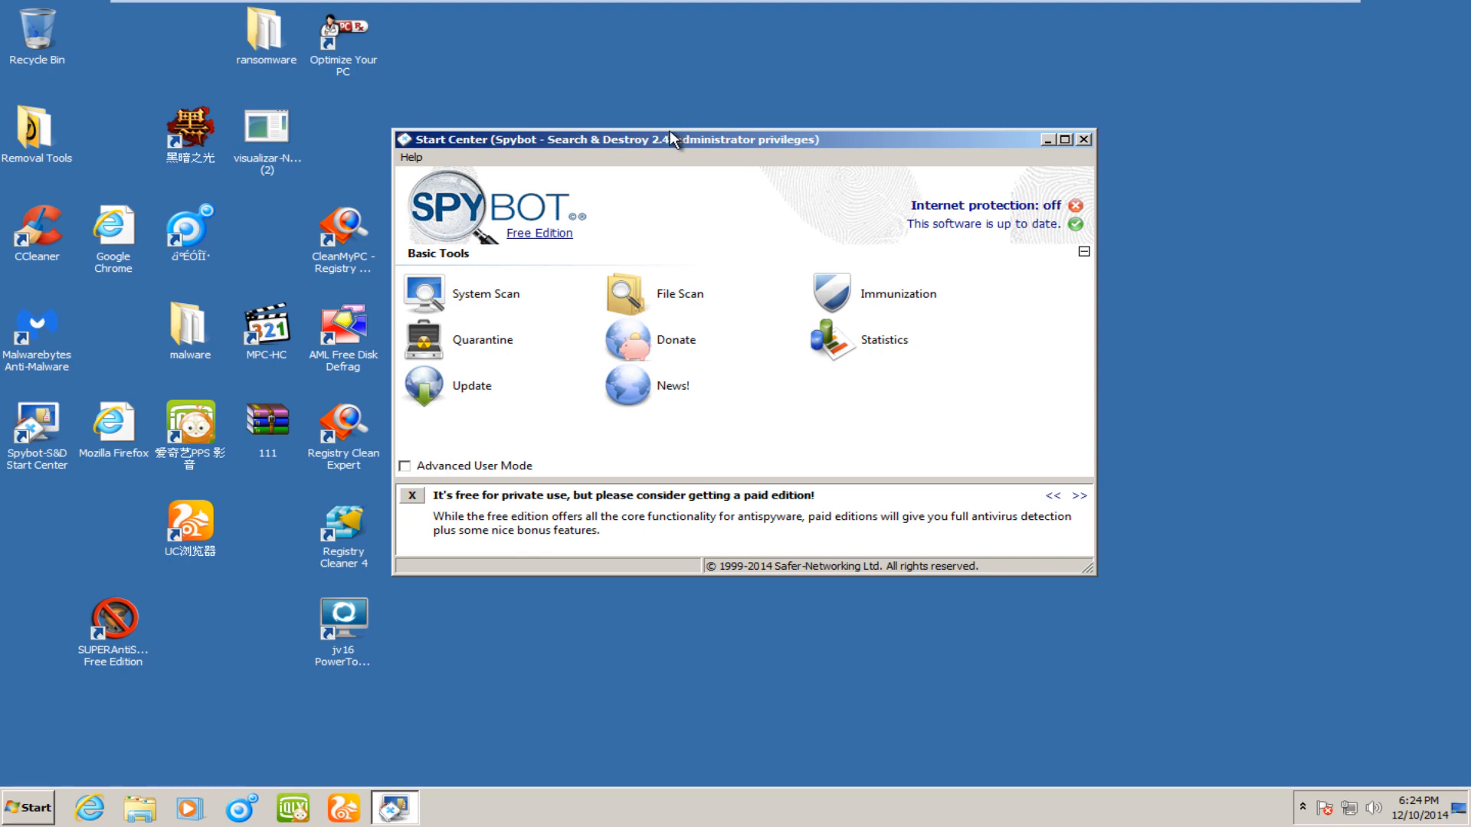
mouse_move(207, 577)
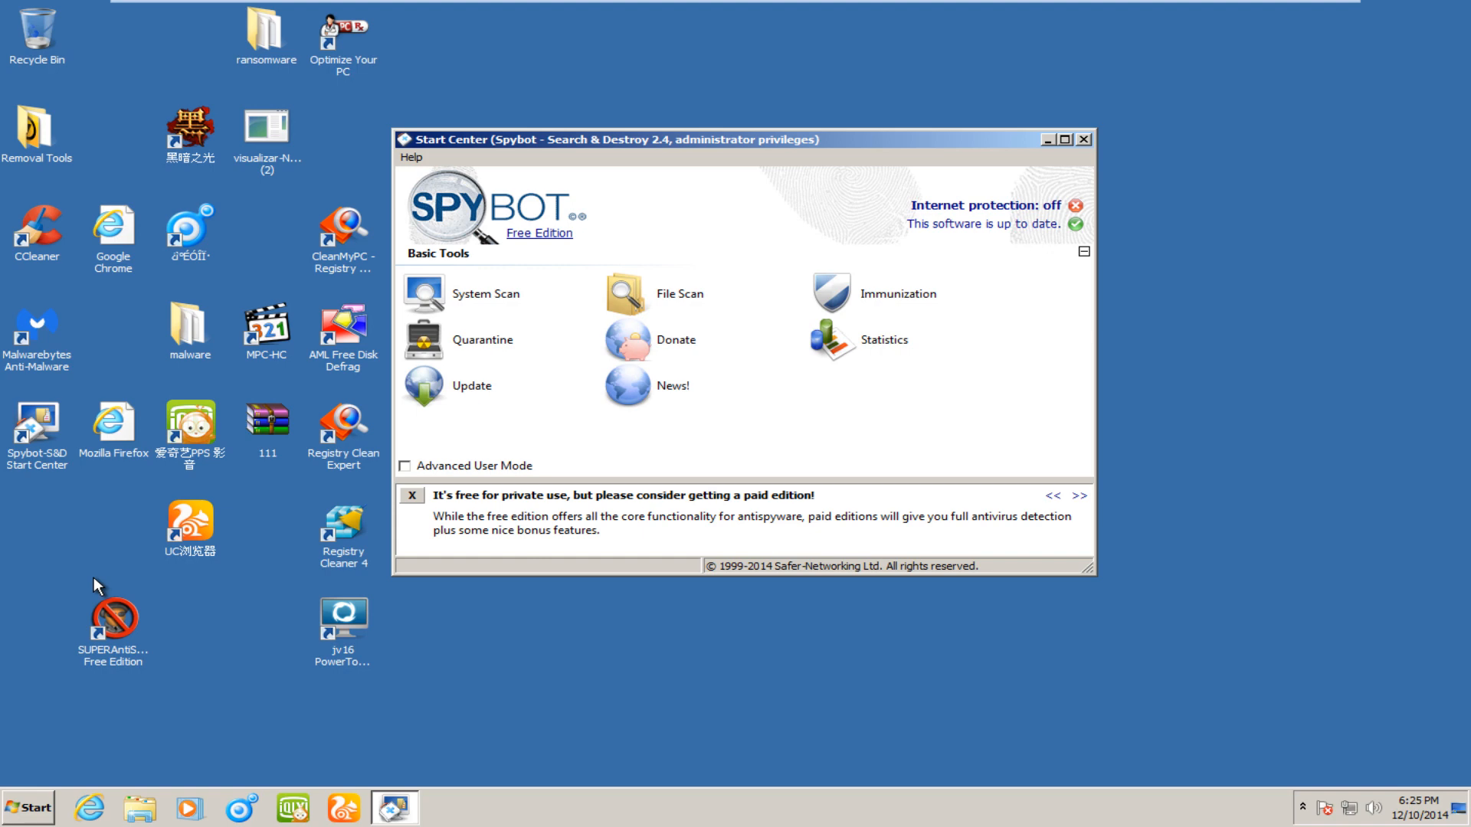
mouse_move(659, 461)
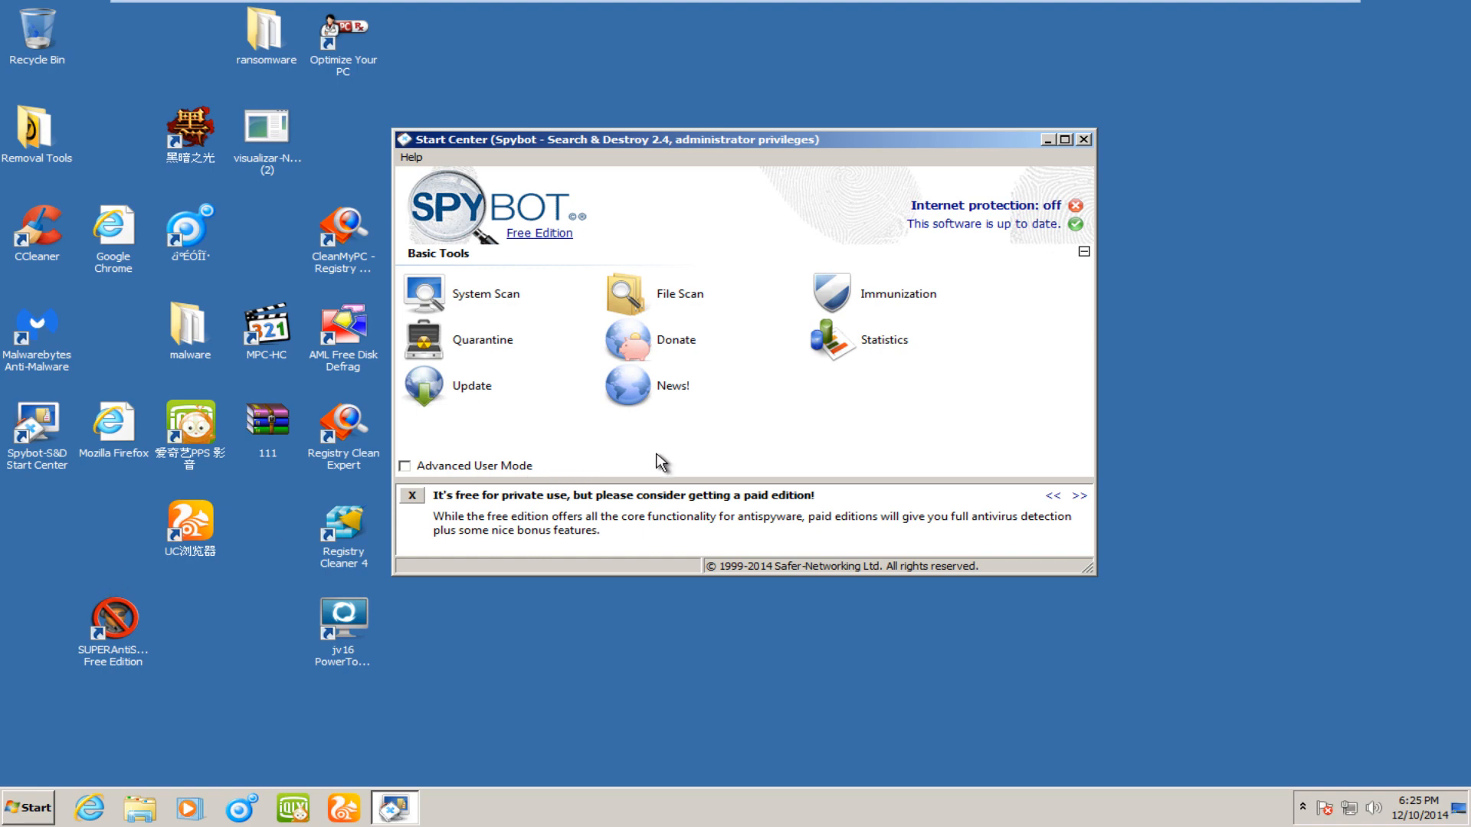
mouse_move(757, 470)
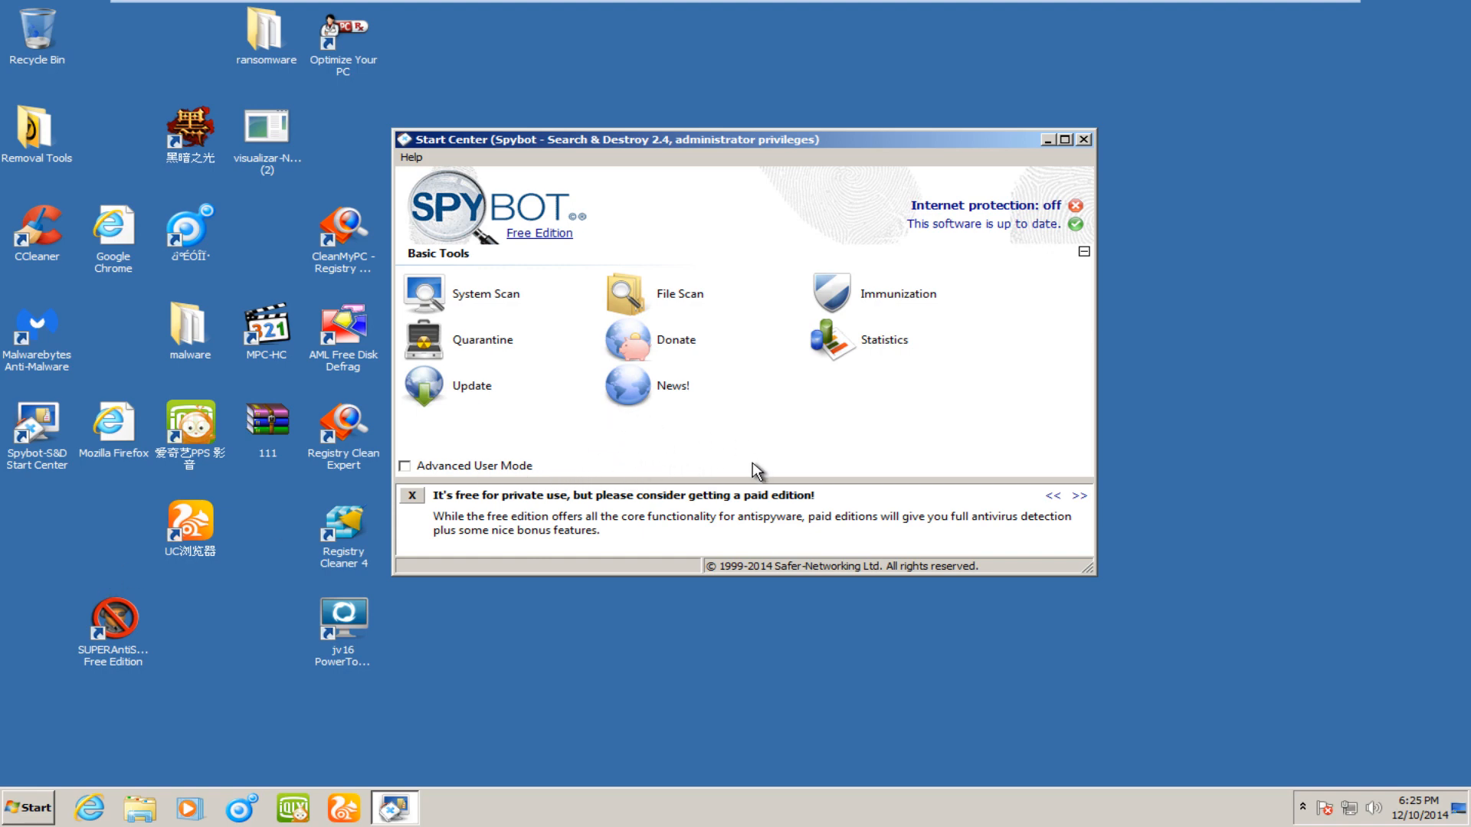
mouse_move(567, 438)
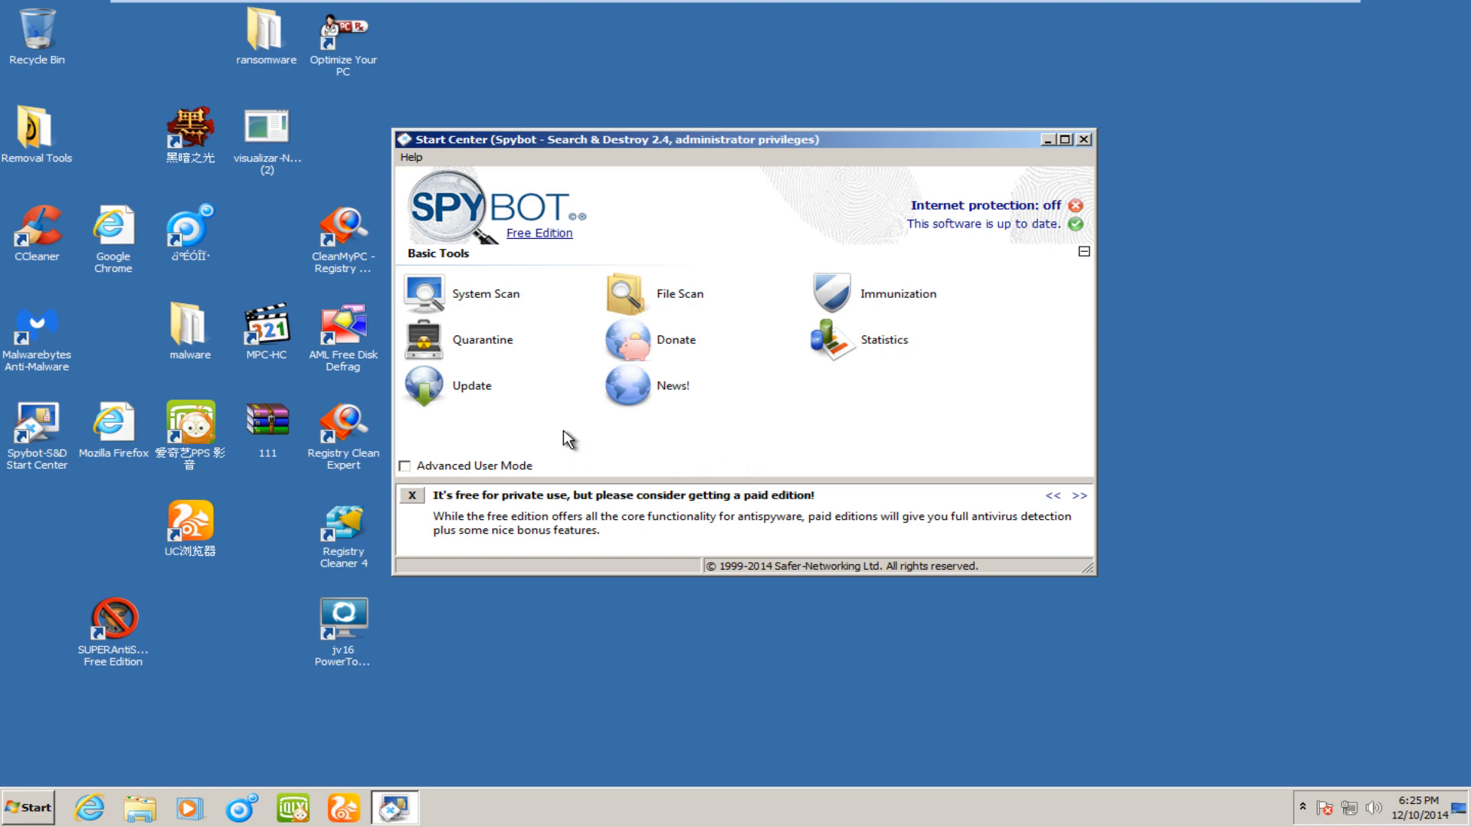
mouse_move(610, 149)
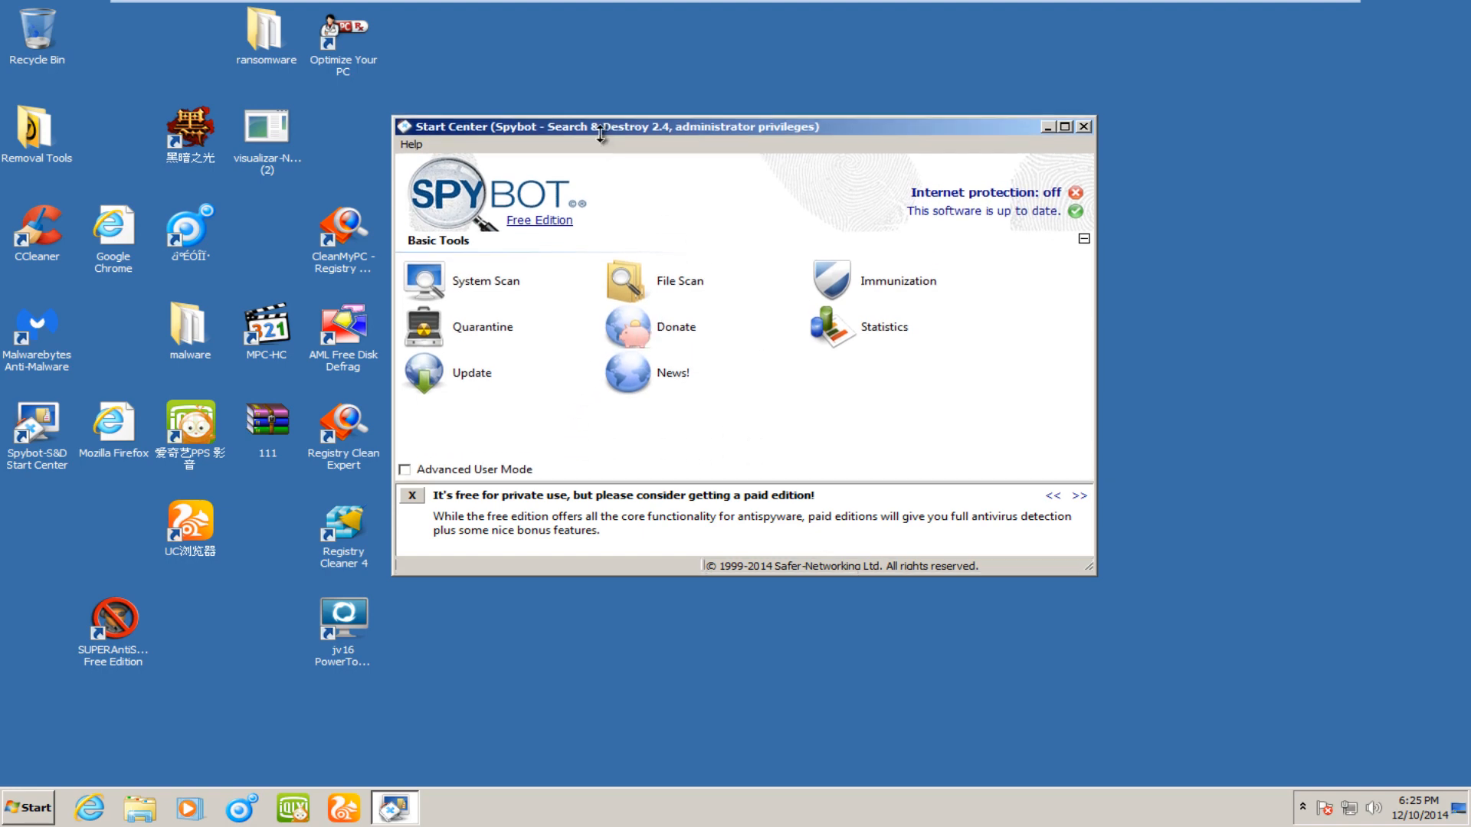
drag(601, 127, 637, 156)
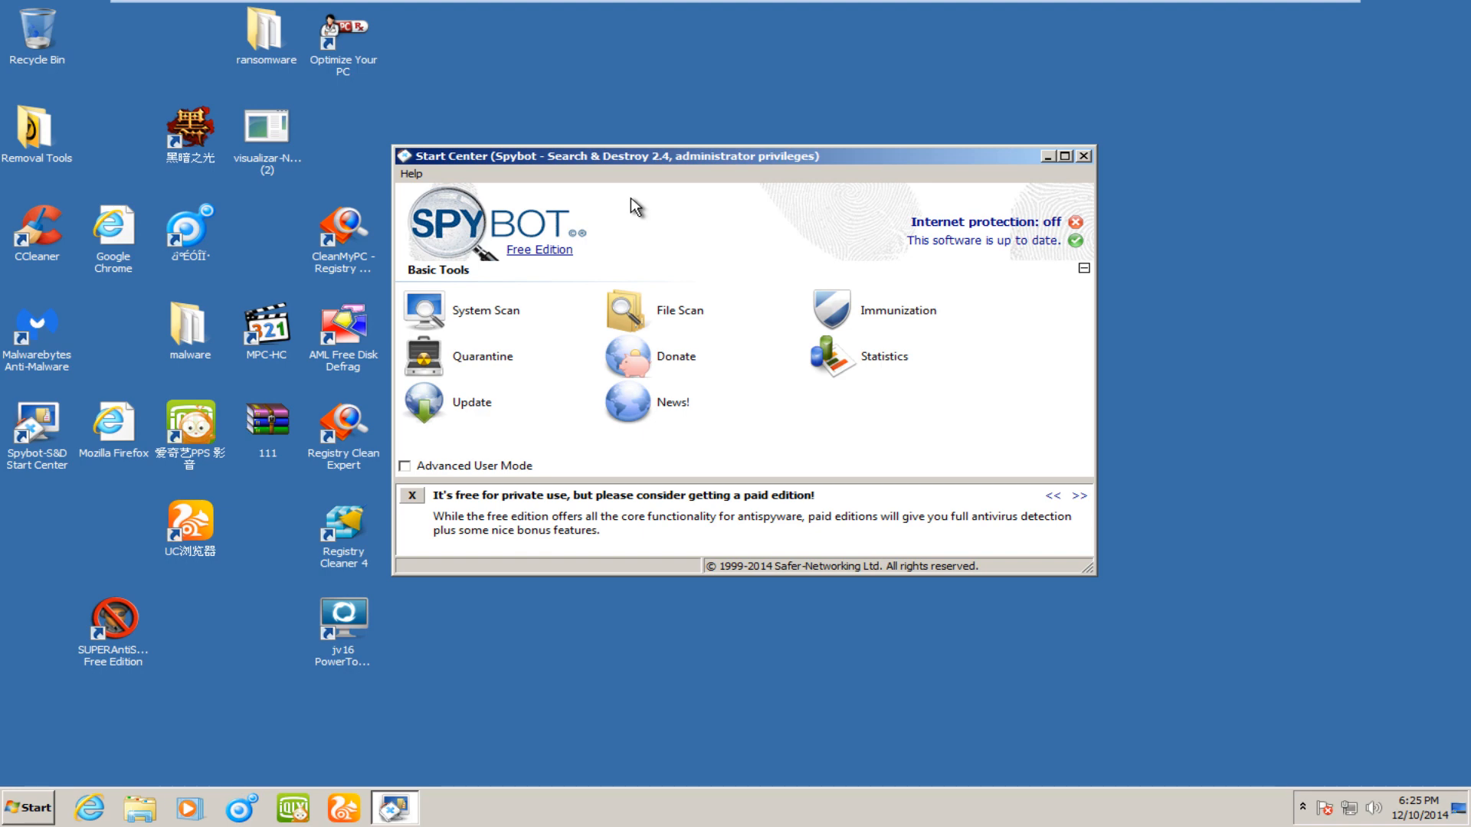
mouse_move(417, 141)
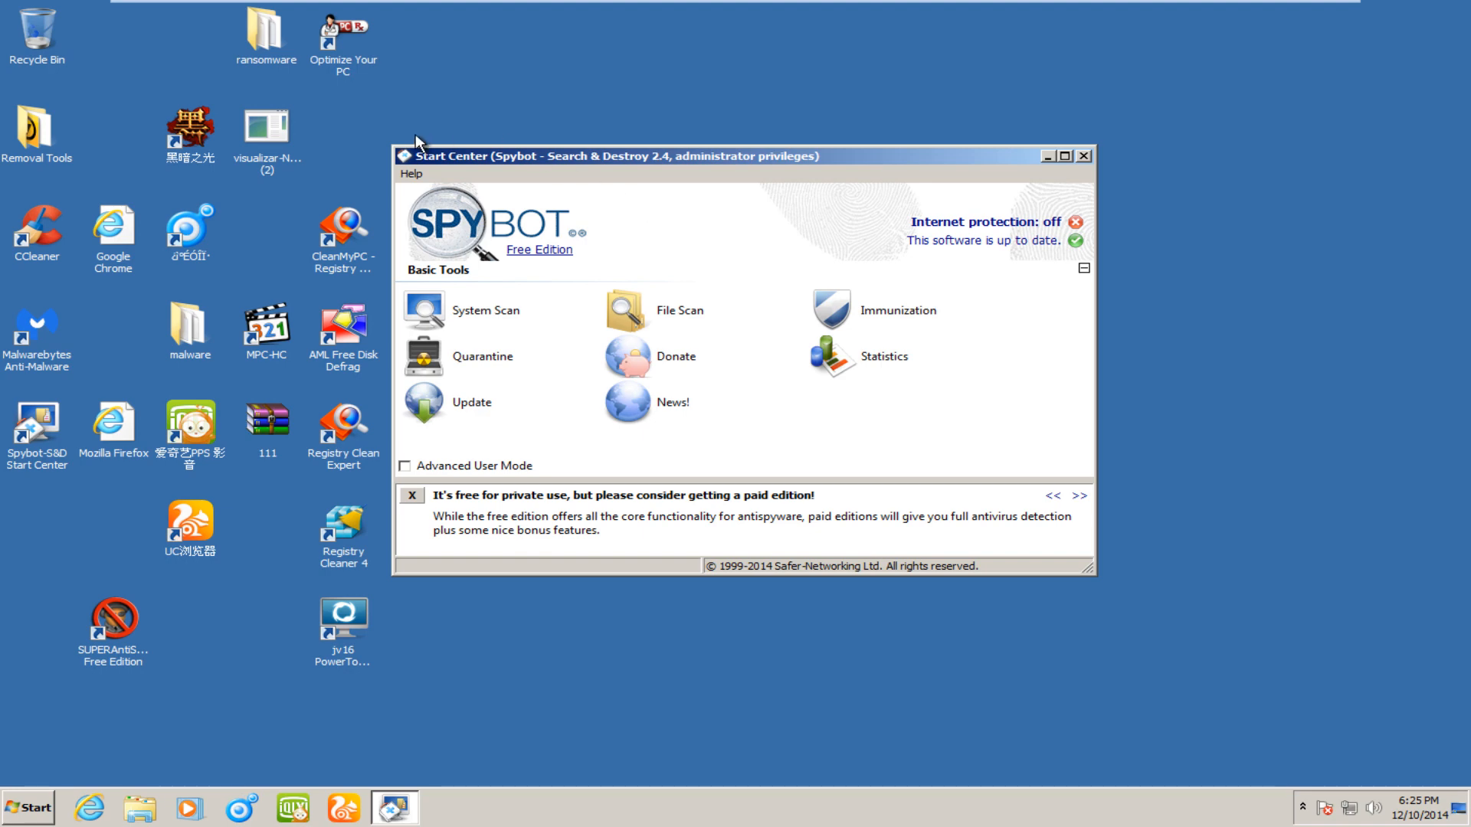
mouse_move(611, 442)
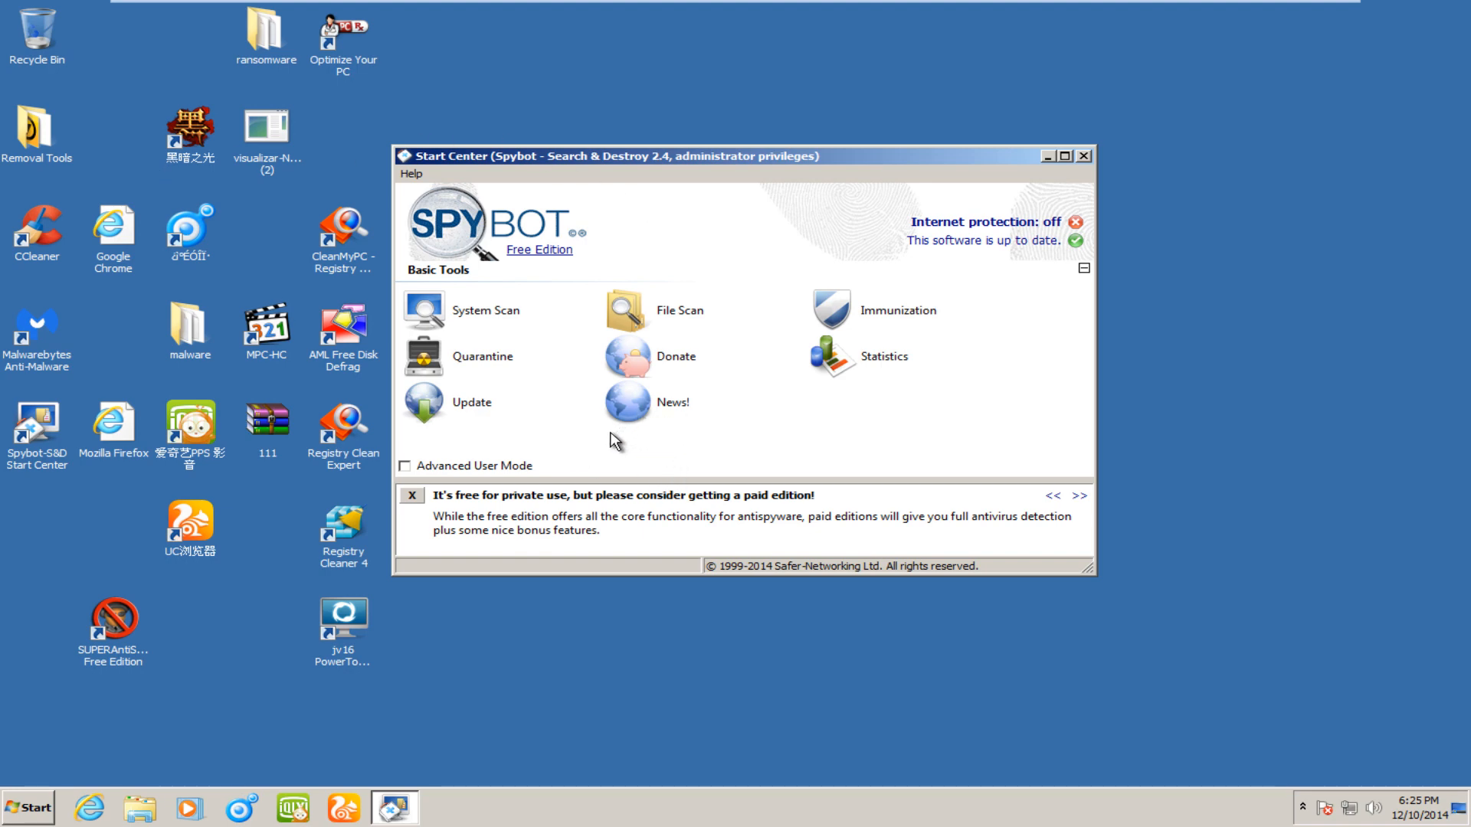
mouse_move(809, 467)
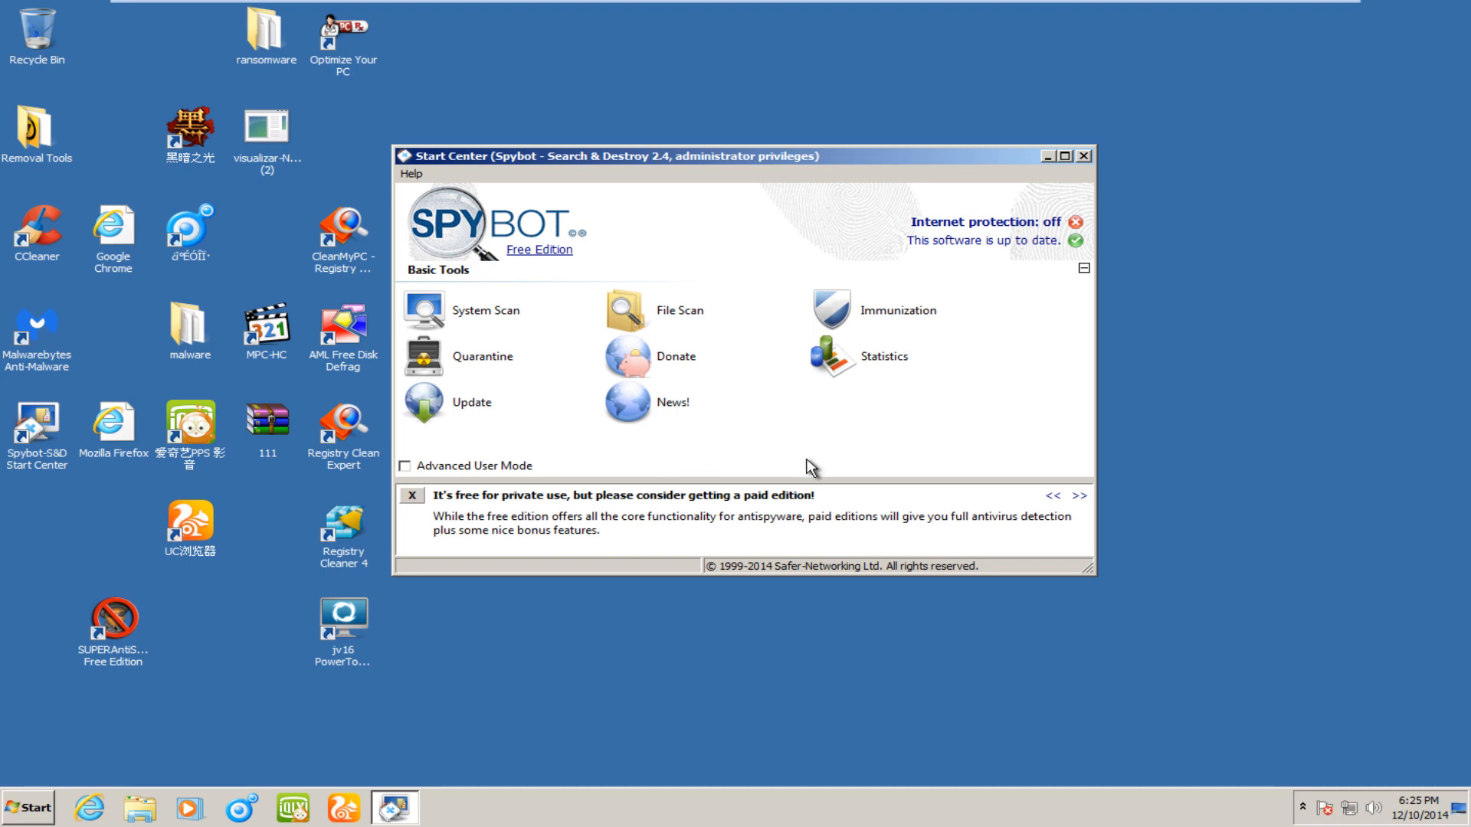
mouse_move(497, 507)
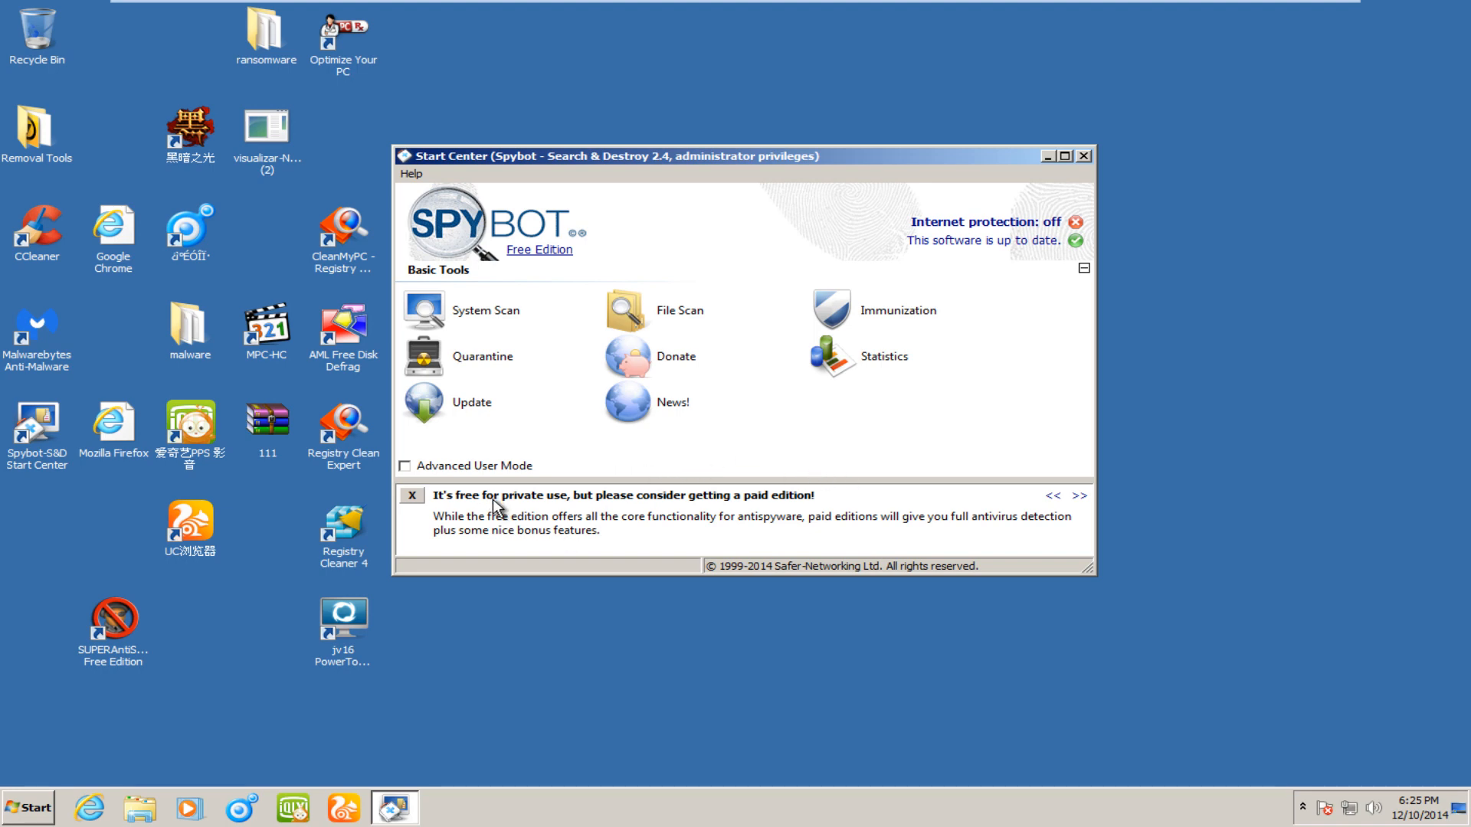
mouse_move(495, 512)
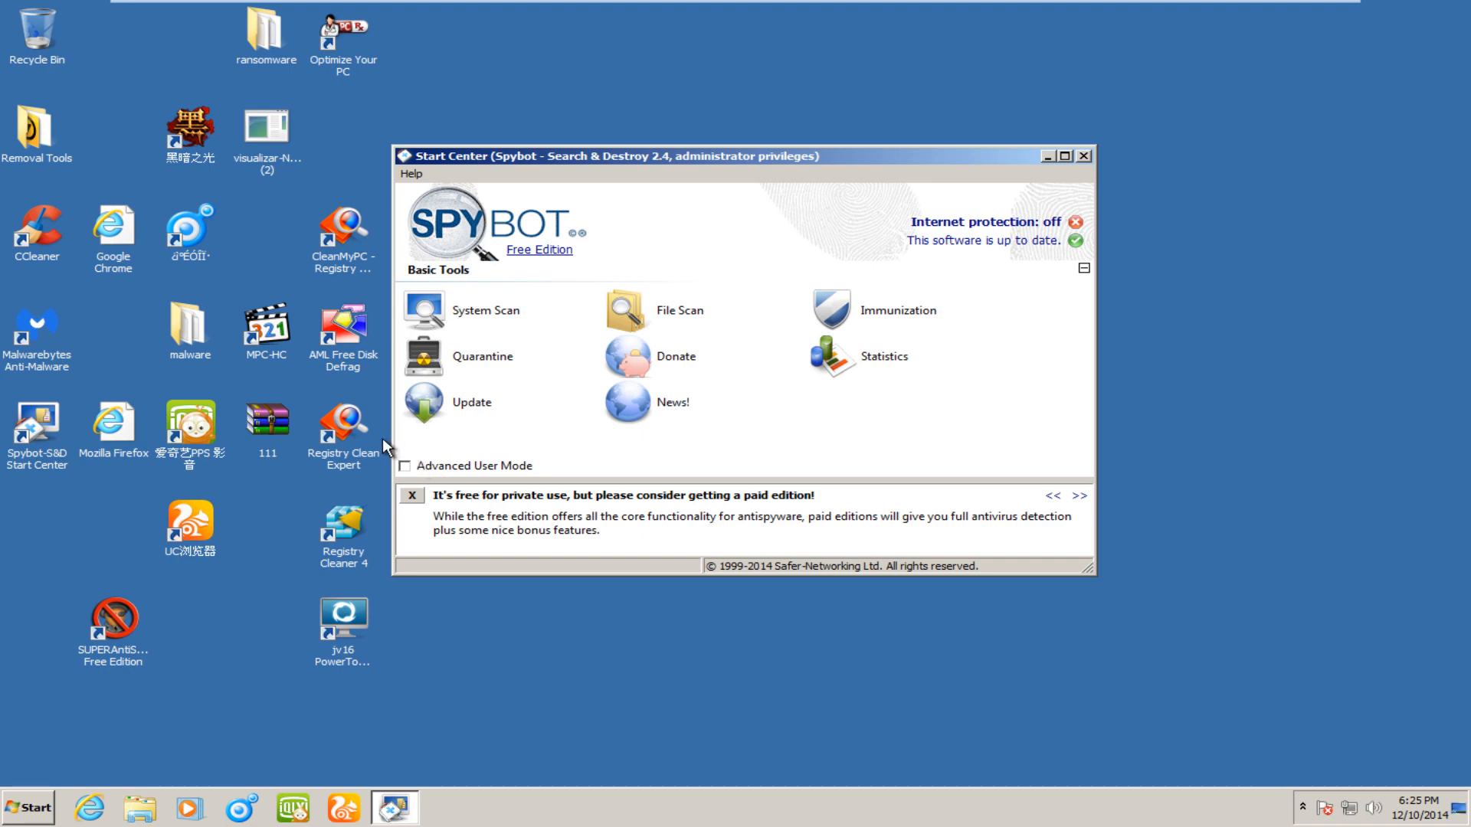
mouse_move(639, 170)
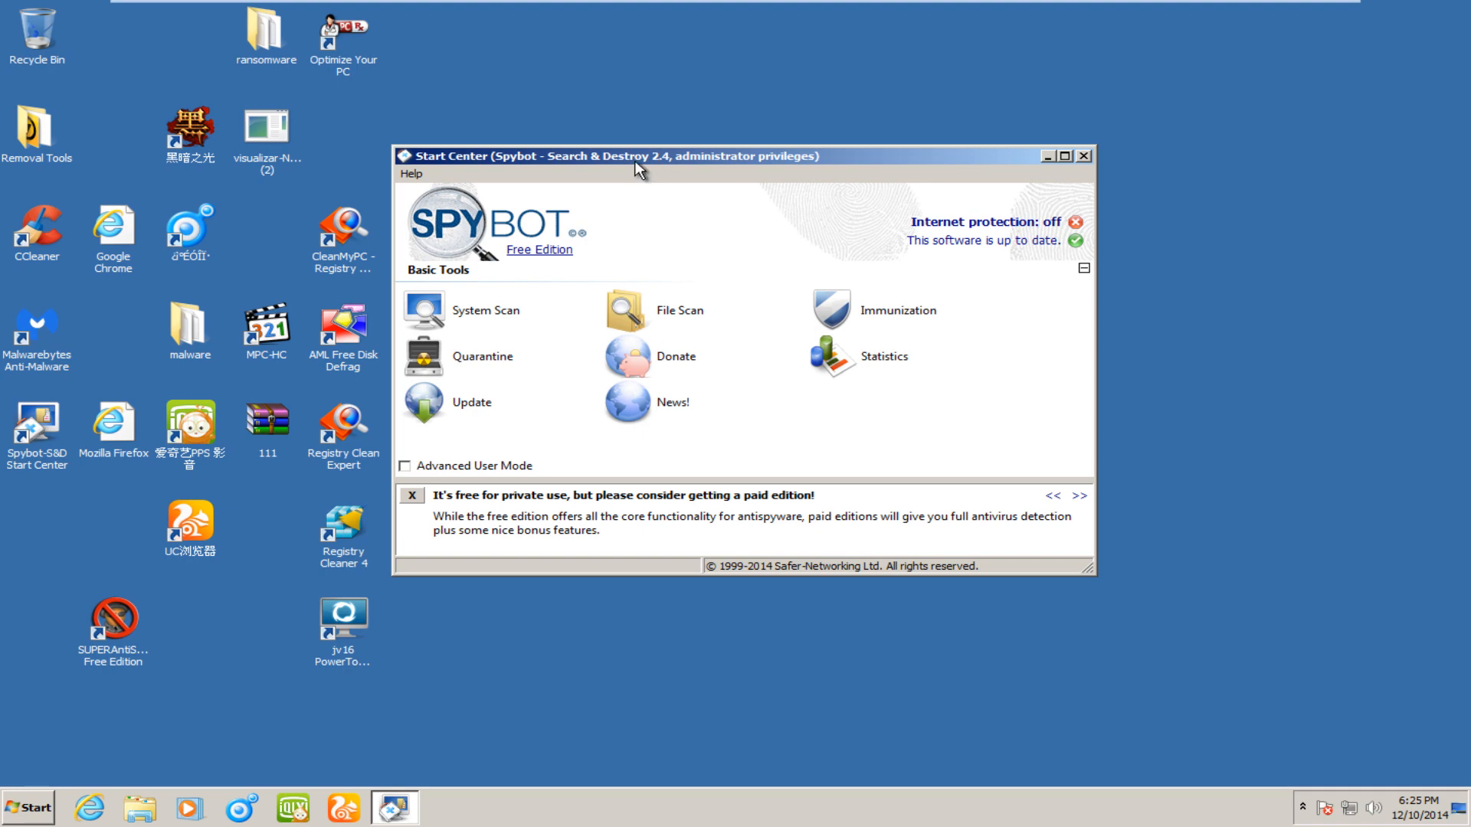
drag(637, 157, 629, 127)
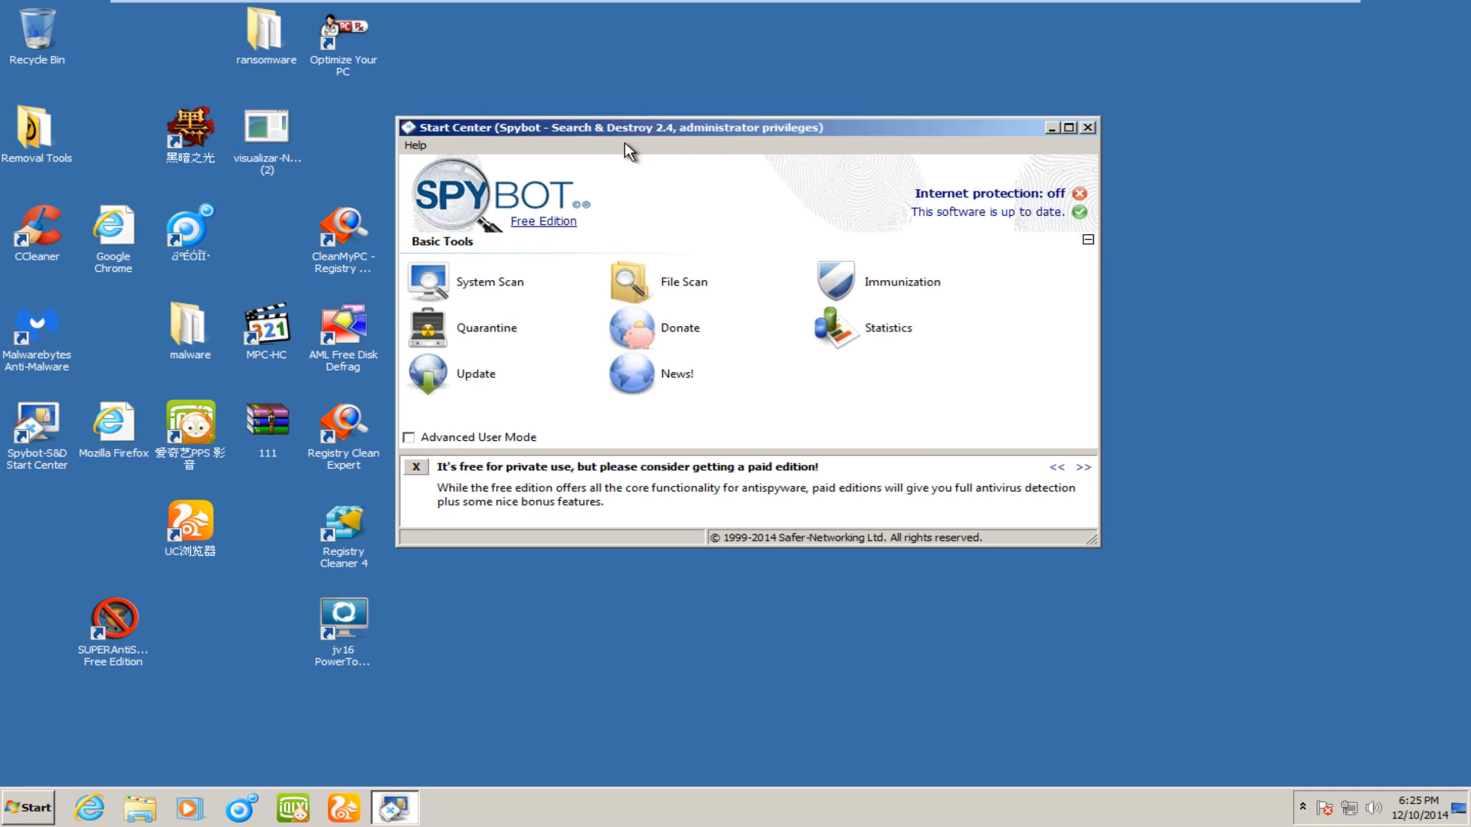
mouse_move(775, 177)
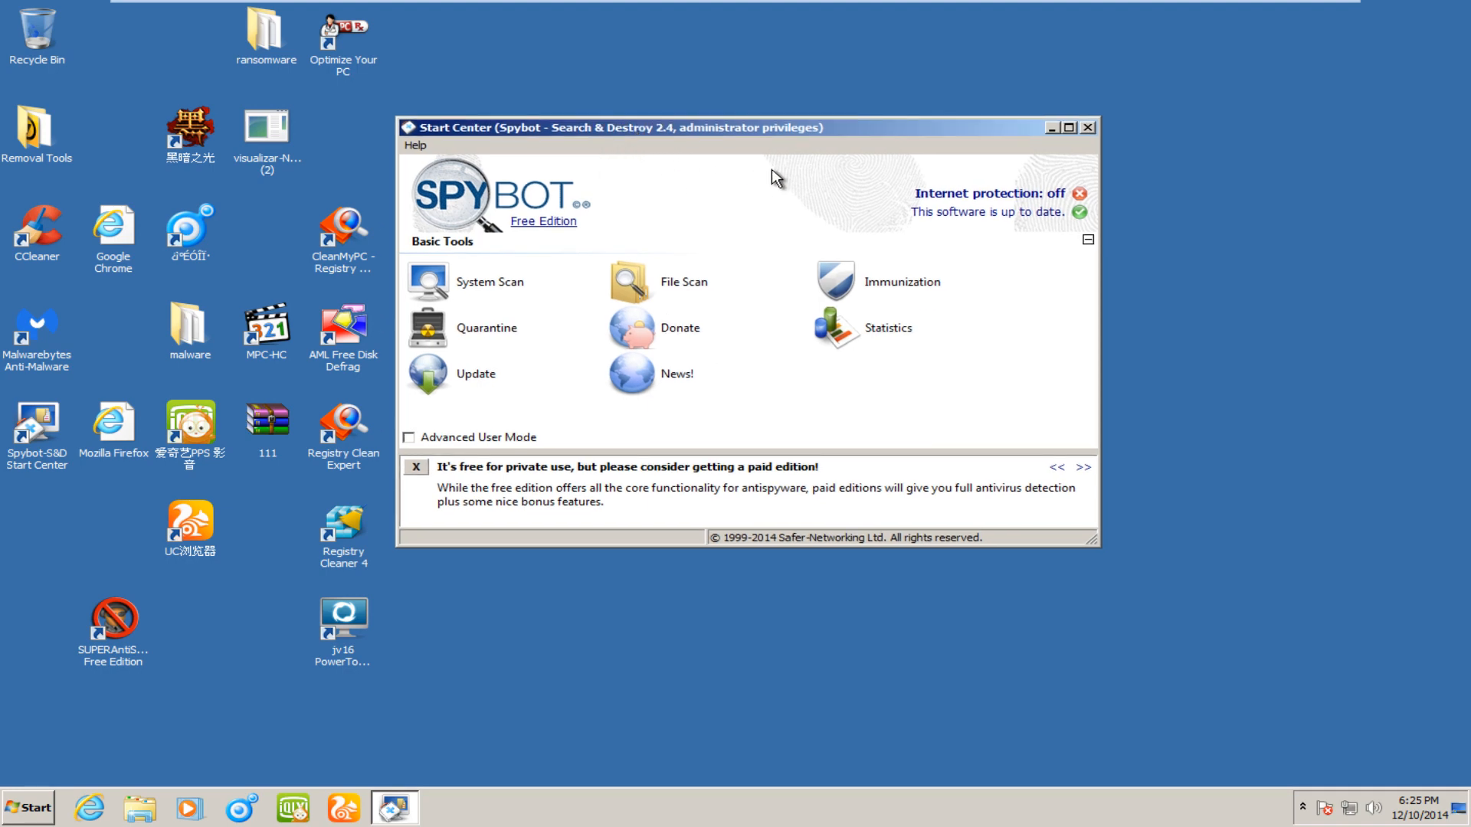
mouse_move(792, 169)
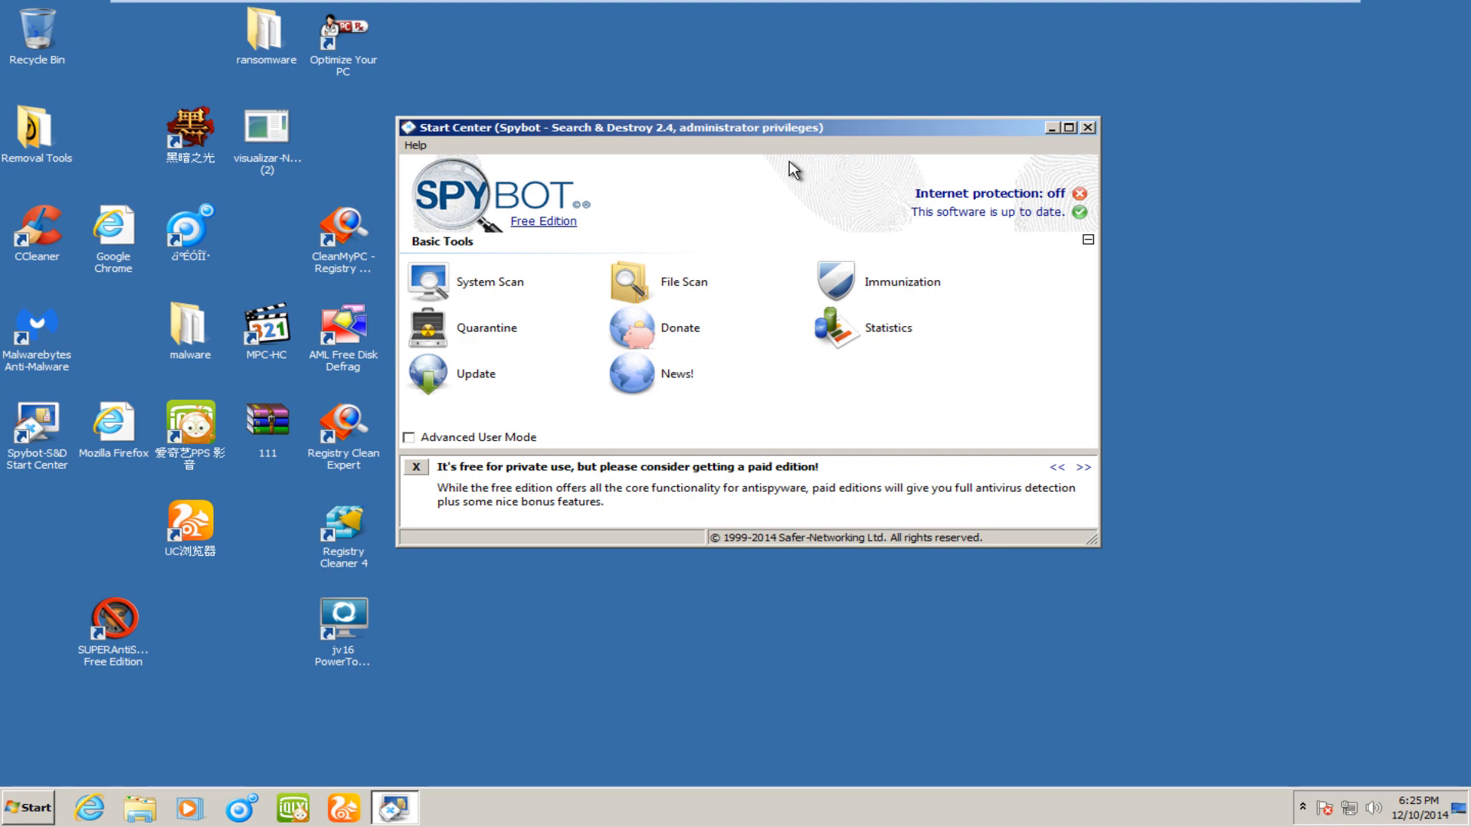
mouse_move(800, 178)
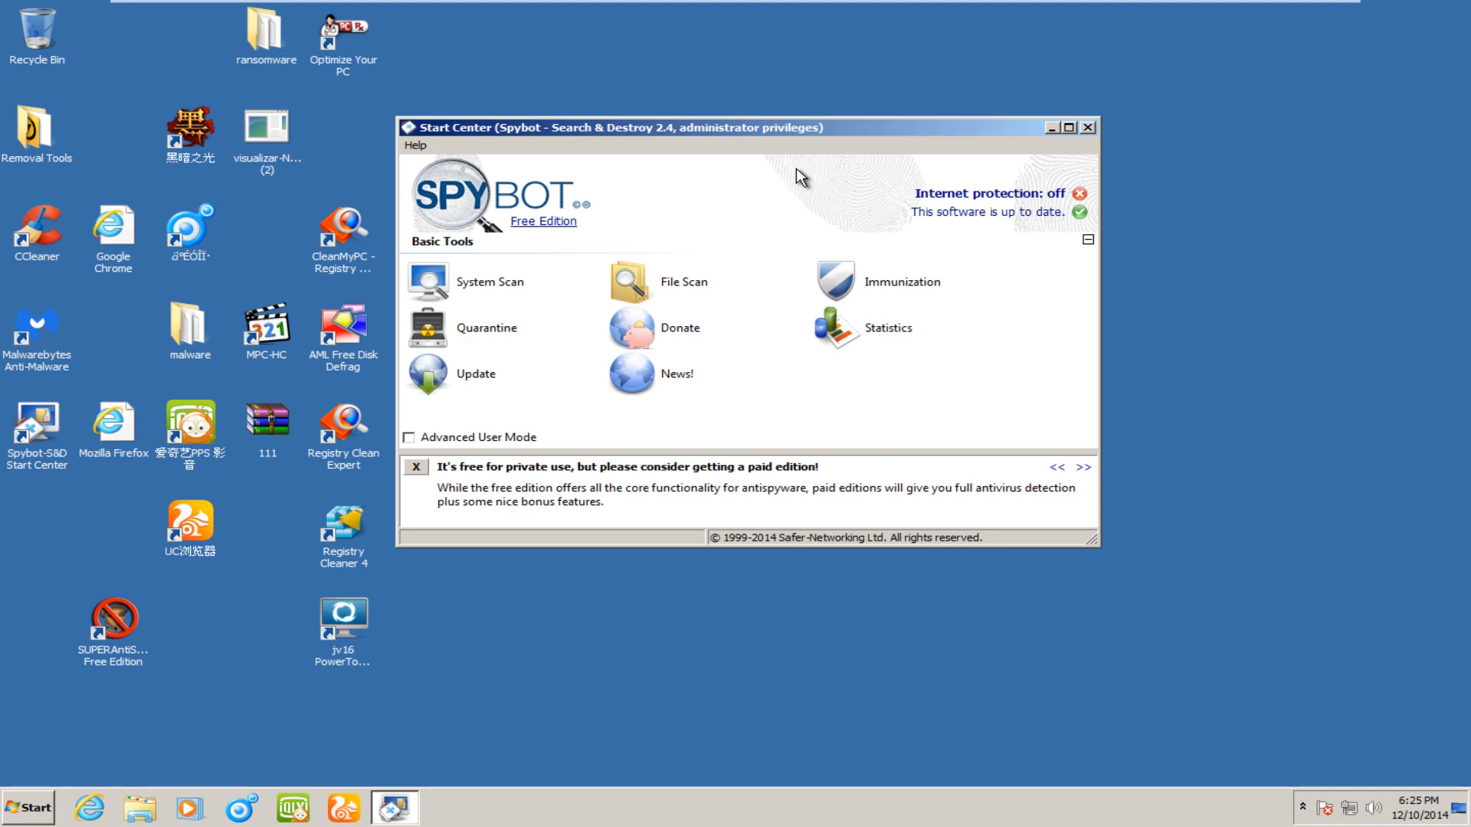
mouse_move(805, 178)
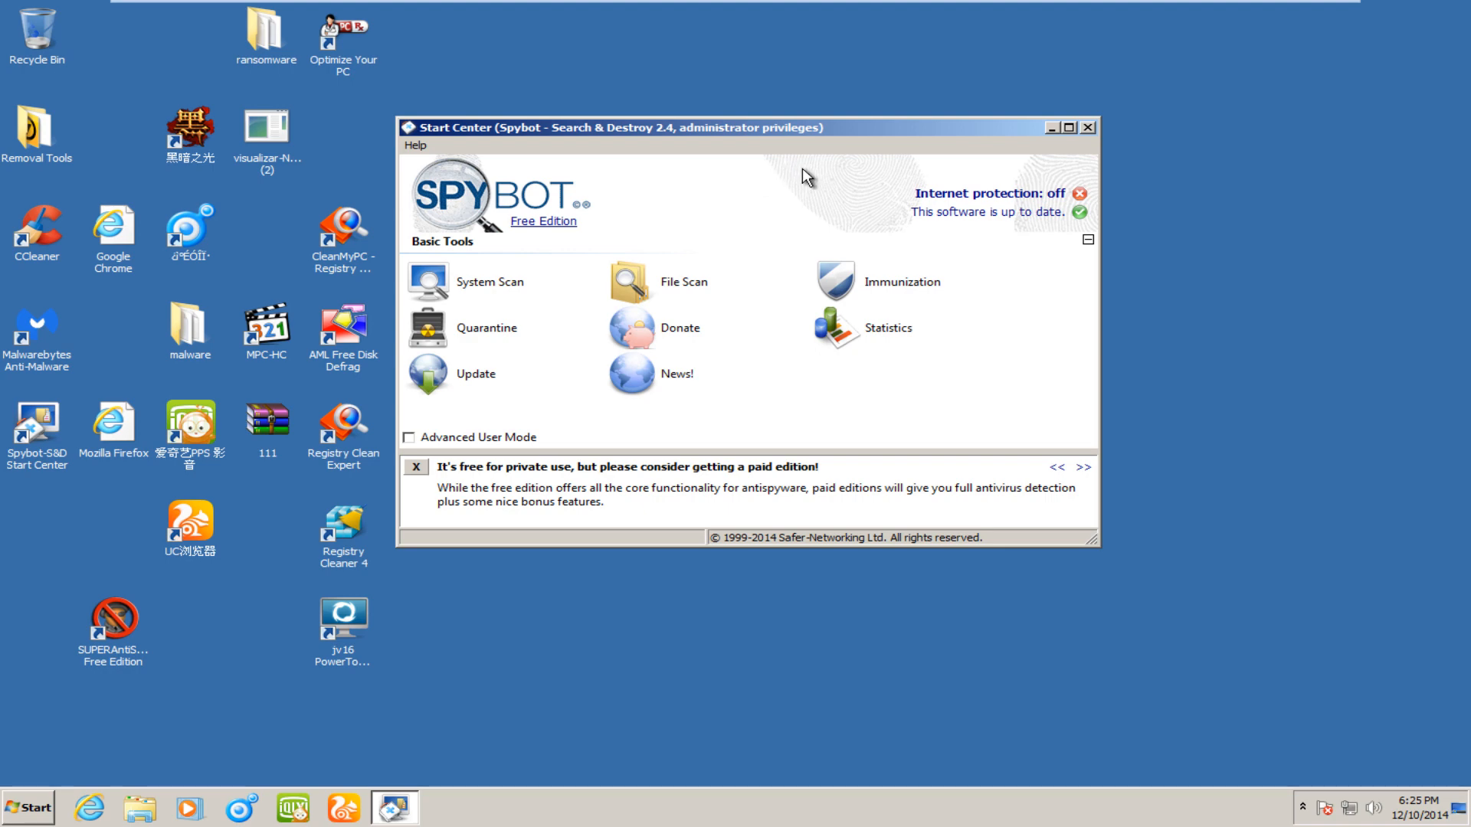